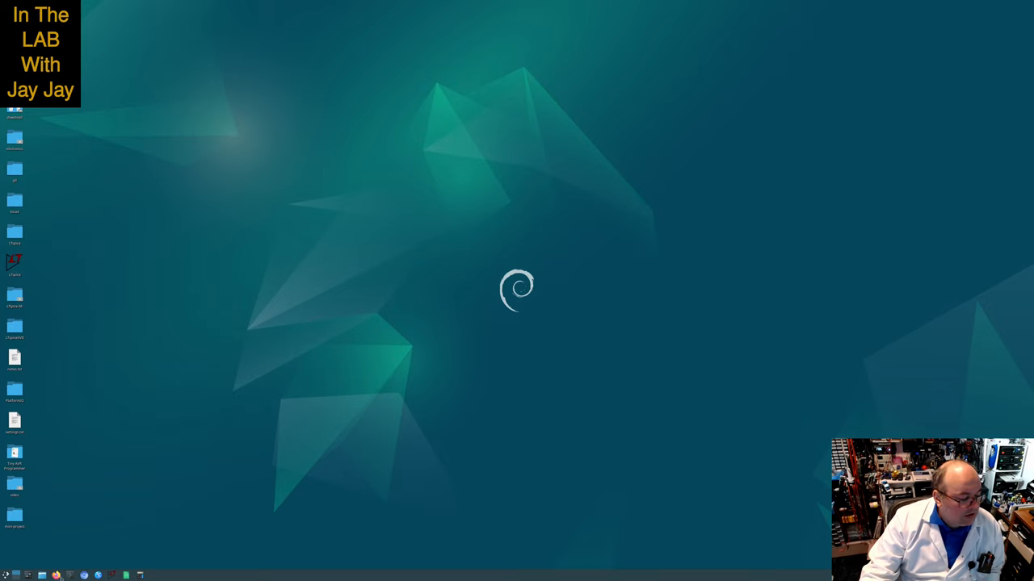
# Show the Mini Projects wiki page and bring up the context menu on the project article link
pyautogui.click(55, 575)
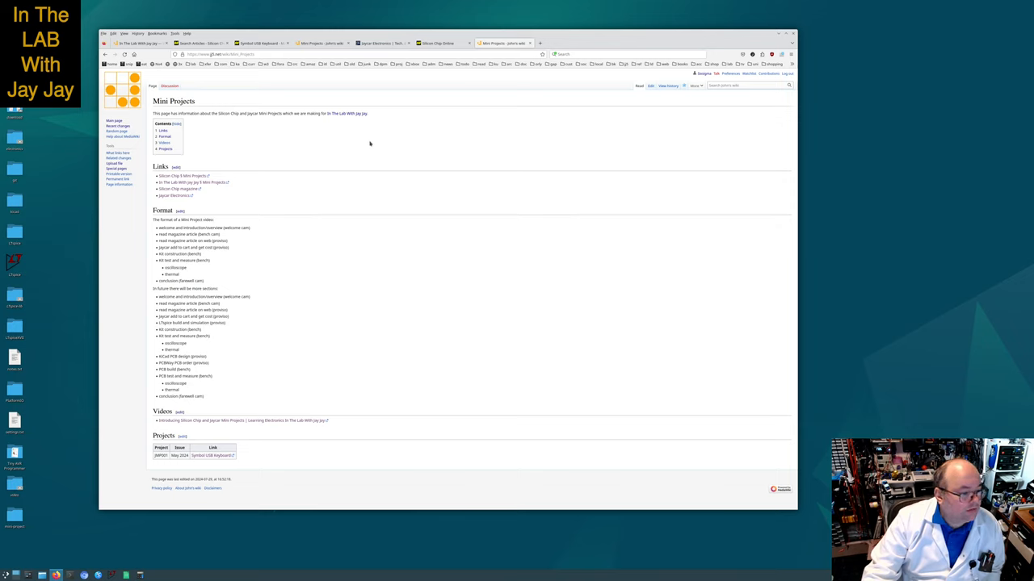
pyautogui.moveTo(376, 148)
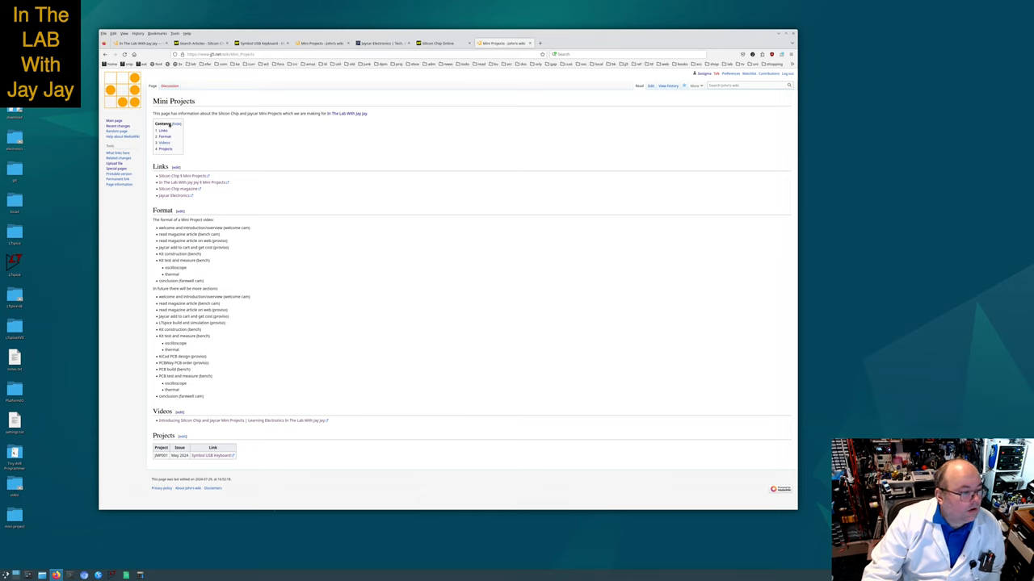
pyautogui.moveTo(478, 94)
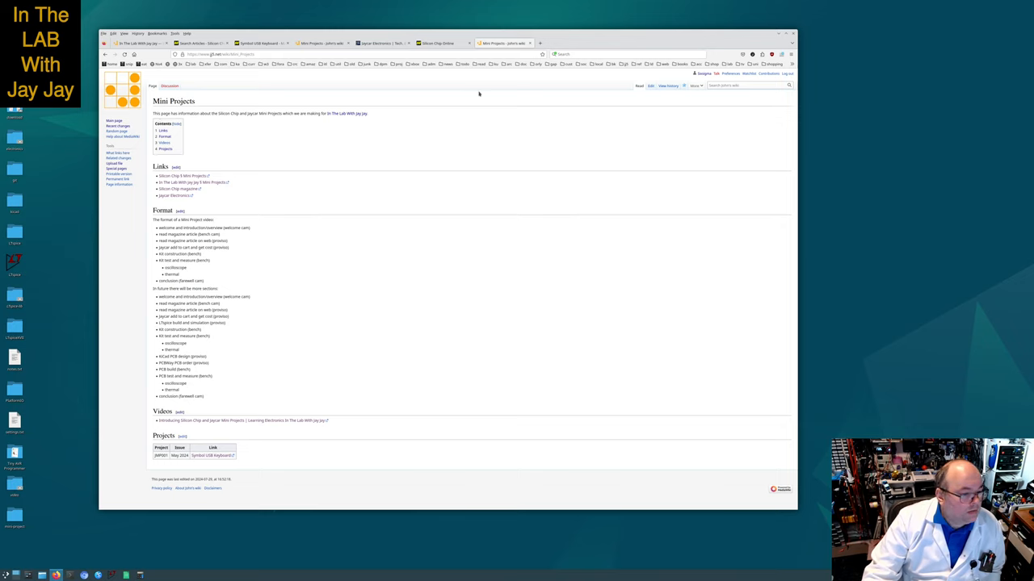
pyautogui.moveTo(246, 107)
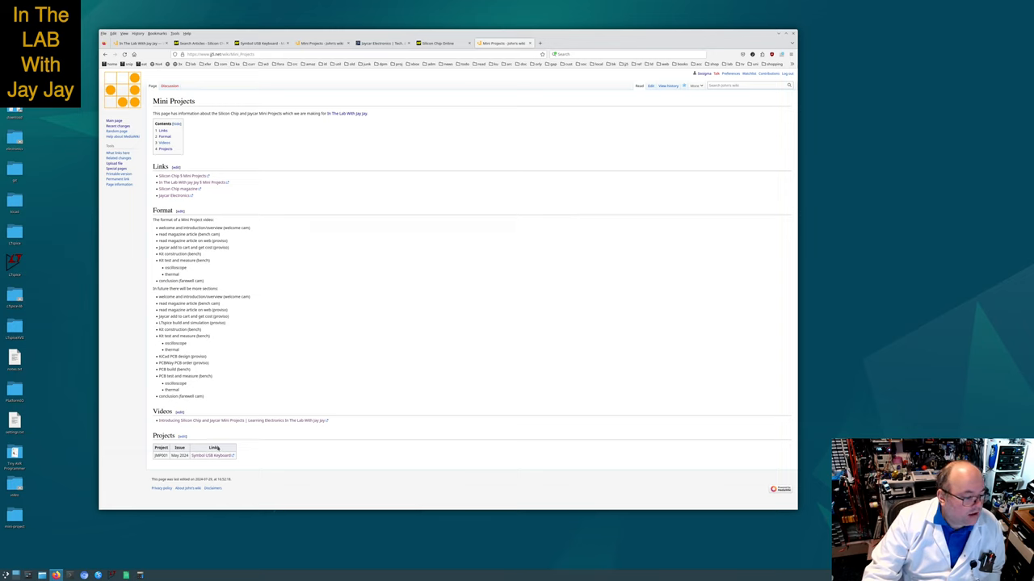
pyautogui.moveTo(213, 456)
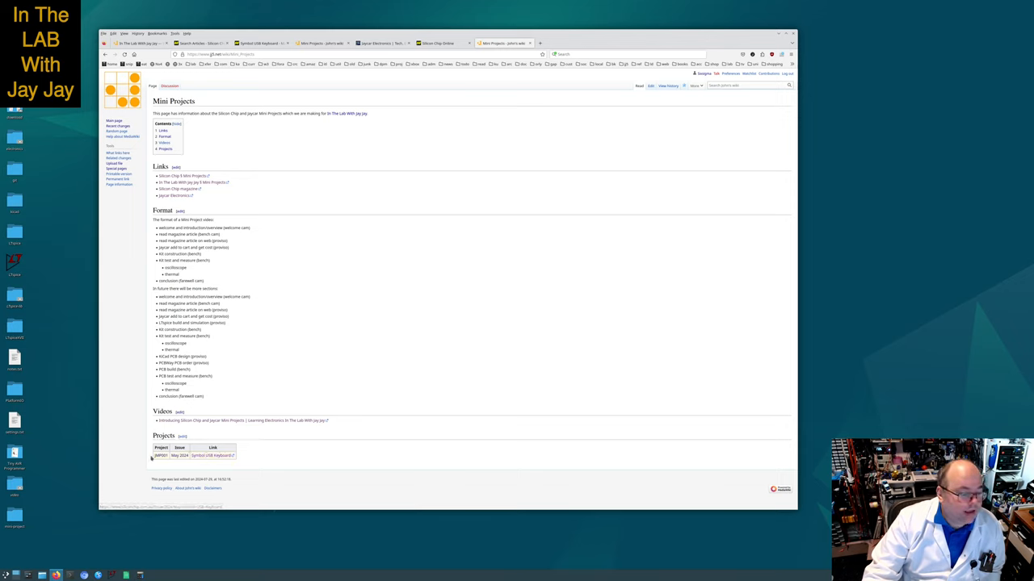
pyautogui.rightClick(214, 455)
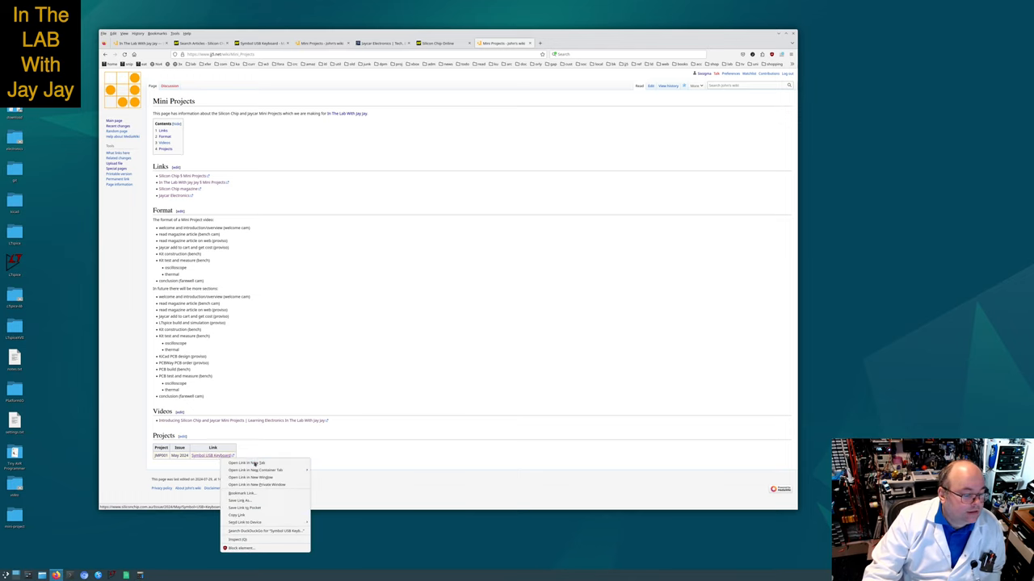
# Open the project article link in a new tab, leading on to the Jaycar home page
pyautogui.click(247, 462)
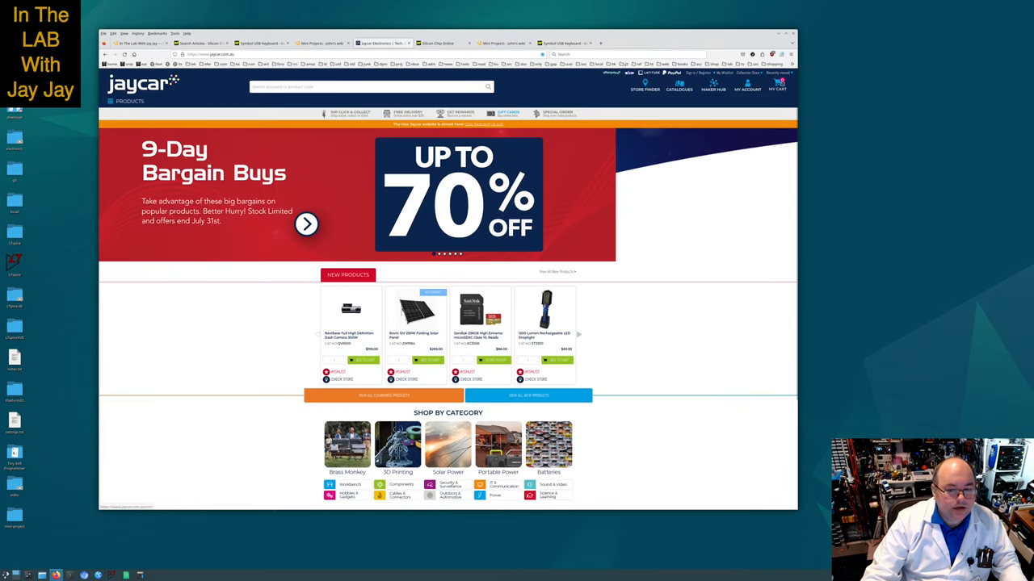
# Open the Duinotech Leonardo r3 Main Board page and scroll through its Description section
pyautogui.click(777, 84)
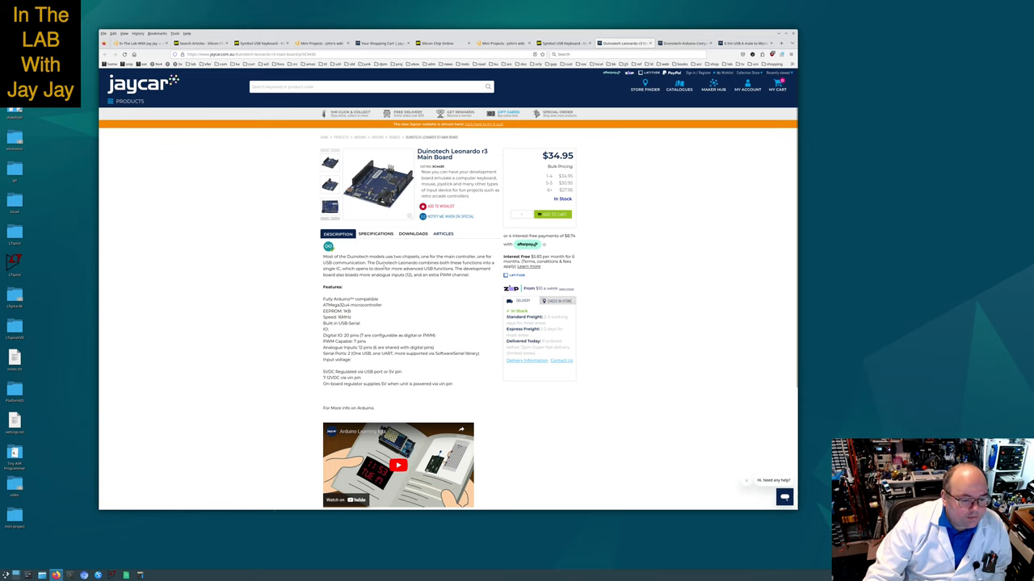
pyautogui.moveTo(476, 302)
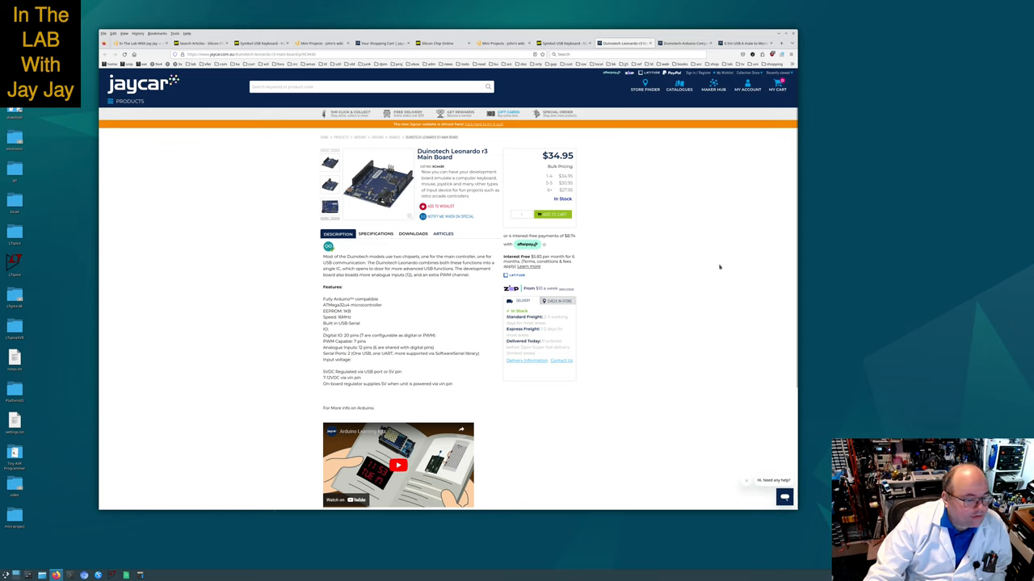
pyautogui.moveTo(717, 268)
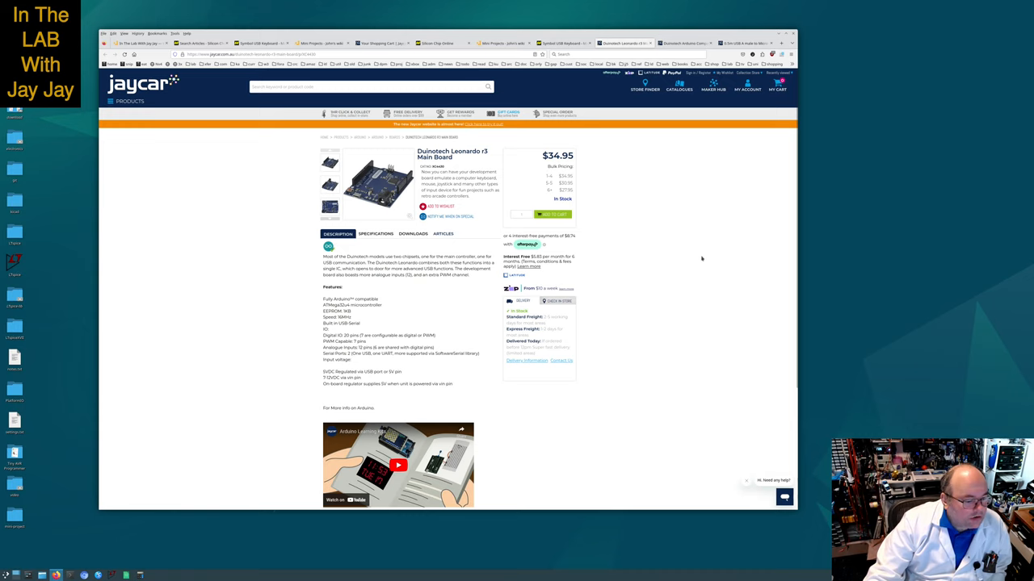
pyautogui.moveTo(700, 261)
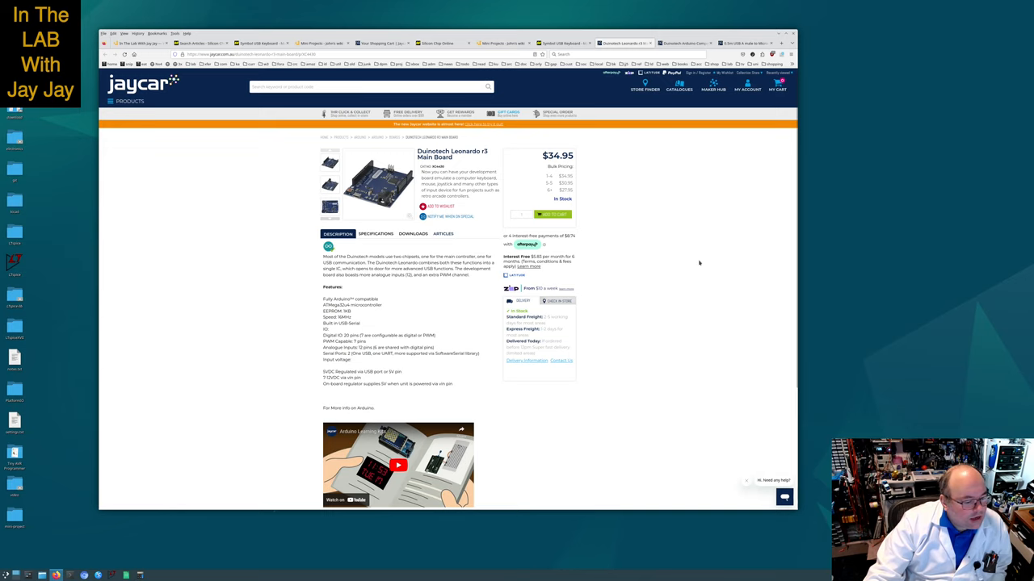
pyautogui.scroll(-3)
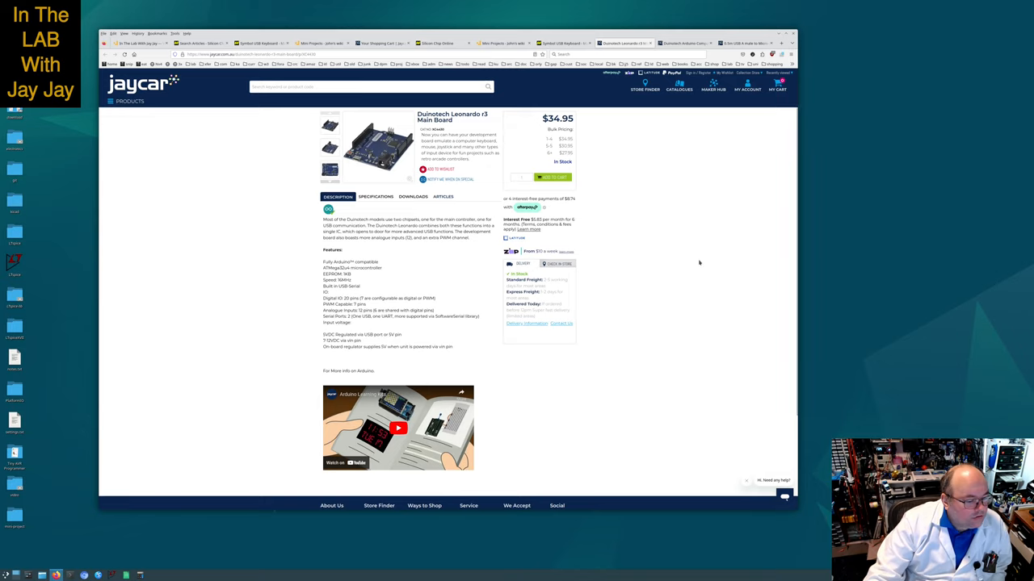
pyautogui.moveTo(696, 262)
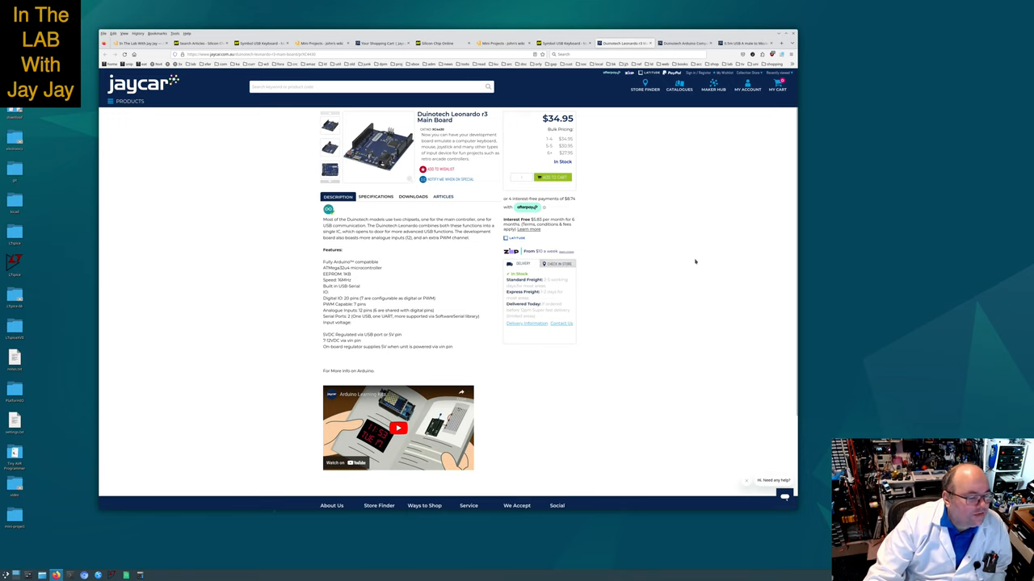
pyautogui.moveTo(691, 265)
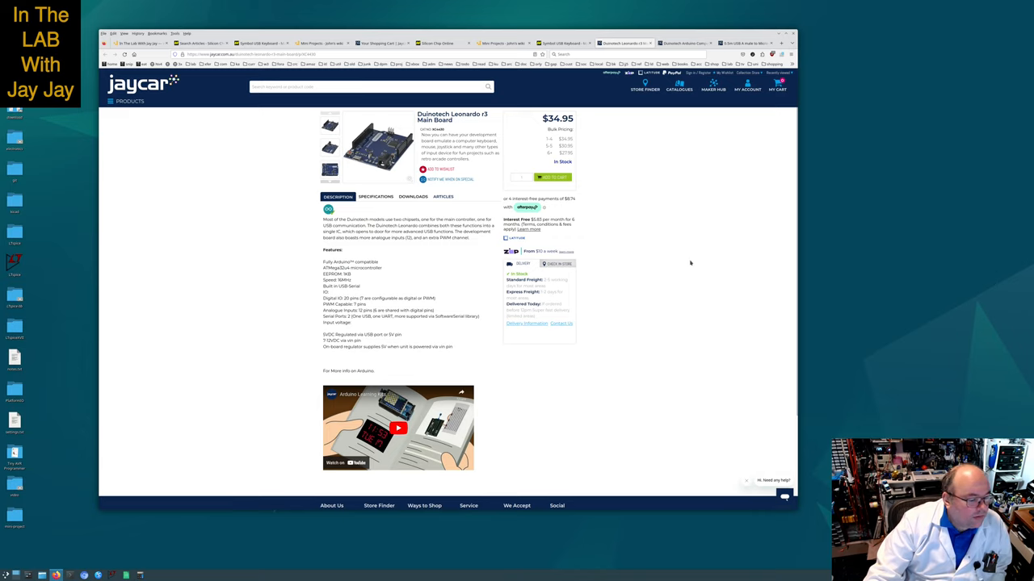
pyautogui.moveTo(688, 260)
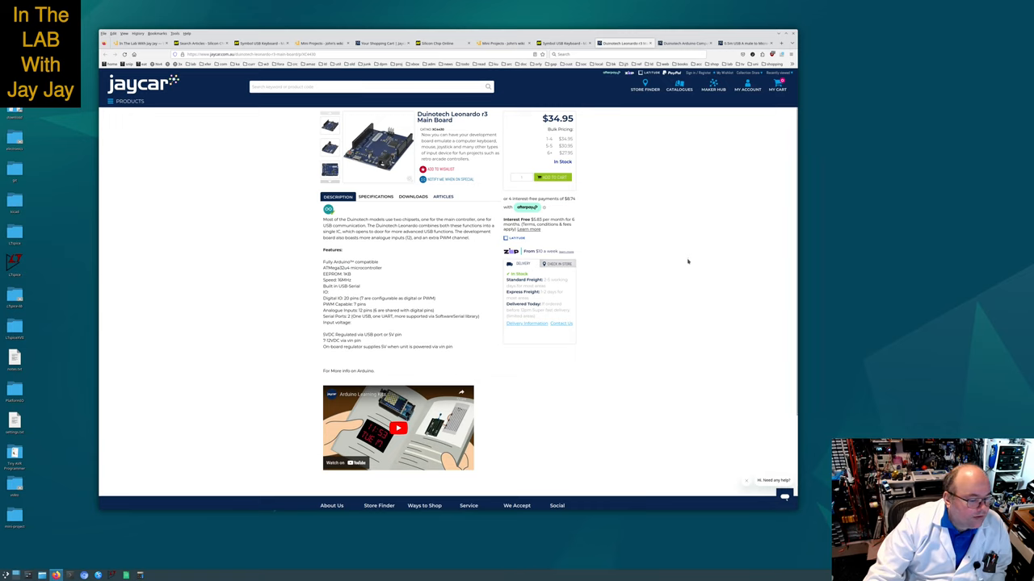
pyautogui.moveTo(688, 265)
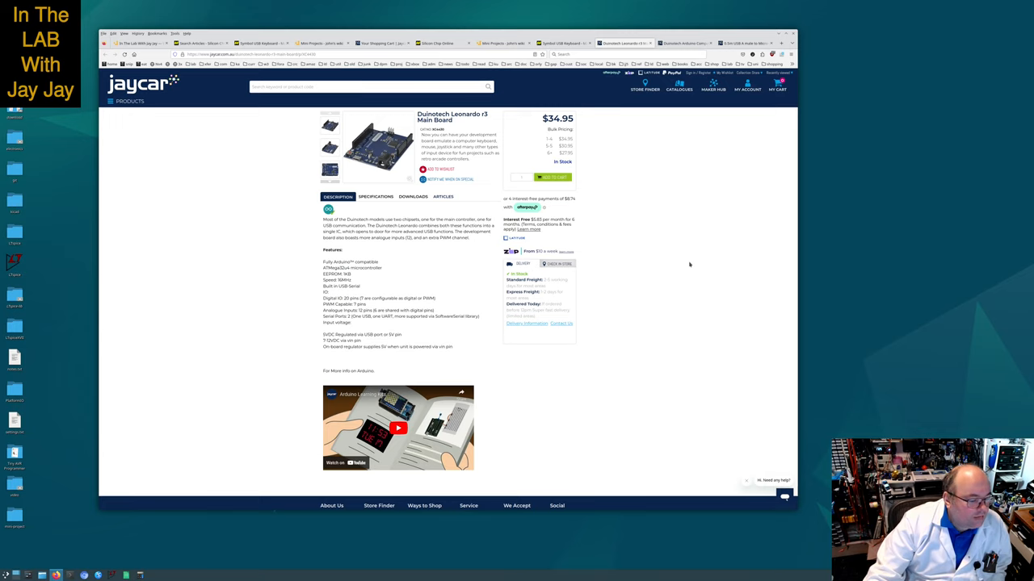
pyautogui.moveTo(689, 265)
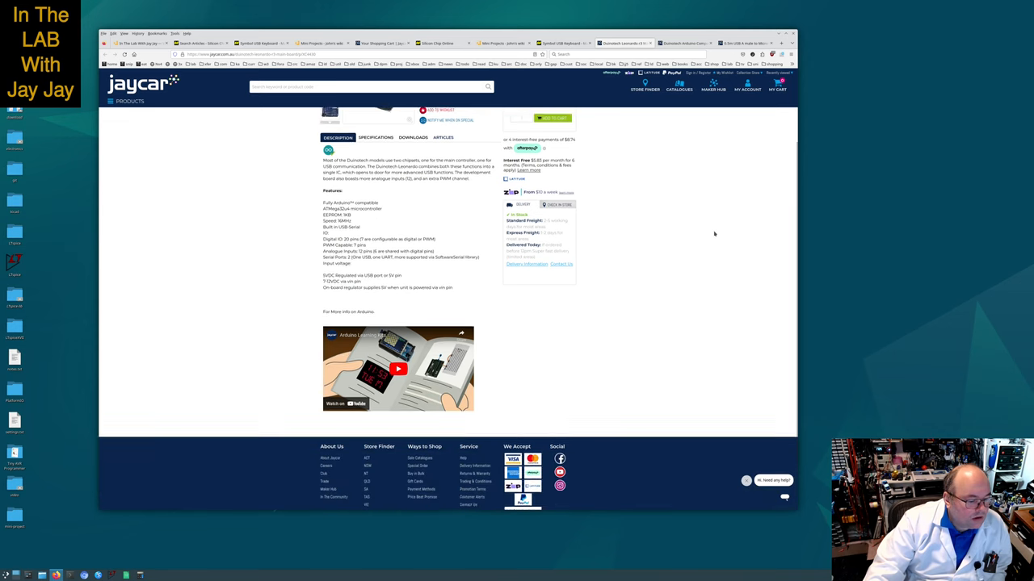
pyautogui.scroll(-3)
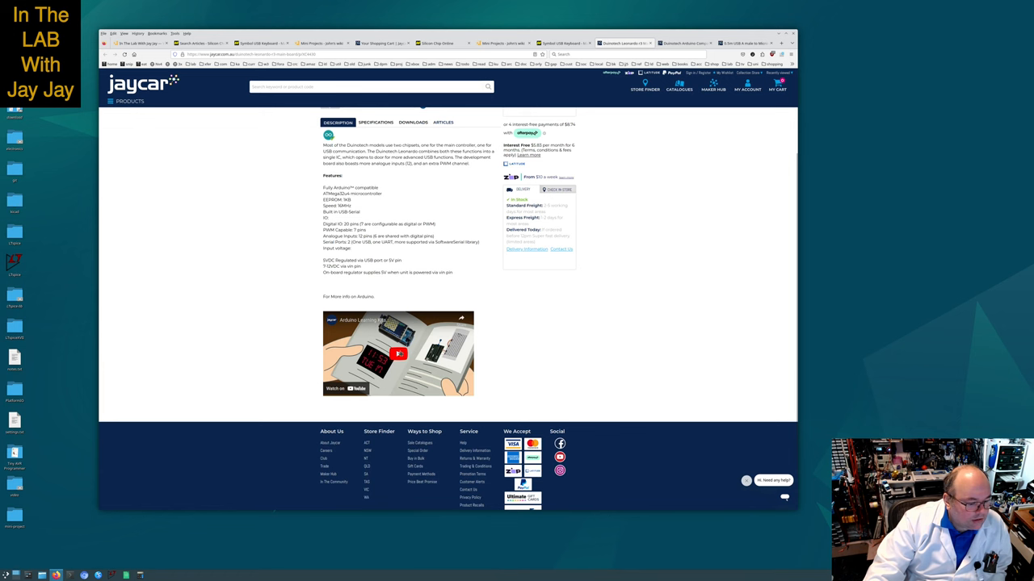
# Open the product page's embedded Arduino Learning Kits video on YouTube
pyautogui.click(397, 354)
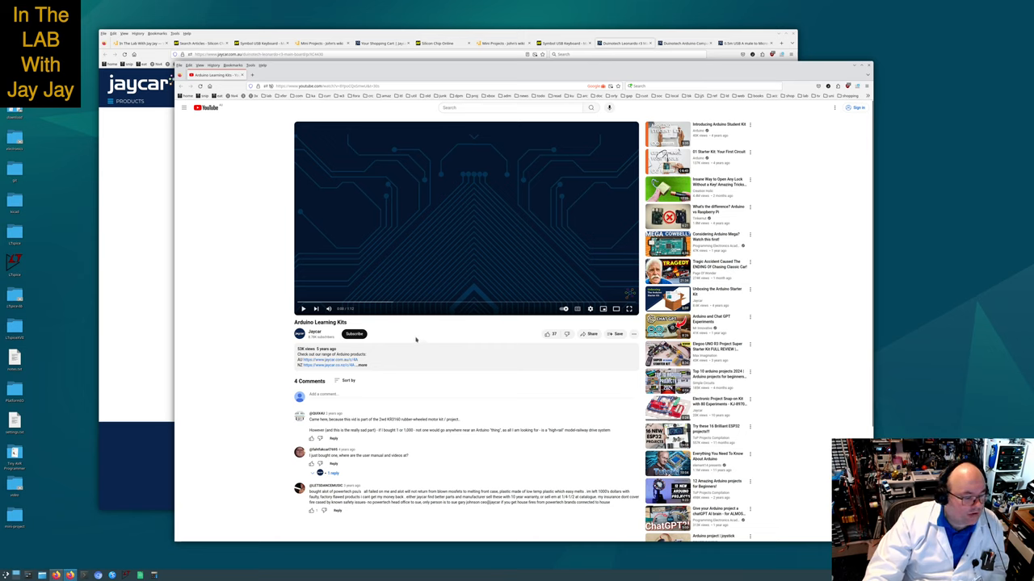
pyautogui.click(354, 332)
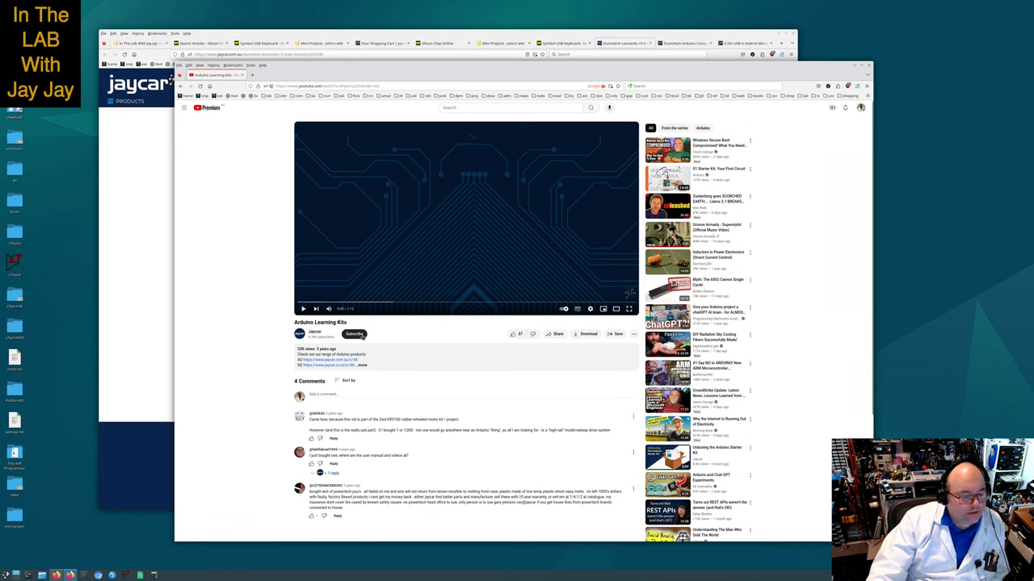
# Subscribe to the channel and start playing the Arduino Learning Kits video
pyautogui.click(353, 333)
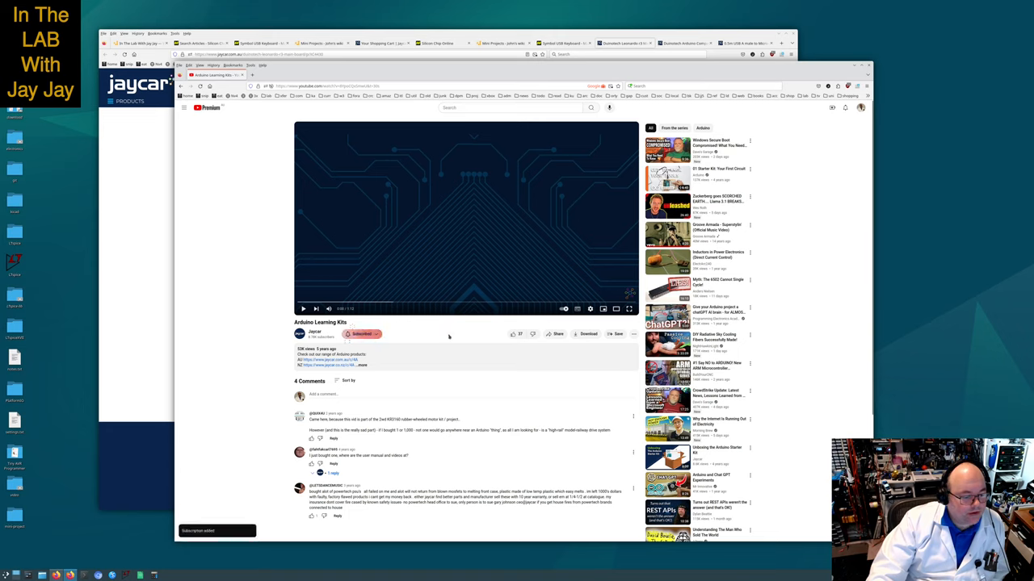
pyautogui.click(362, 333)
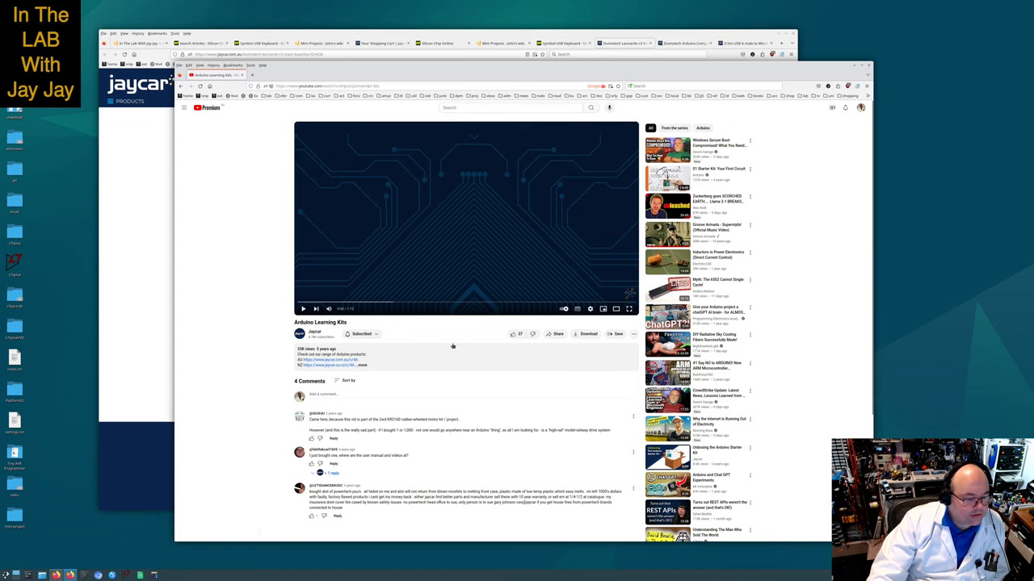
pyautogui.moveTo(456, 326)
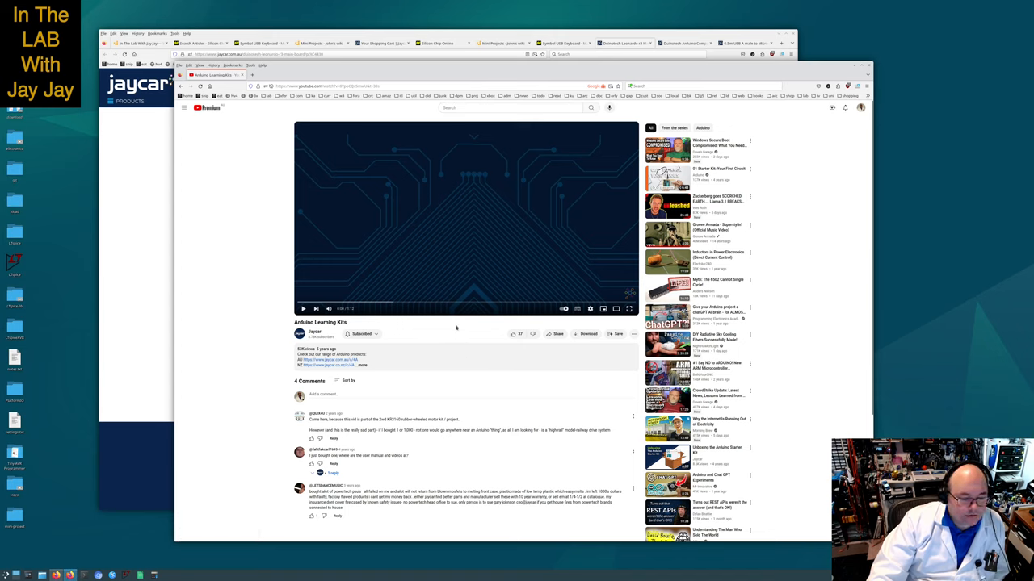
pyautogui.moveTo(214, 194)
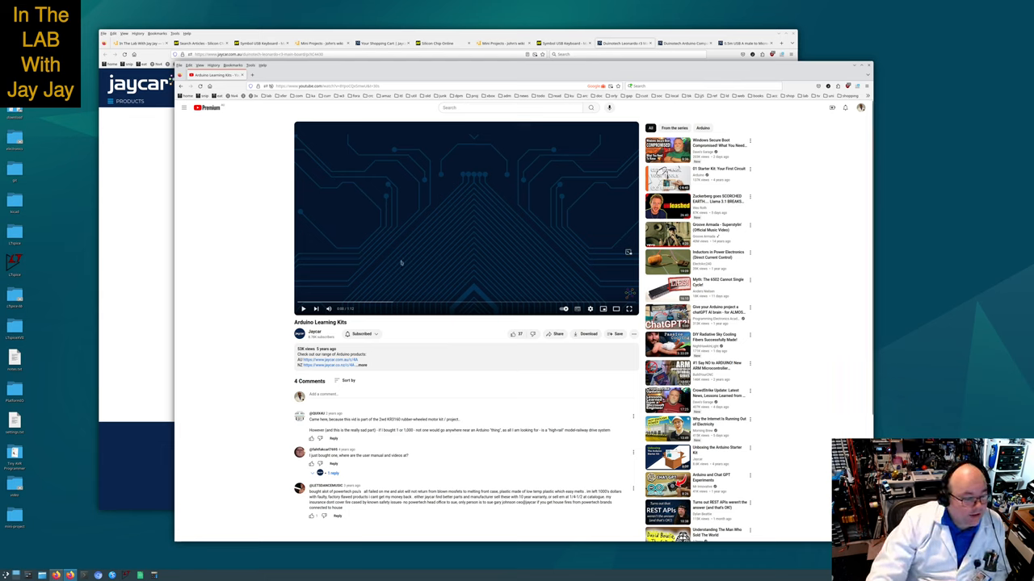
pyautogui.click(303, 308)
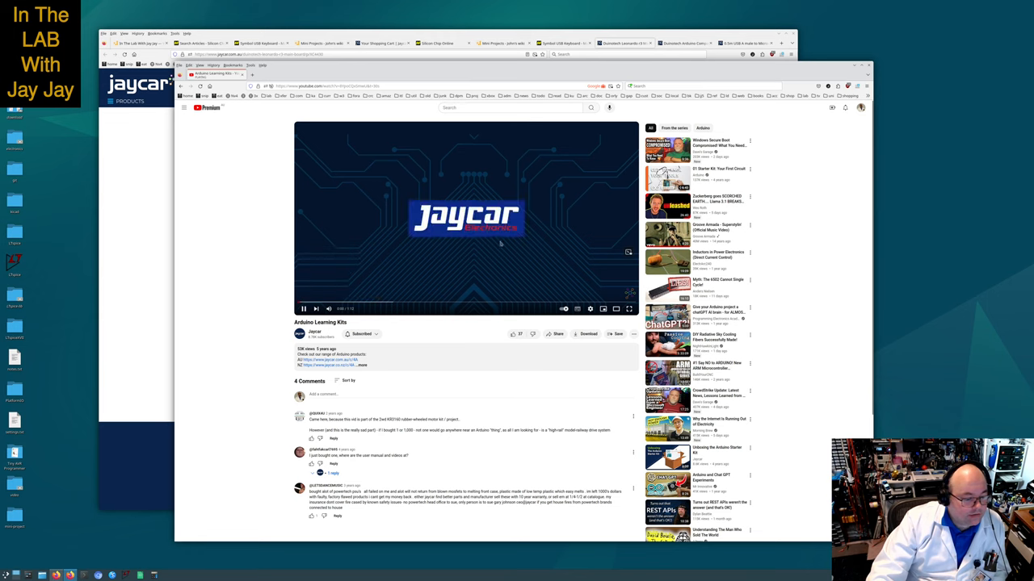
pyautogui.moveTo(575, 218)
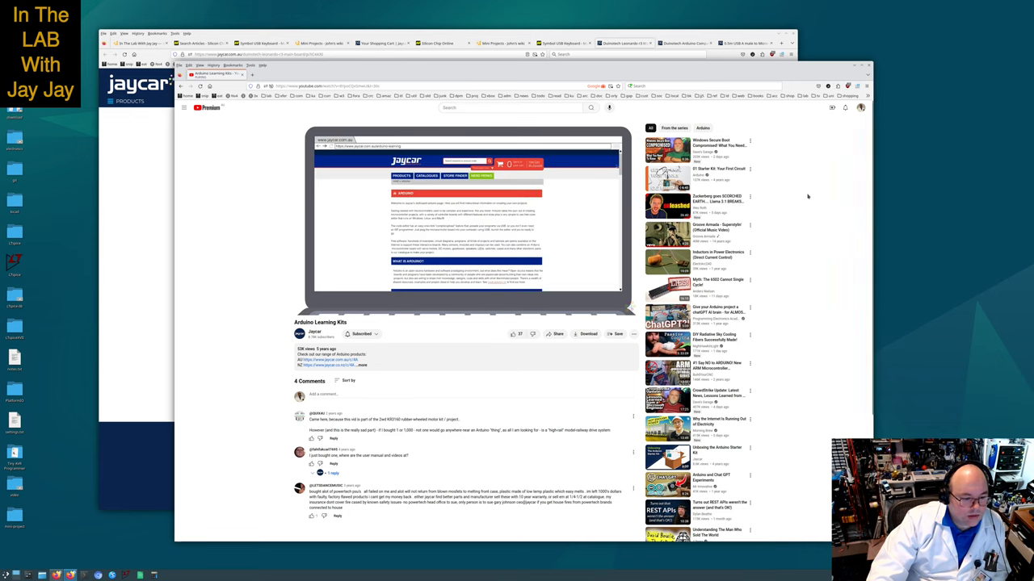
# Scroll down to the video's description and comments while it plays to the end
pyautogui.scroll(-3)
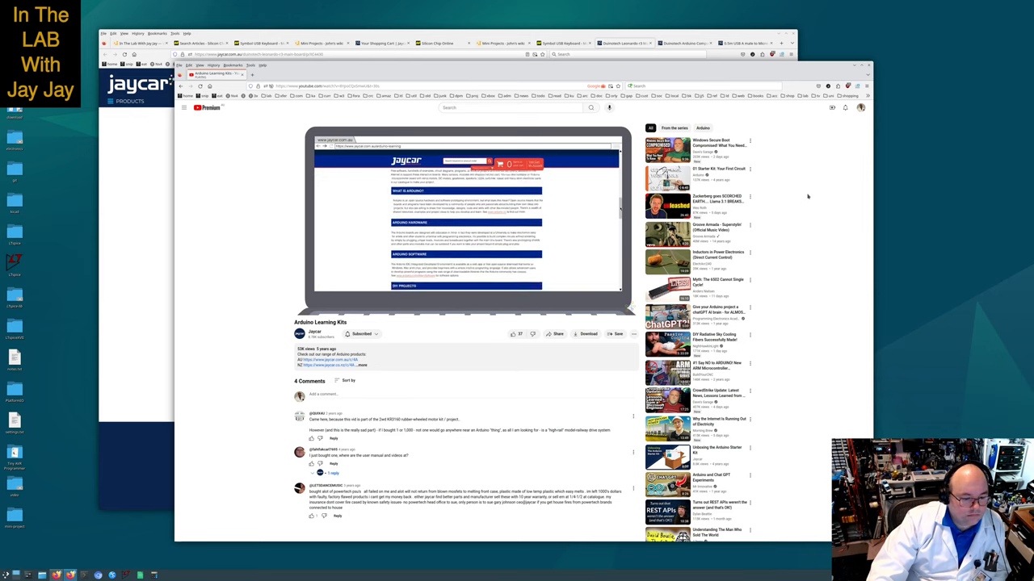
pyautogui.scroll(-3)
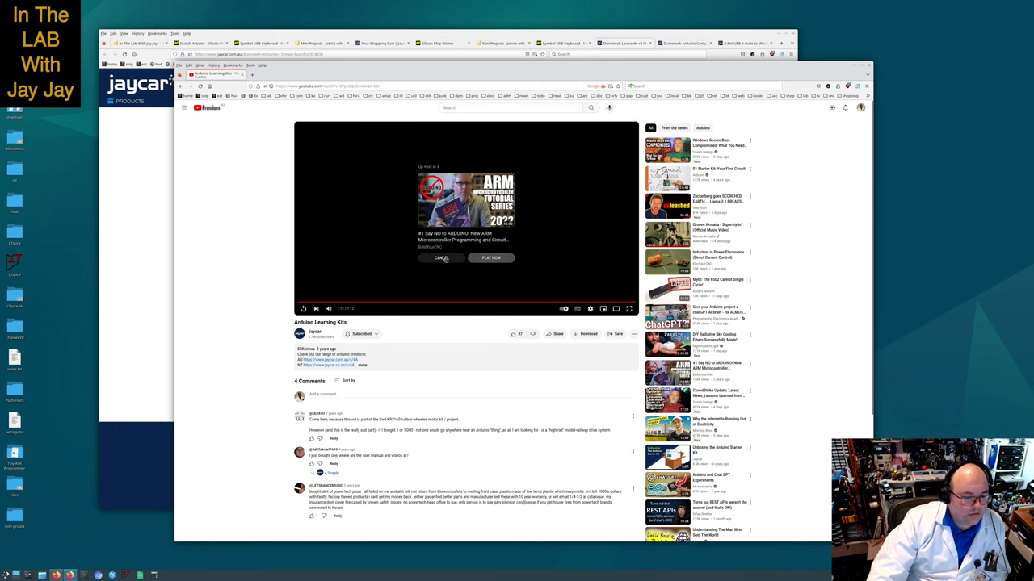
pyautogui.click(441, 258)
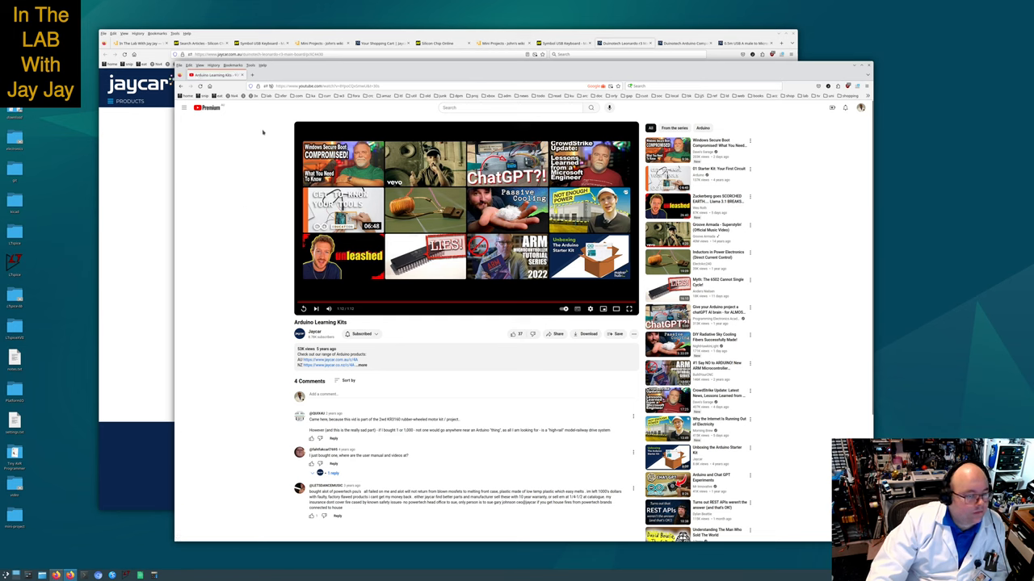
# Add a new bookmarks folder from the bookmarks toolbar and save it
pyautogui.click(265, 95)
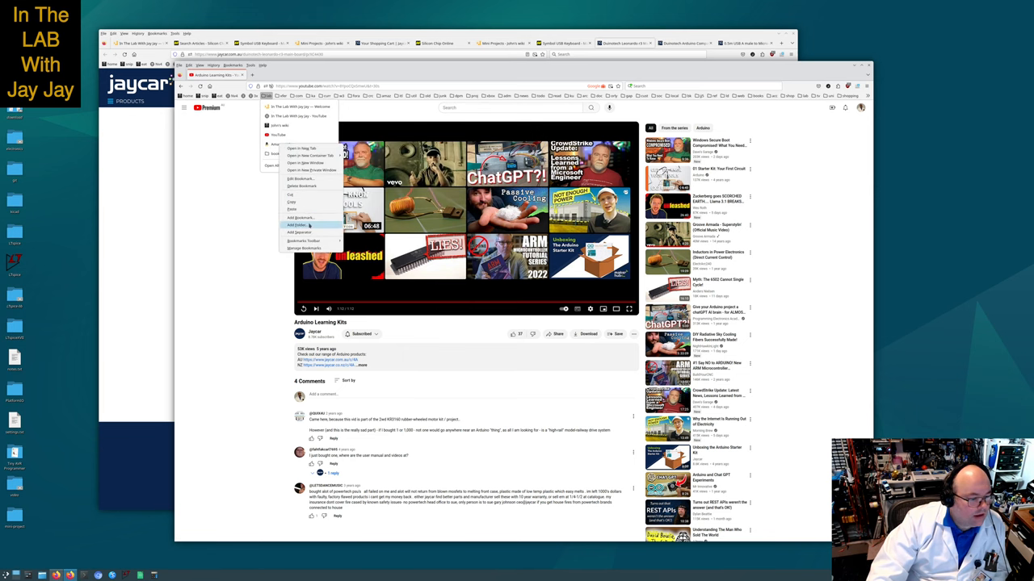
pyautogui.click(297, 225)
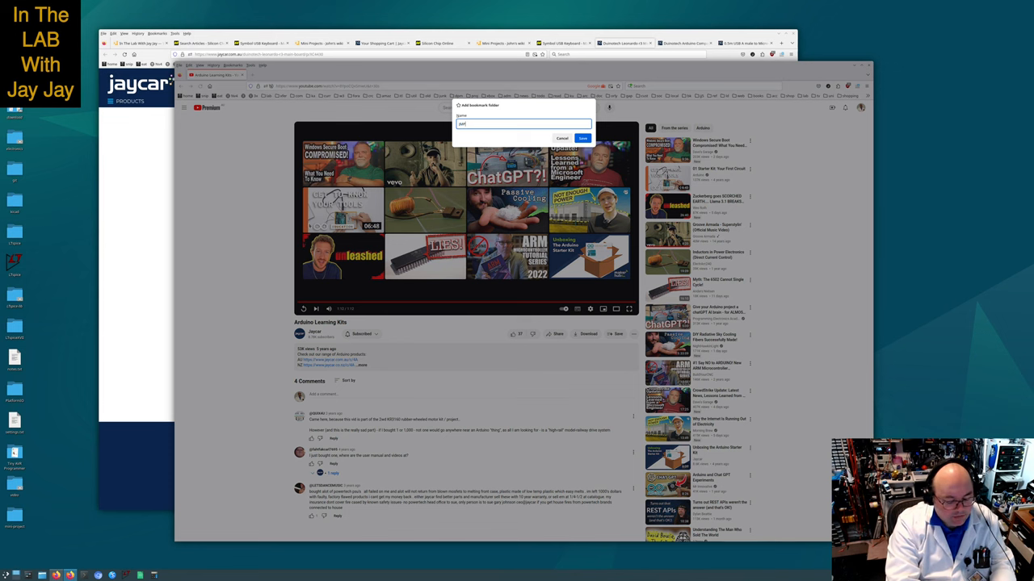
pyautogui.click(581, 137)
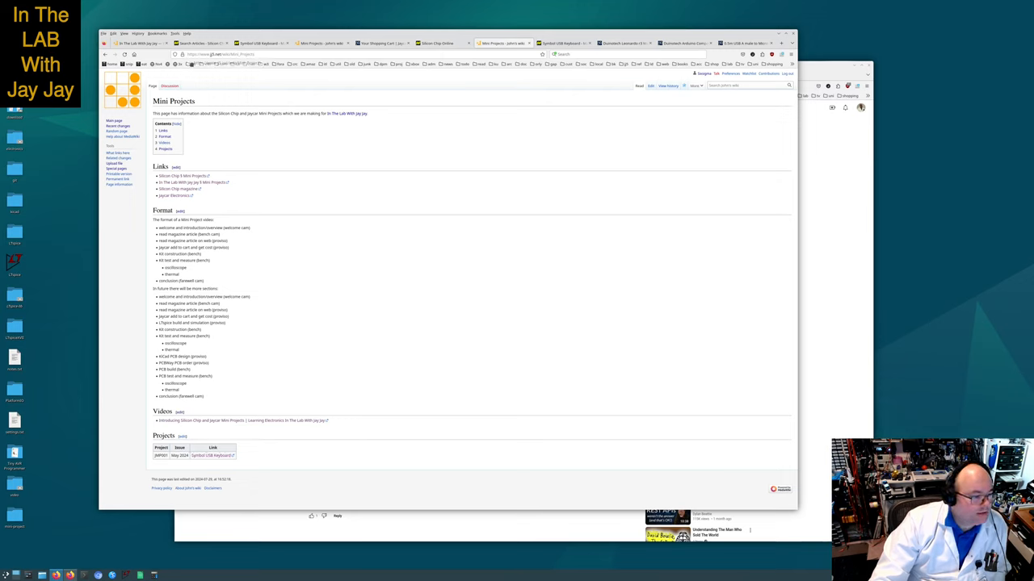
# Open the Symbol USB Keyboard May 2024 article, then the Leonardo board's product page
pyautogui.click(190, 64)
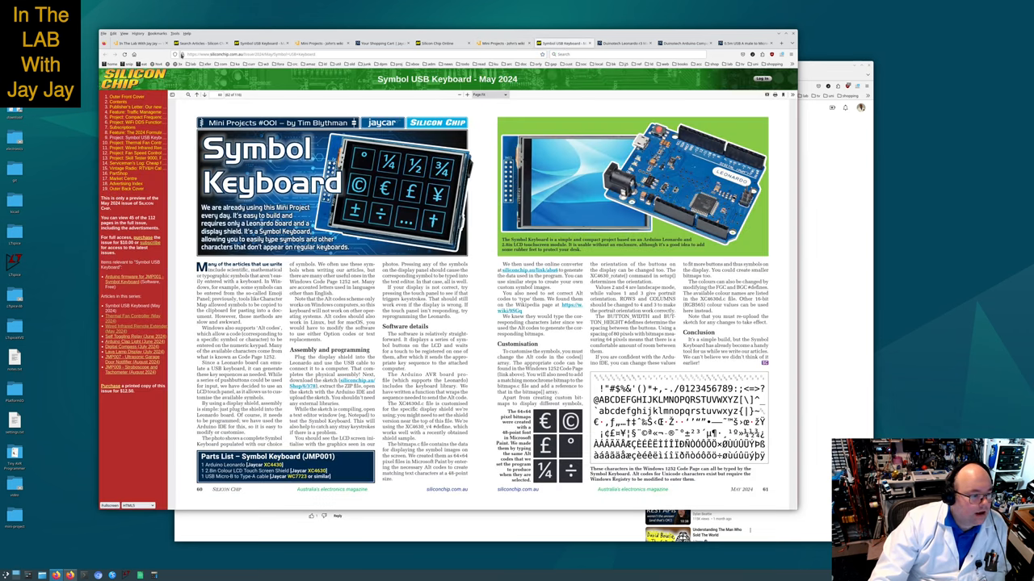
pyautogui.click(181, 65)
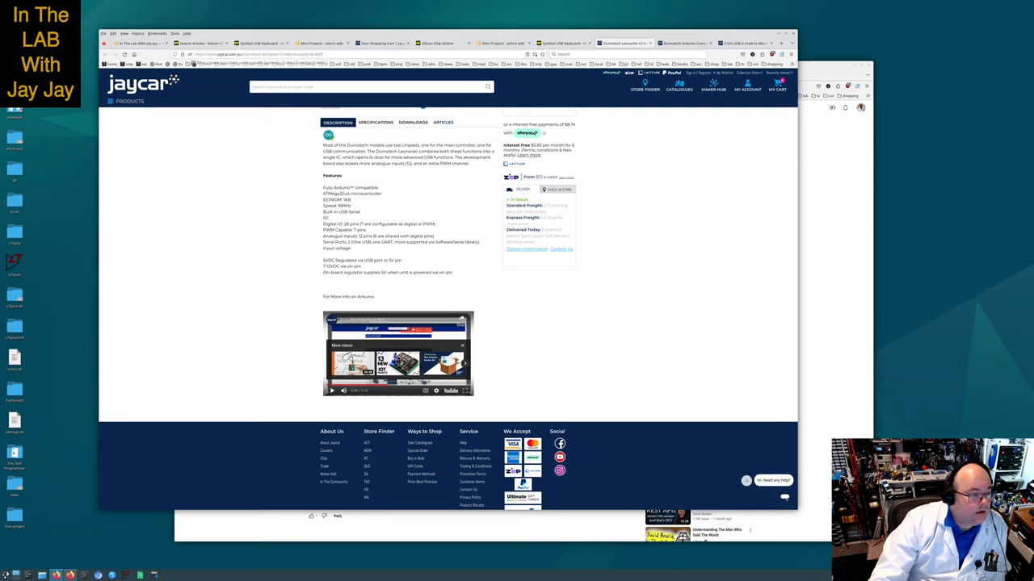
# Bring the YouTube Arduino Learning Kits video window back to the front
pyautogui.click(190, 64)
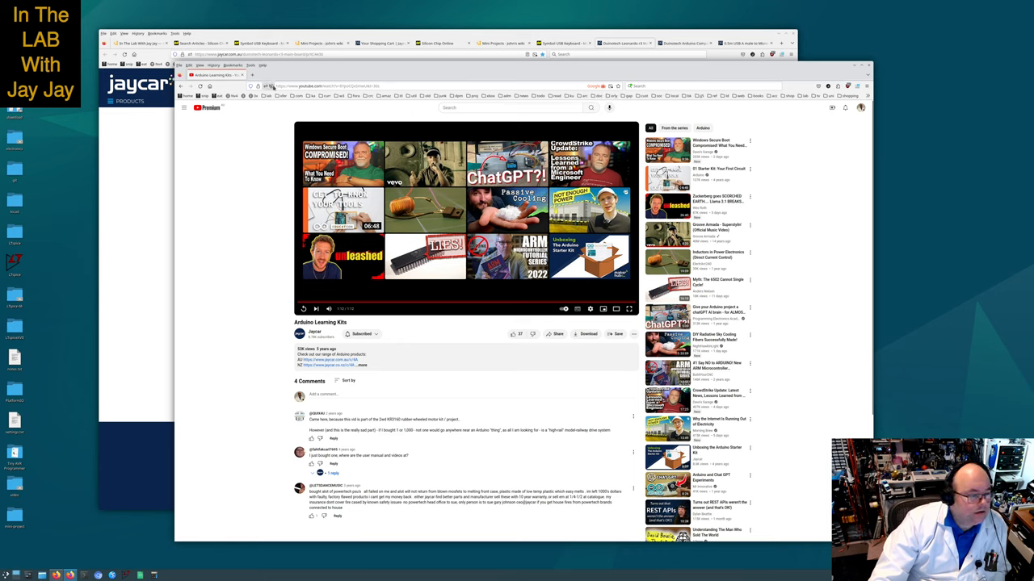
# Load the Duinotech Leonardo r3 product page from the Jaycar Leonardo bookmark
pyautogui.click(268, 95)
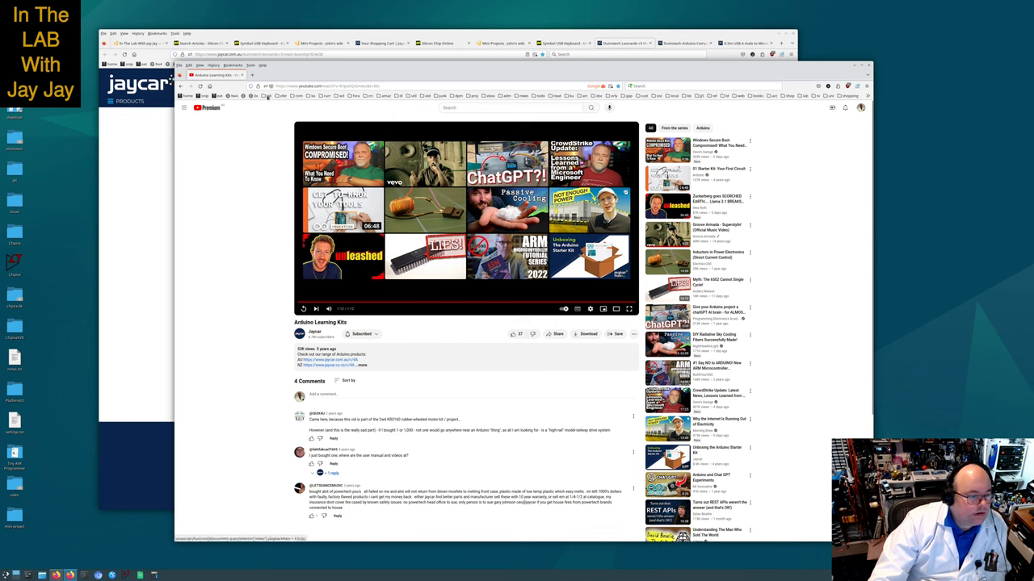
pyautogui.click(268, 97)
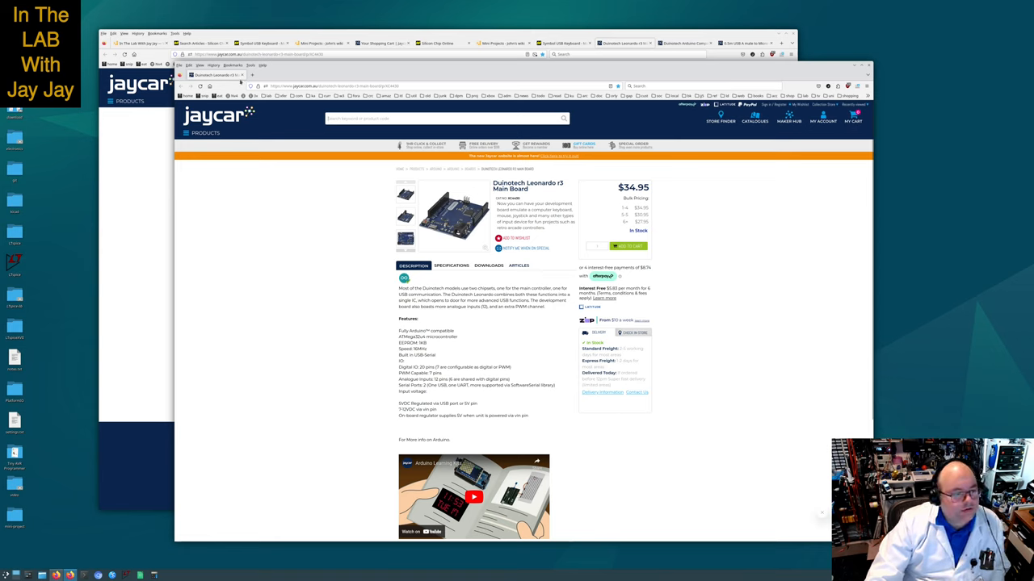
# Search the Jaycar store for 'arduino', then open the Maker Hub projects page
pyautogui.rightClick(202, 75)
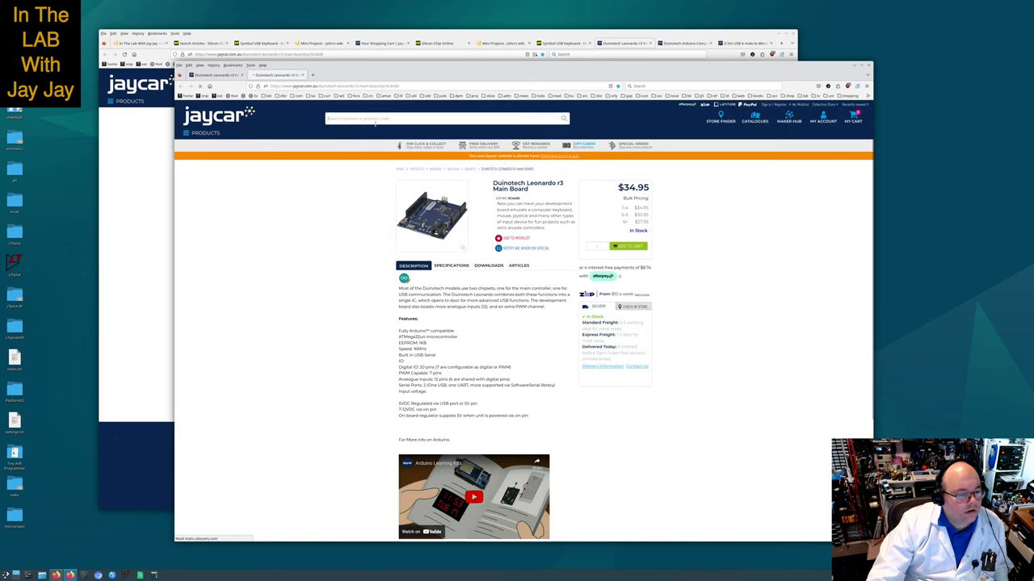
pyautogui.write('arduino')
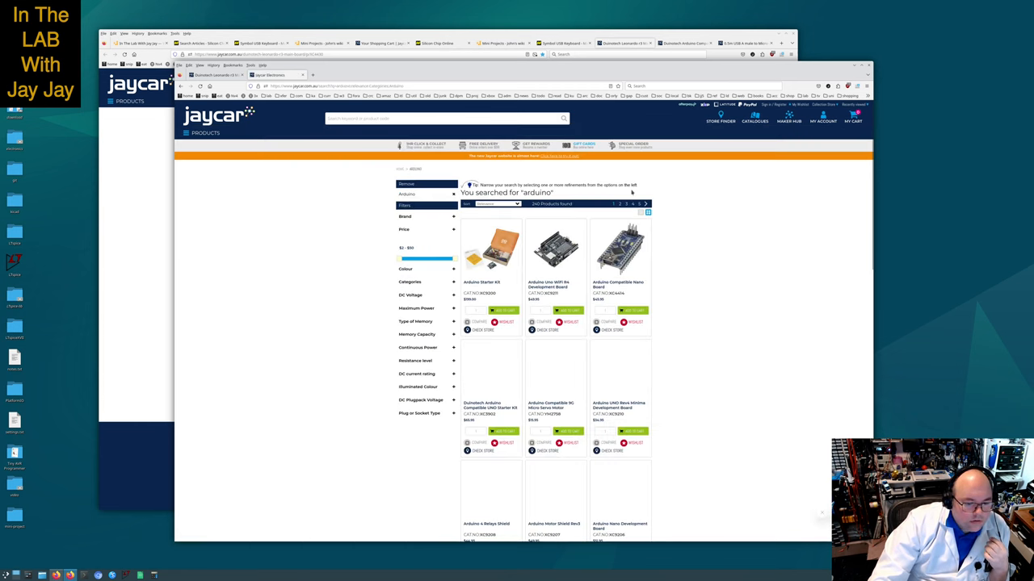
pyautogui.moveTo(726, 198)
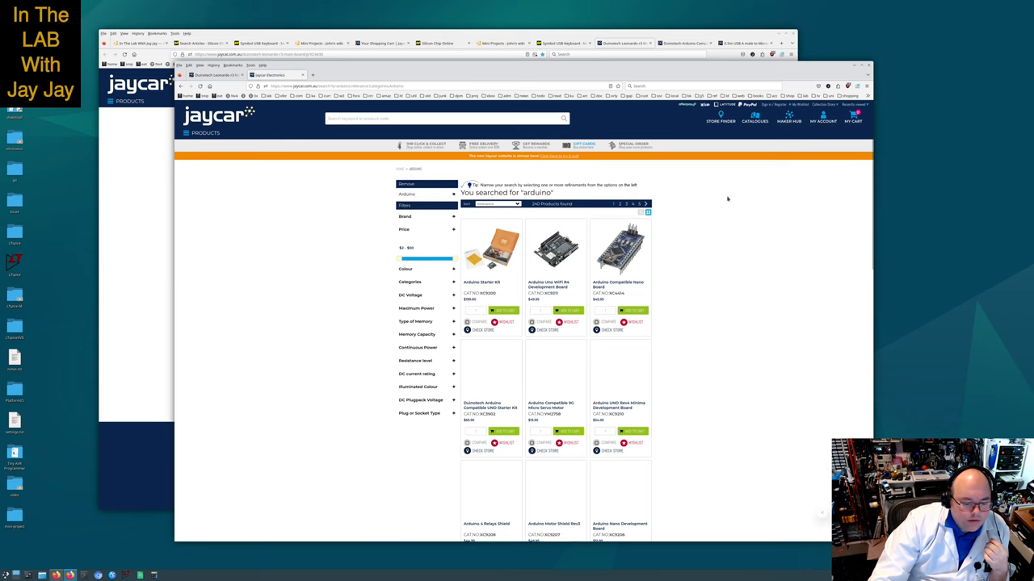
pyautogui.scroll(-3)
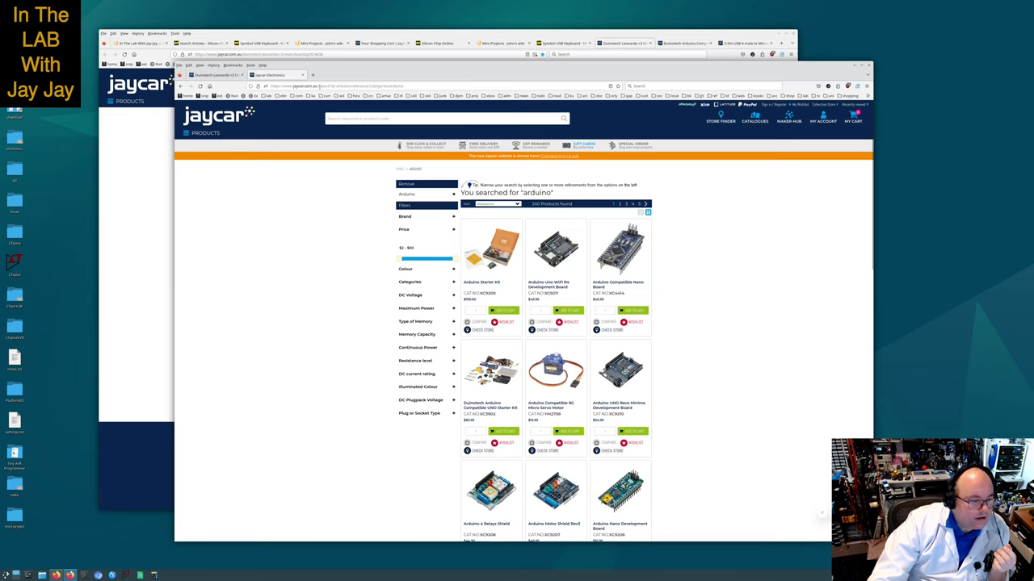
pyautogui.click(364, 87)
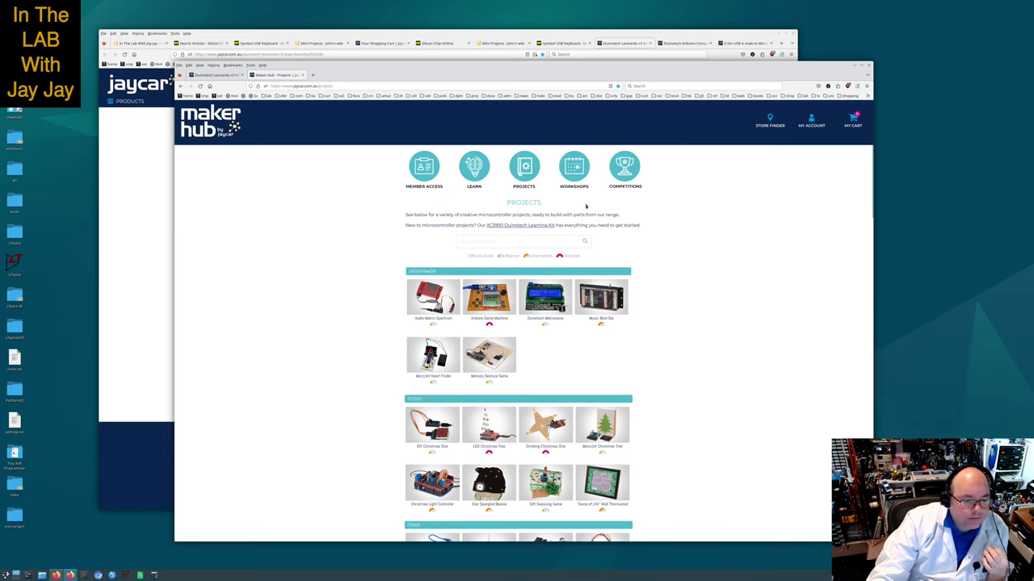
pyautogui.scroll(-3)
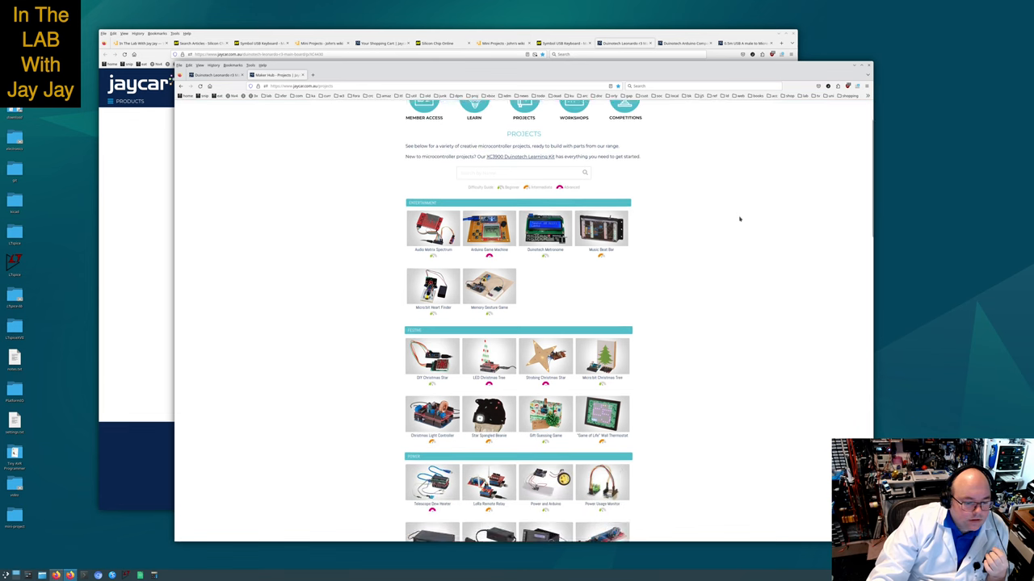
pyautogui.scroll(-3)
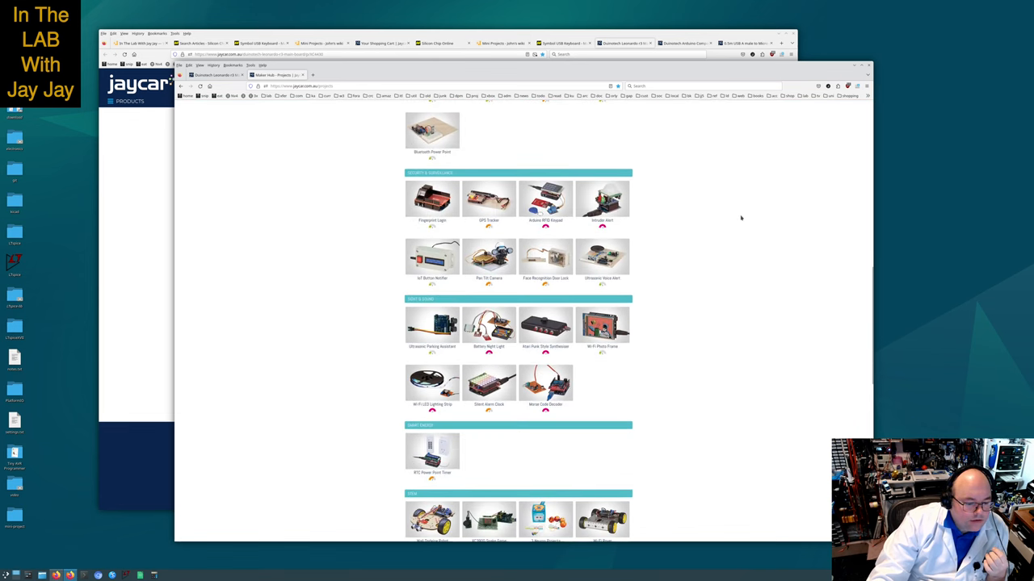
pyautogui.scroll(-3)
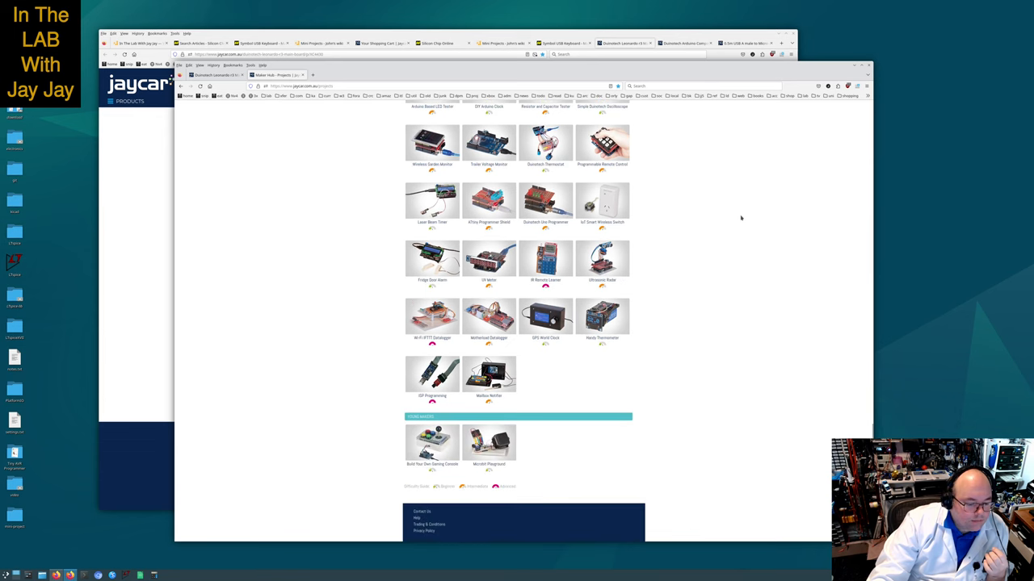
pyautogui.scroll(-3)
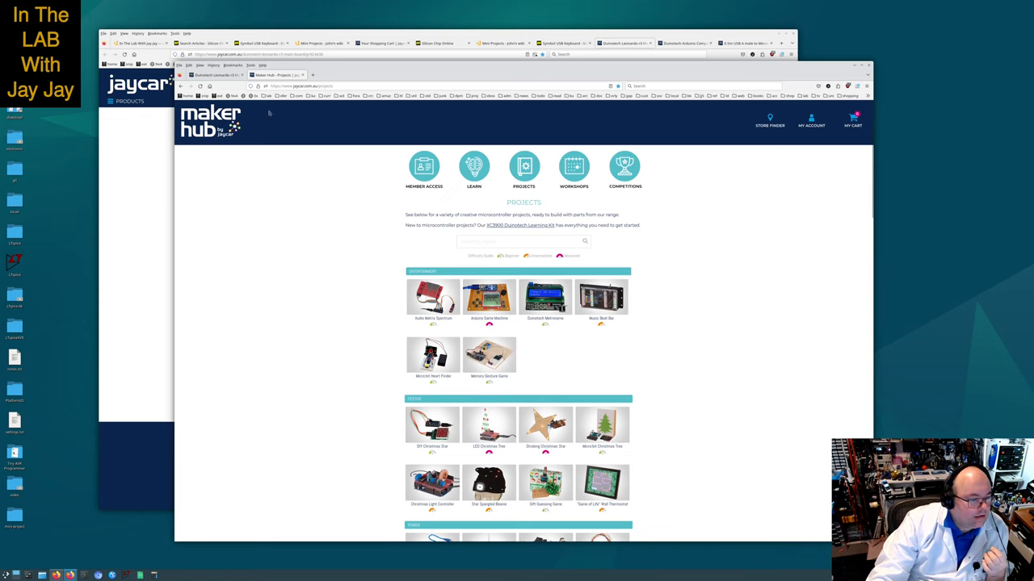
pyautogui.click(281, 95)
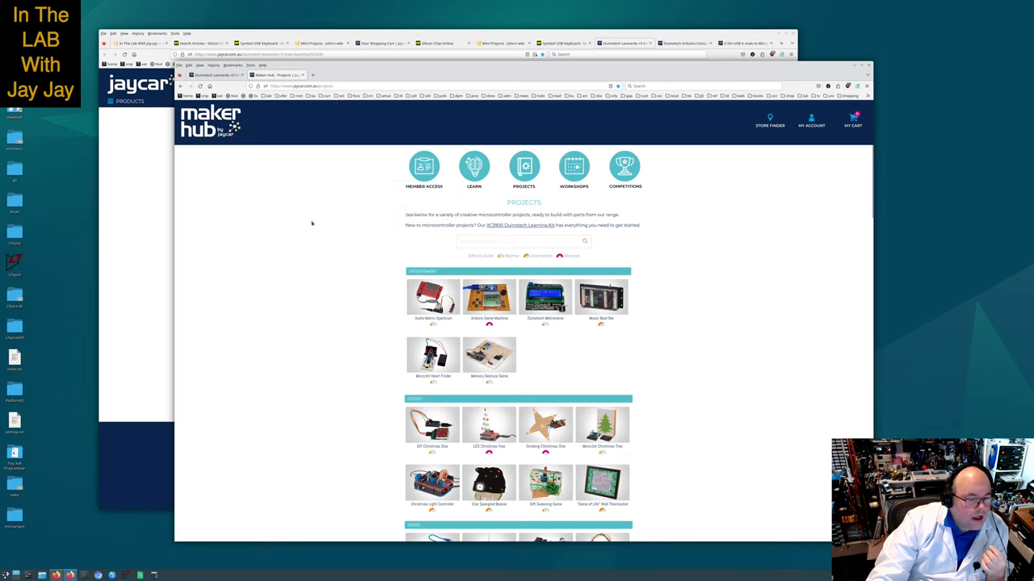
pyautogui.moveTo(669, 213)
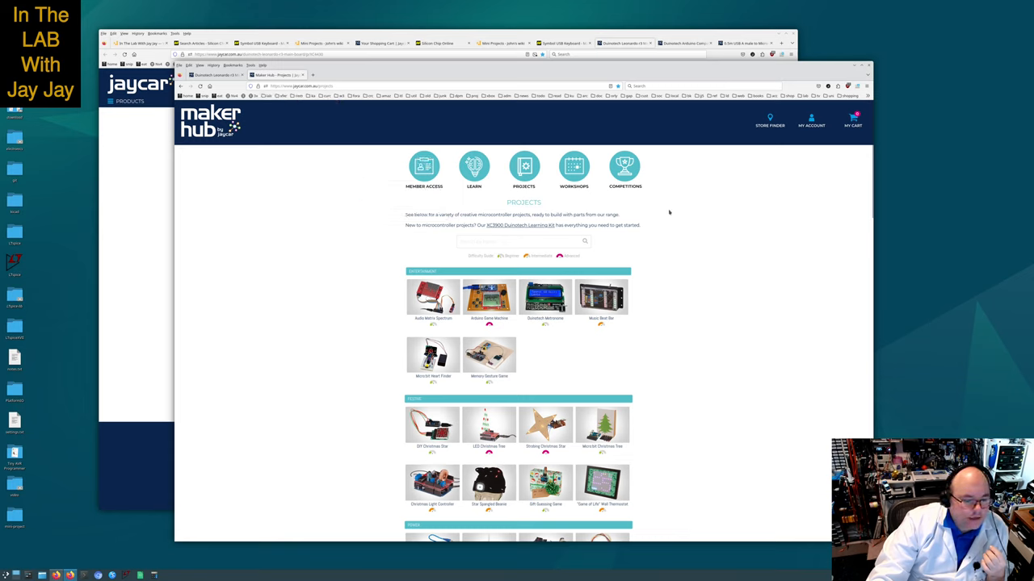
pyautogui.moveTo(621, 214)
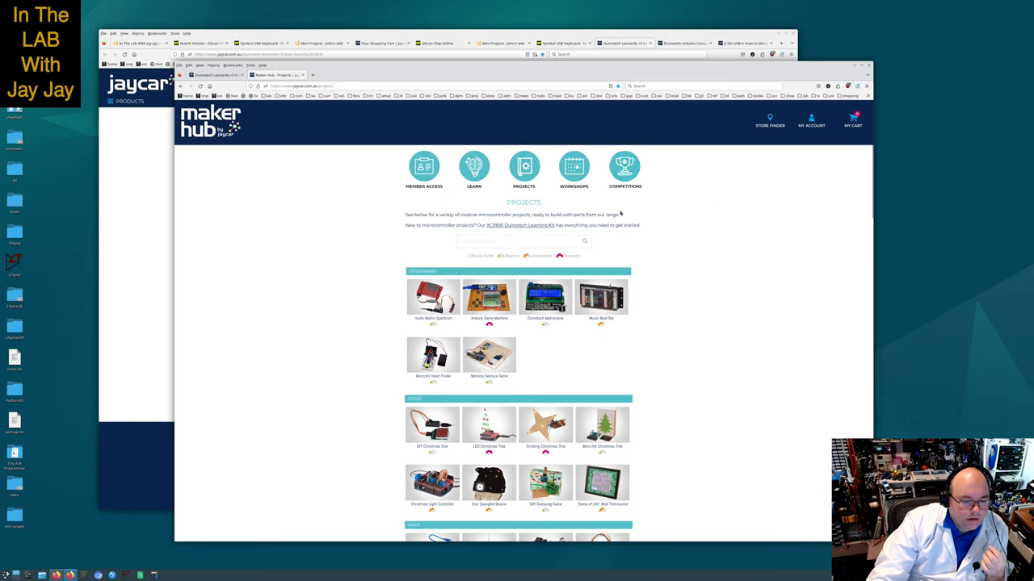
pyautogui.moveTo(664, 238)
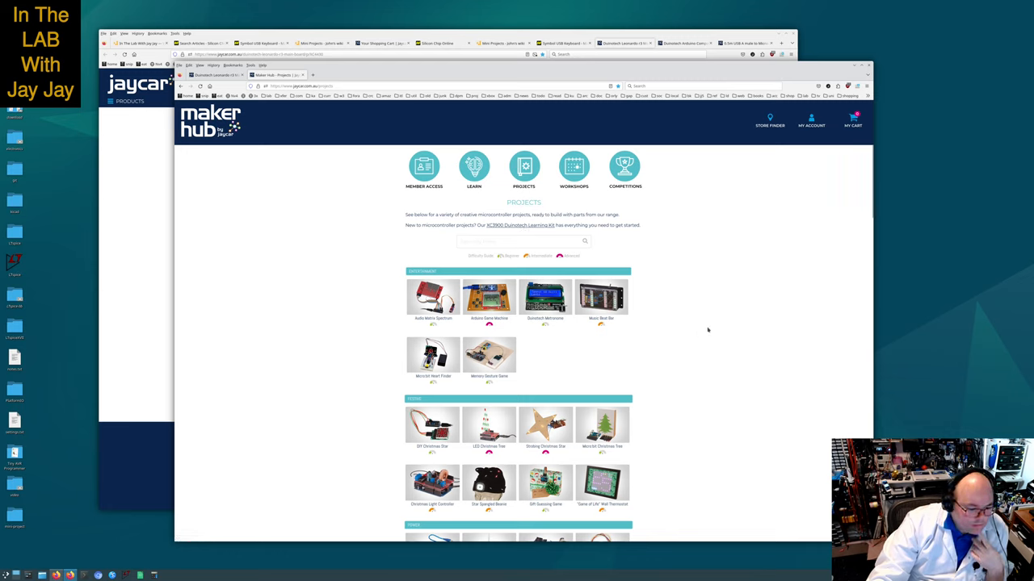
pyautogui.moveTo(723, 320)
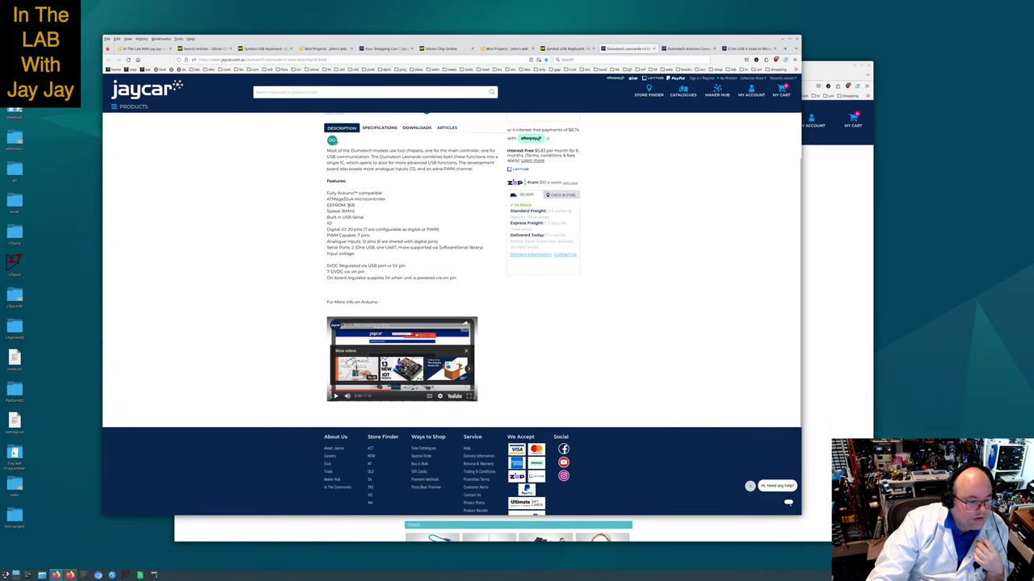
pyautogui.moveTo(687, 304)
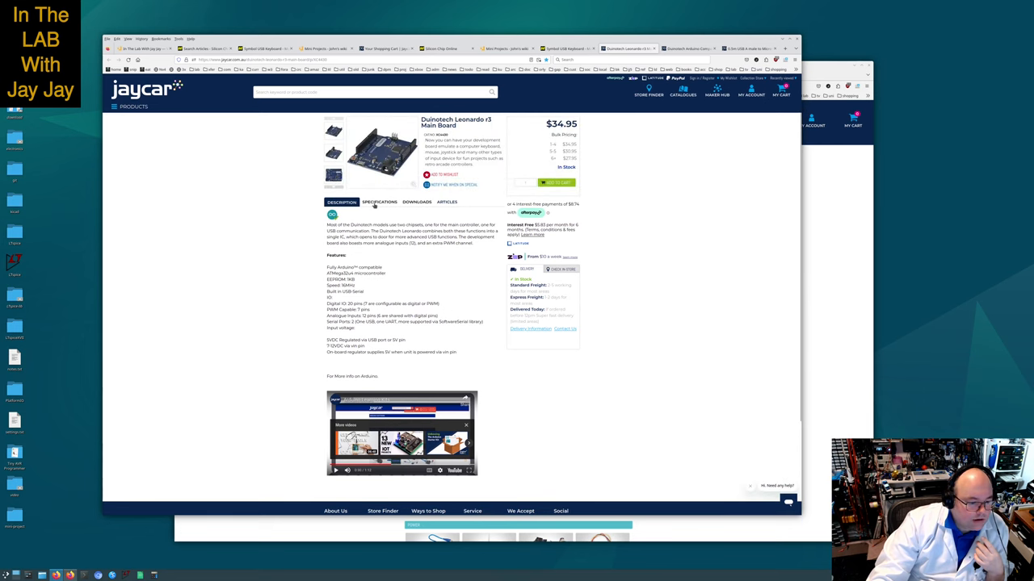
# View the Leonardo r3 board's specifications, then switch to its downloads section with the datasheet link
pyautogui.click(378, 202)
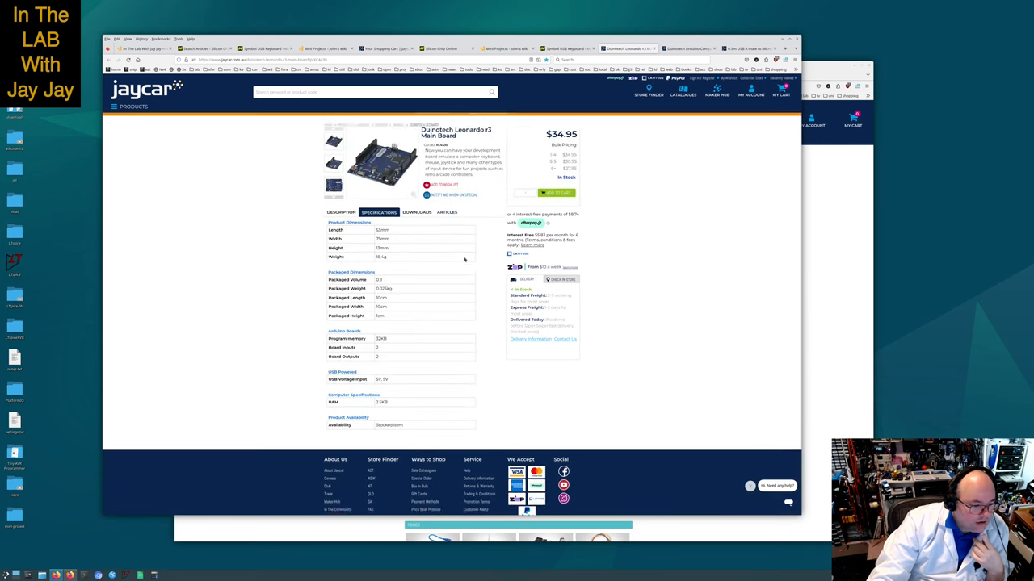
pyautogui.scroll(3)
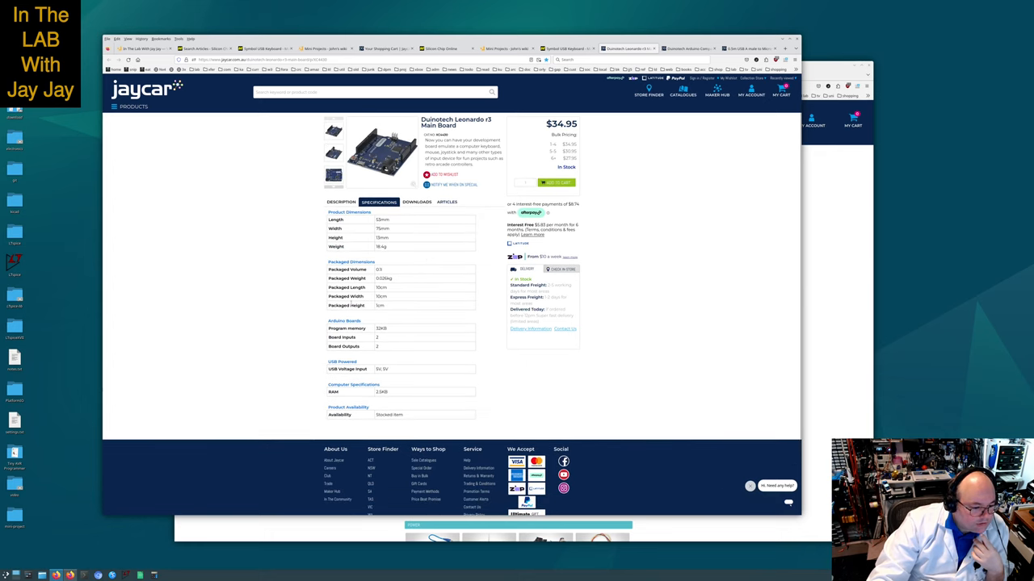
pyautogui.moveTo(397, 333)
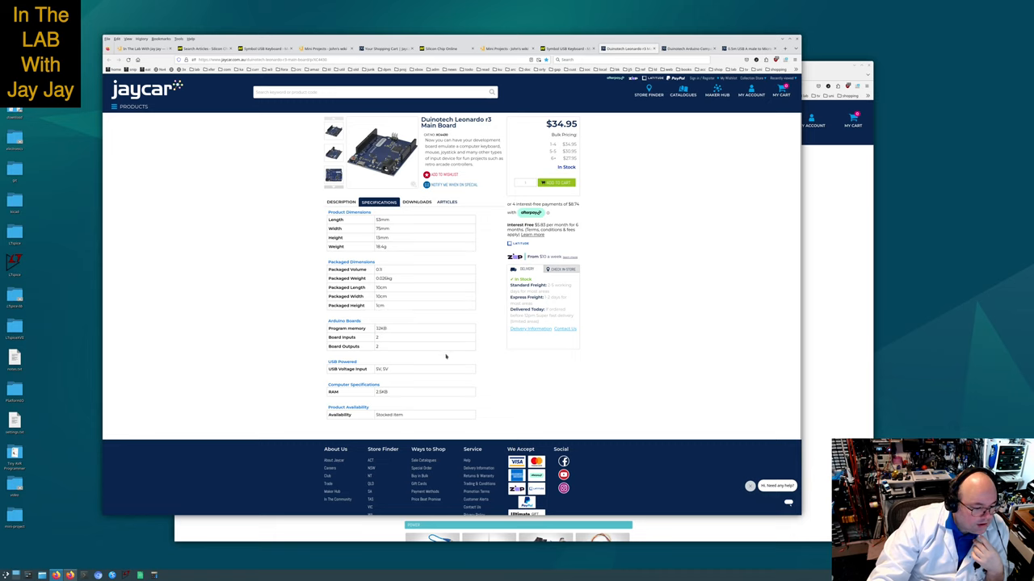
pyautogui.moveTo(442, 358)
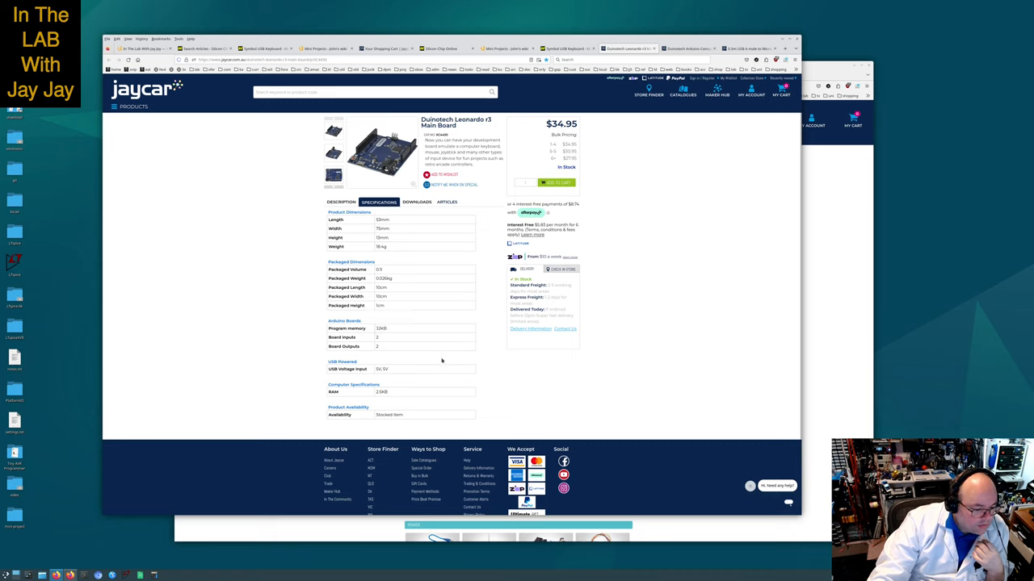
pyautogui.moveTo(426, 370)
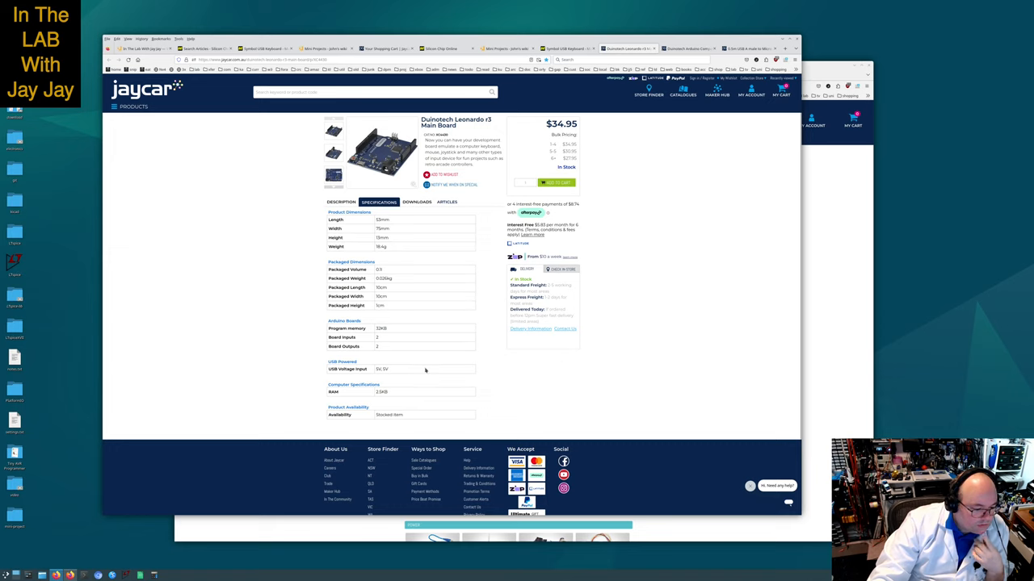
pyautogui.moveTo(420, 387)
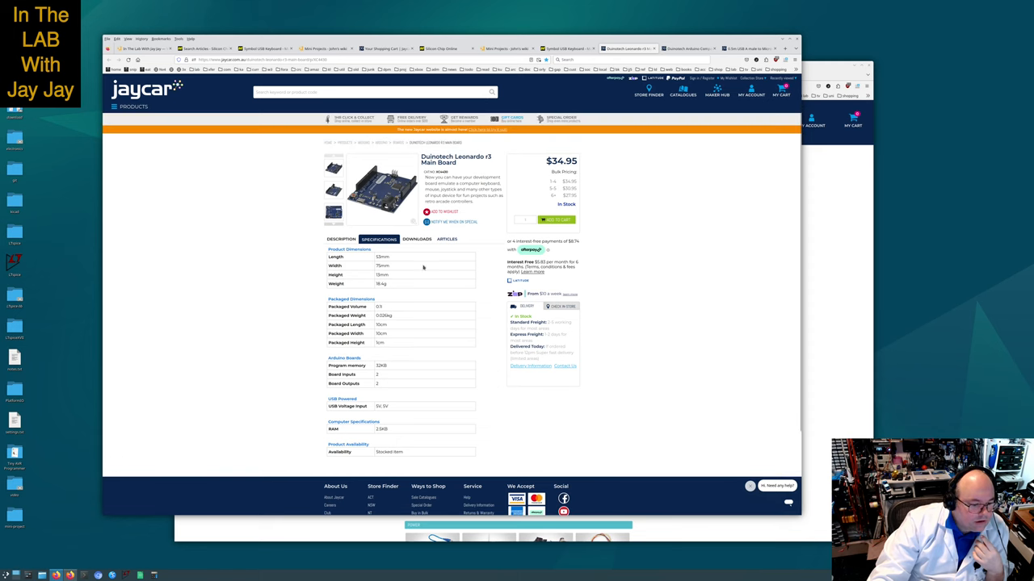
pyautogui.click(417, 239)
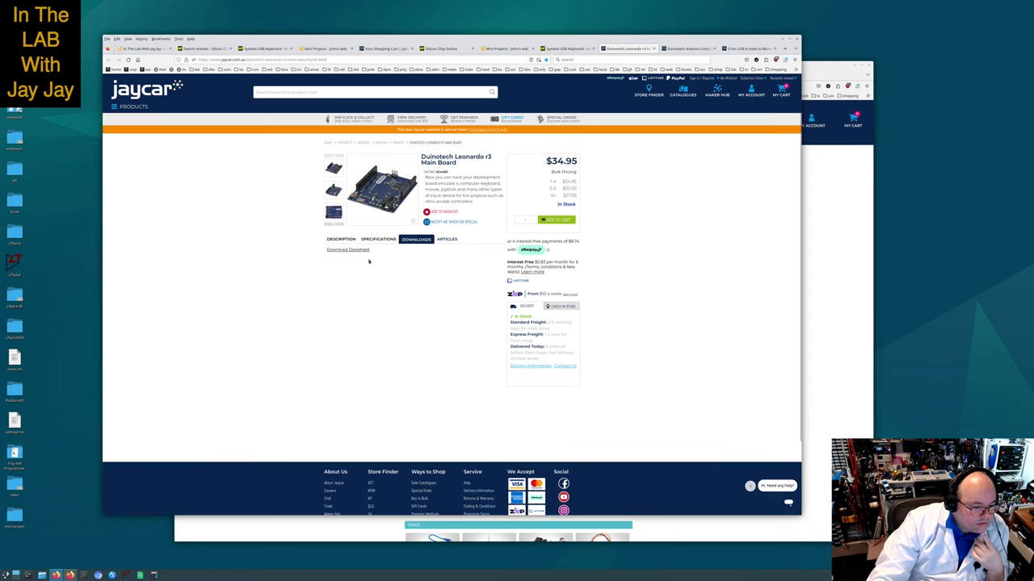
pyautogui.moveTo(349, 249)
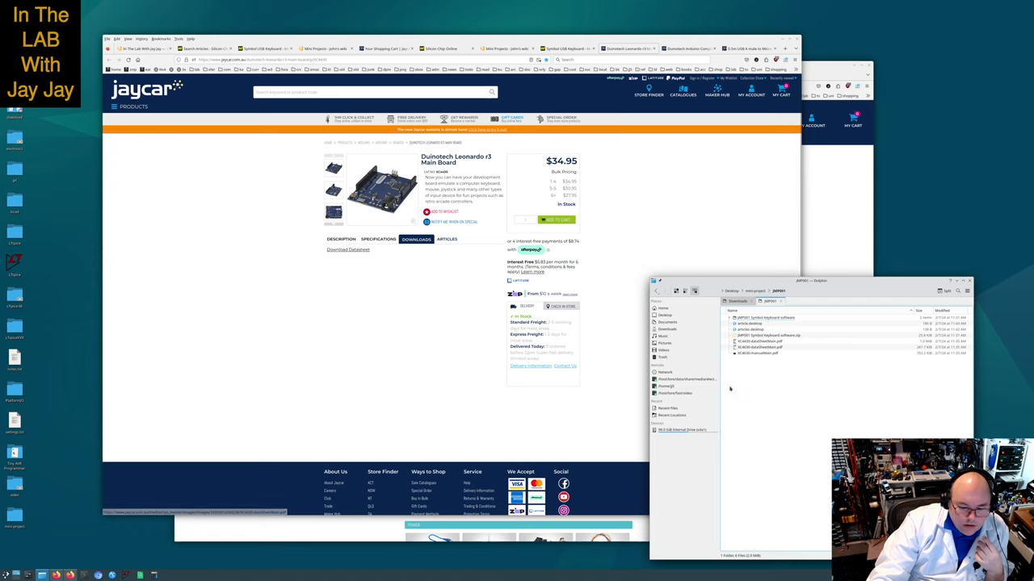
# Select the downloaded Duinotech datasheet PDF in the Downloads folder and open it in Okular
pyautogui.click(759, 341)
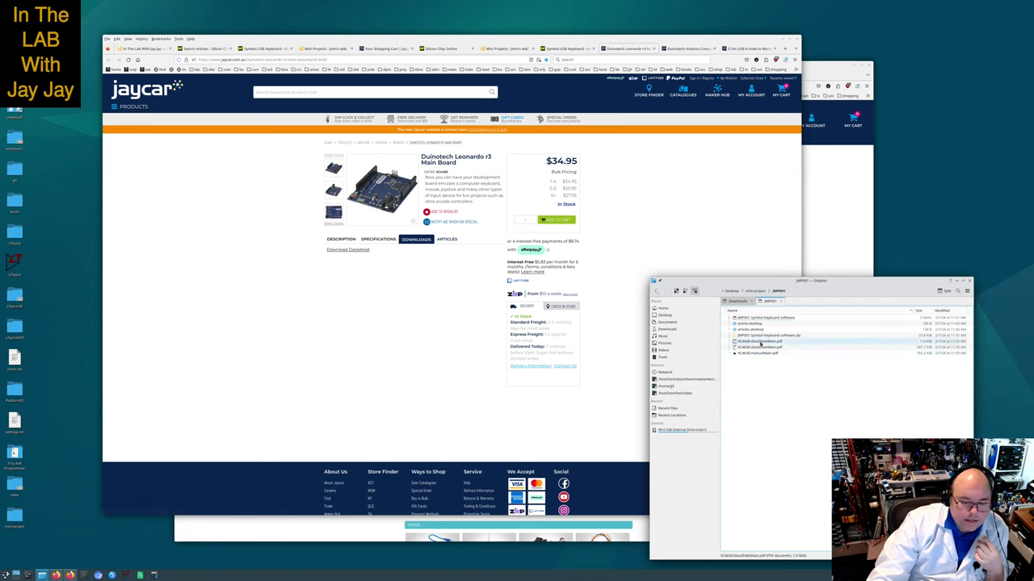
pyautogui.click(763, 340)
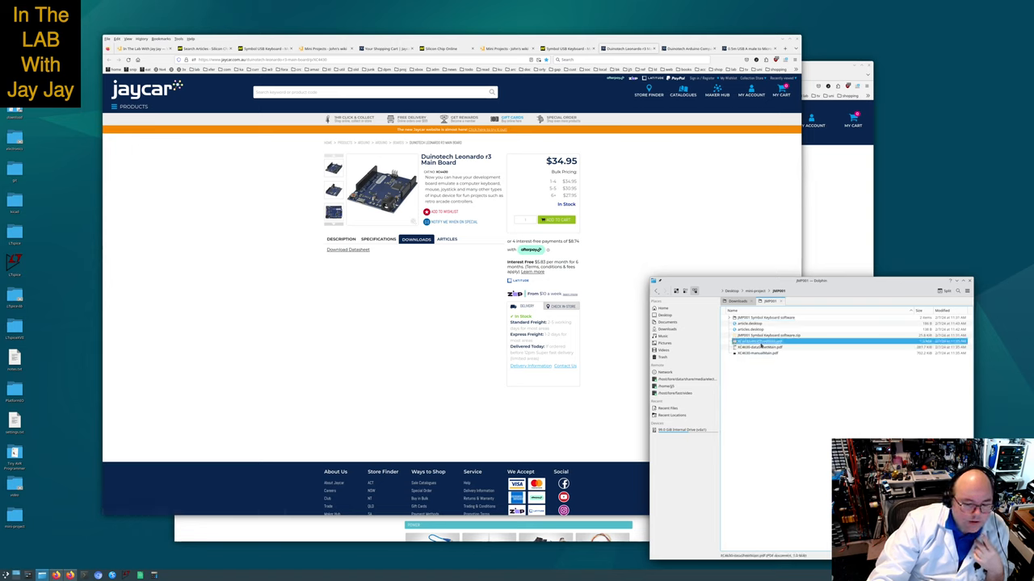
pyautogui.doubleClick(759, 341)
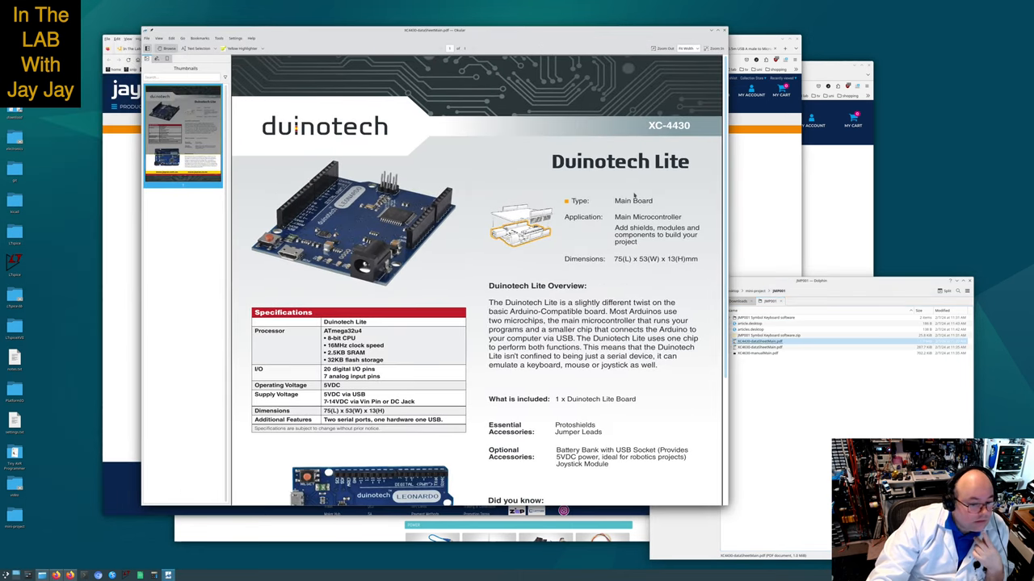
# Scroll the Duinotech Lite XC-4430 datasheet down through its overview, included items and 'Did you know' section
pyautogui.scroll(-3)
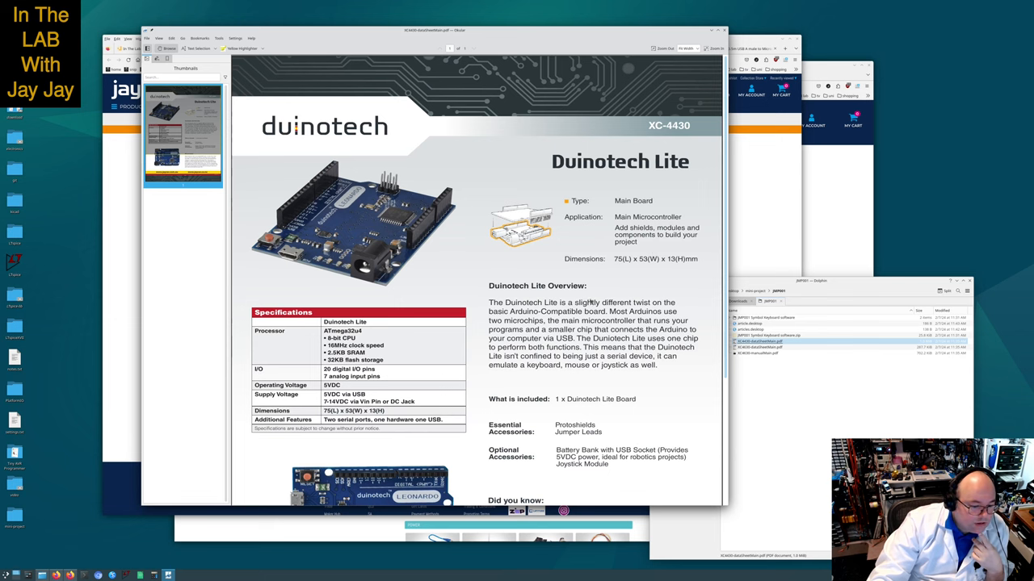
pyautogui.scroll(-3)
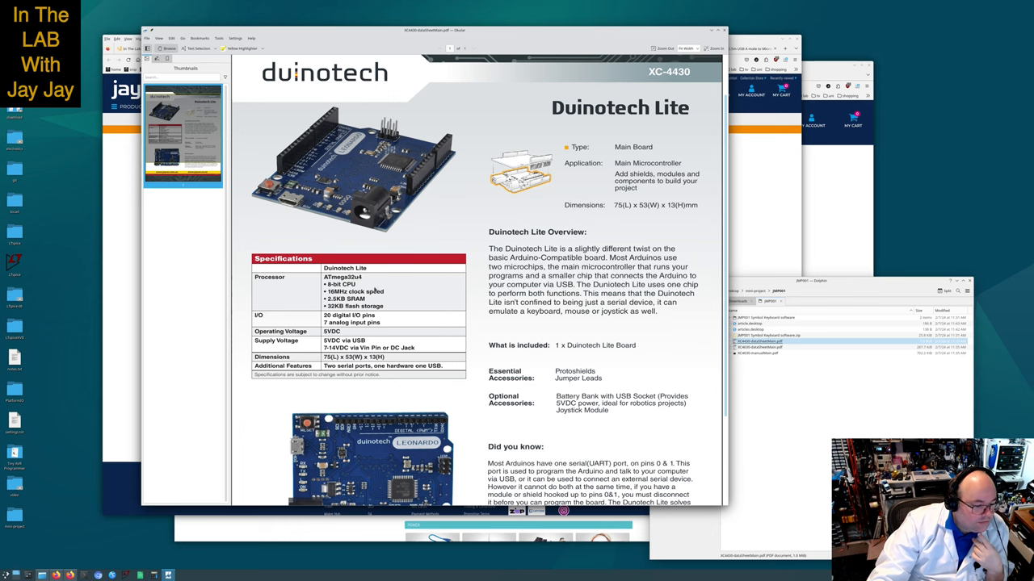
pyautogui.scroll(-3)
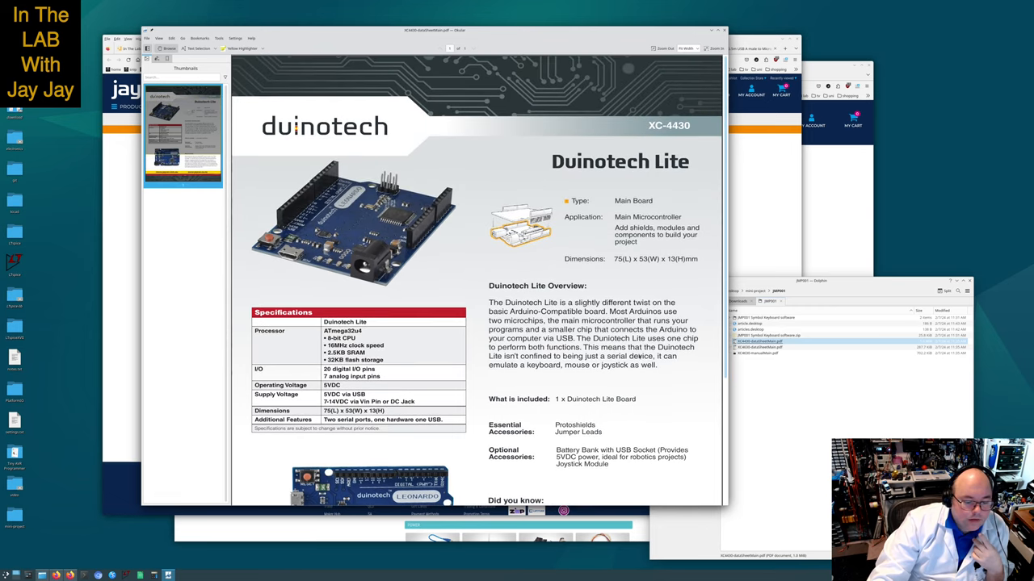
pyautogui.scroll(-3)
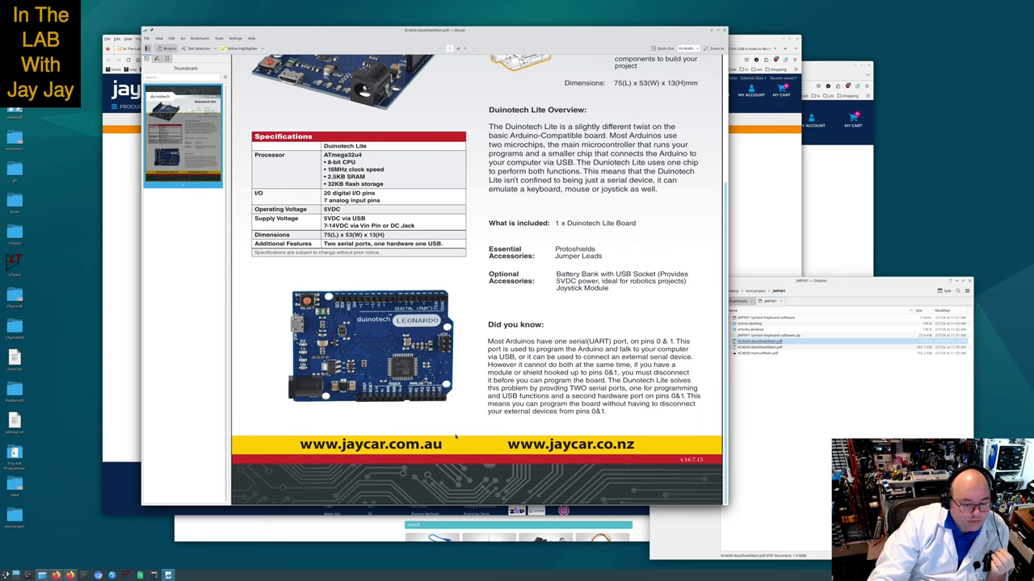
pyautogui.moveTo(496, 422)
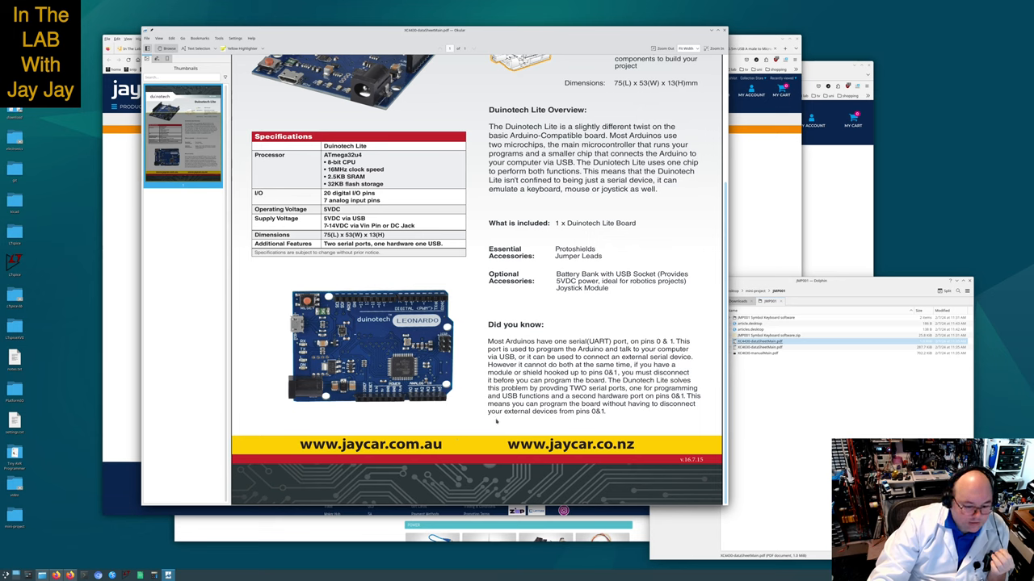
pyautogui.moveTo(633, 385)
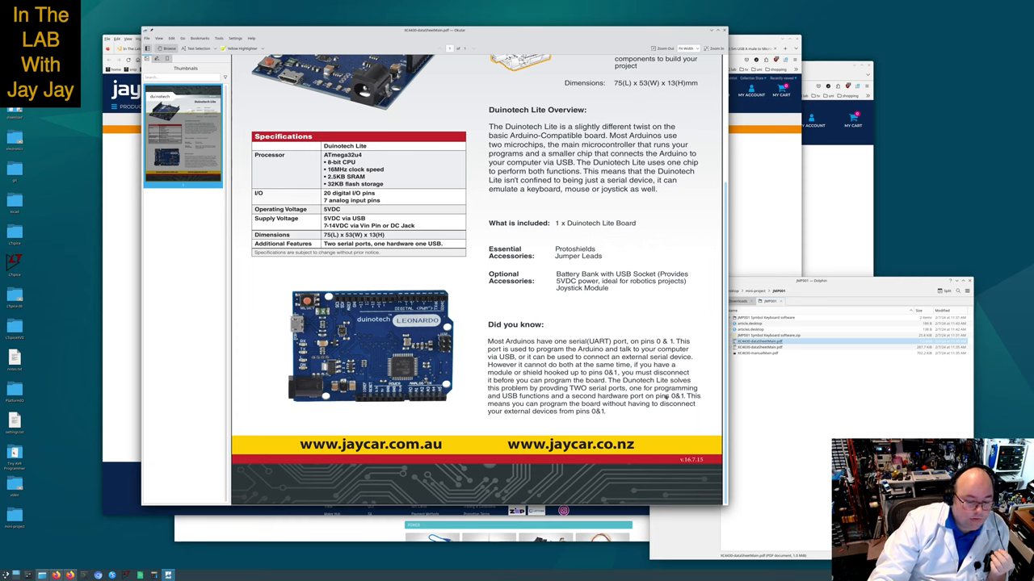
pyautogui.moveTo(665, 401)
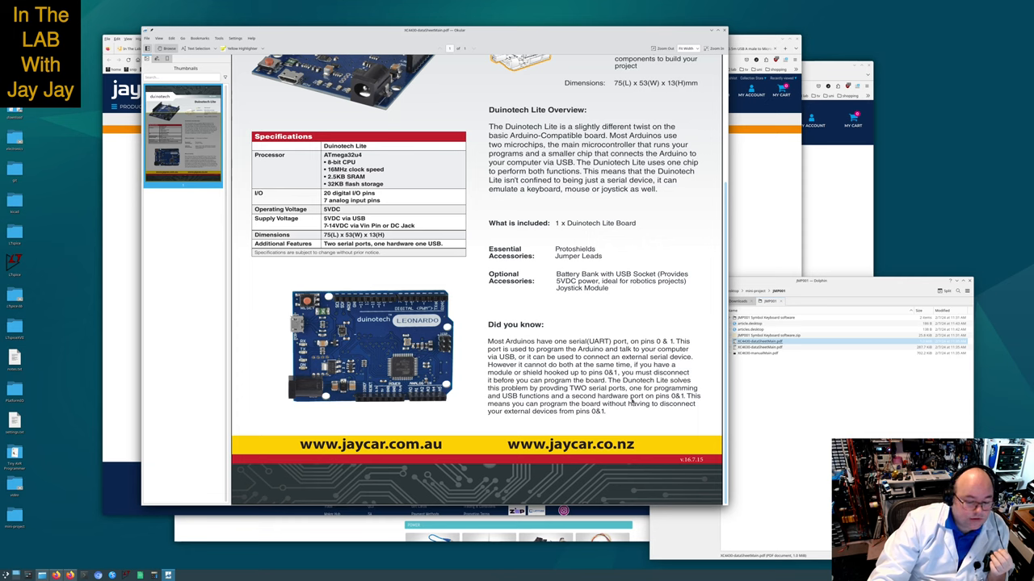
pyautogui.moveTo(688, 400)
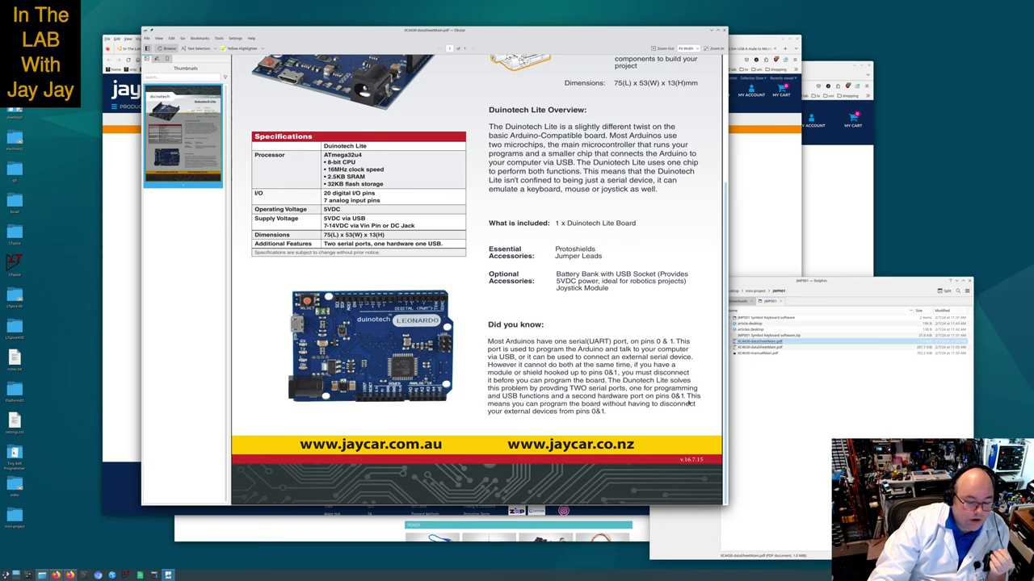
pyautogui.moveTo(666, 411)
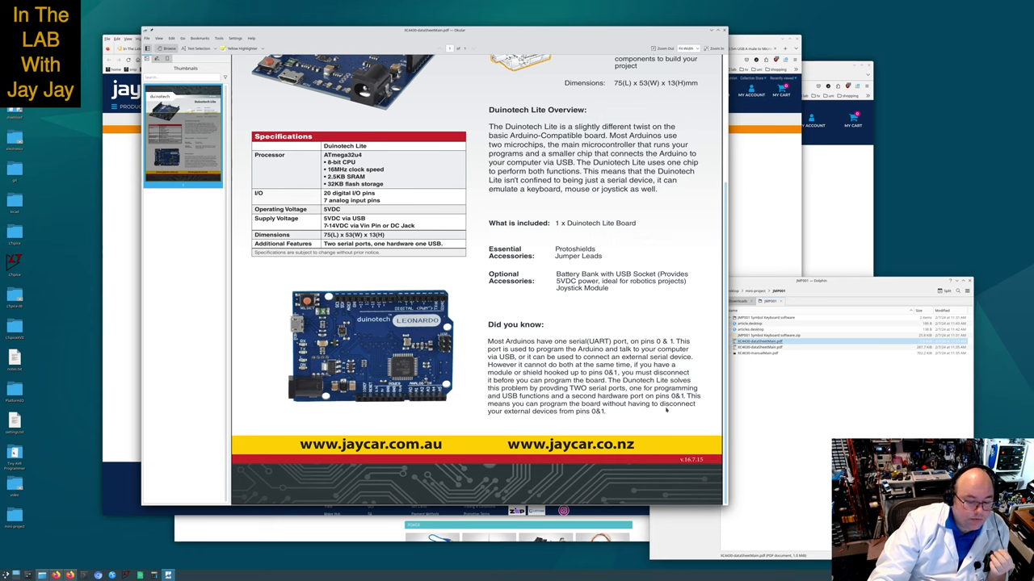
pyautogui.moveTo(656, 412)
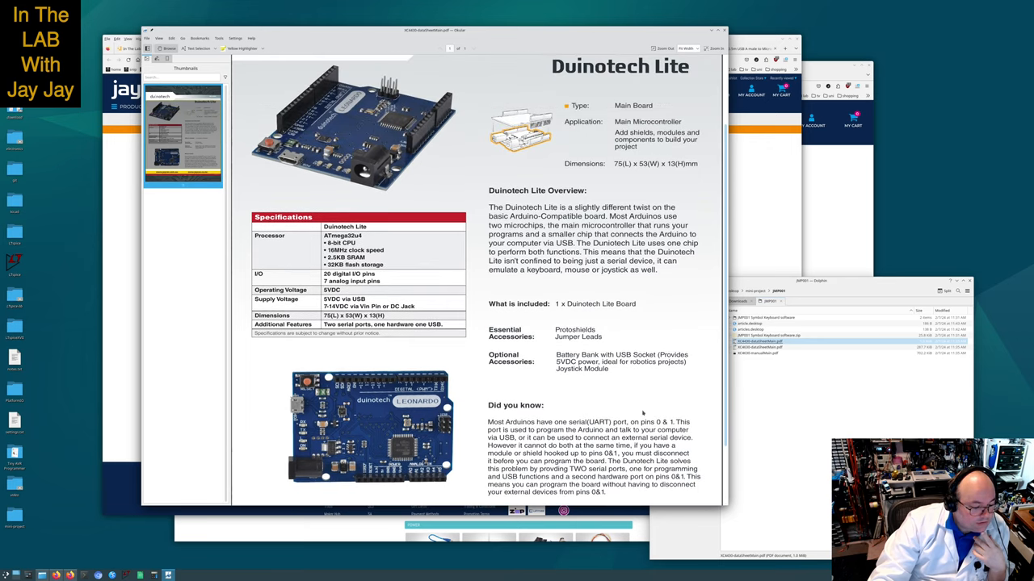
pyautogui.scroll(-3)
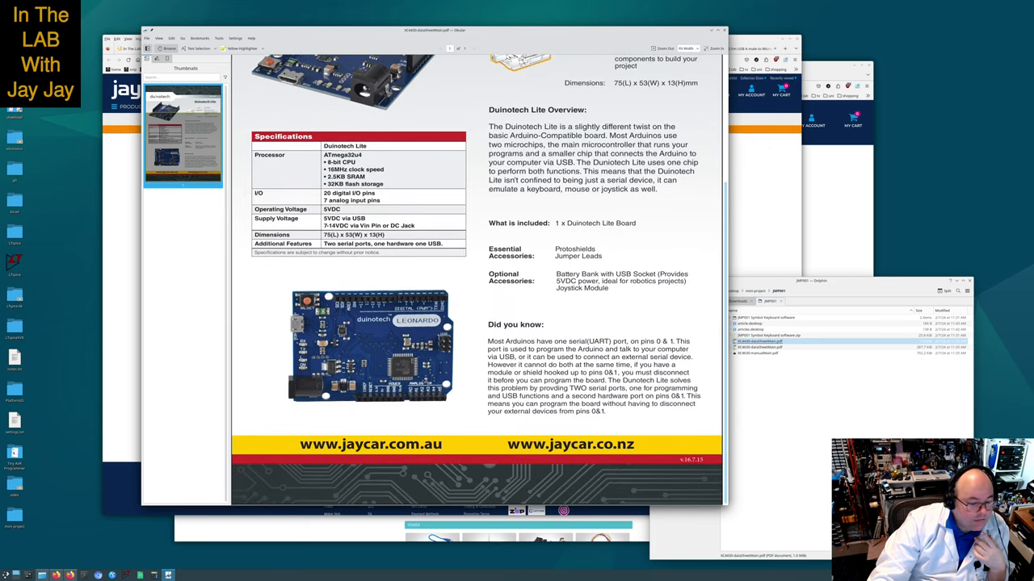
pyautogui.moveTo(624, 410)
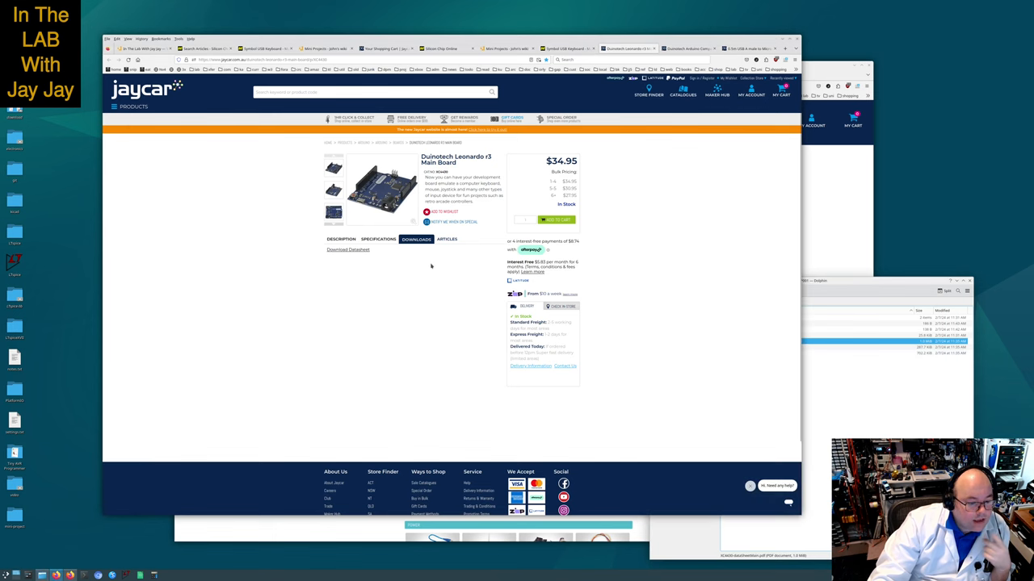
# Show the articles section of the Leonardo r3 product page with its related project thumbnails
pyautogui.click(446, 239)
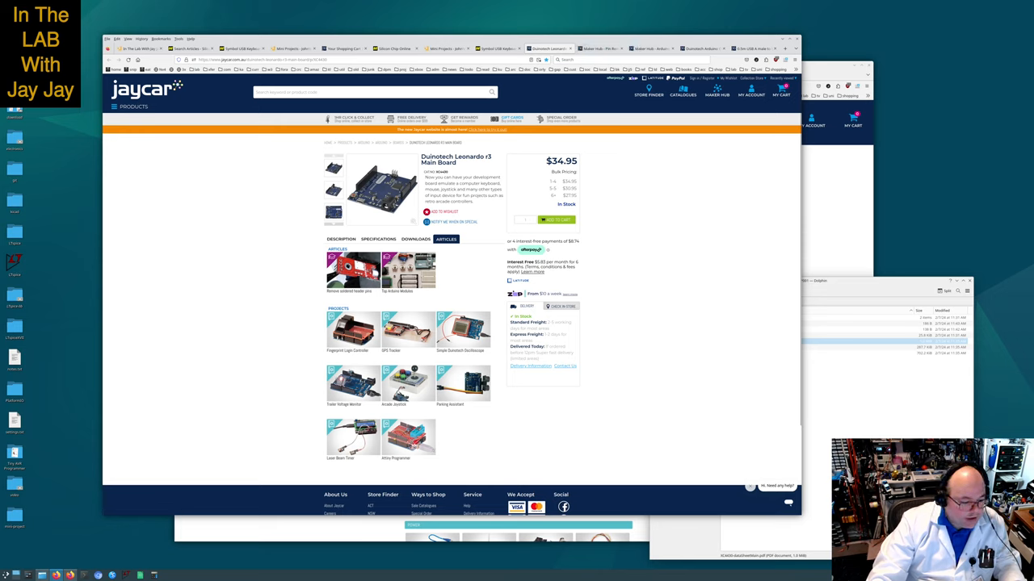
pyautogui.moveTo(346, 362)
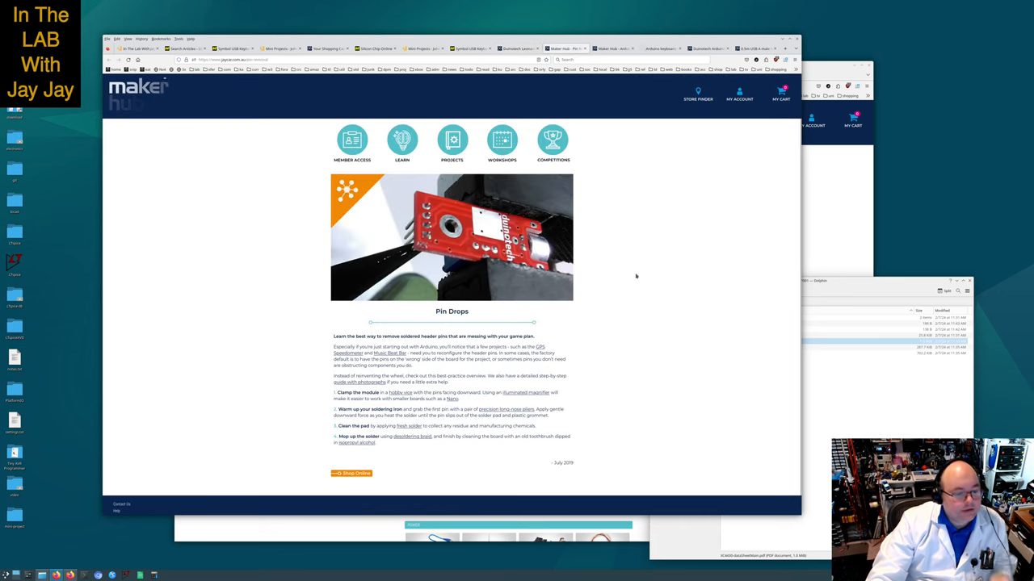
pyautogui.moveTo(665, 258)
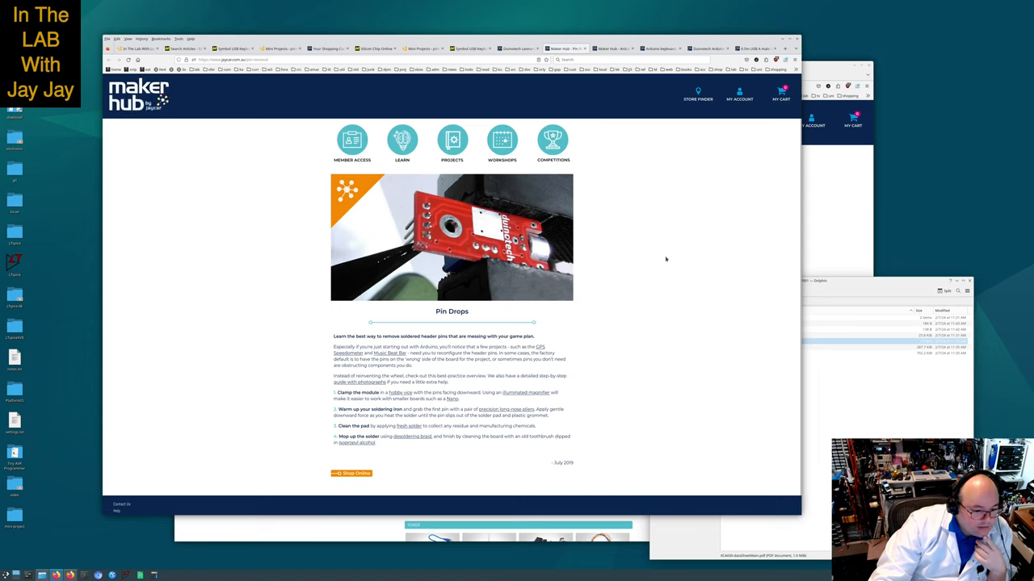
pyautogui.moveTo(650, 279)
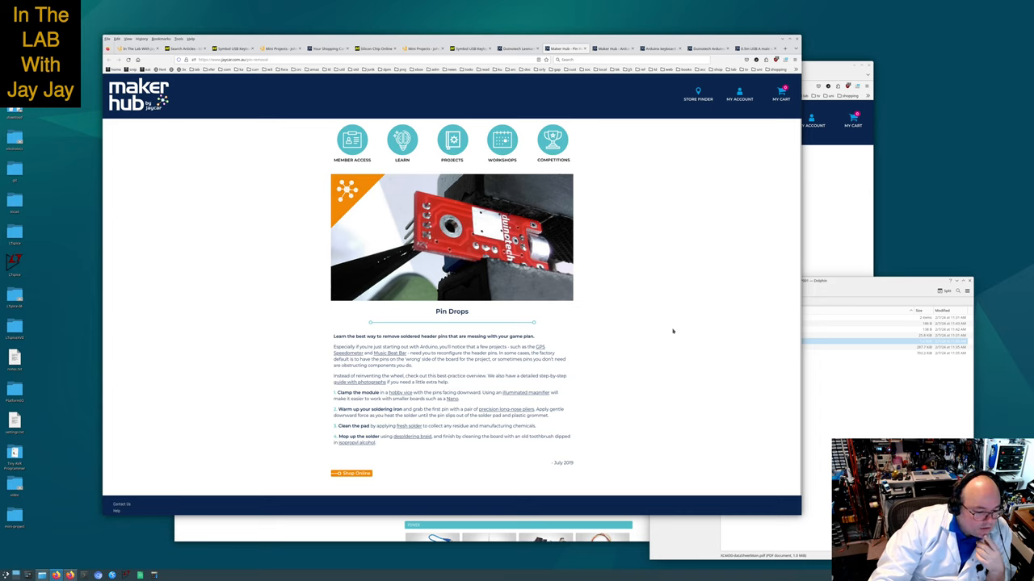
pyautogui.moveTo(670, 330)
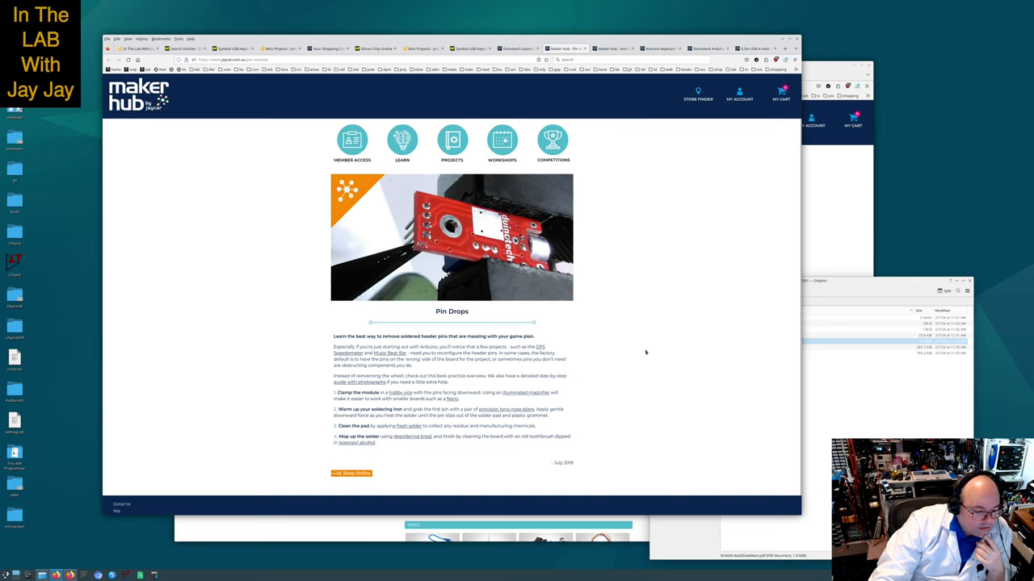
pyautogui.moveTo(636, 347)
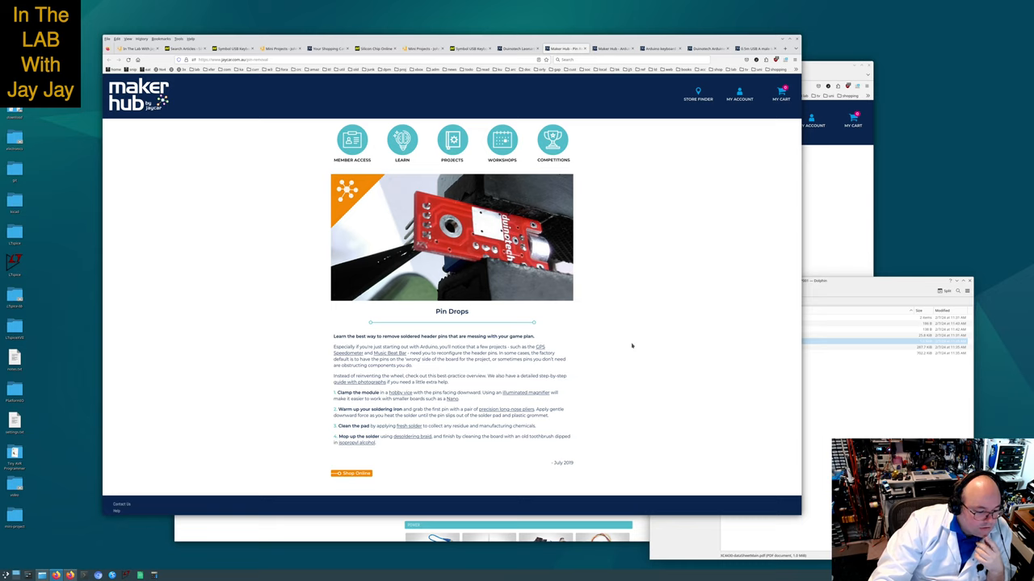
pyautogui.moveTo(629, 338)
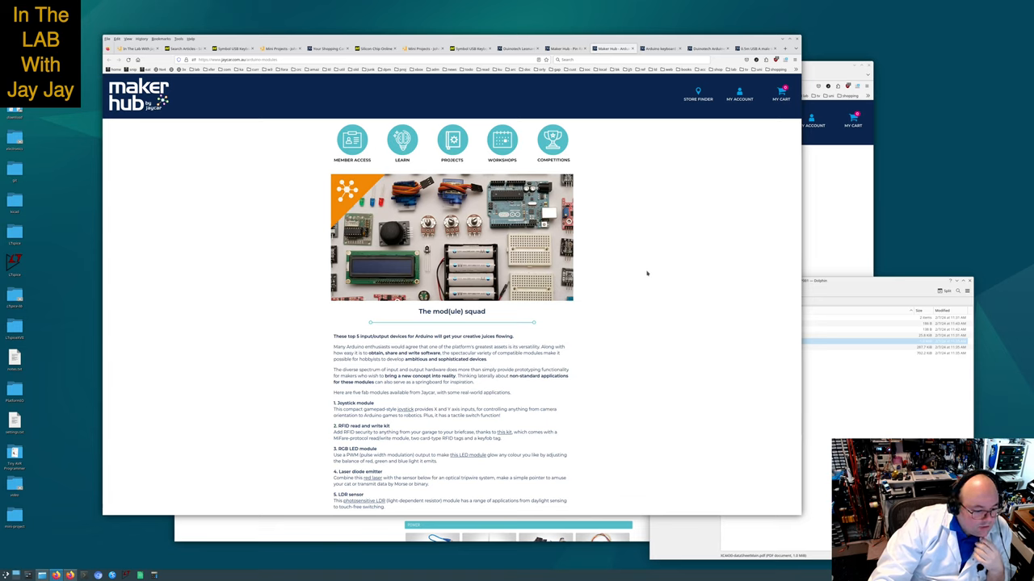
pyautogui.moveTo(645, 272)
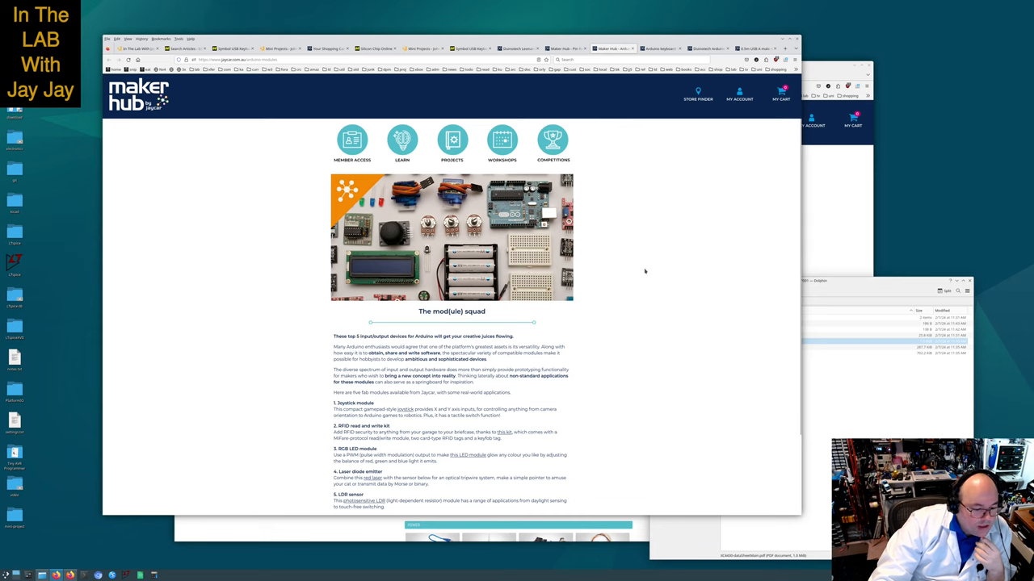
# Read to the bottom of the Maker Hub modules article and follow its link to the Fingerprint Login project page
pyautogui.scroll(-3)
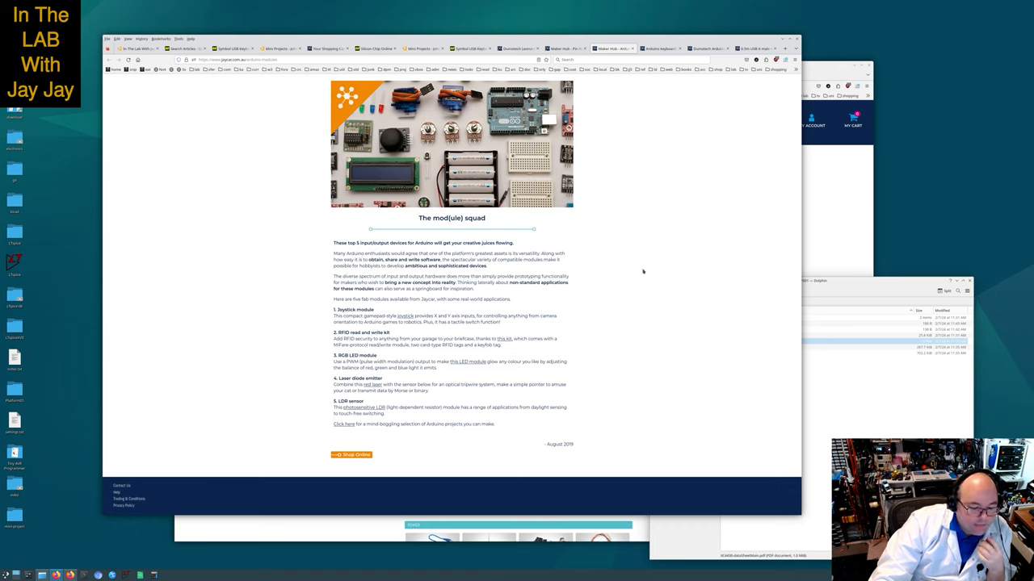
pyautogui.click(659, 48)
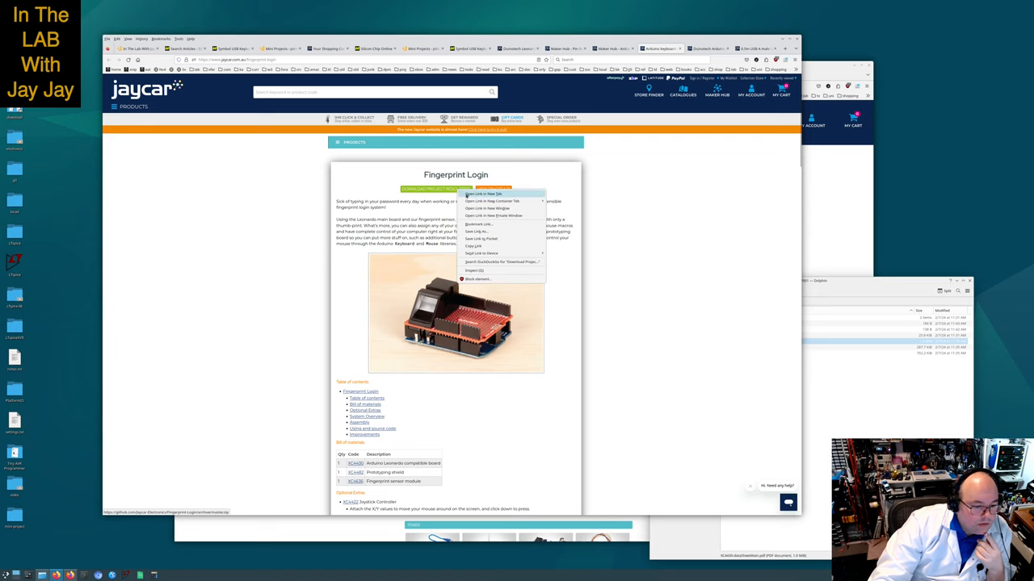
pyautogui.click(485, 193)
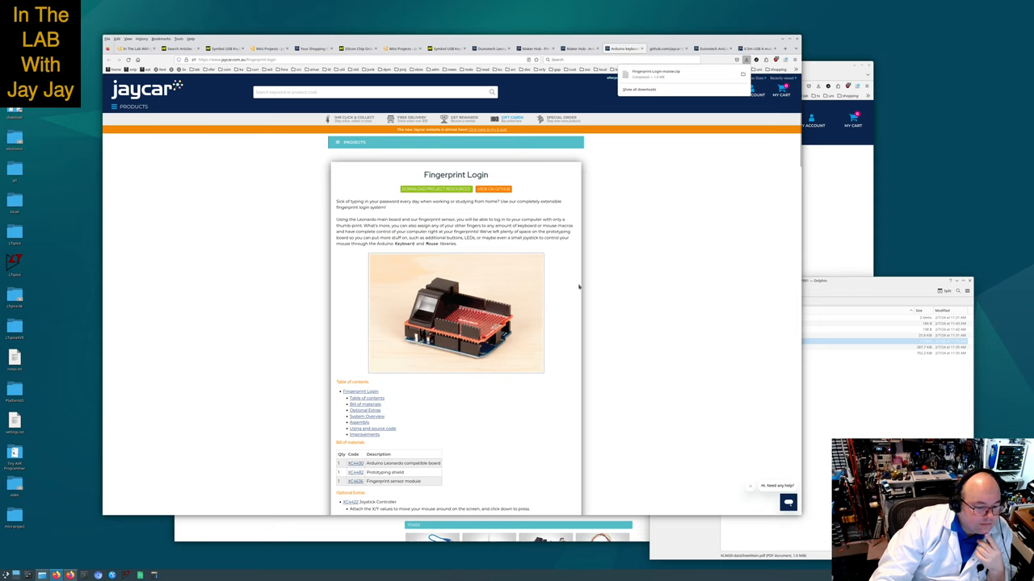
pyautogui.scroll(-3)
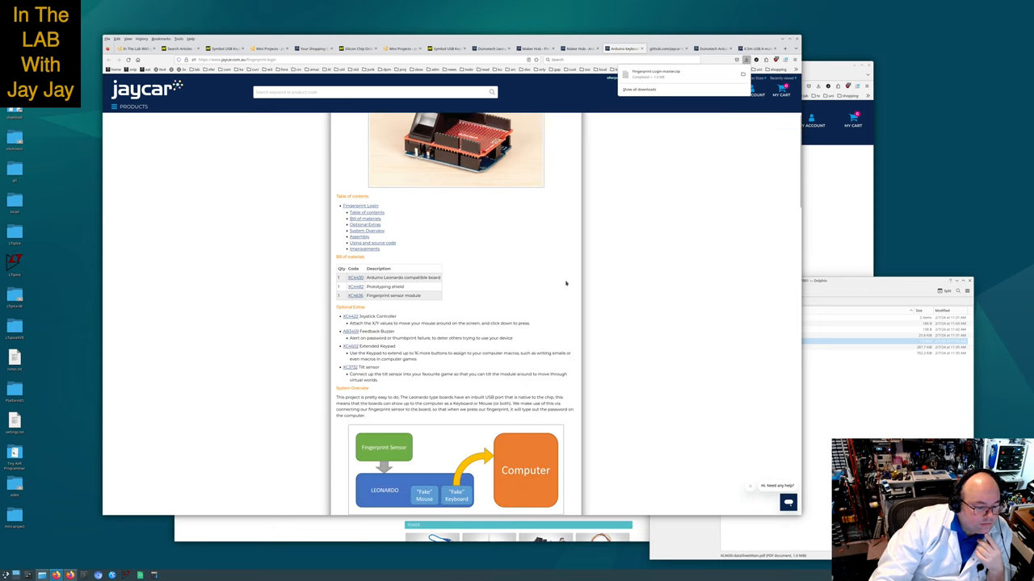
pyautogui.scroll(-3)
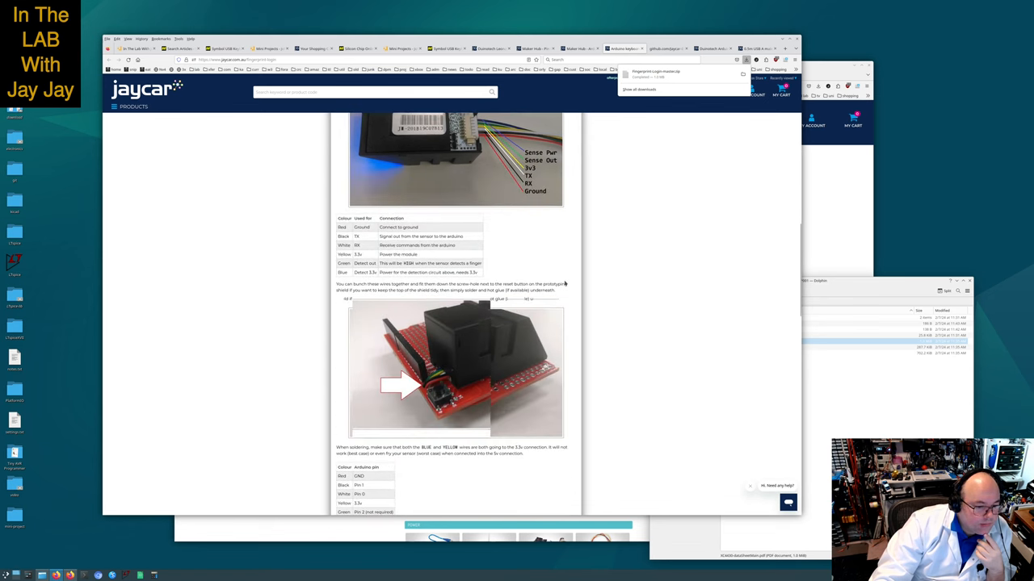
pyautogui.scroll(-3)
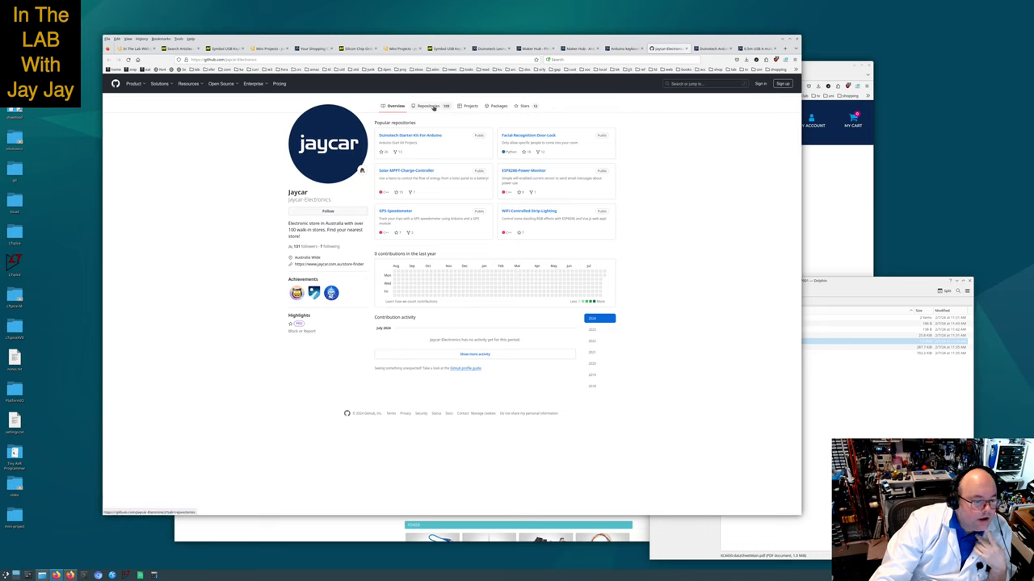
pyautogui.moveTo(699, 189)
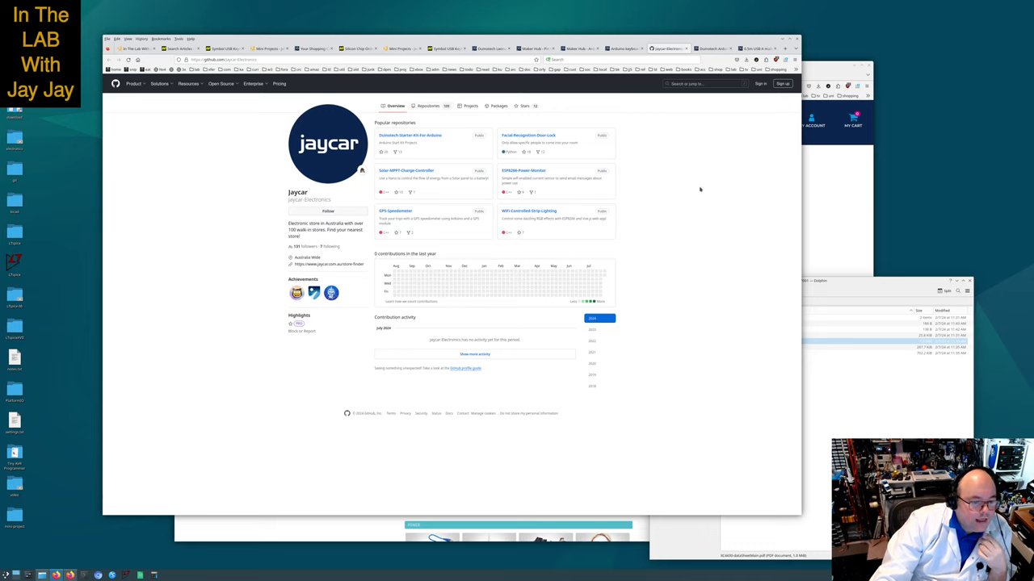
pyautogui.moveTo(686, 175)
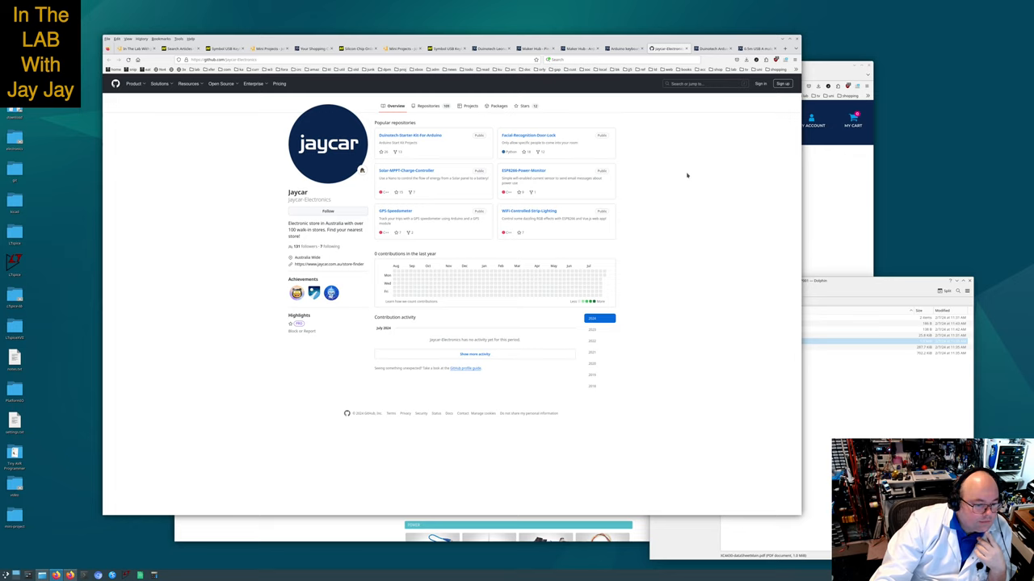
pyautogui.moveTo(685, 171)
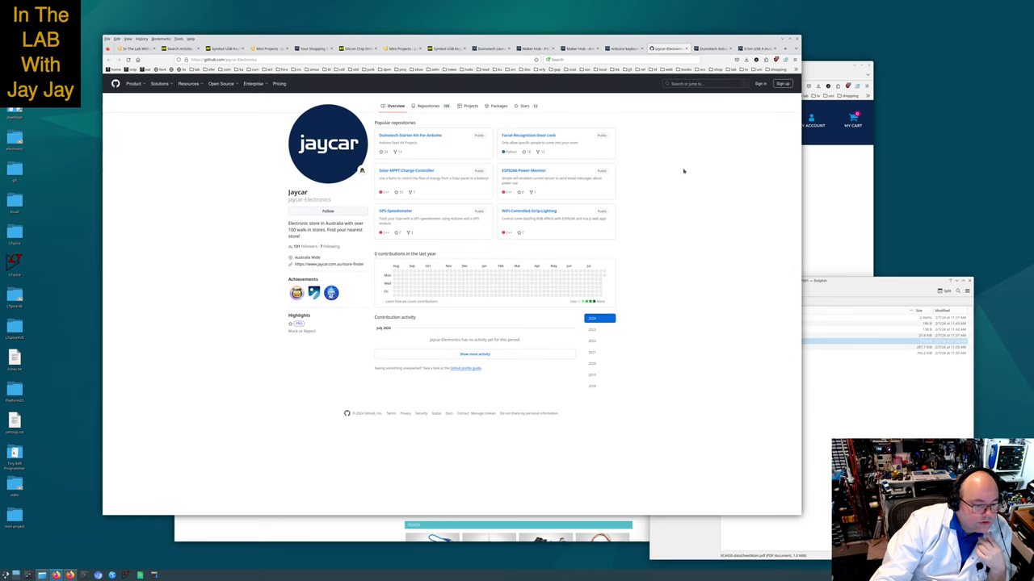
pyautogui.moveTo(423, 223)
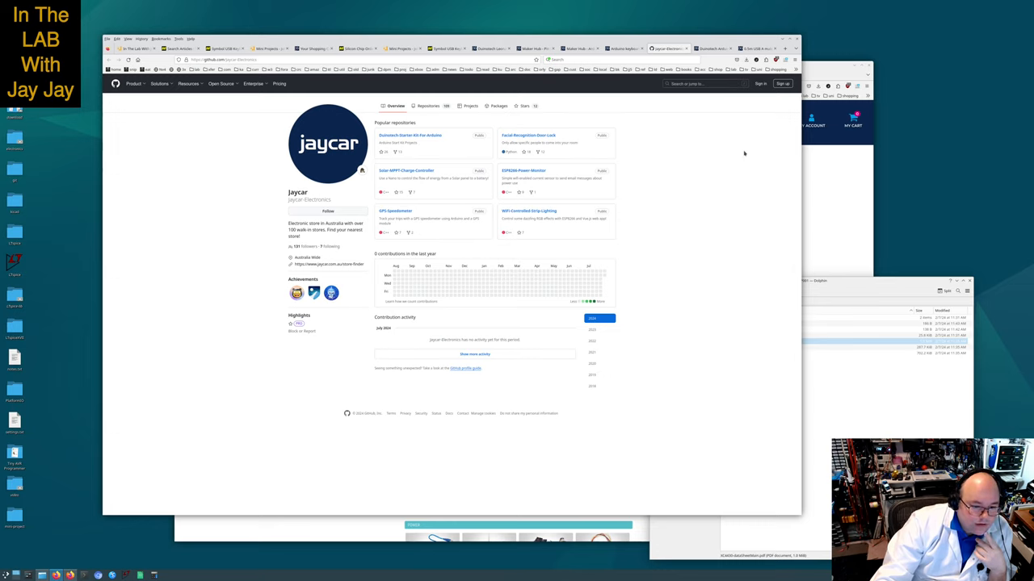
pyautogui.moveTo(737, 155)
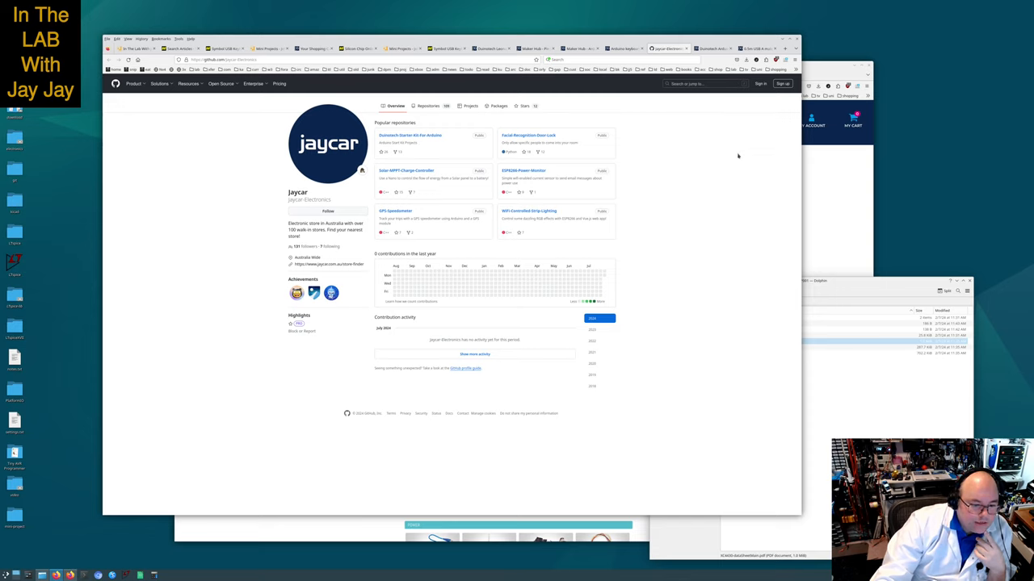
pyautogui.moveTo(737, 156)
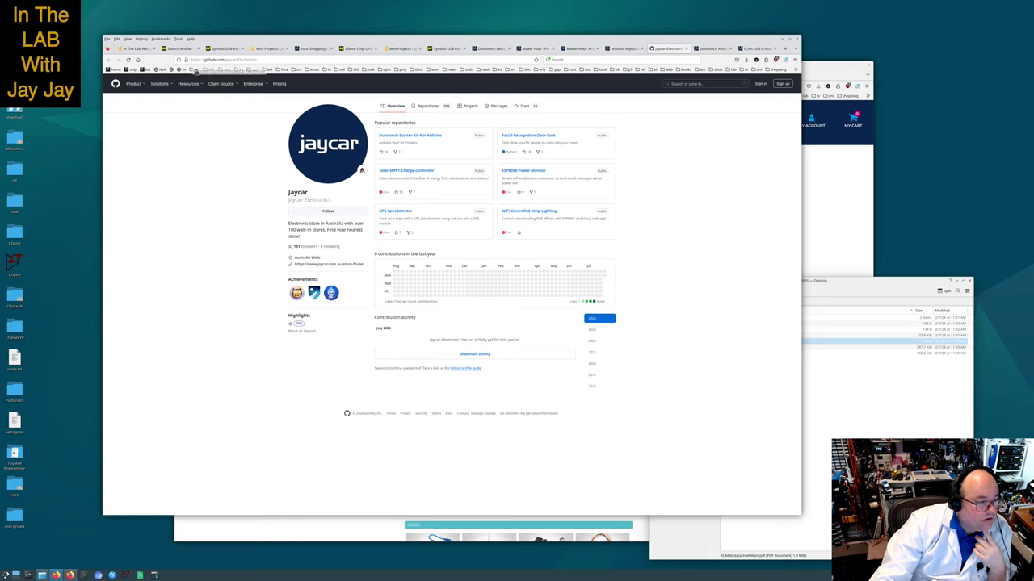
# Leave the Jaycar GitHub organisation page and return to the Leonardo r3 product page's articles section
pyautogui.click(197, 68)
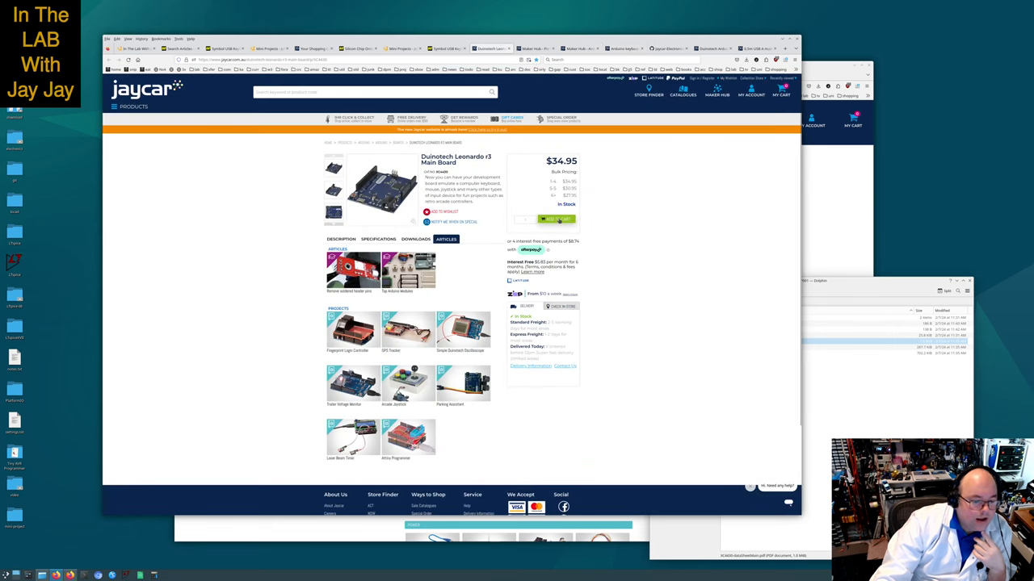
# Go to the Duinotech 2.4-inch colour LCD touch screen display product page from the related projects
pyautogui.click(555, 220)
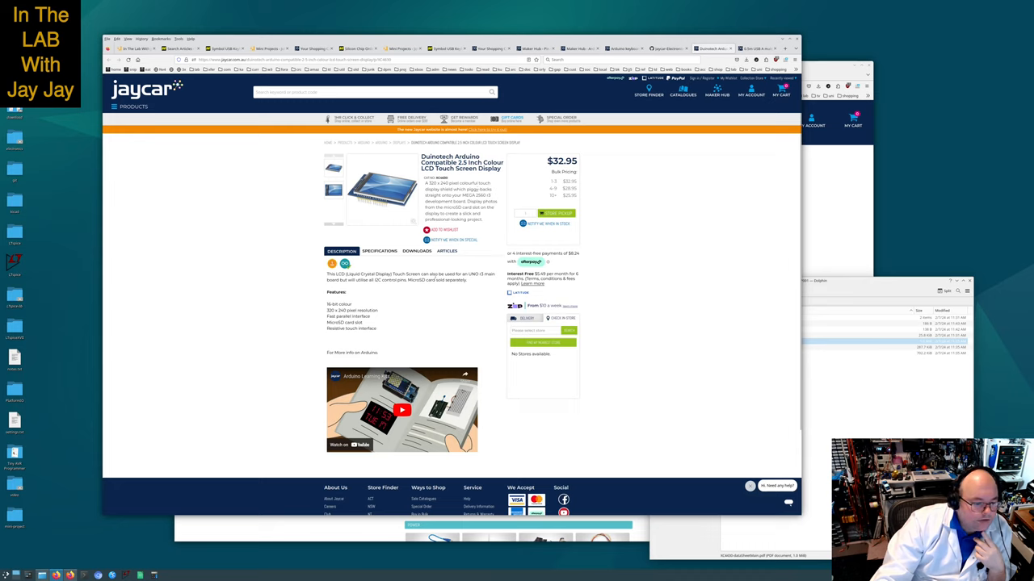
pyautogui.moveTo(404, 304)
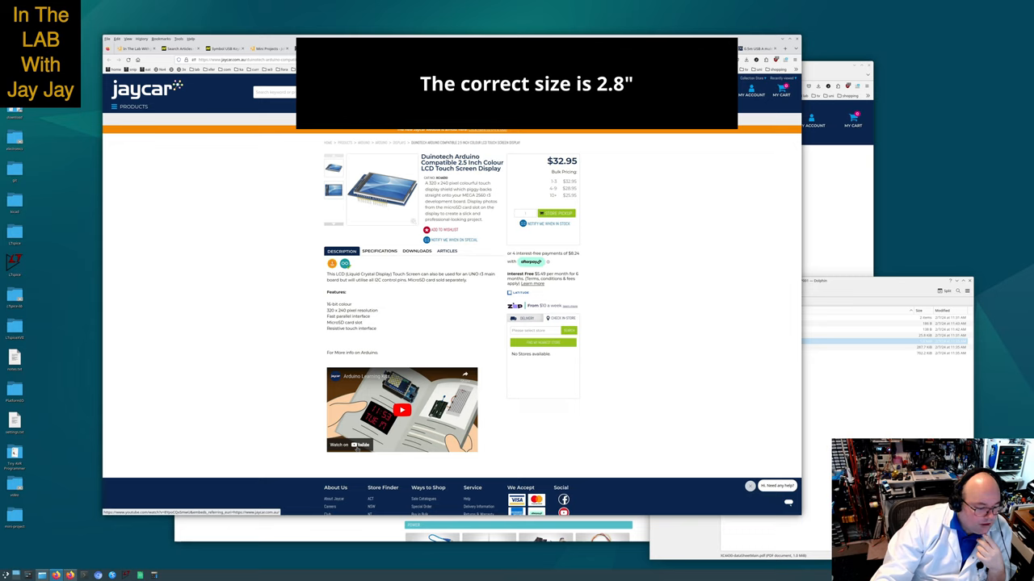
pyautogui.moveTo(433, 300)
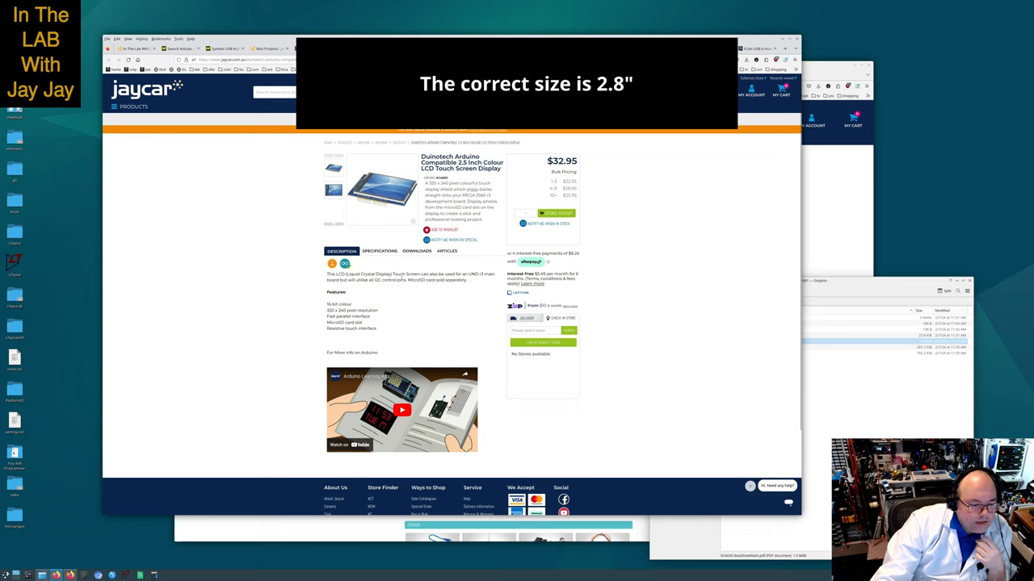
pyautogui.moveTo(478, 291)
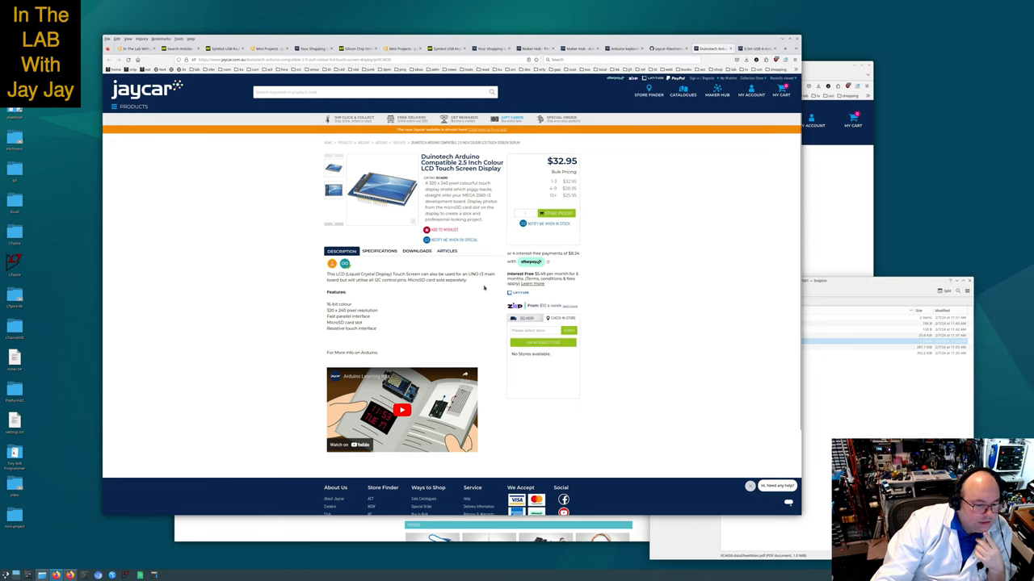
pyautogui.moveTo(482, 288)
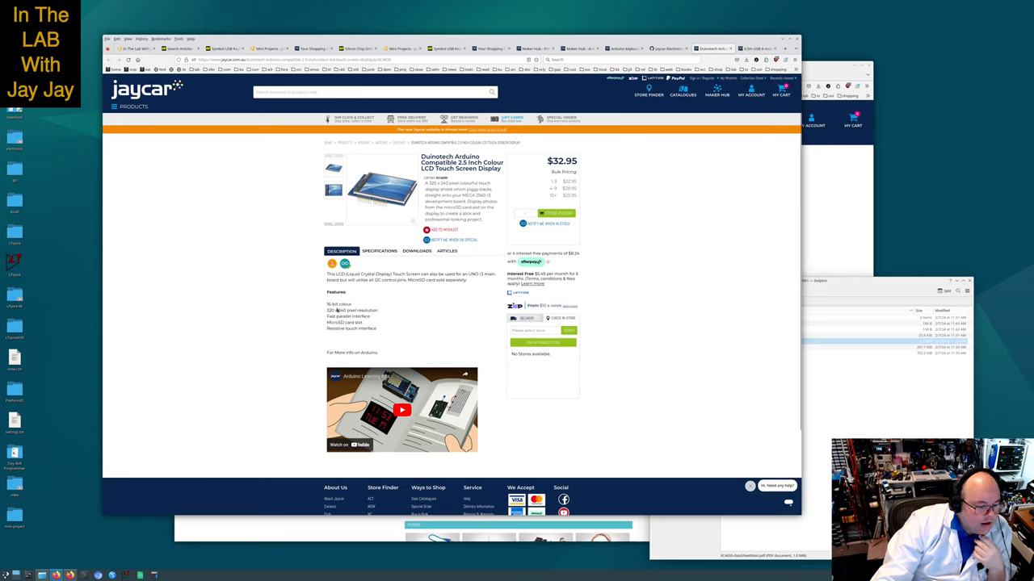
pyautogui.moveTo(283, 330)
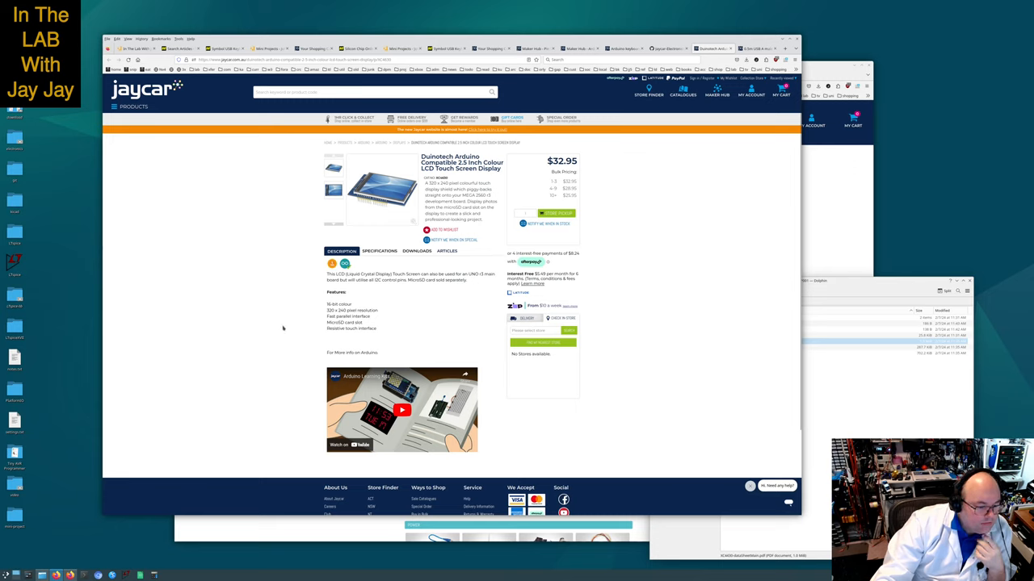
pyautogui.moveTo(392, 313)
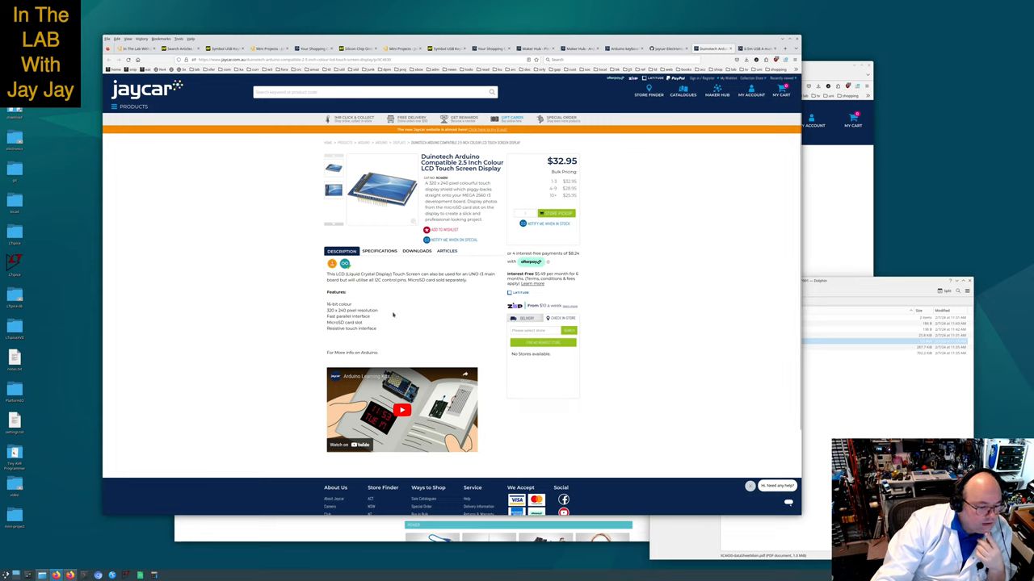
pyautogui.moveTo(404, 313)
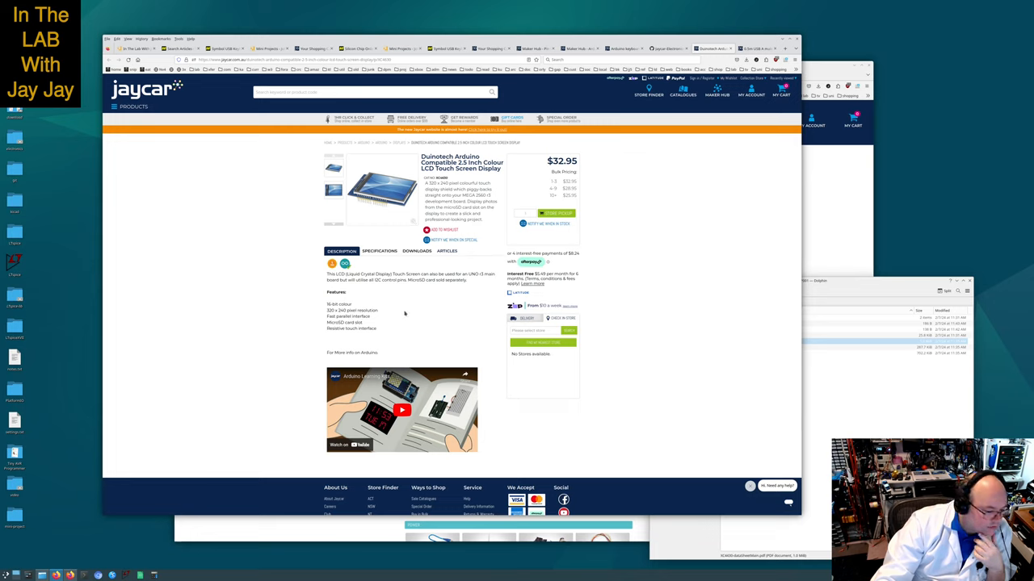
# View the touch screen display's specifications and downloads, then pick out its downloaded datasheet in Dolphin
pyautogui.scroll(-3)
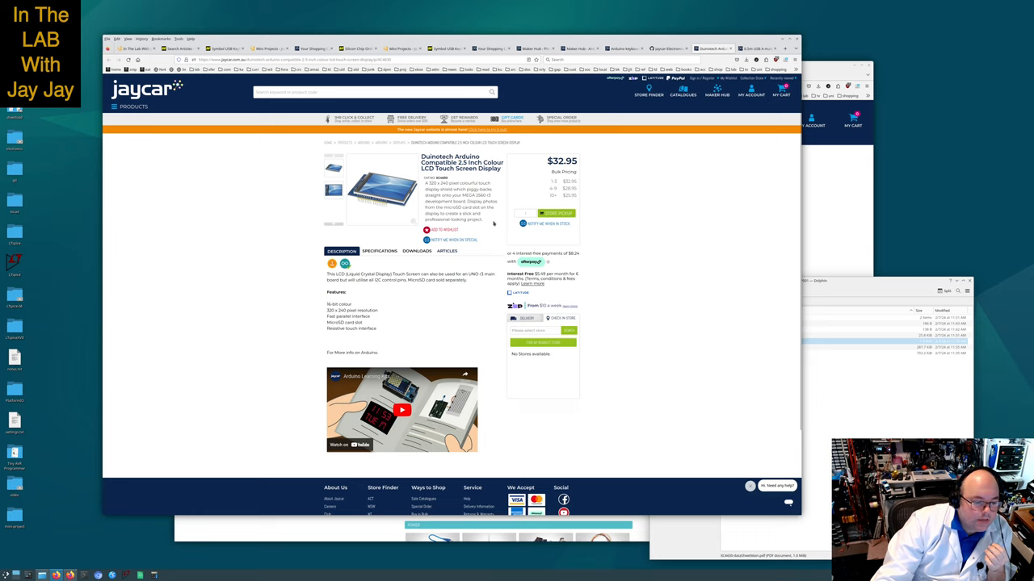
pyautogui.moveTo(494, 220)
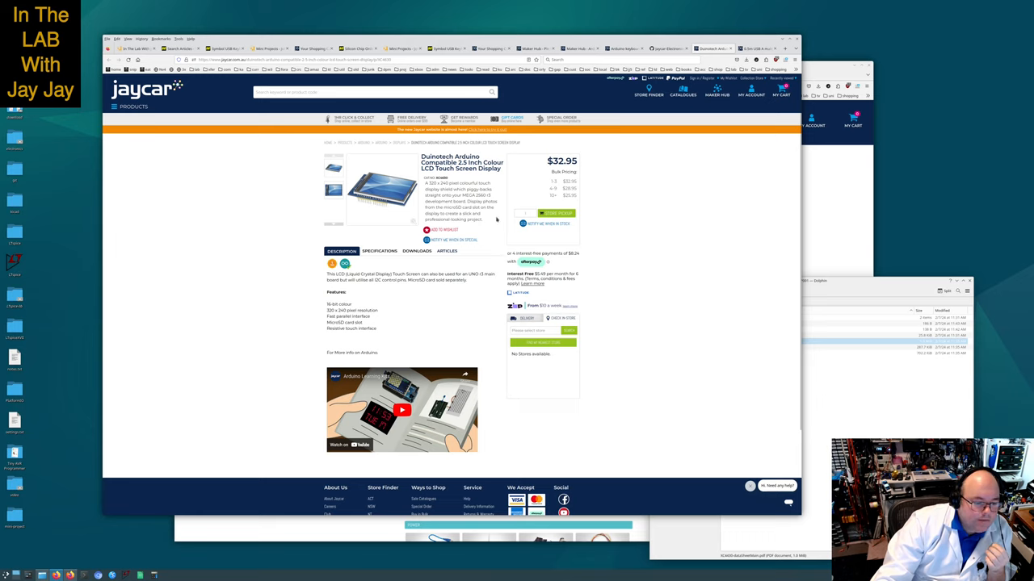
pyautogui.moveTo(498, 224)
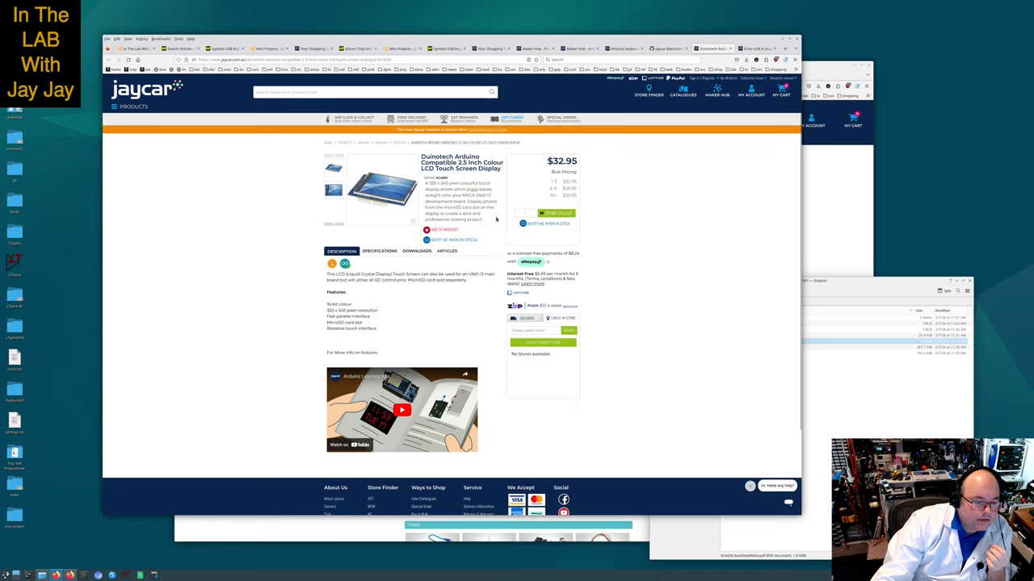
pyautogui.moveTo(497, 220)
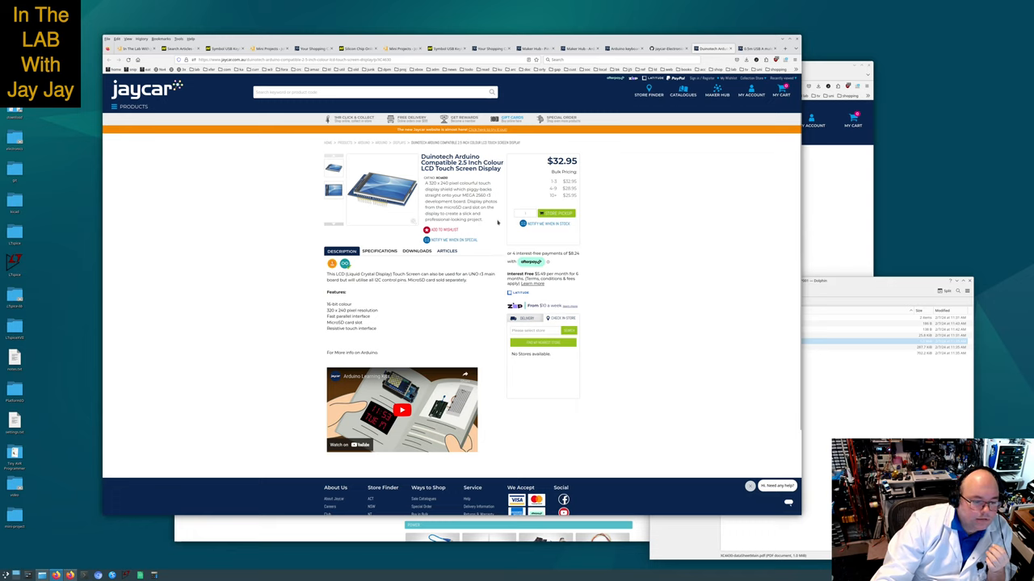
pyautogui.moveTo(493, 219)
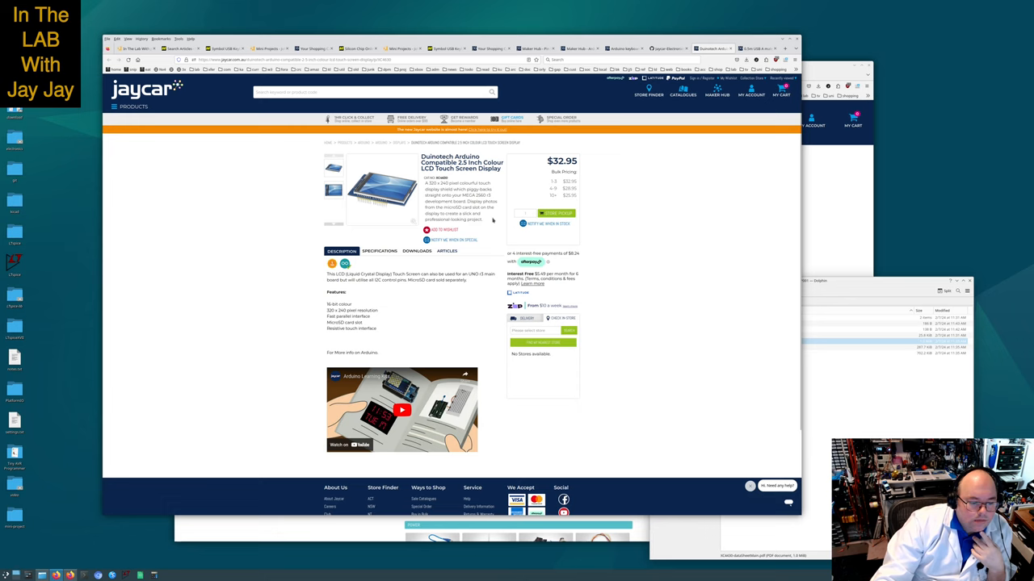
pyautogui.click(378, 252)
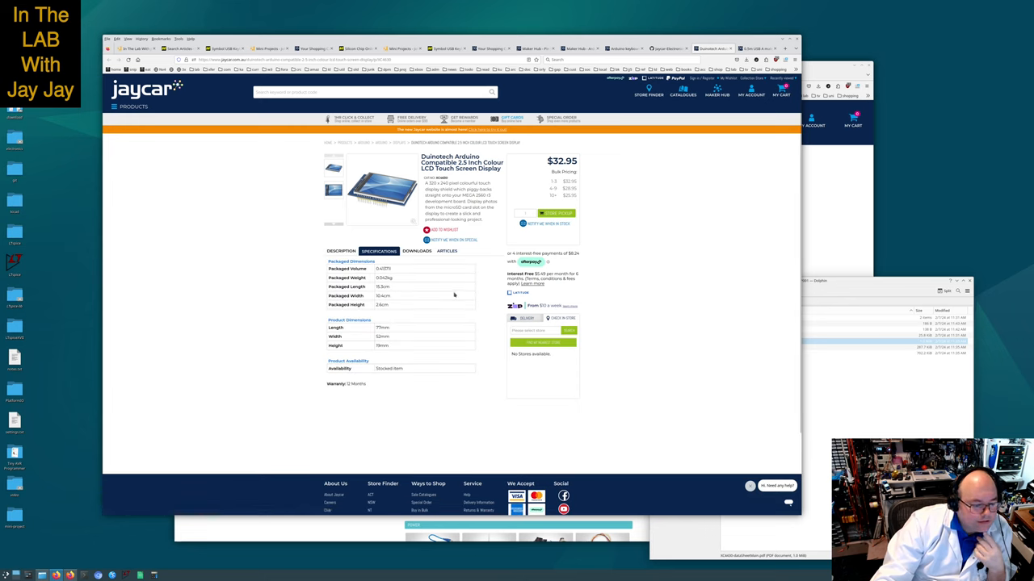
pyautogui.moveTo(381, 354)
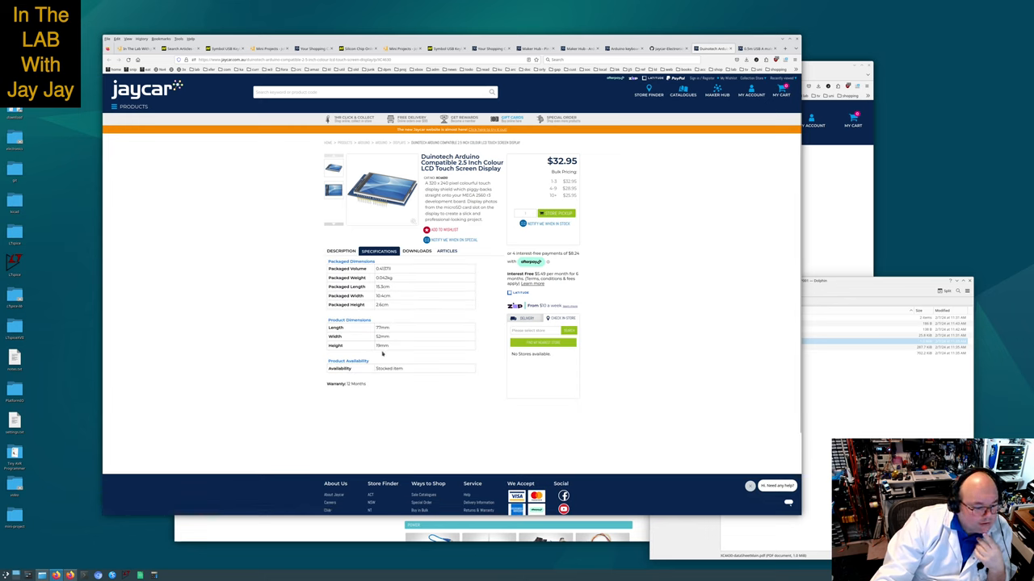
pyautogui.click(417, 252)
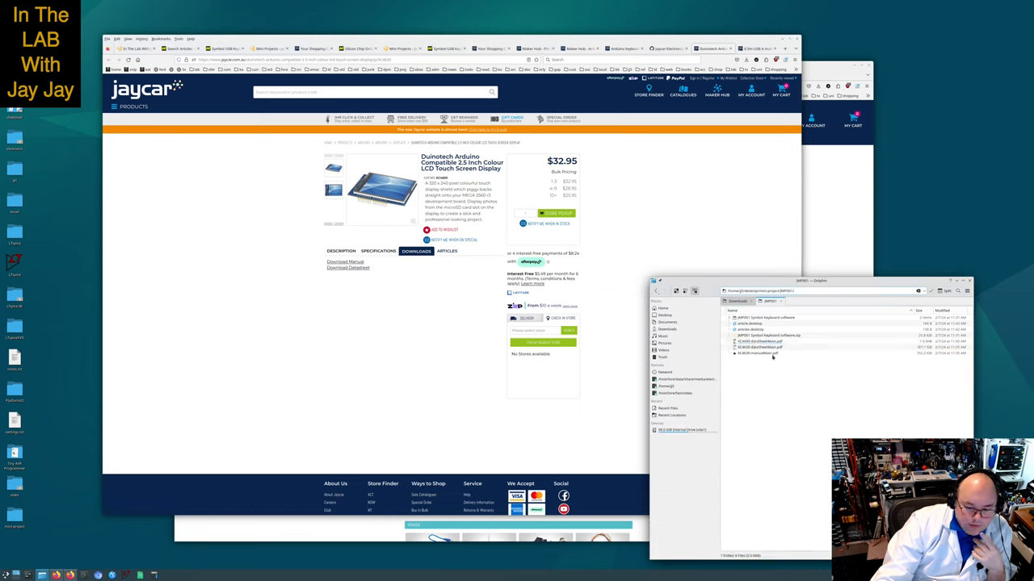
pyautogui.click(759, 352)
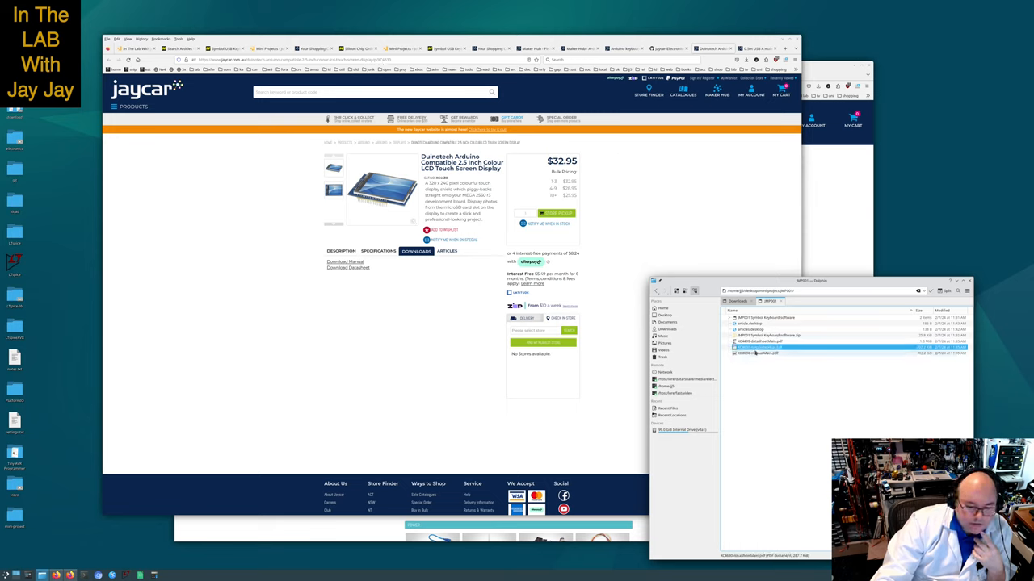
pyautogui.doubleClick(759, 347)
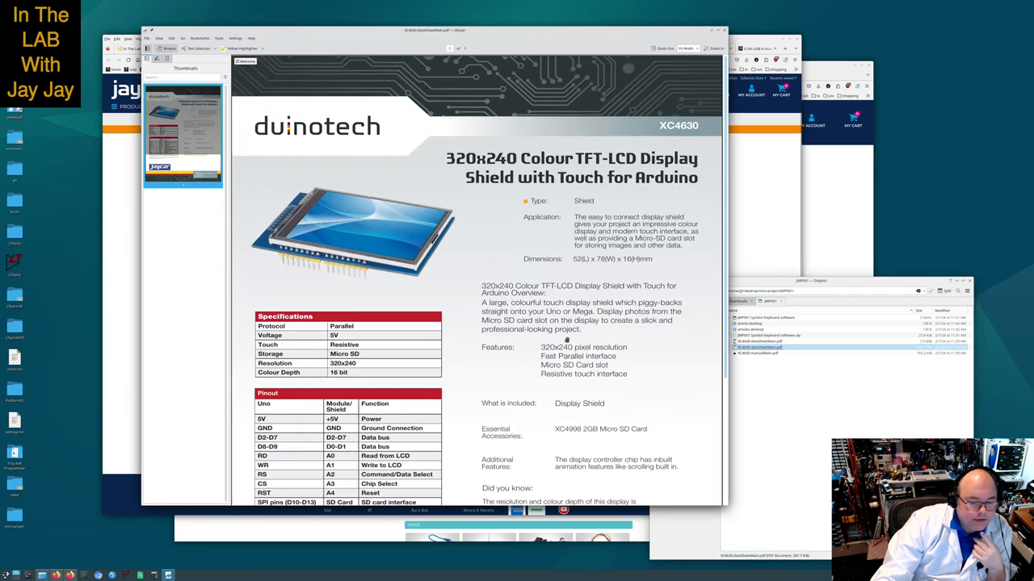
pyautogui.moveTo(646, 199)
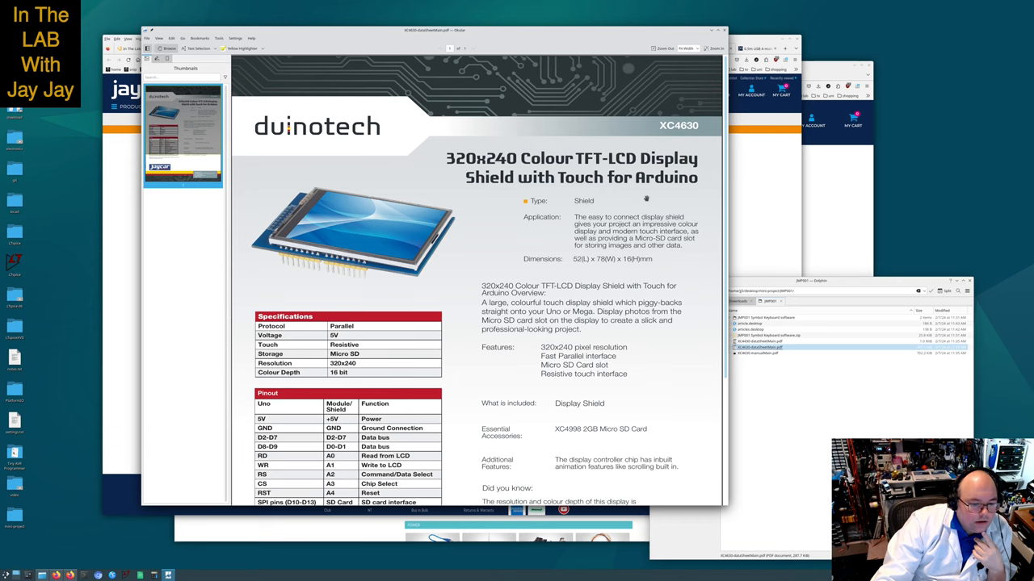
pyautogui.scroll(-3)
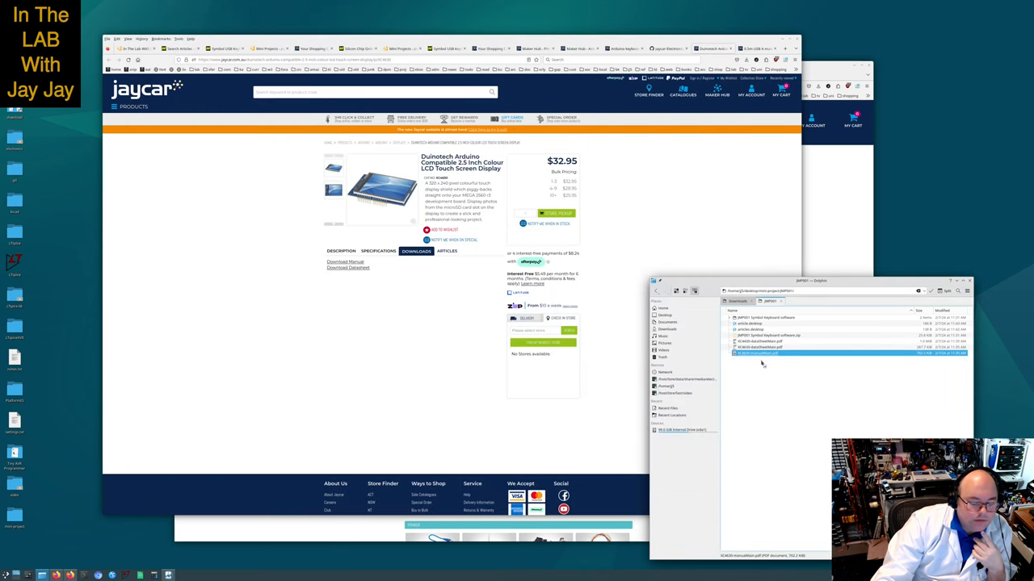
pyautogui.doubleClick(759, 352)
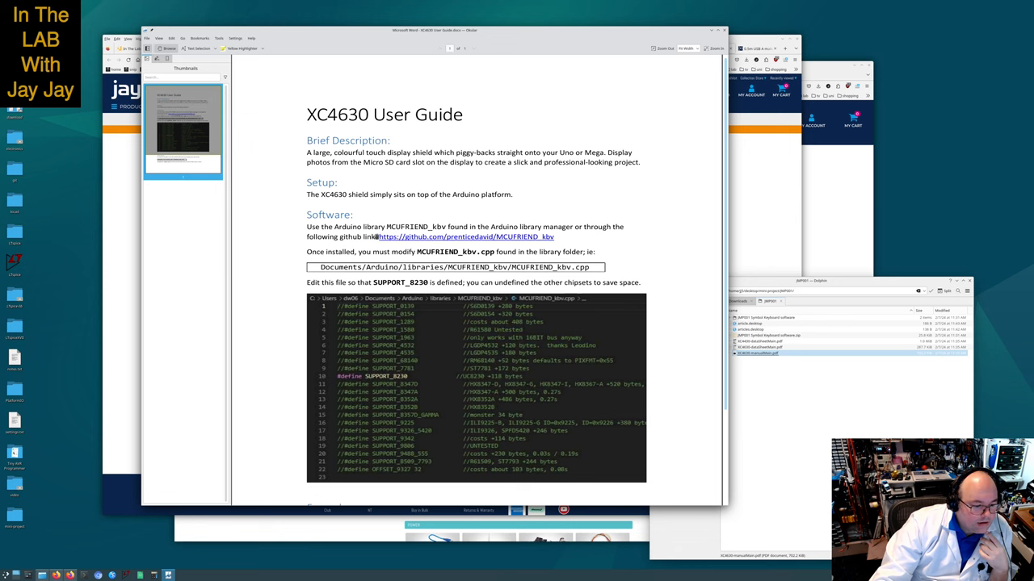
pyautogui.scroll(-3)
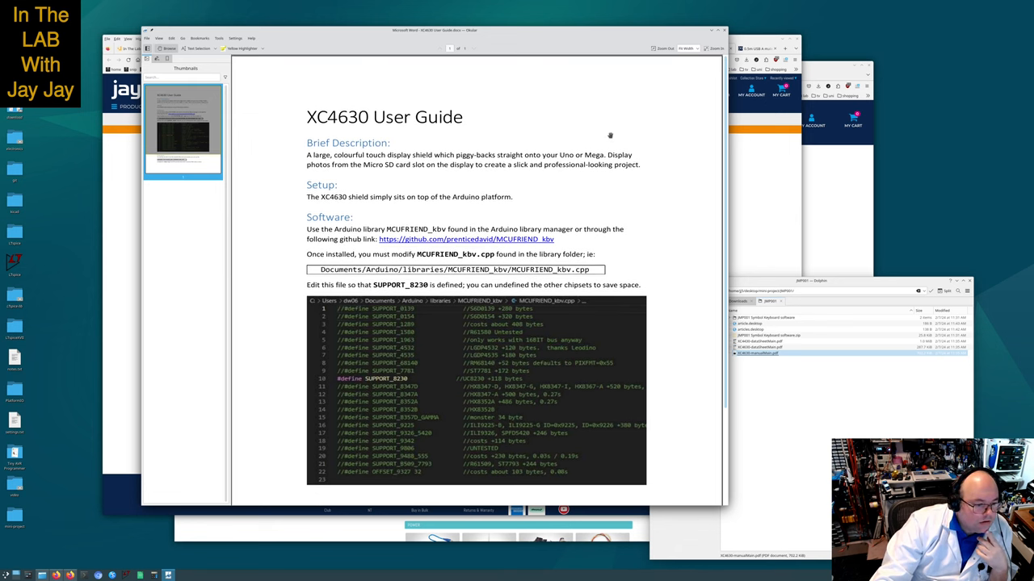
pyautogui.scroll(-3)
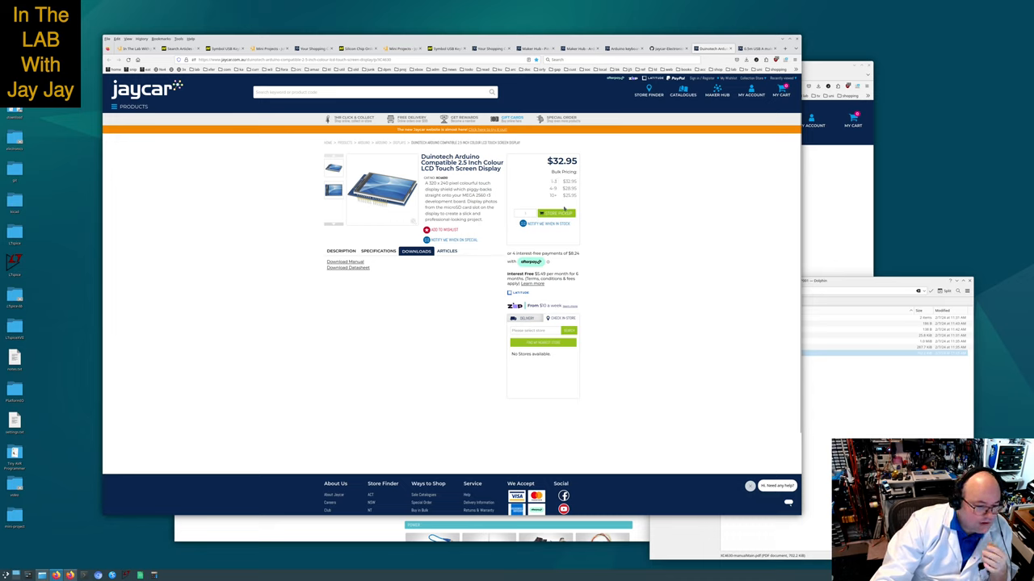
# Show the related projects and articles built with the touch screen display on its product page
pyautogui.click(558, 213)
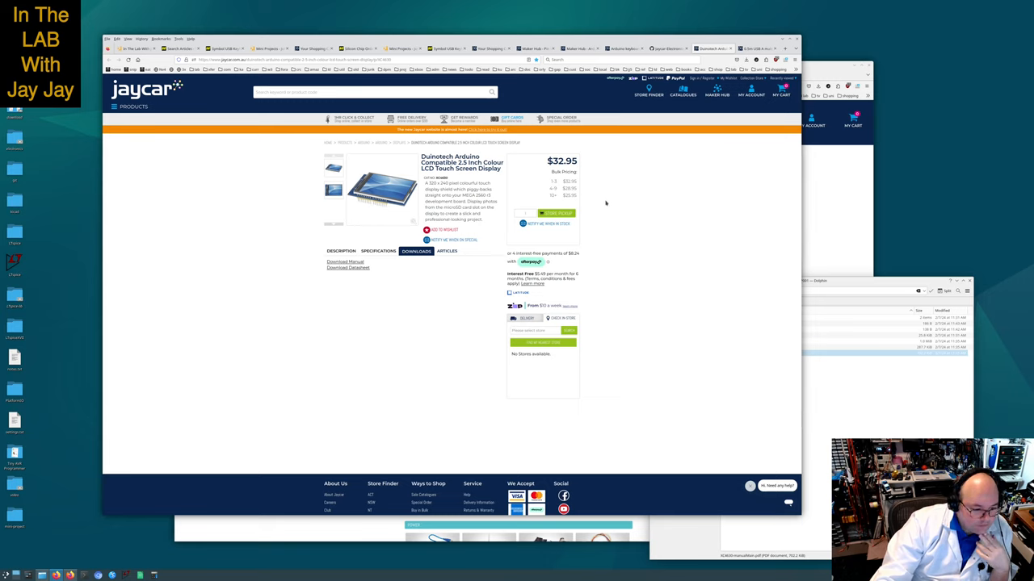
pyautogui.moveTo(443, 275)
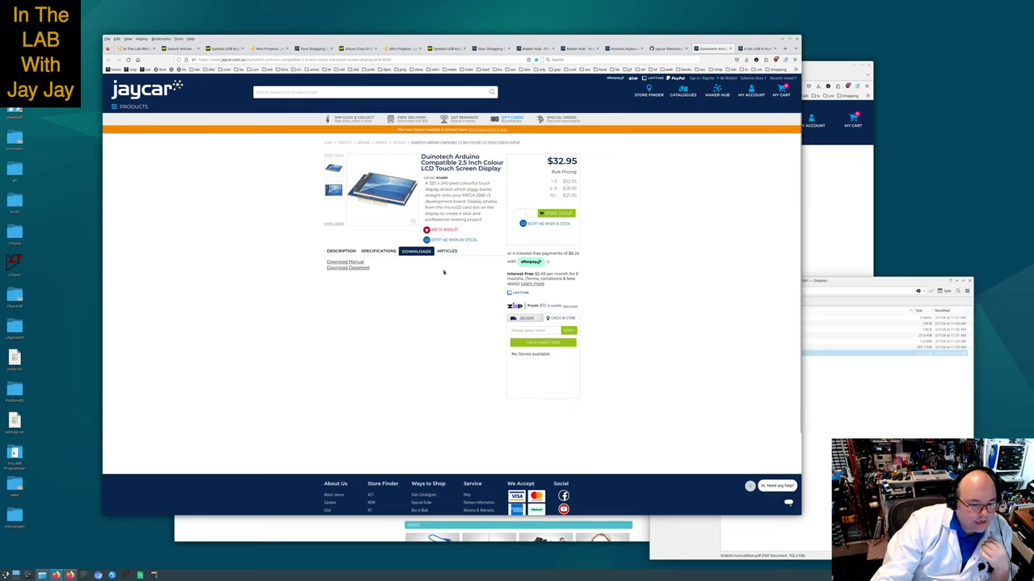
pyautogui.click(446, 252)
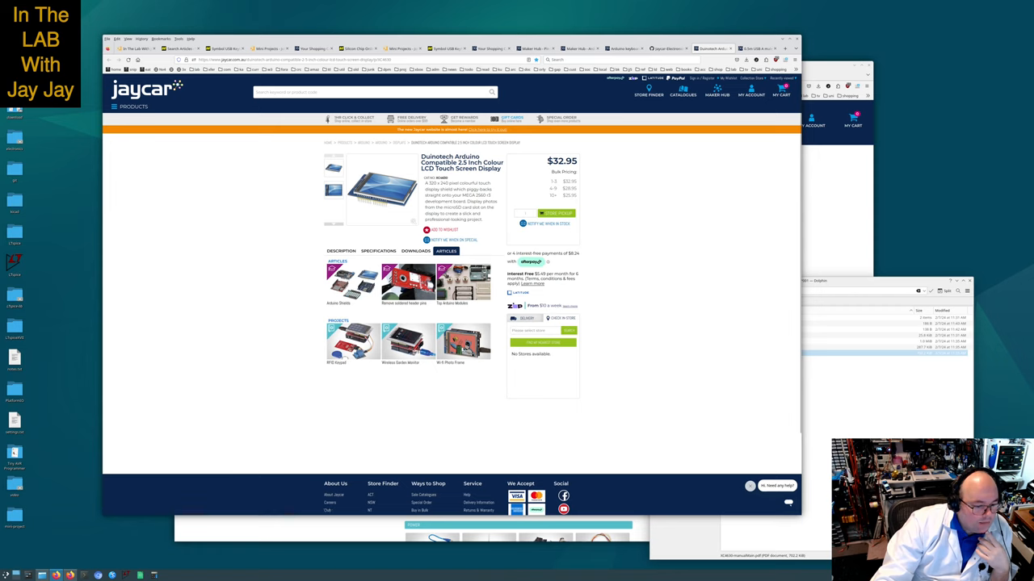
pyautogui.moveTo(659, 268)
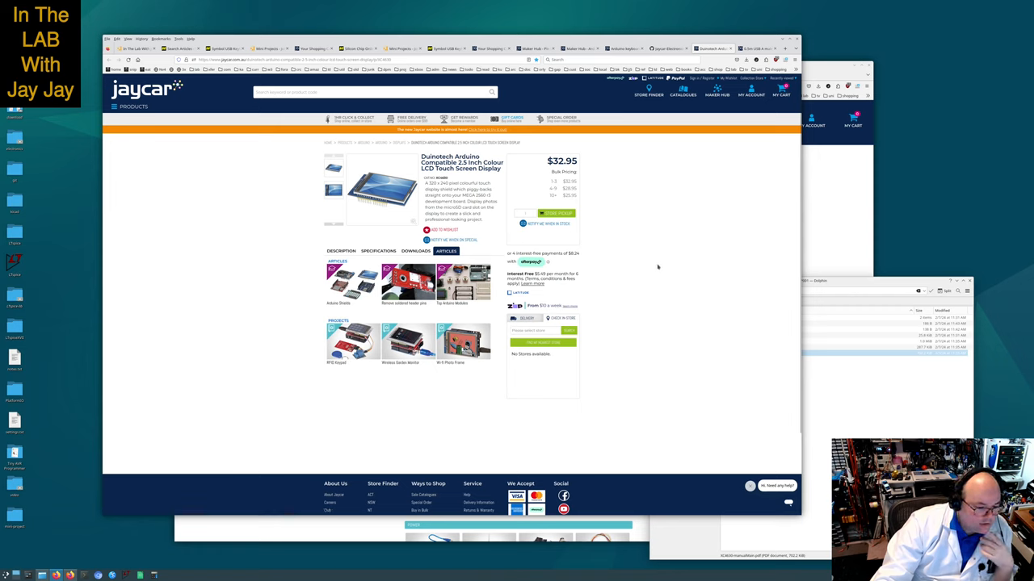
pyautogui.moveTo(672, 261)
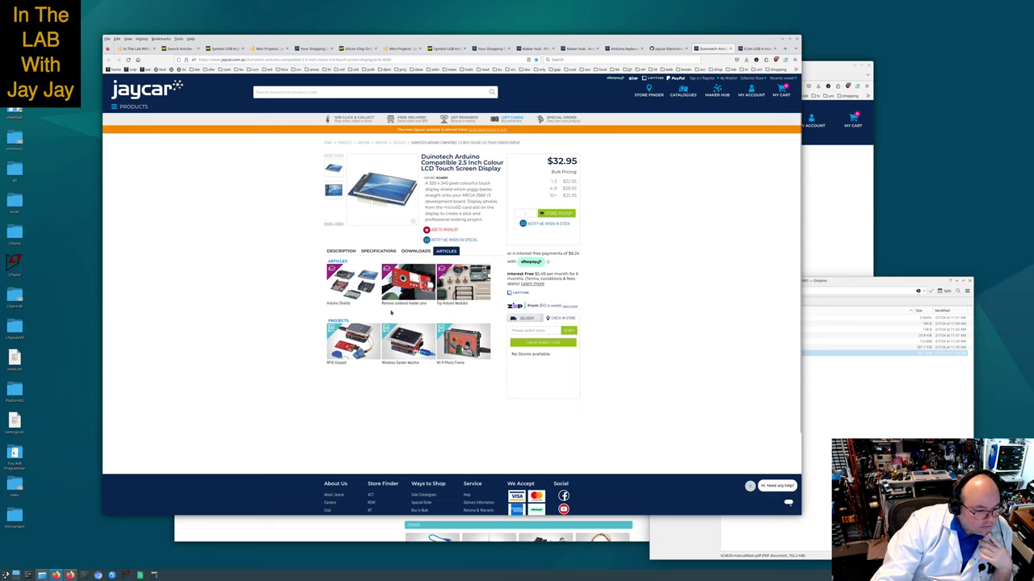
pyautogui.moveTo(394, 314)
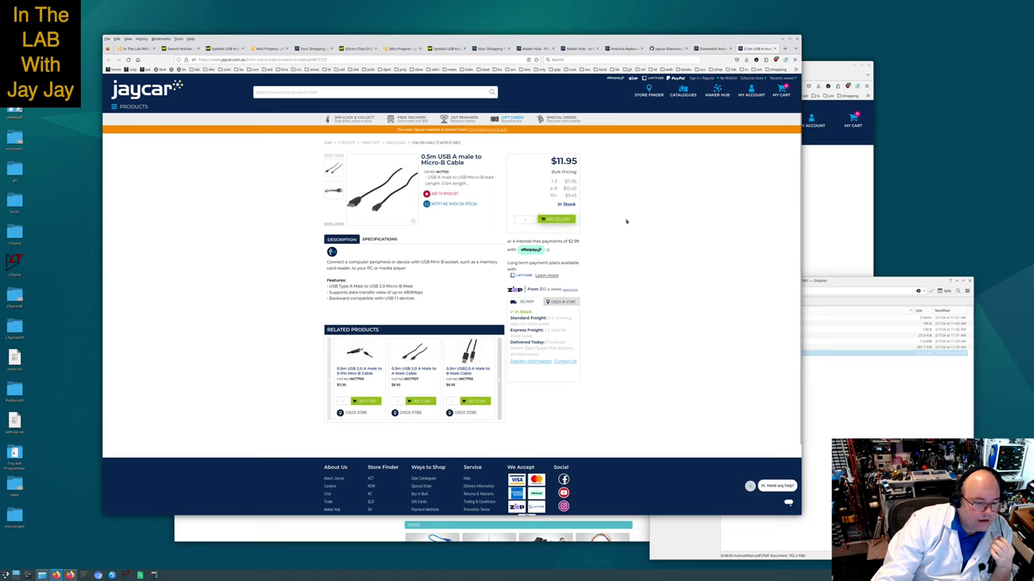
# Add the $11.95 0.5m USB A male to Micro-B cable to the Jaycar shopping cart
pyautogui.click(555, 220)
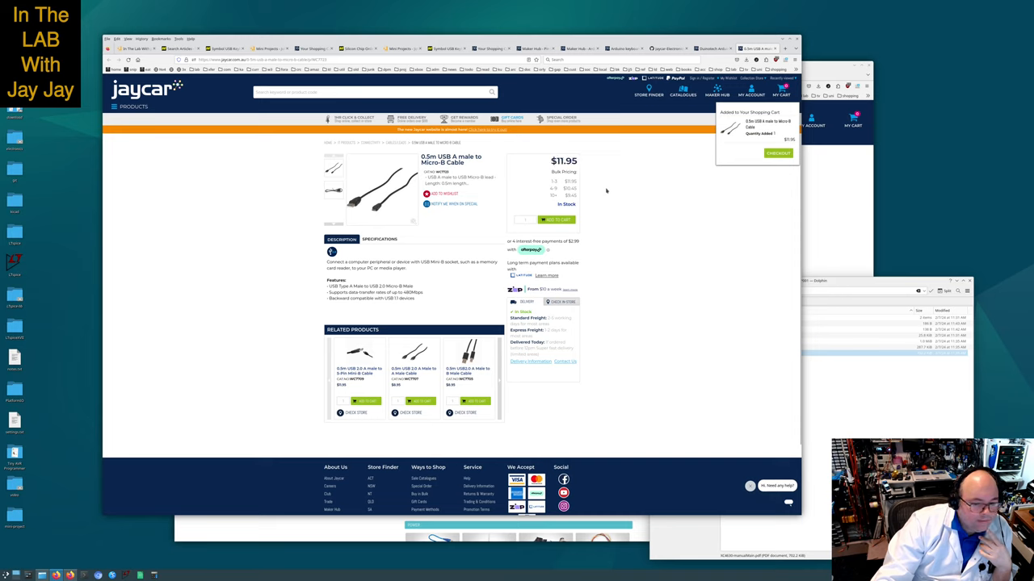
pyautogui.moveTo(642, 167)
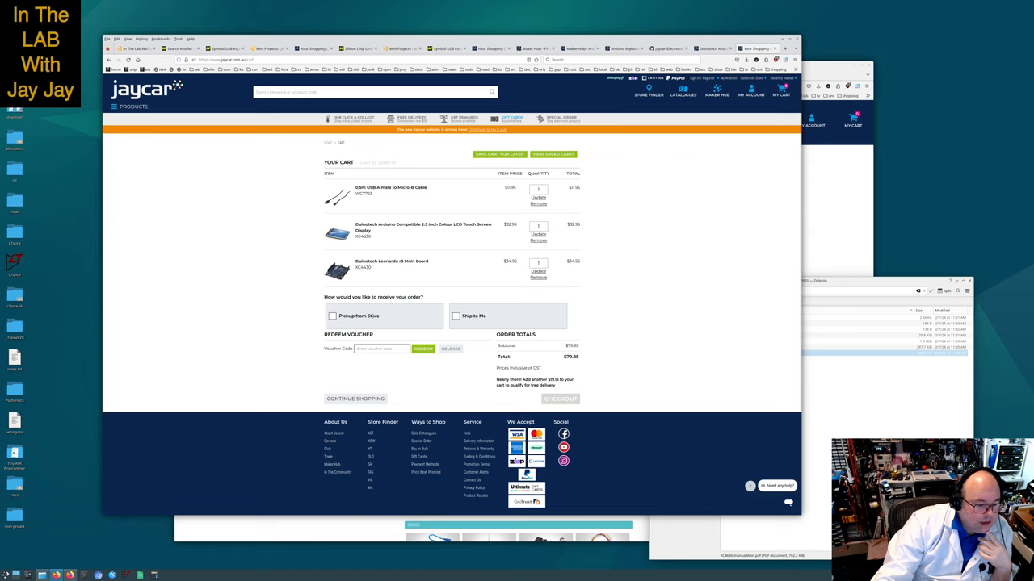
# Choose Pickup from Store and search the store finder for 'penrith' to select the Penrith store
pyautogui.click(333, 315)
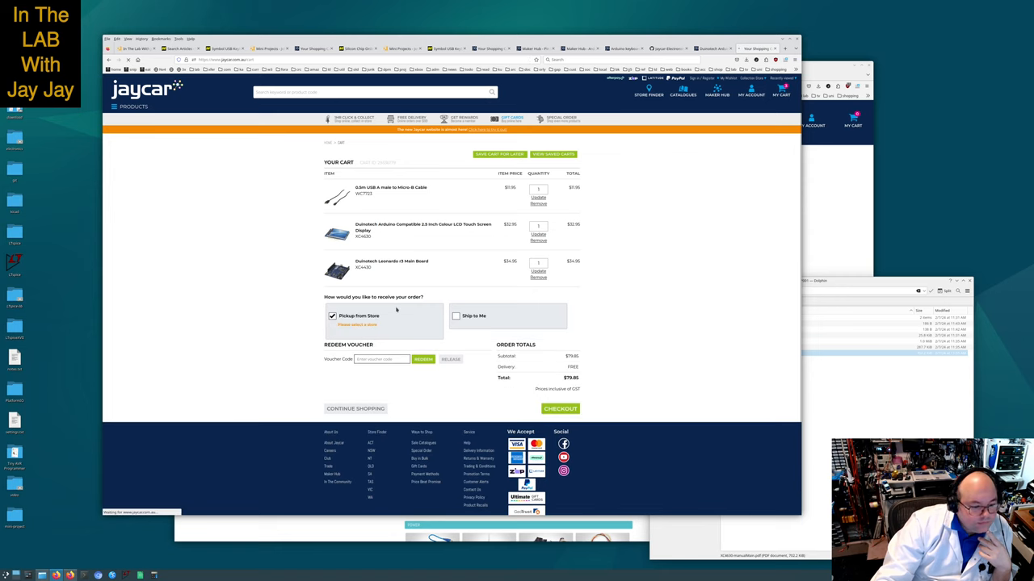
pyautogui.click(359, 325)
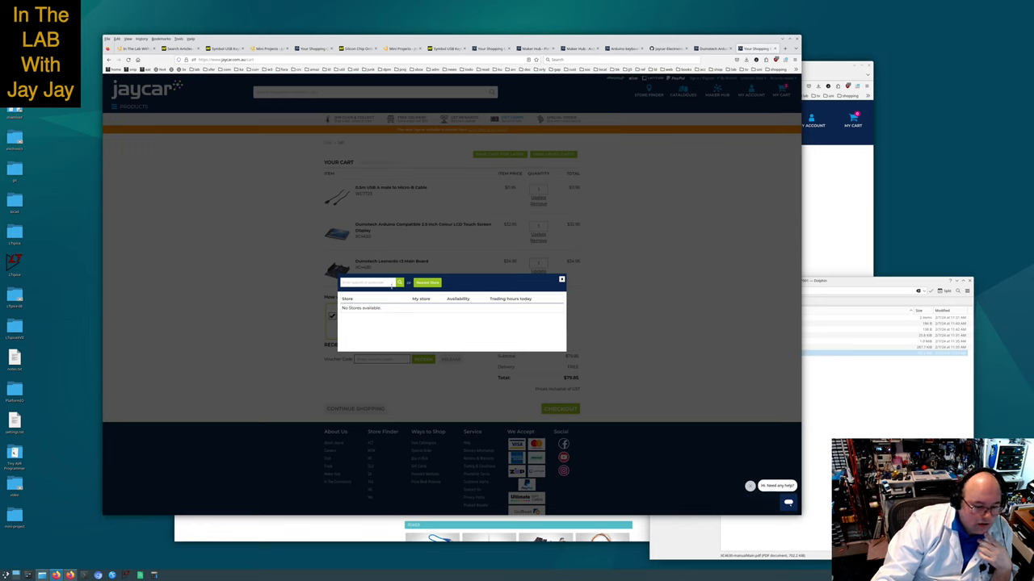
pyautogui.write('penrith')
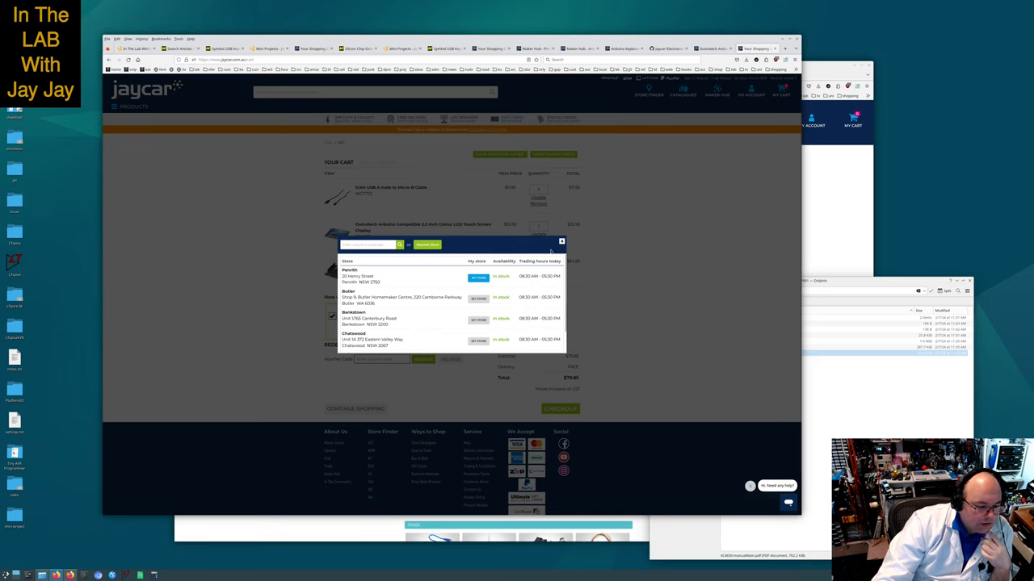
pyautogui.moveTo(426, 284)
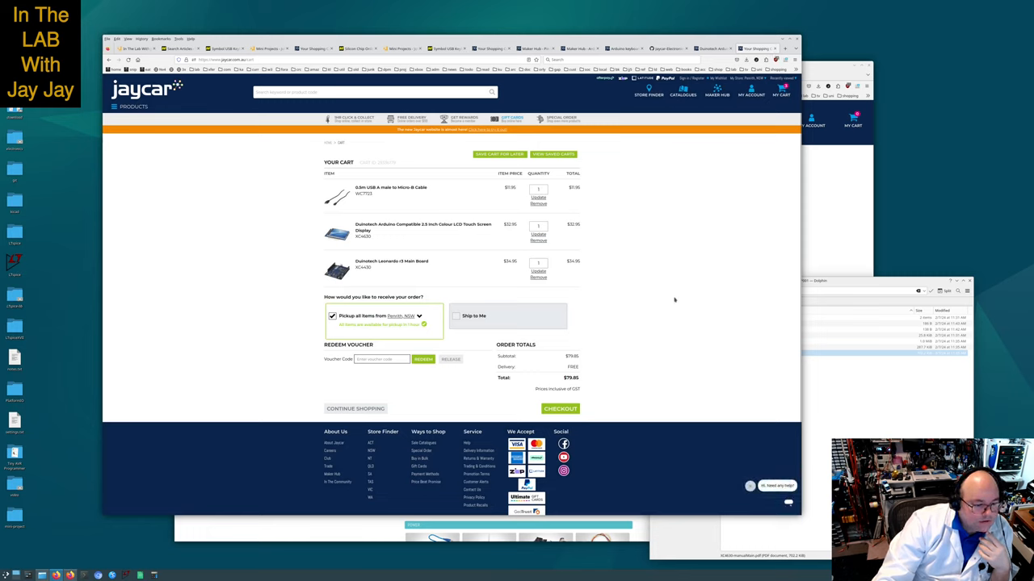
pyautogui.moveTo(630, 363)
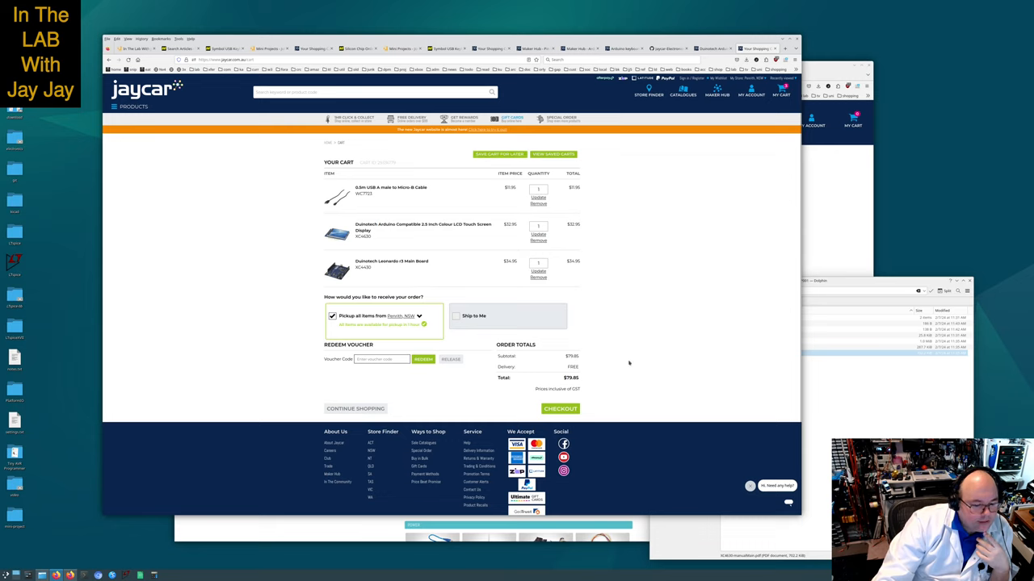
pyautogui.moveTo(607, 385)
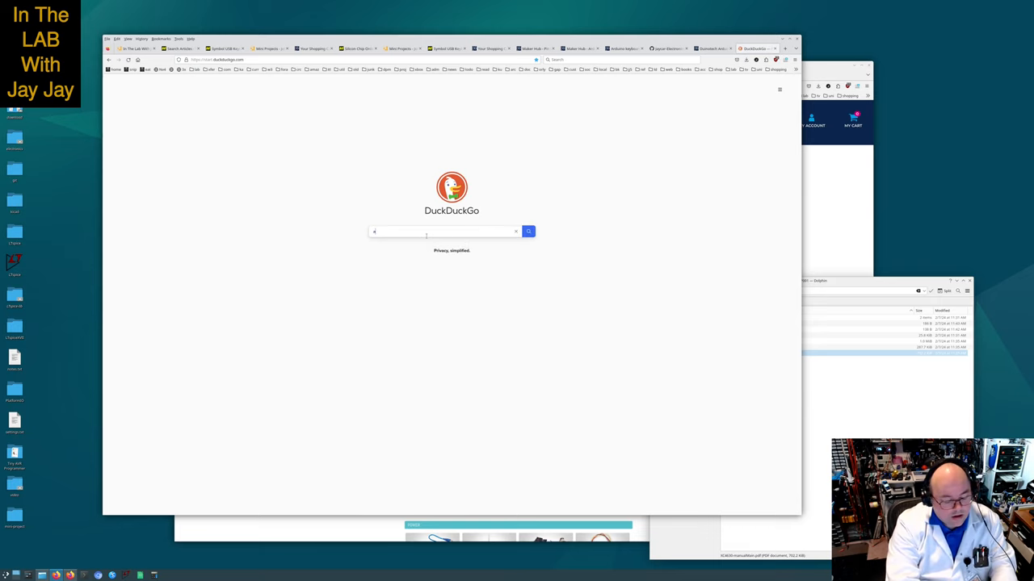
# Search 'aud80 to usd' for the conversion, then return to the Jaycar product page
pyautogui.write('aud80 to usd')
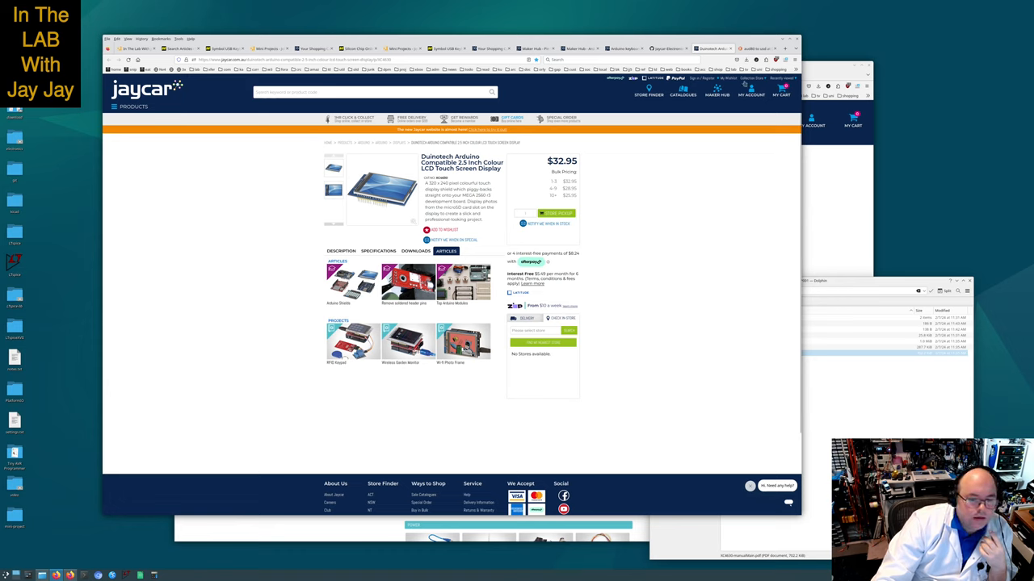
pyautogui.click(753, 48)
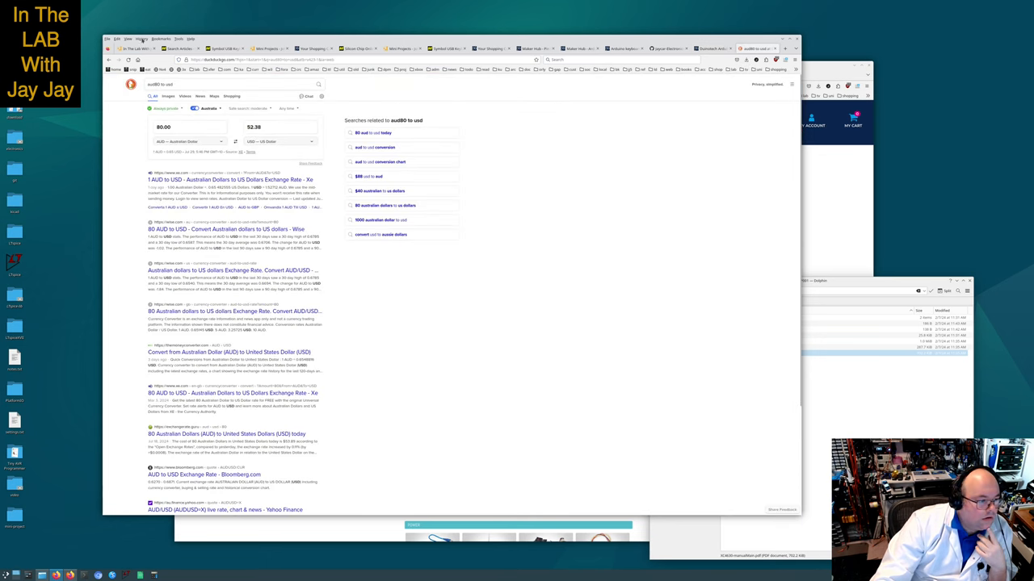
pyautogui.click(142, 39)
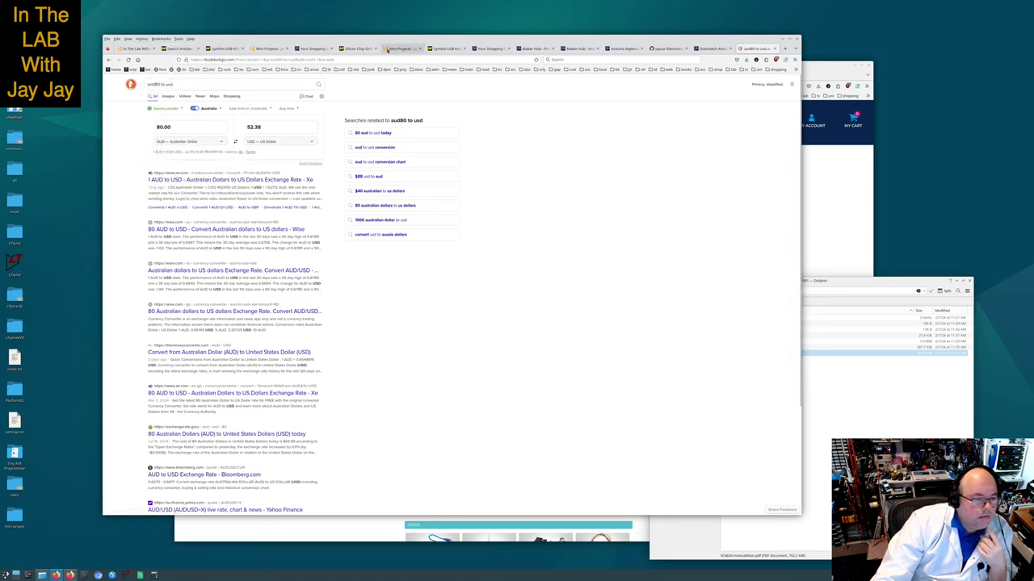
pyautogui.click(353, 48)
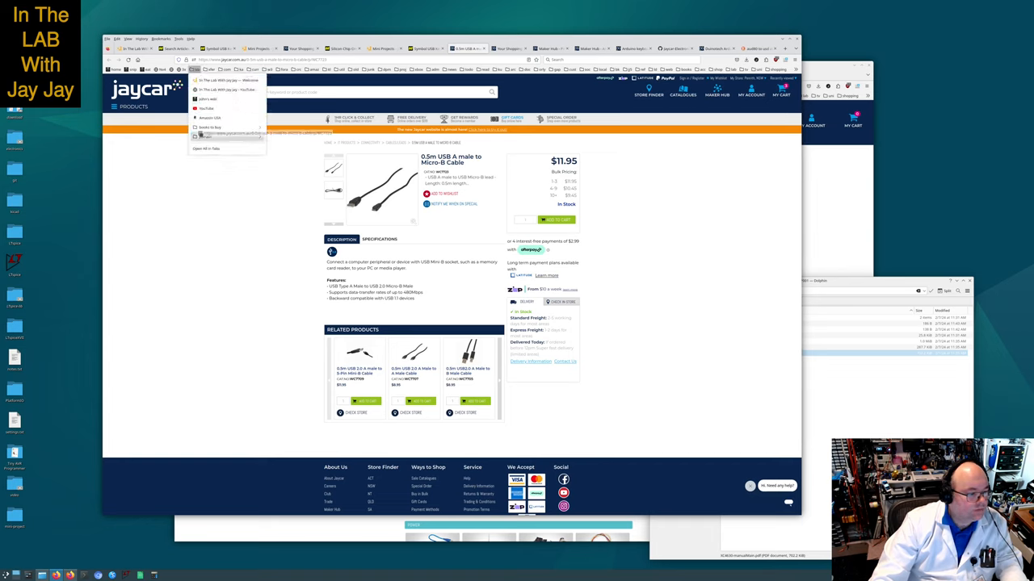
# Return to the Jaycar shopping cart holding the three store-pickup items
pyautogui.click(209, 252)
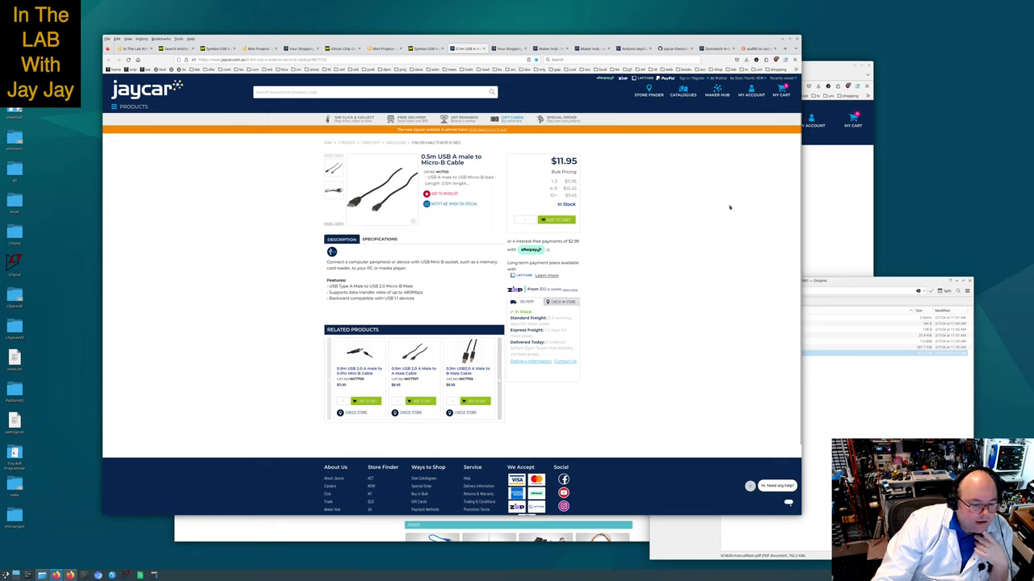
pyautogui.moveTo(707, 191)
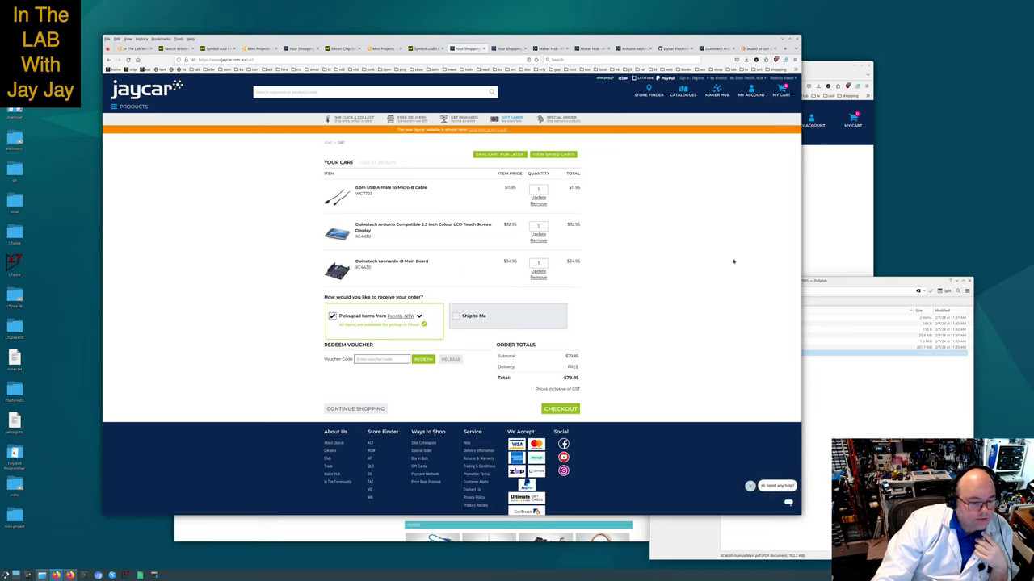
pyautogui.moveTo(696, 252)
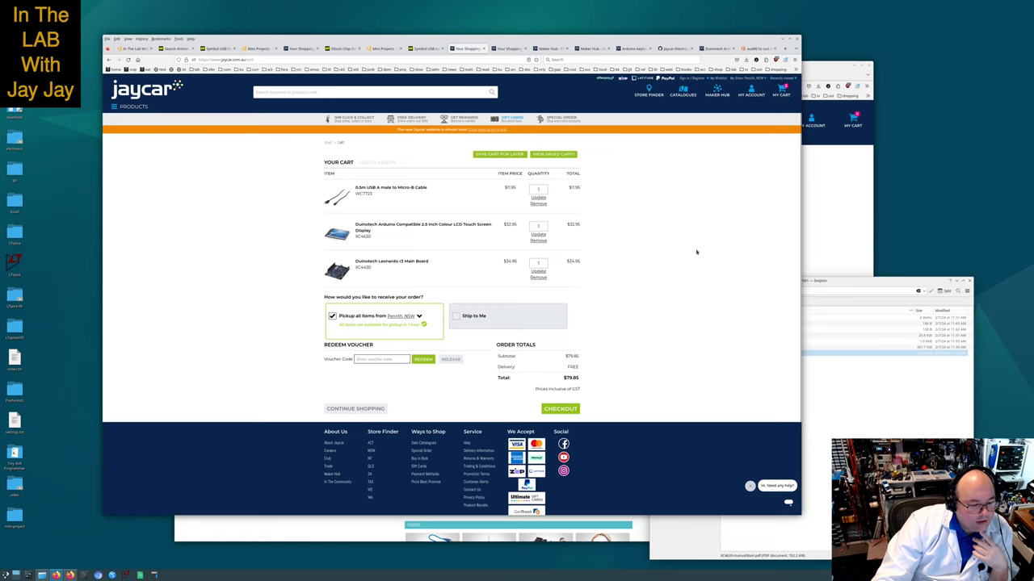
pyautogui.moveTo(695, 250)
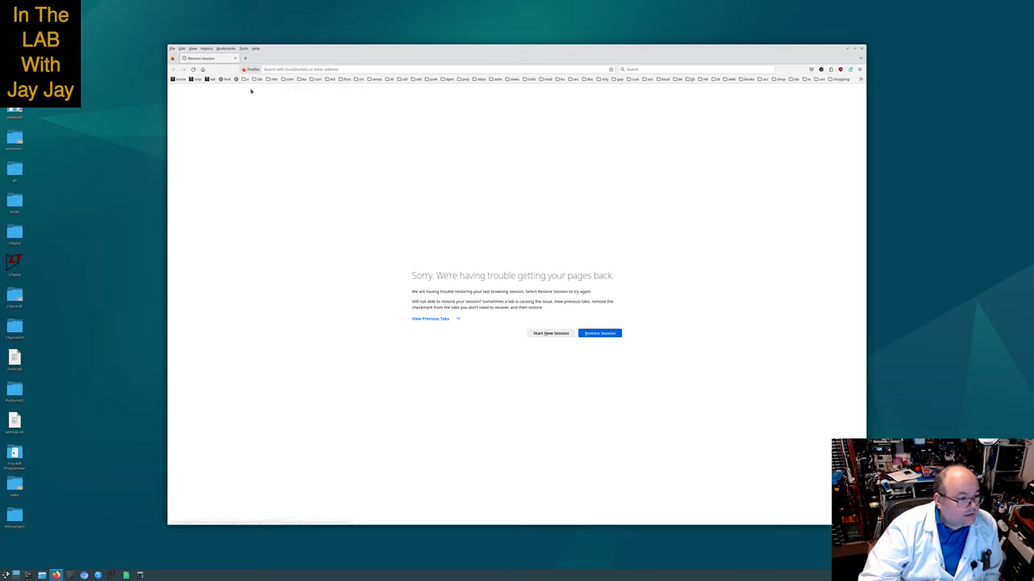
# Start a new session, load the Jaycar home page and search it for 'rubber feet'
pyautogui.click(258, 80)
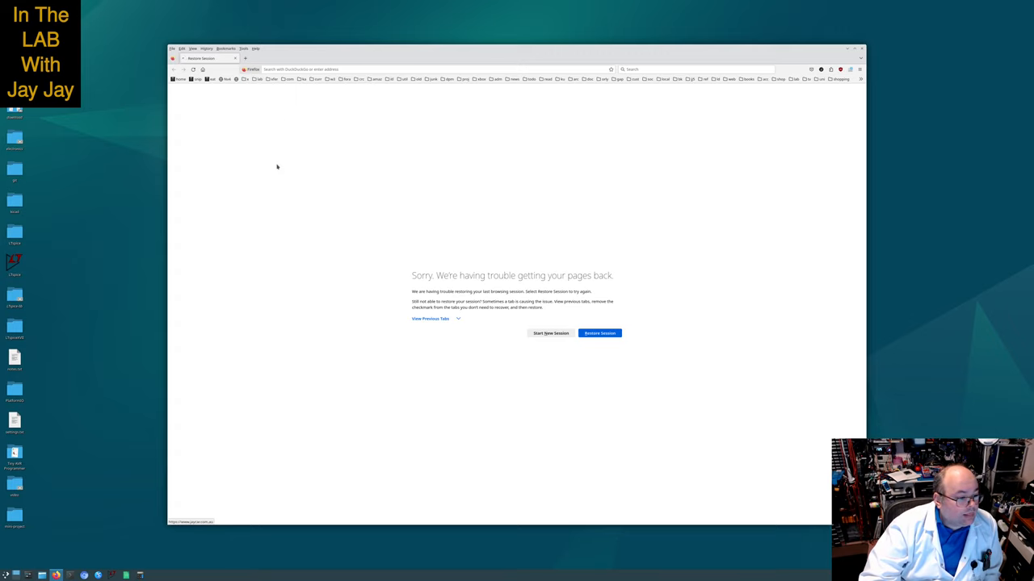
pyautogui.click(599, 333)
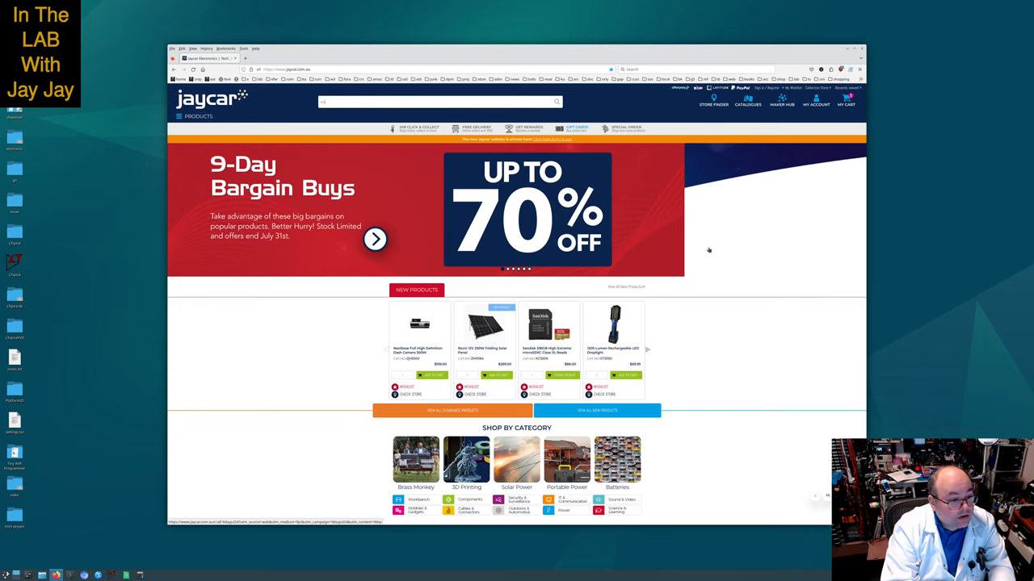
pyautogui.write('rubber feet')
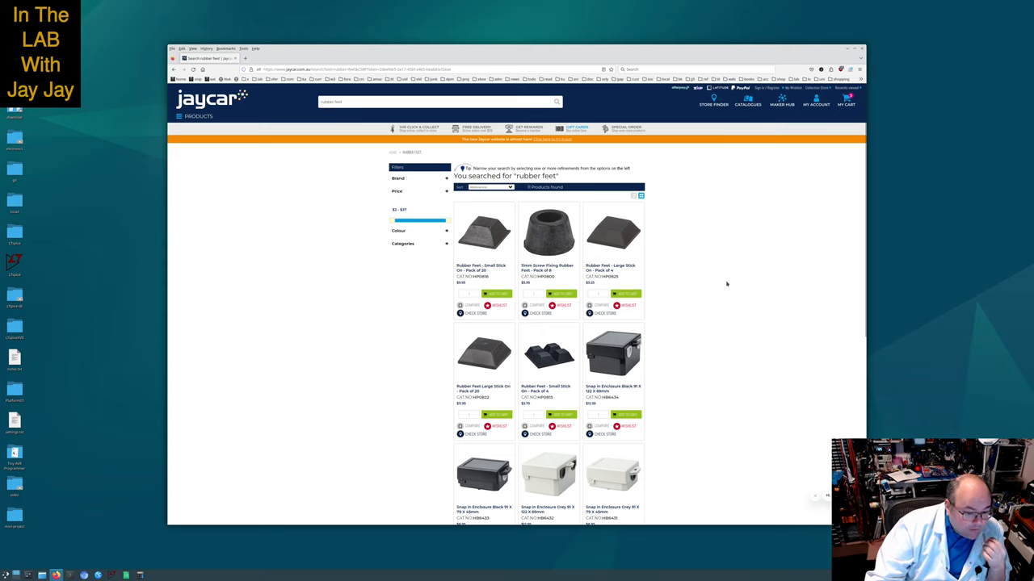
pyautogui.moveTo(548, 276)
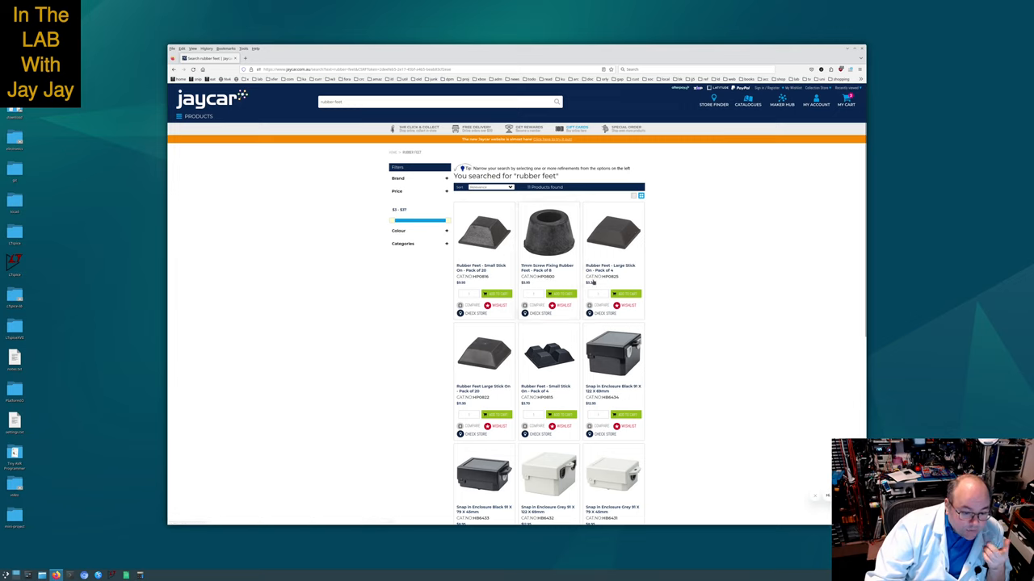
pyautogui.moveTo(717, 294)
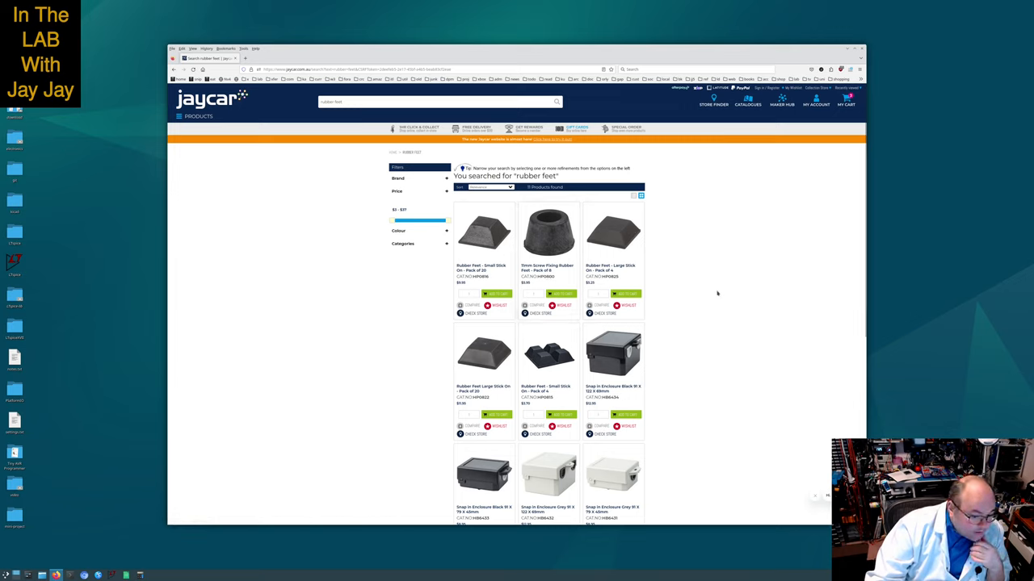
pyautogui.moveTo(714, 298)
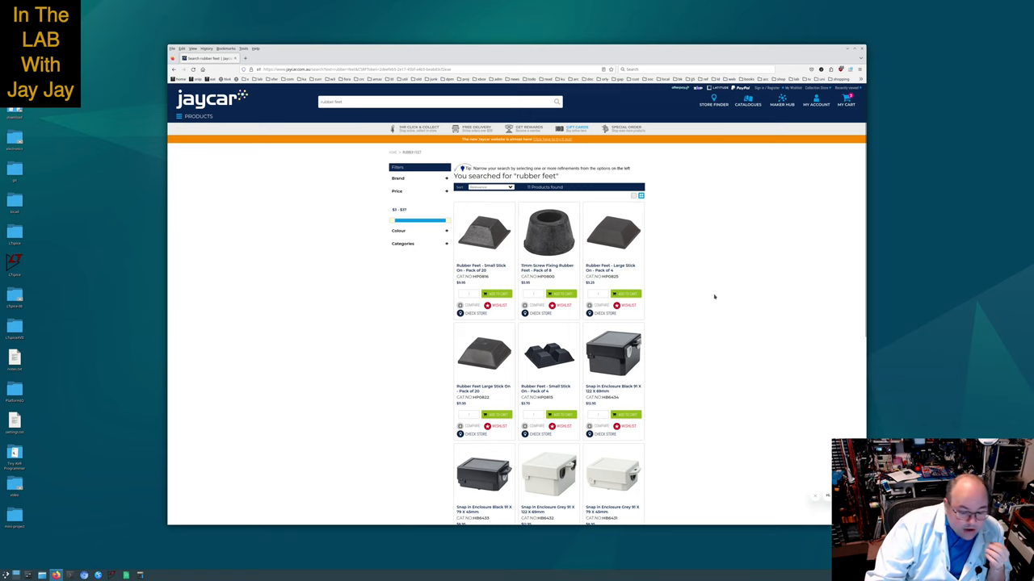
pyautogui.scroll(-3)
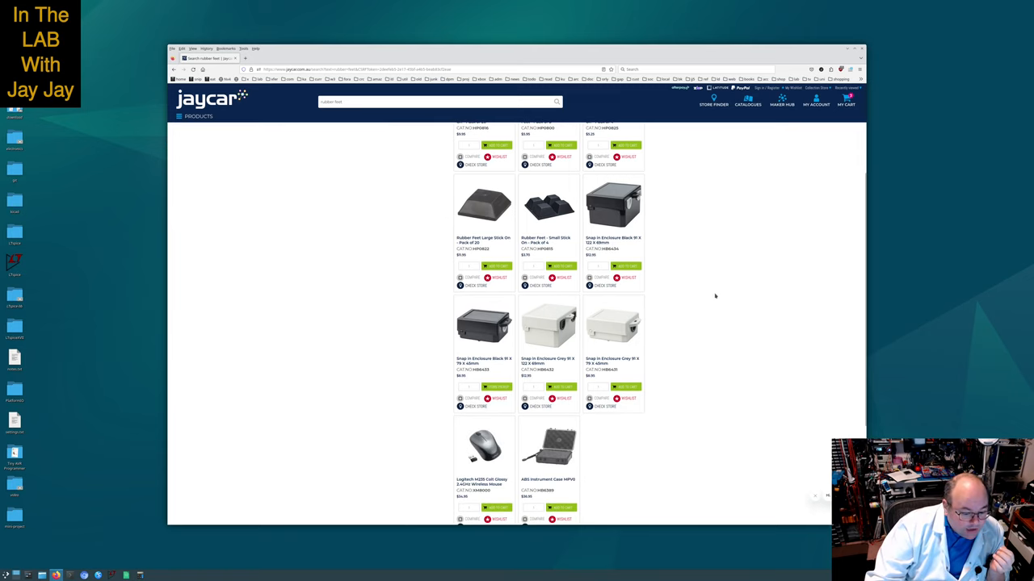
pyautogui.moveTo(714, 300)
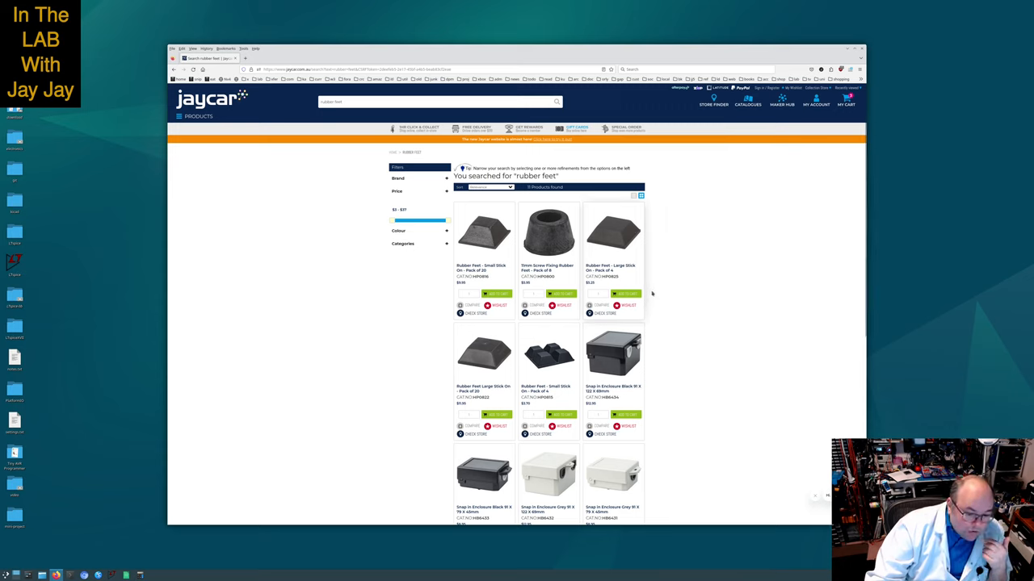
pyautogui.moveTo(740, 313)
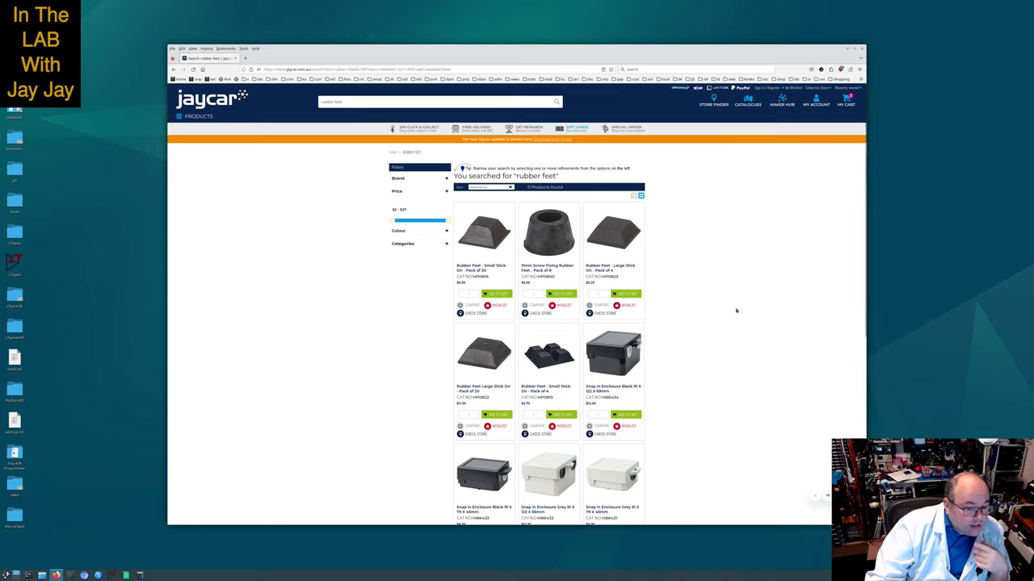
pyautogui.moveTo(802, 236)
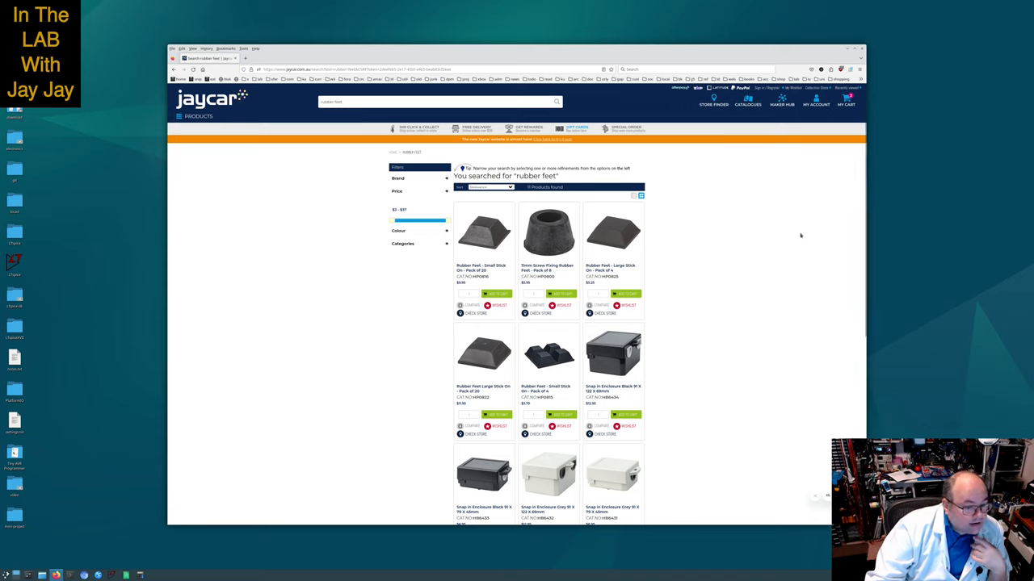
pyautogui.moveTo(788, 239)
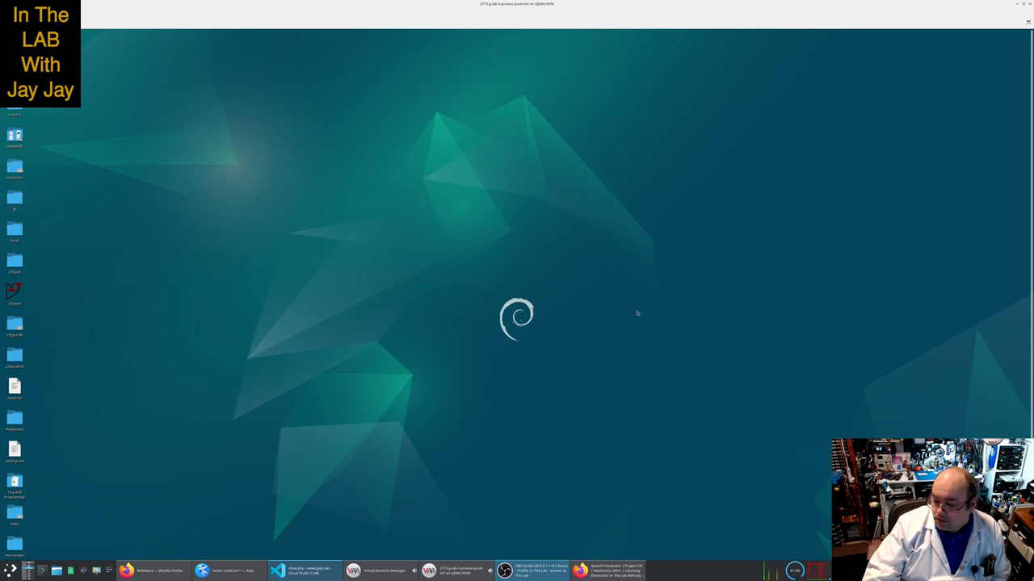
pyautogui.moveTo(310, 210)
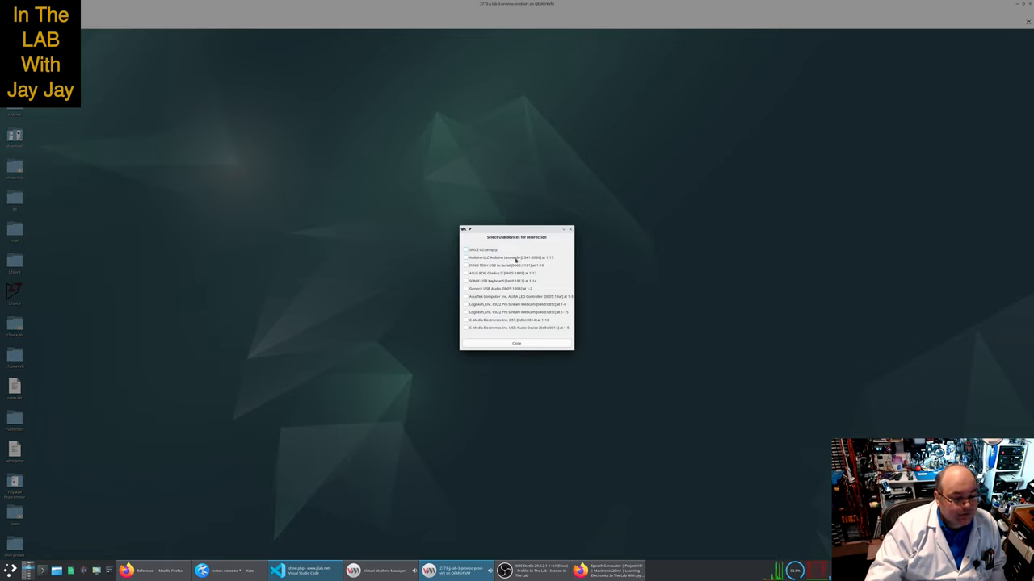
# Tick the board's entry in the USB redirection list and close the dialog
pyautogui.click(465, 256)
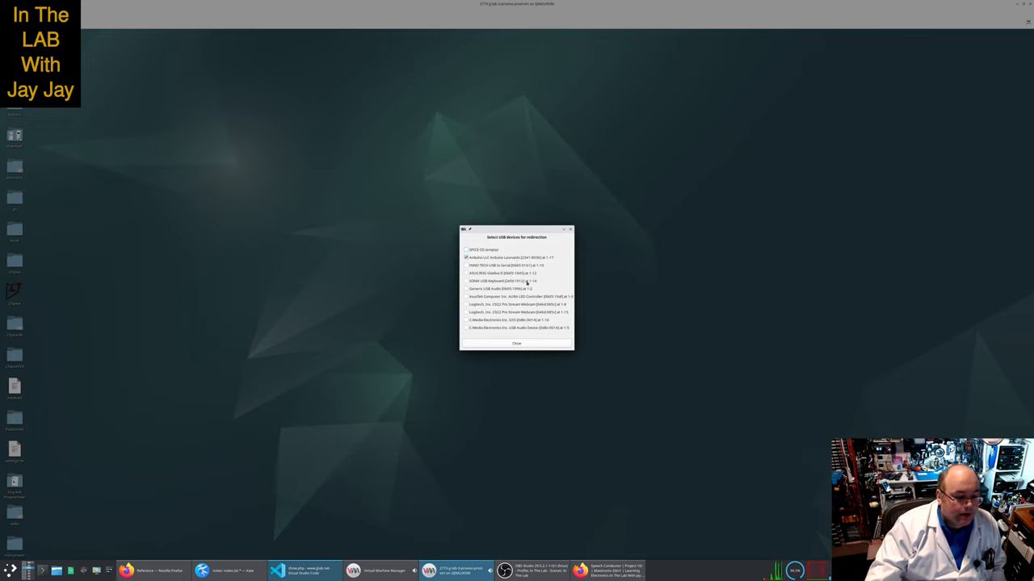
pyautogui.moveTo(523, 384)
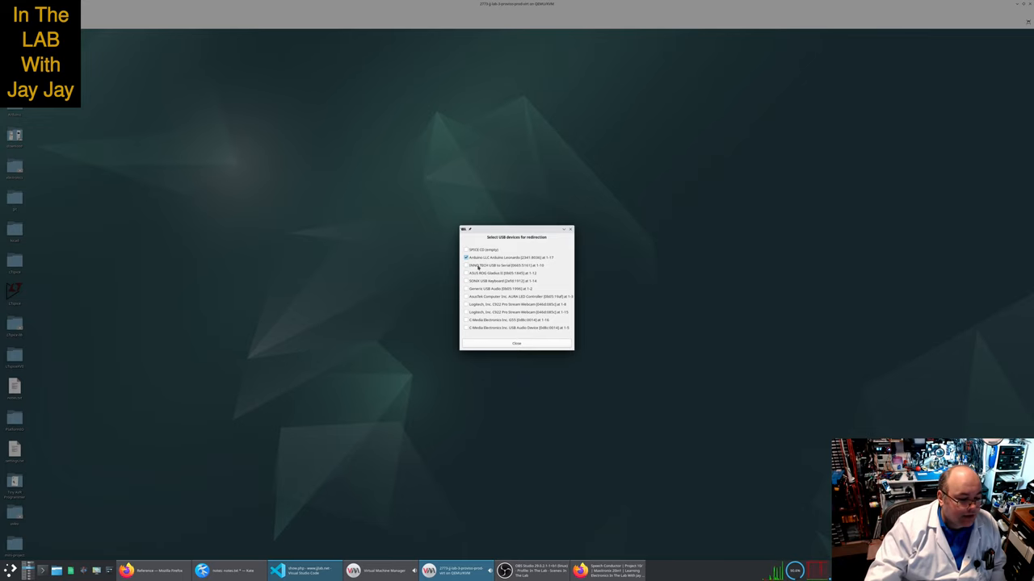
pyautogui.click(517, 342)
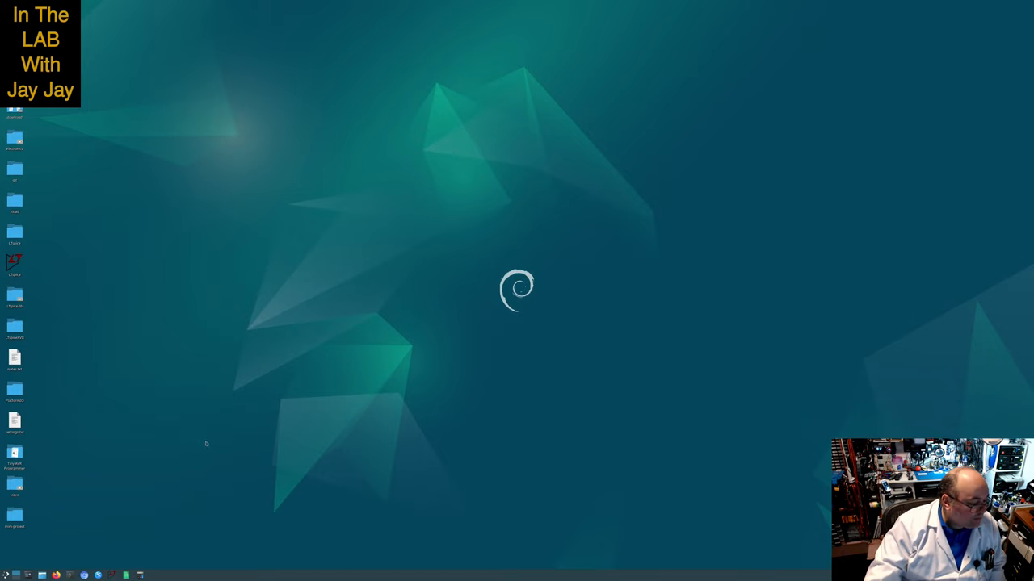
pyautogui.moveTo(72, 533)
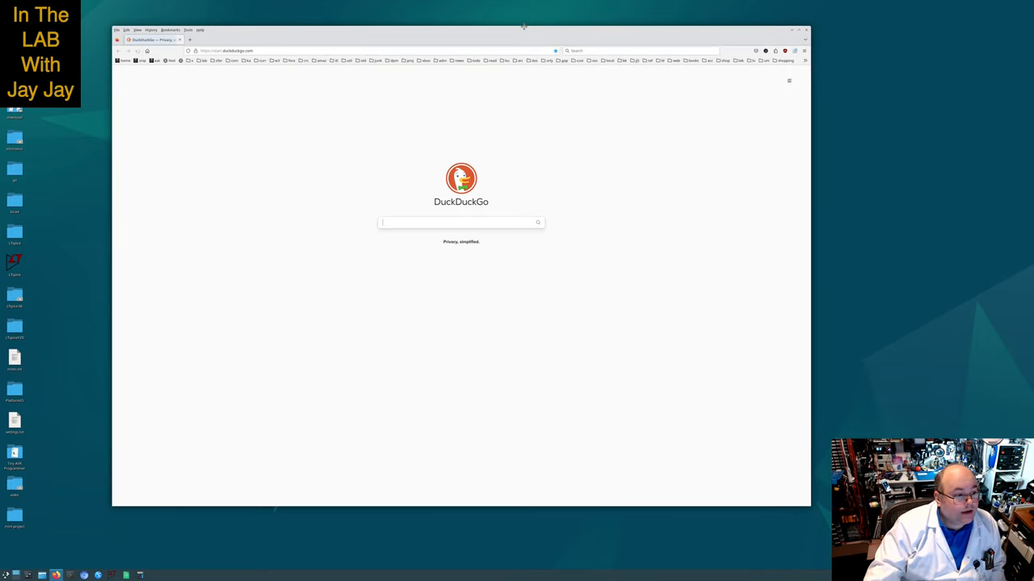
# Open all pages in the project bookmark folder as tabs
pyautogui.click(201, 62)
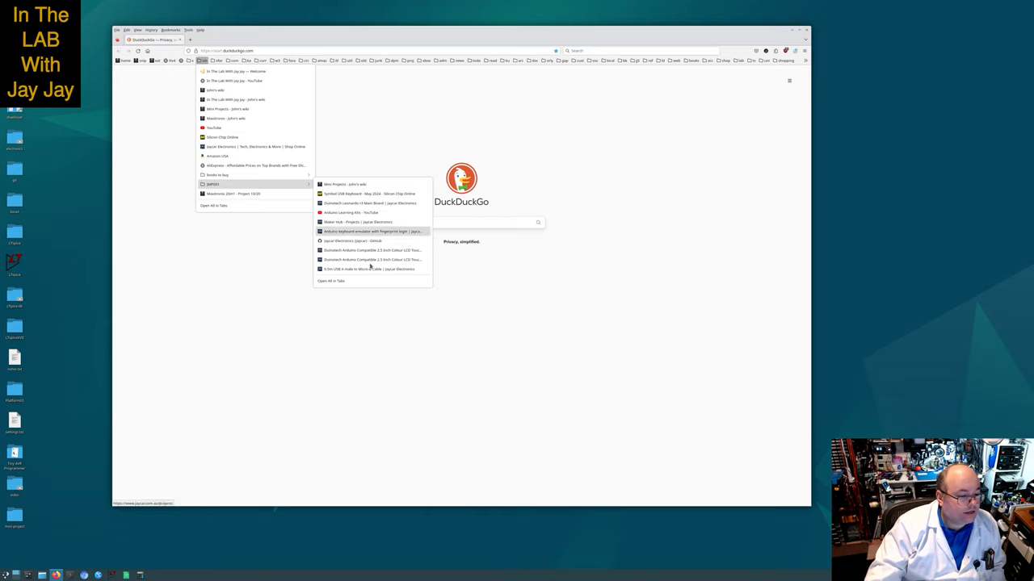
pyautogui.click(329, 281)
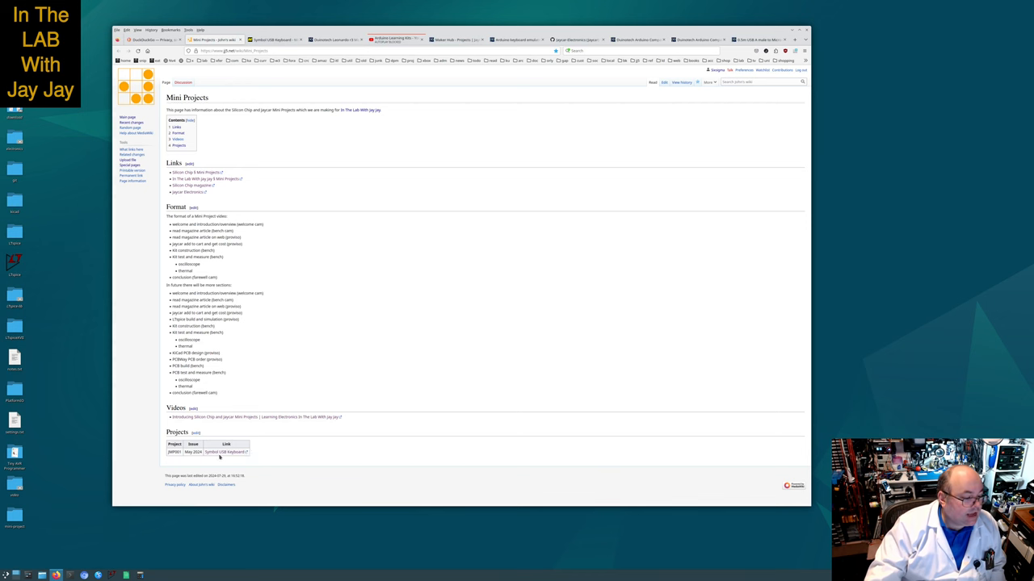
pyautogui.moveTo(226, 453)
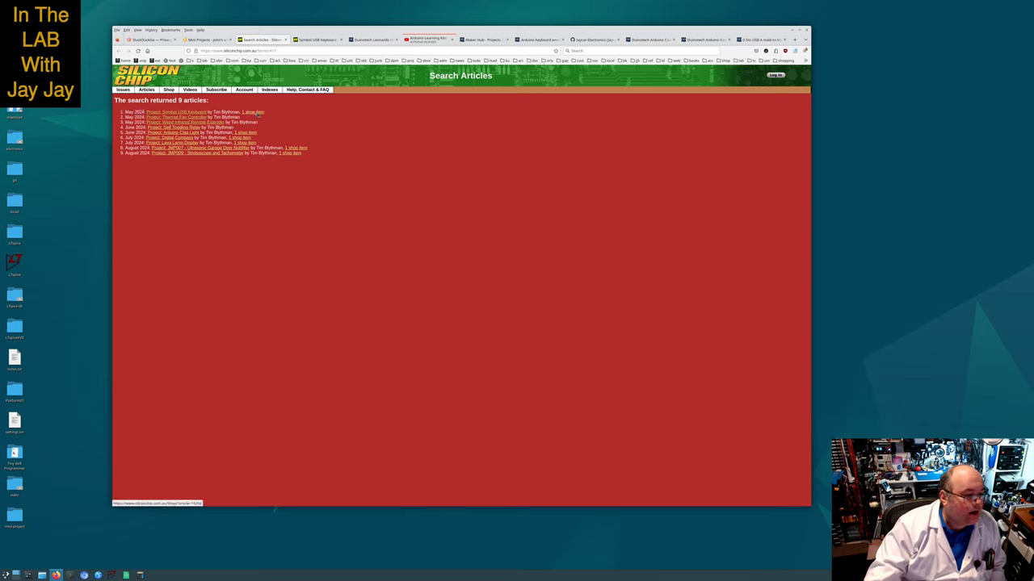
# Bring up the Symbol Keyboard firmware shop listing and select the downloaded software zip in Downloads
pyautogui.click(257, 113)
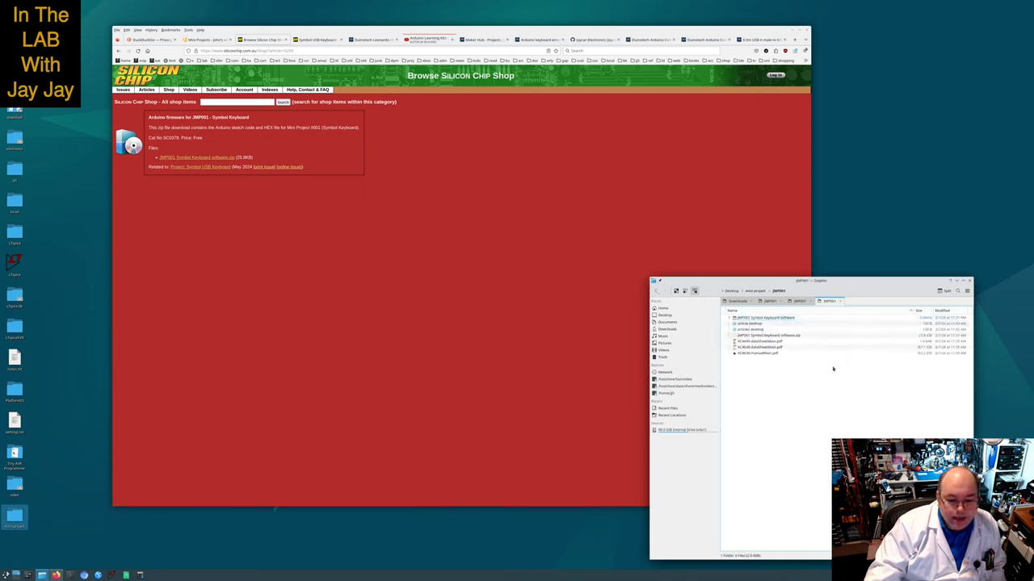
pyautogui.click(768, 334)
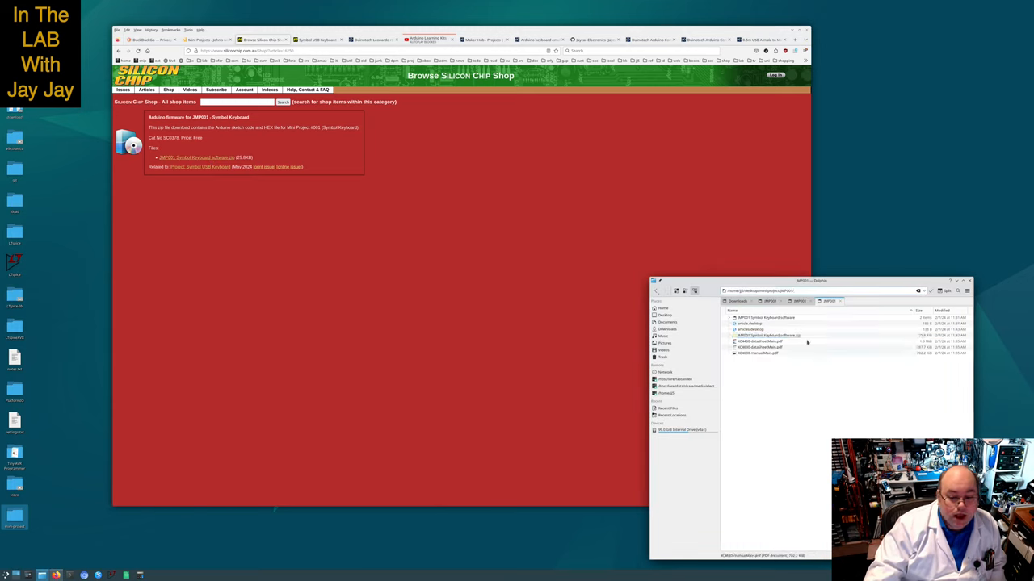
pyautogui.click(795, 335)
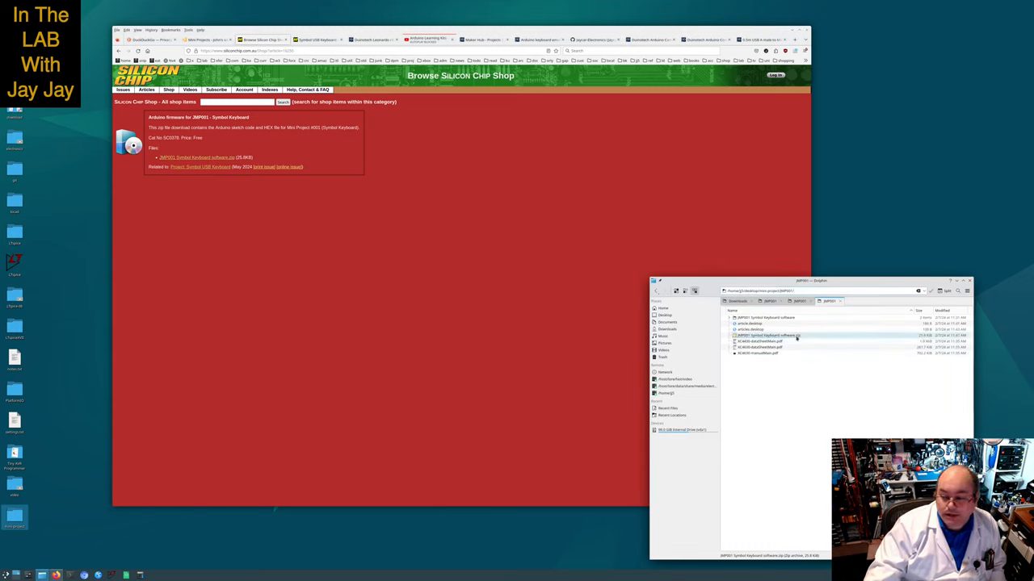
# Browse inside the software archive and select the firmware file it contains
pyautogui.doubleClick(767, 335)
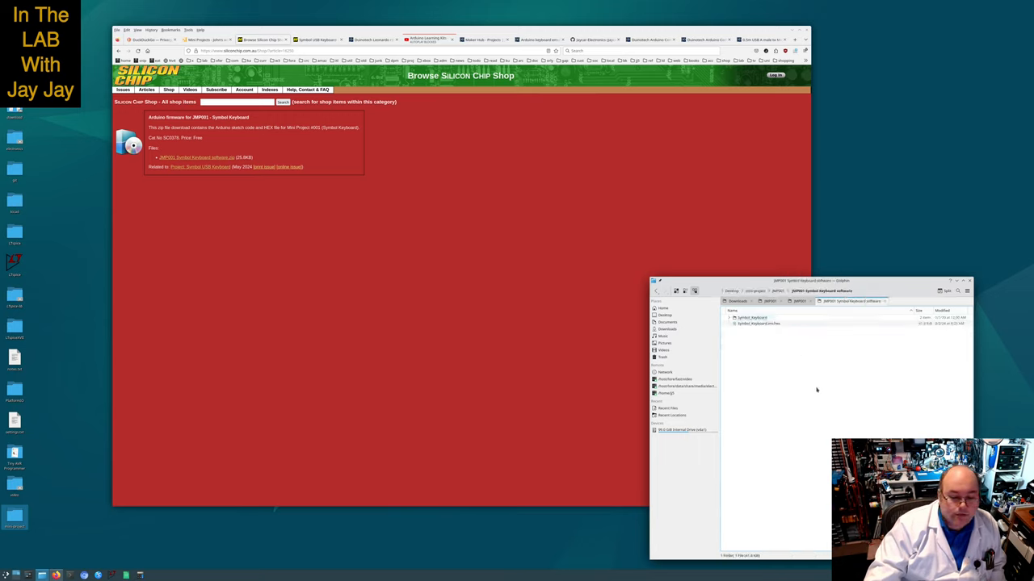
pyautogui.click(758, 323)
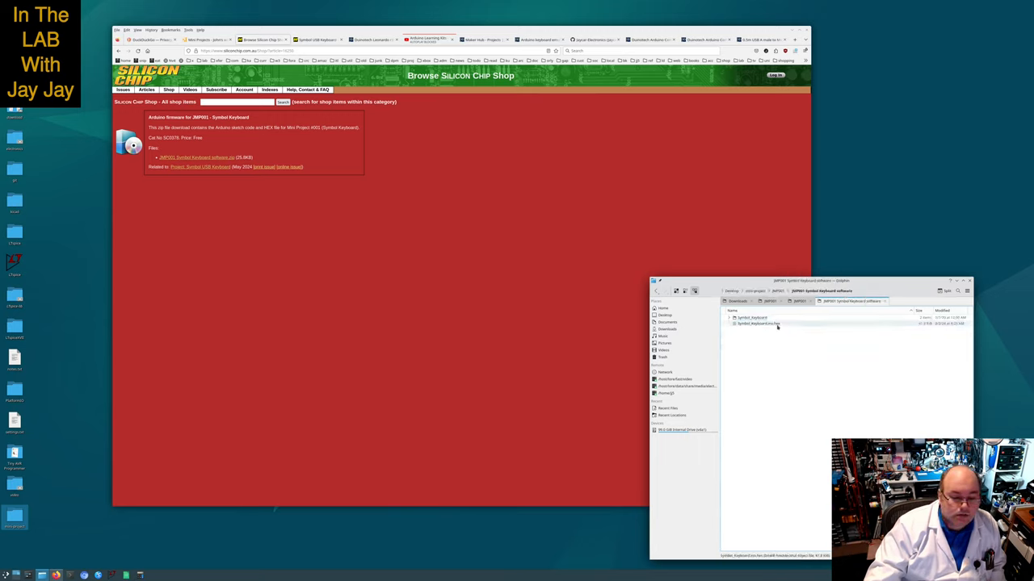
pyautogui.click(760, 323)
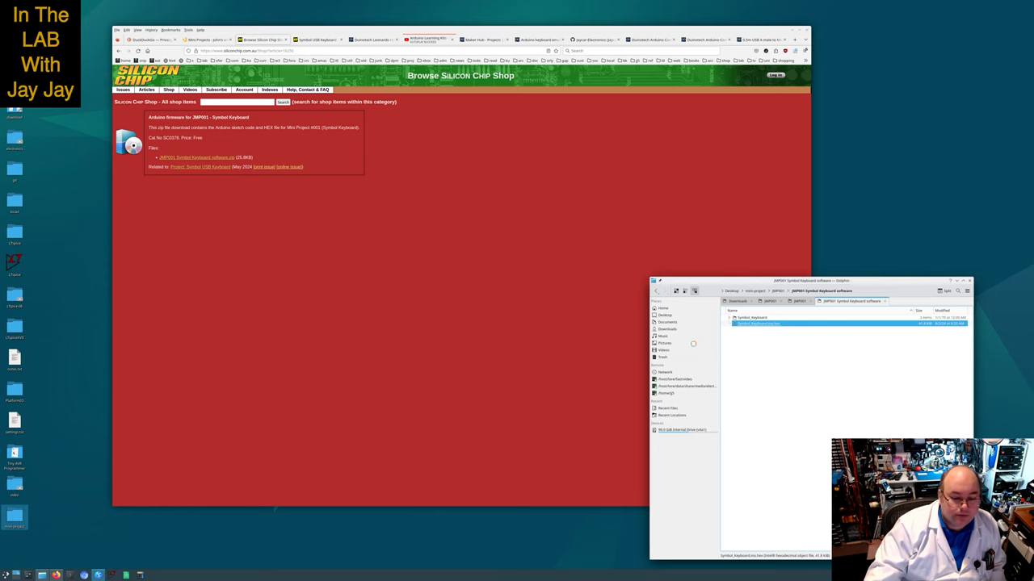
# View the hex firmware file's contents and close the viewer
pyautogui.doubleClick(757, 323)
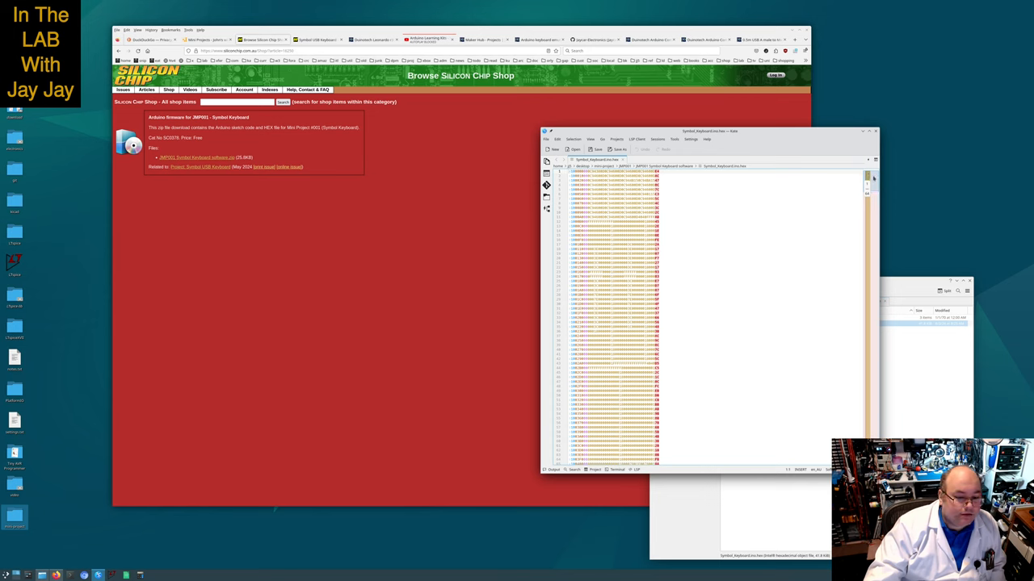
pyautogui.scroll(-3)
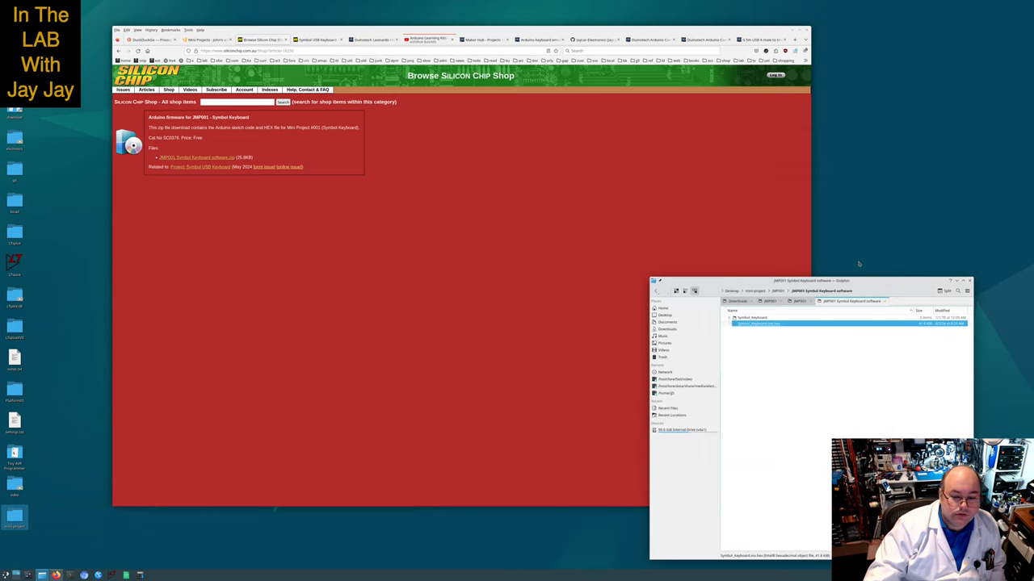
pyautogui.click(756, 316)
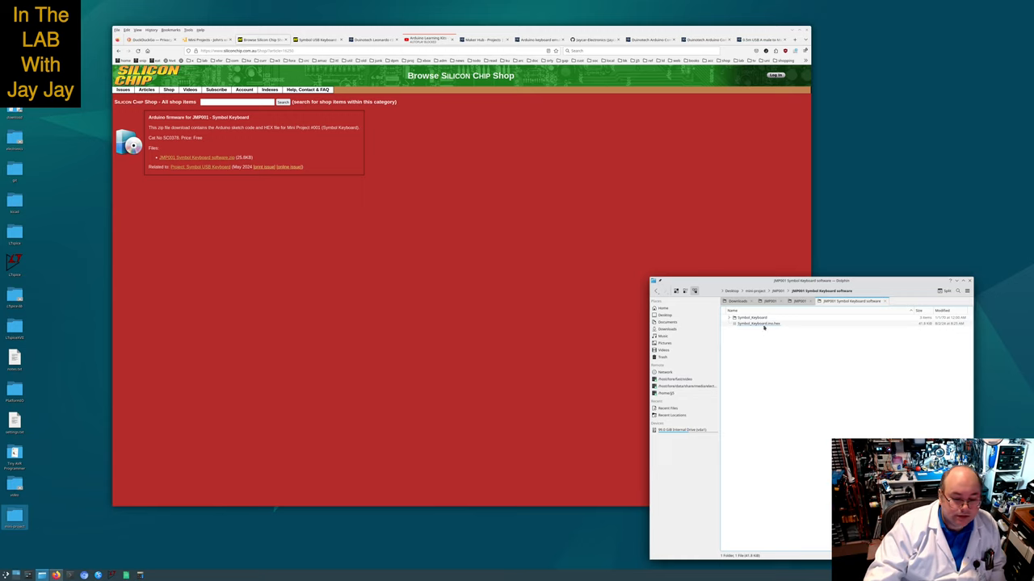
# Enter the Symbol Keyboard folder and launch its .ino sketch in the Arduino IDE
pyautogui.click(751, 317)
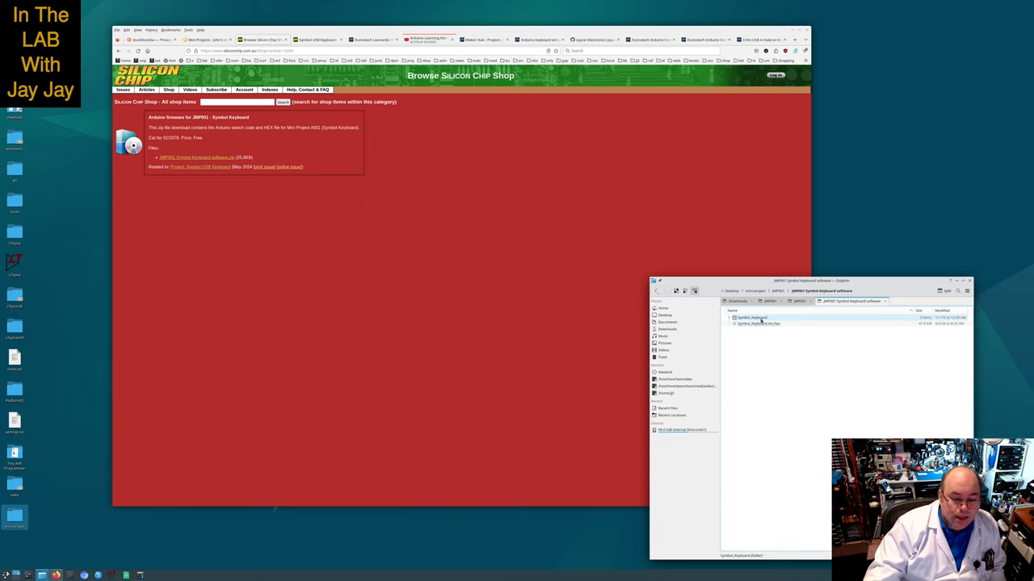
pyautogui.doubleClick(751, 316)
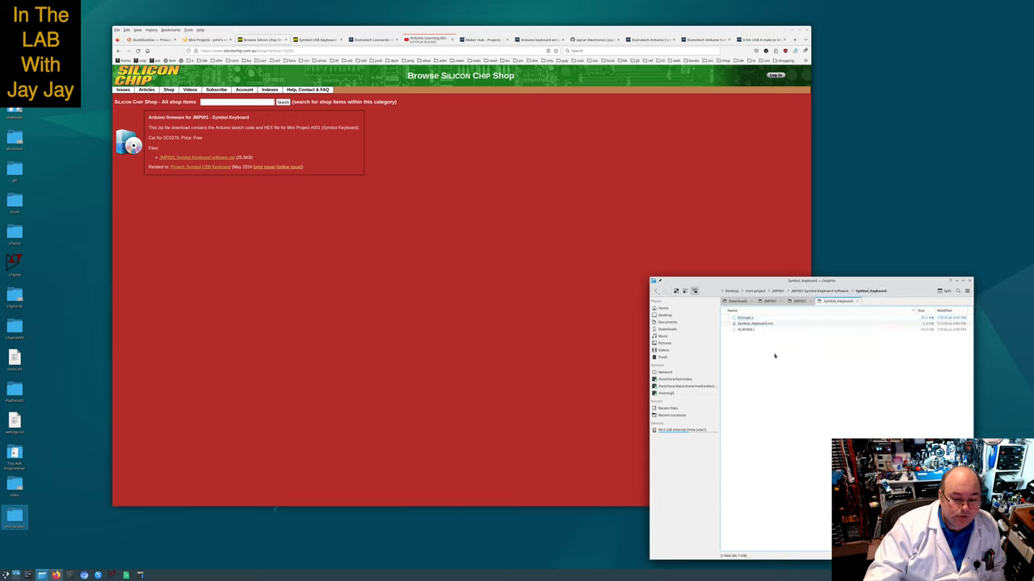
pyautogui.click(756, 323)
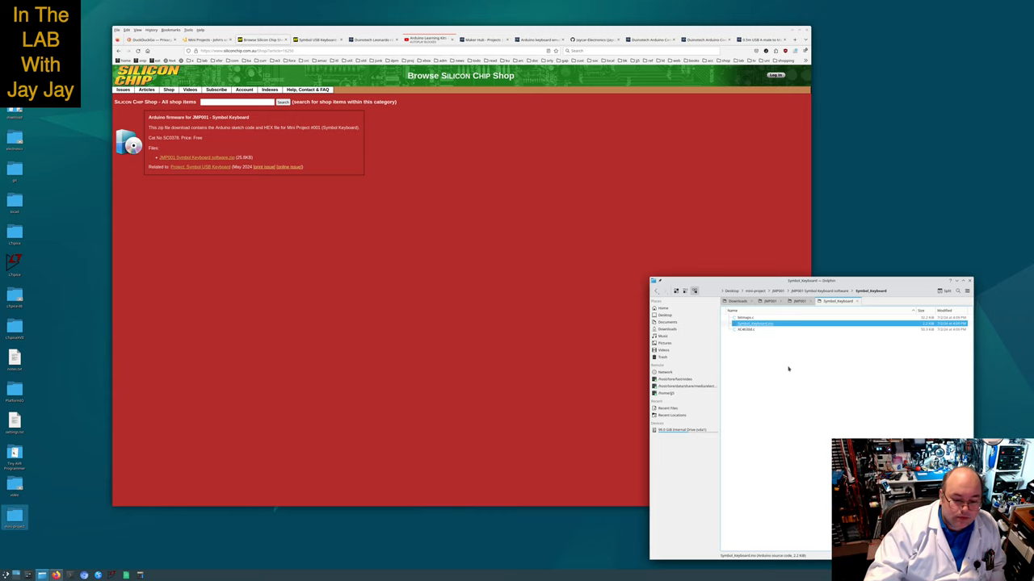
pyautogui.click(747, 330)
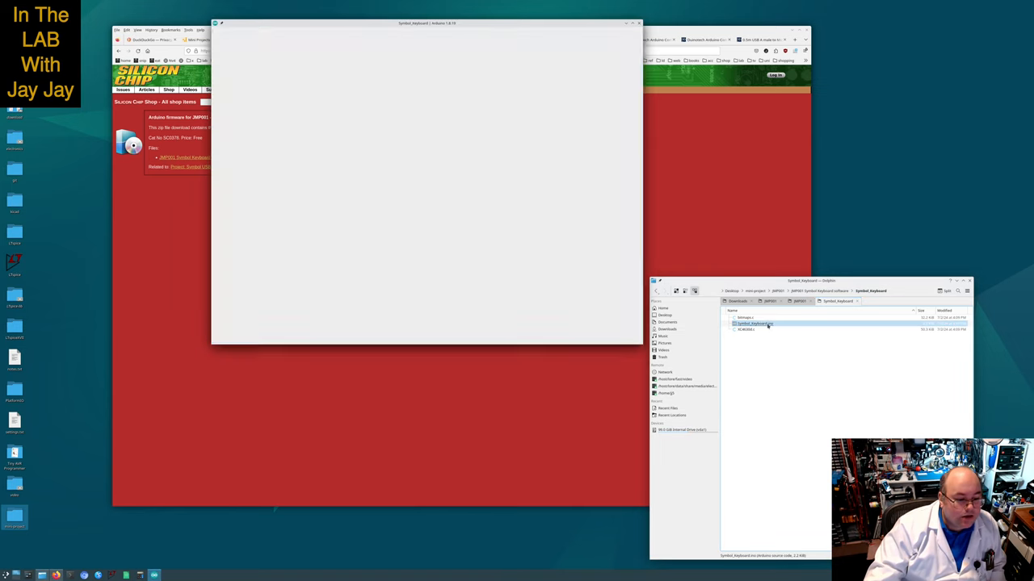
# Load the sketch into a taller IDE window and glance through the Tools board and port settings
pyautogui.doubleClick(754, 323)
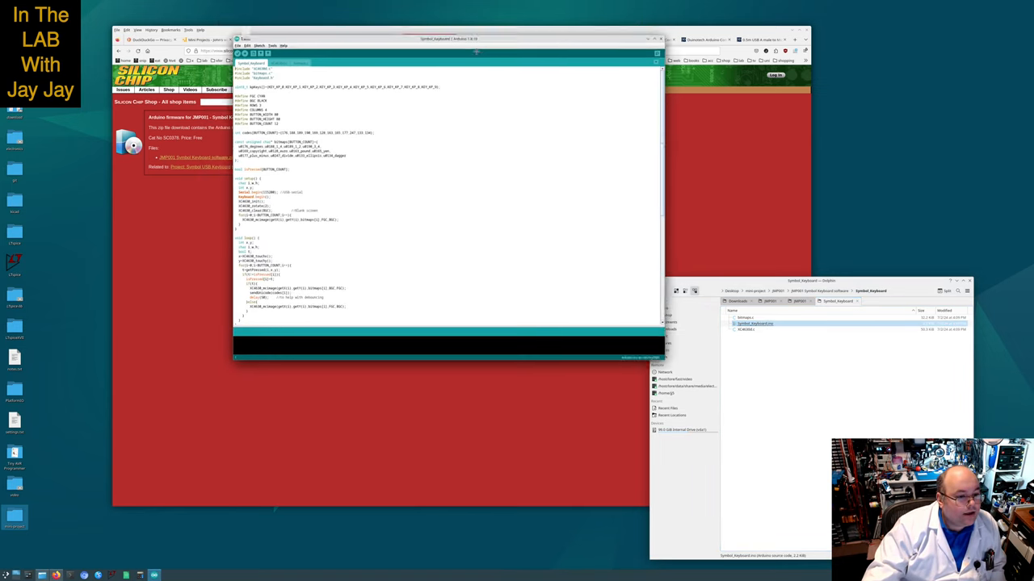
pyautogui.moveTo(477, 38); pyautogui.dragTo(485, 14)
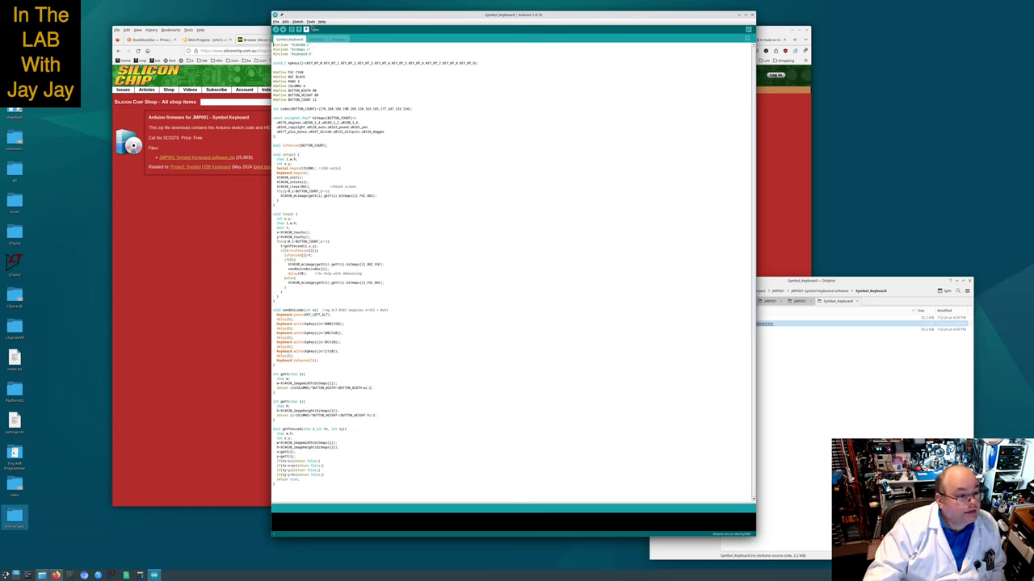
pyautogui.click(310, 21)
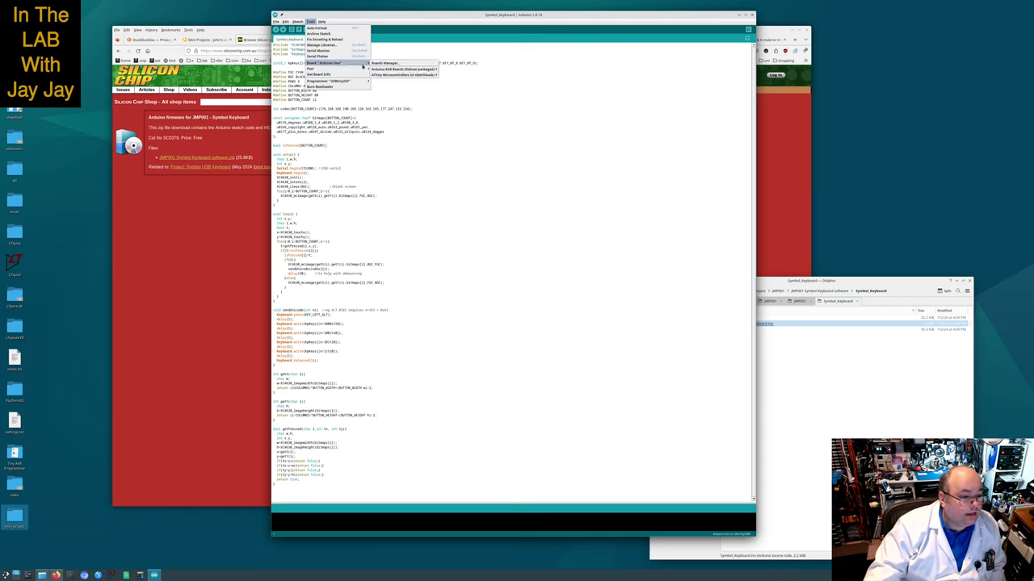
pyautogui.moveTo(404, 63)
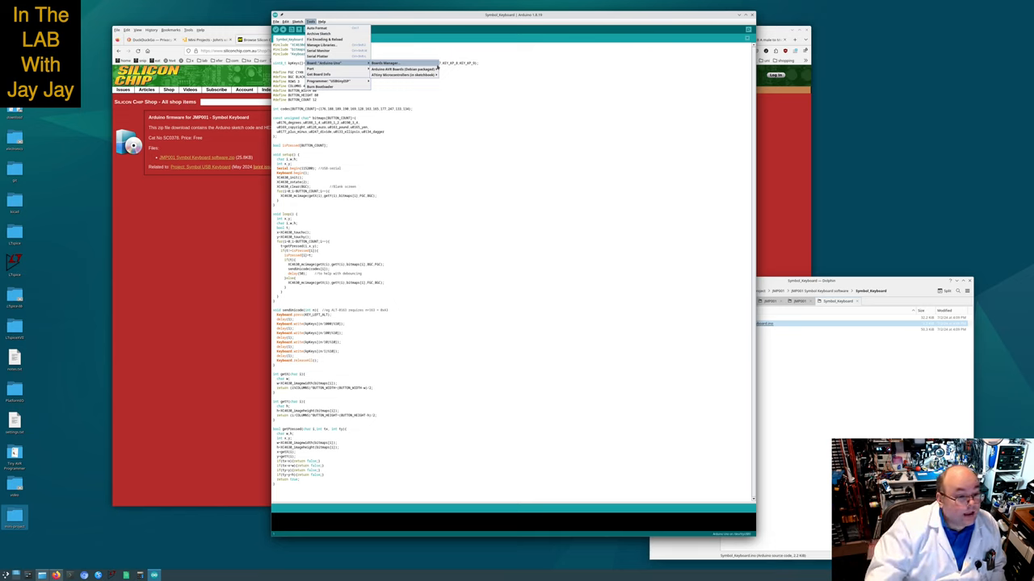
pyautogui.click(404, 70)
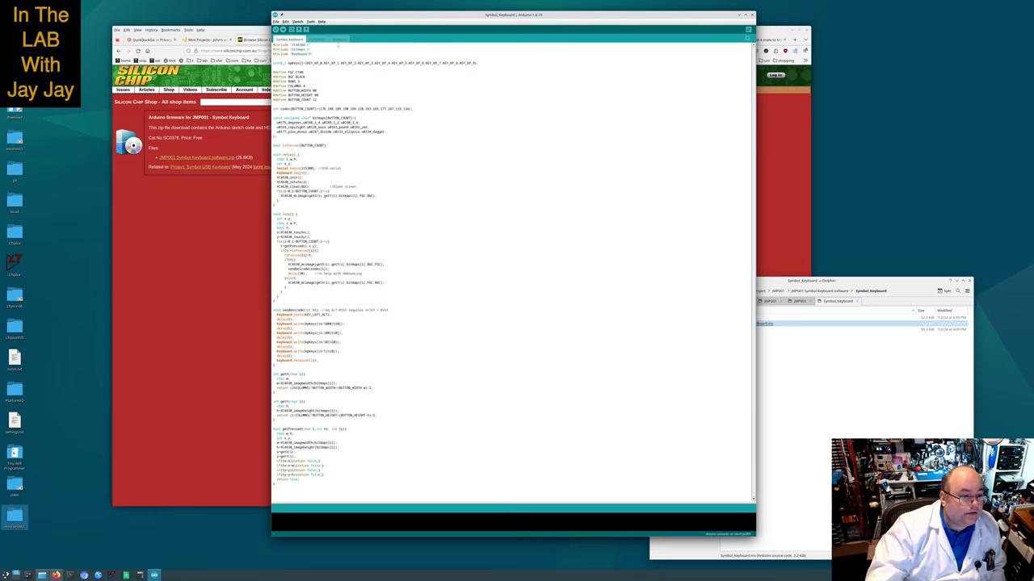
pyautogui.click(310, 21)
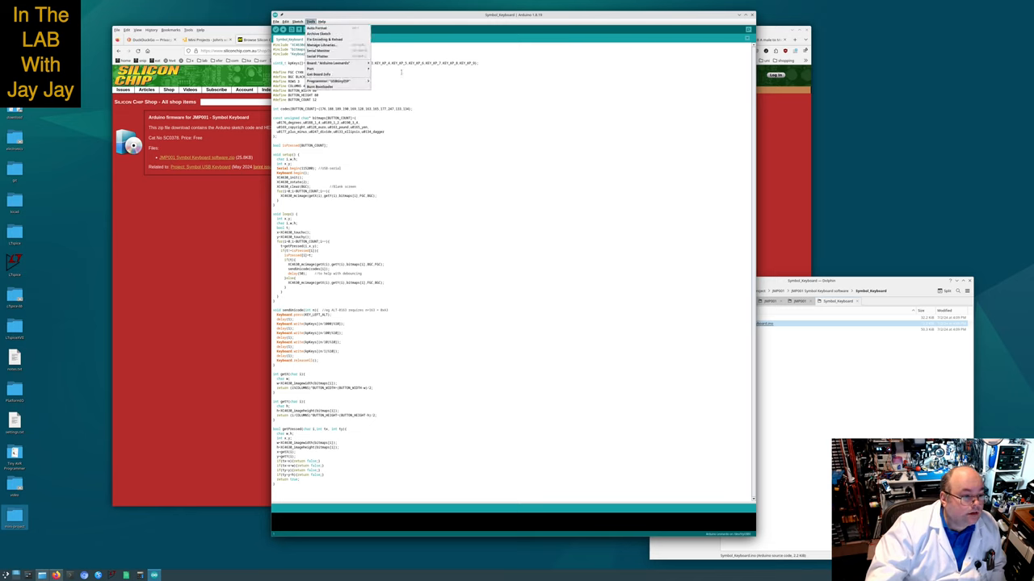
pyautogui.click(315, 74)
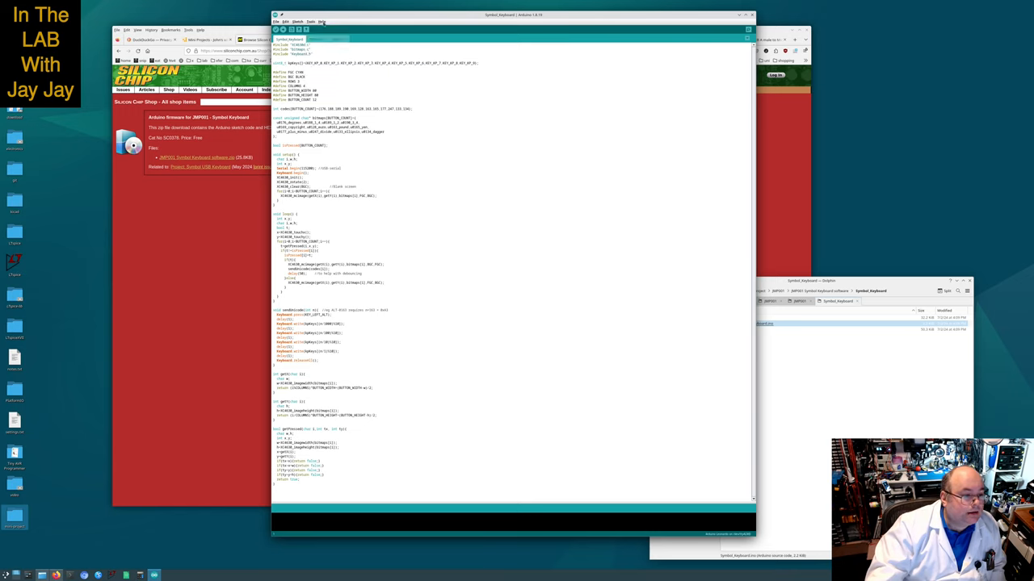
# Check Get Board Info for the connected board and browse the list of available boards
pyautogui.click(310, 21)
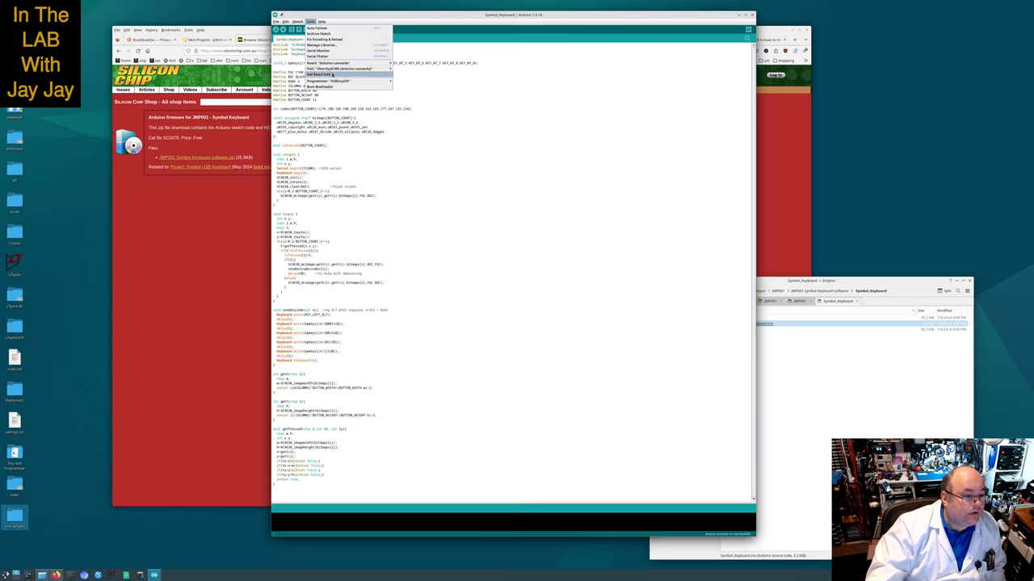
pyautogui.click(320, 75)
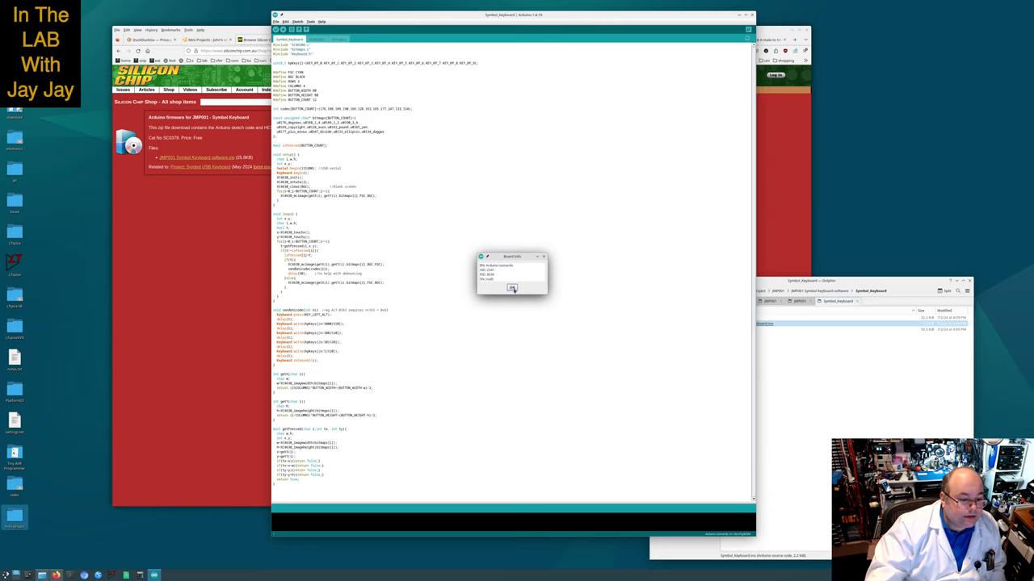
pyautogui.click(512, 288)
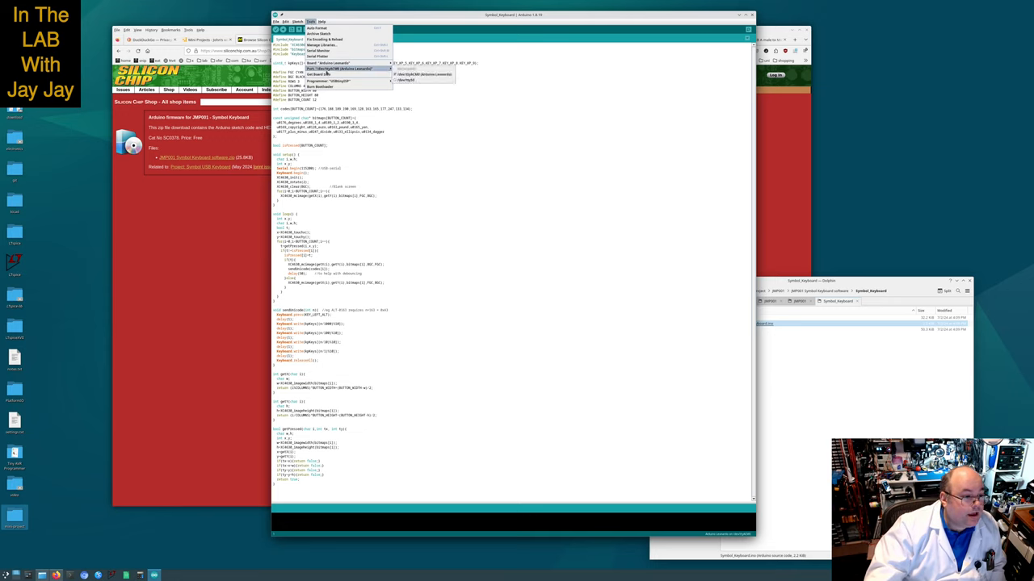
pyautogui.click(326, 81)
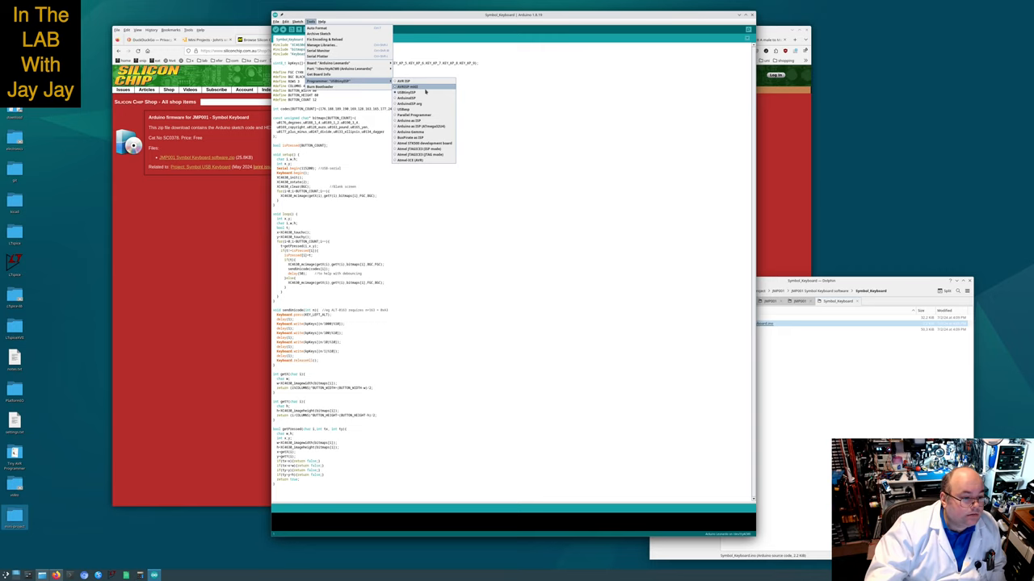
pyautogui.moveTo(423, 110)
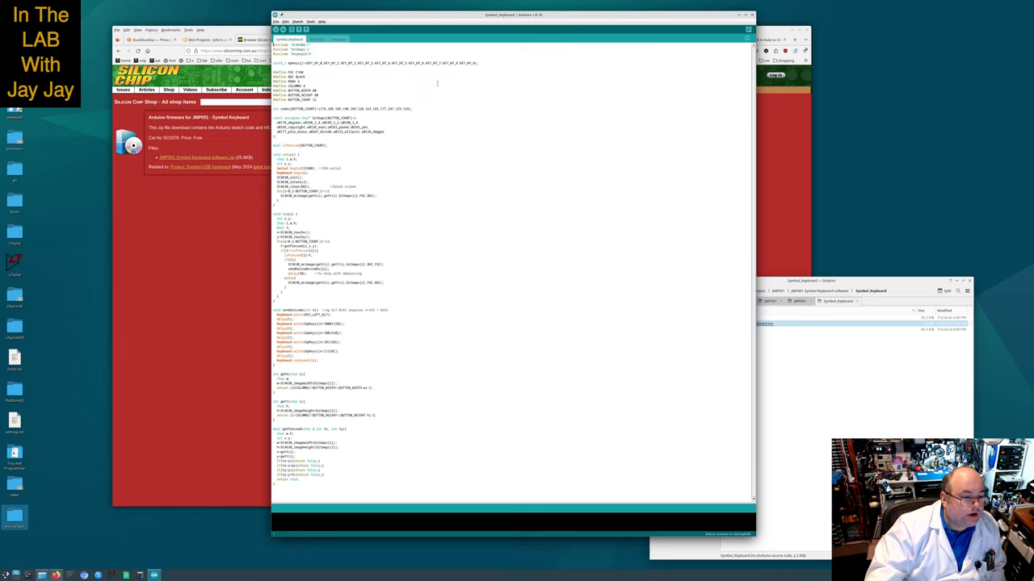
pyautogui.click(310, 21)
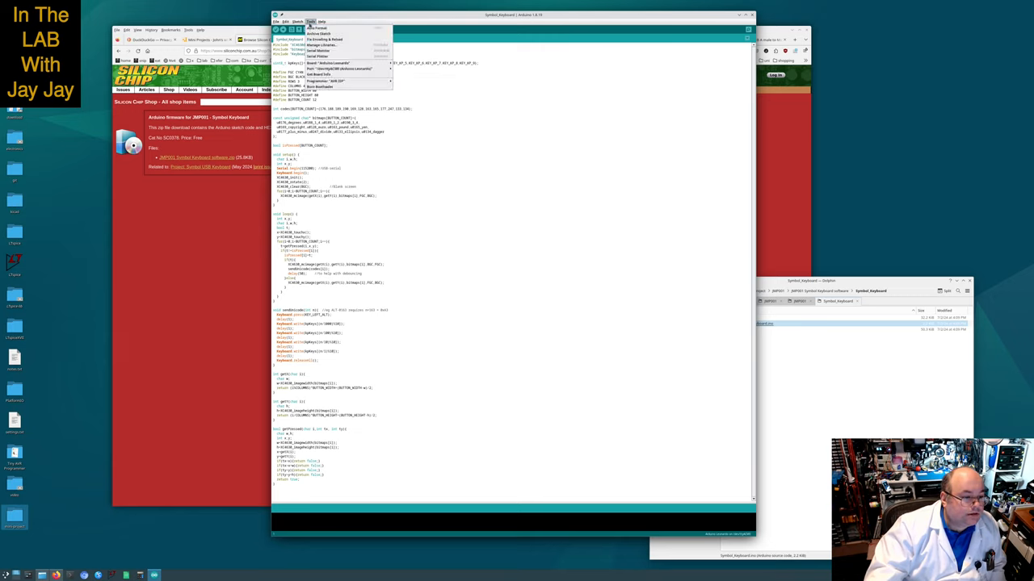
pyautogui.click(324, 81)
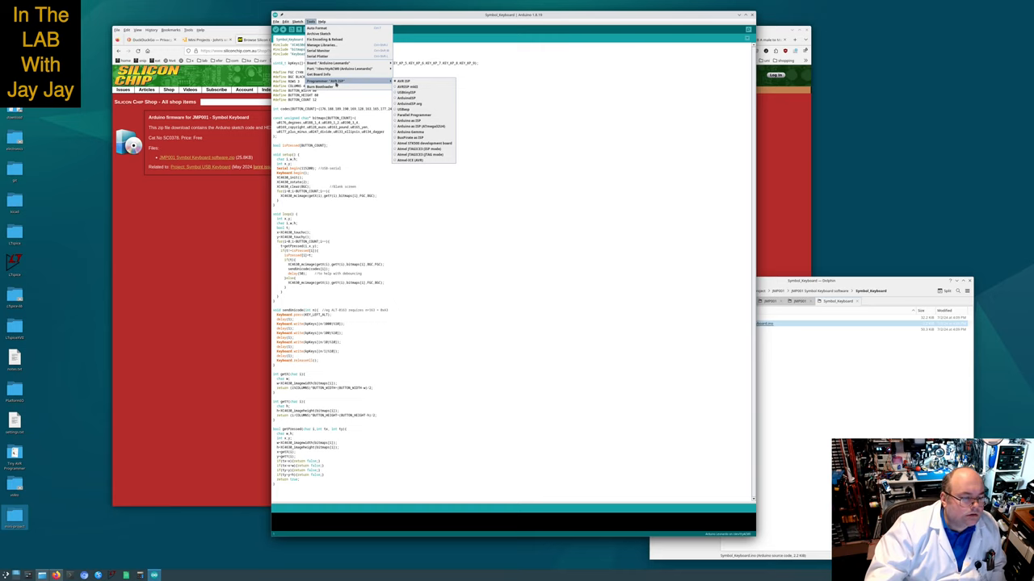
pyautogui.moveTo(404, 81)
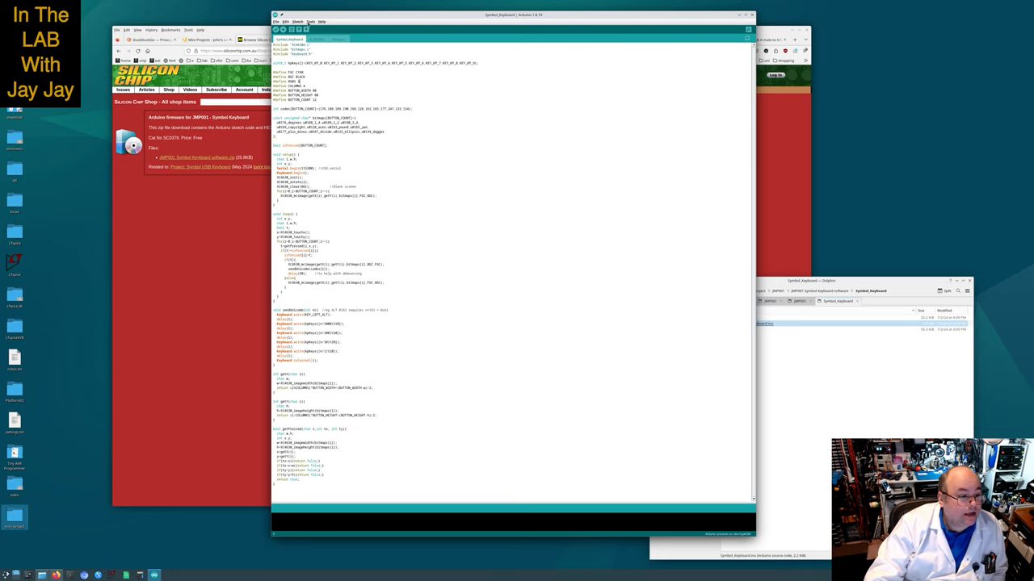
# Revisit the Tools board list once more and leave the settings unchanged
pyautogui.click(310, 21)
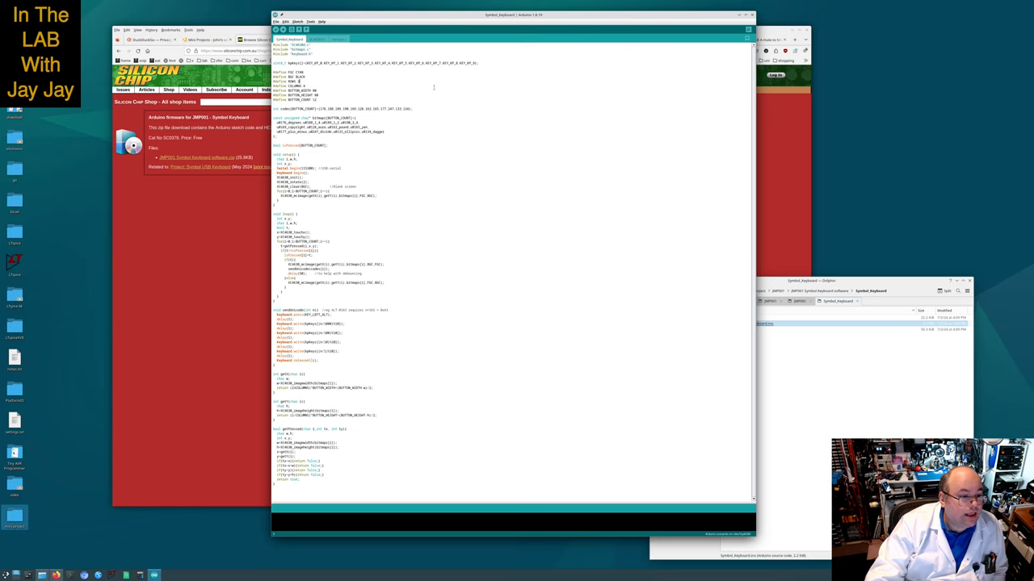
pyautogui.click(310, 21)
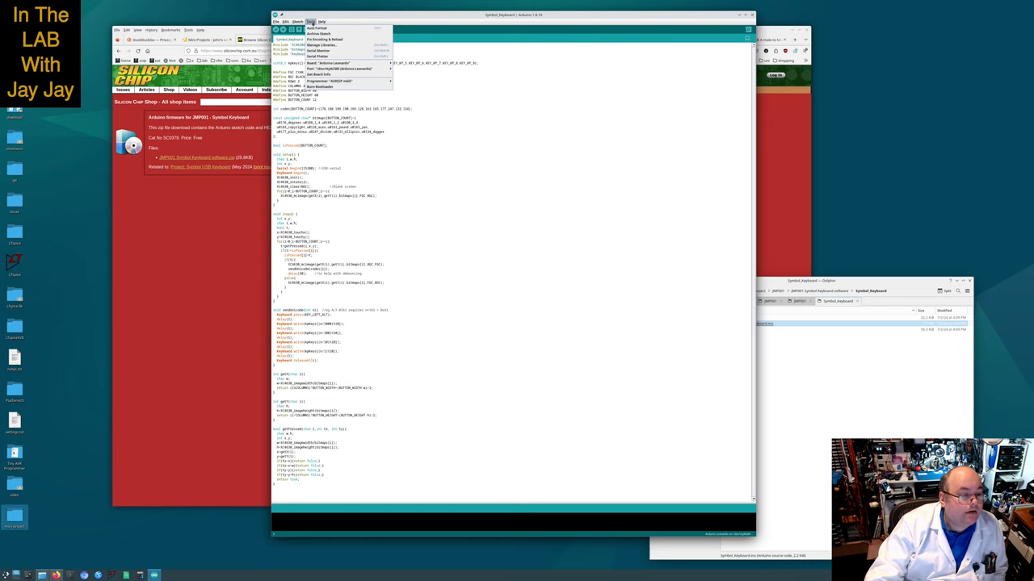
pyautogui.click(323, 81)
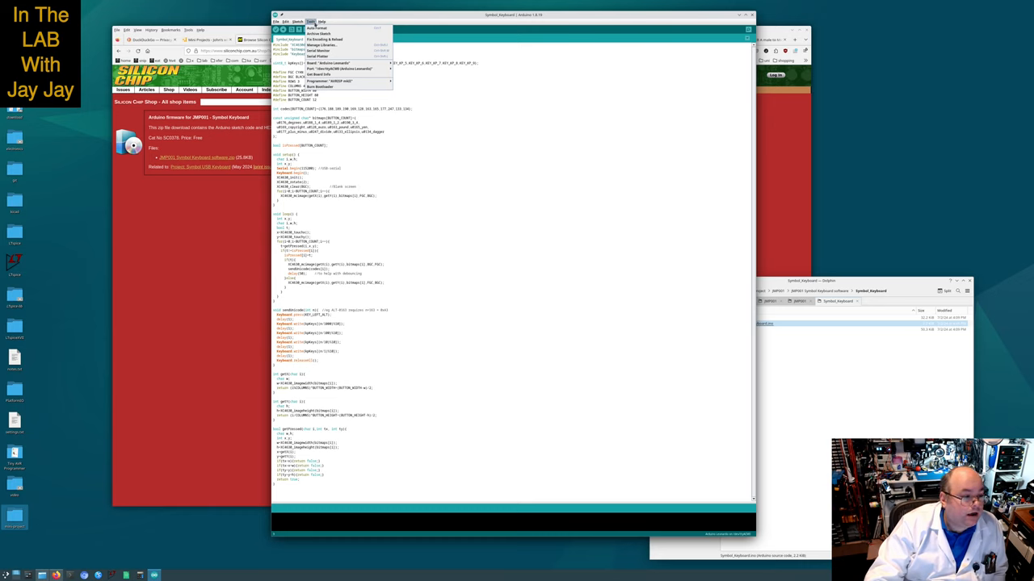
pyautogui.click(316, 68)
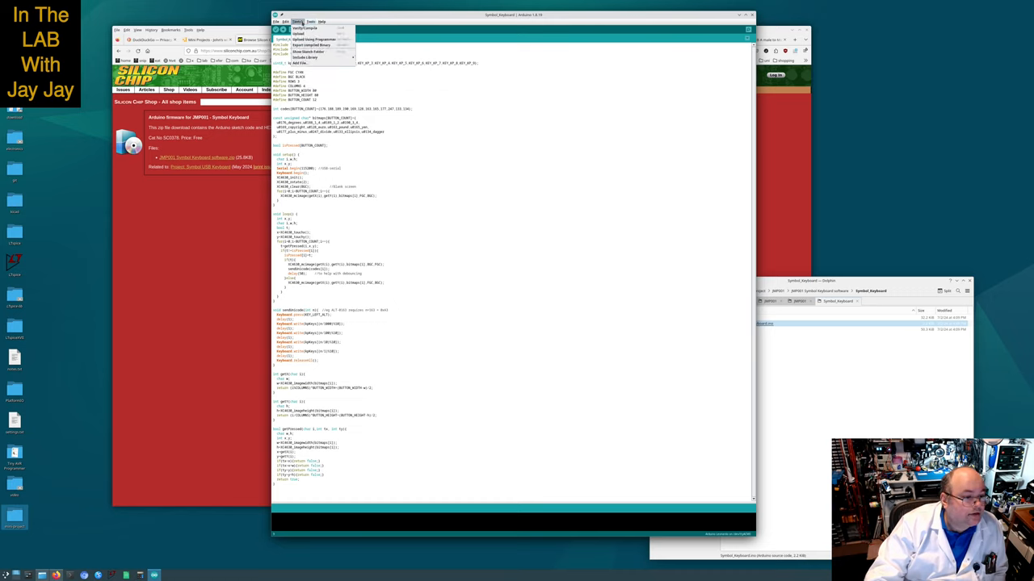
# Run Verify/Compile on the Symbol Keyboard sketch, ending in errors on the include lines
pyautogui.click(306, 27)
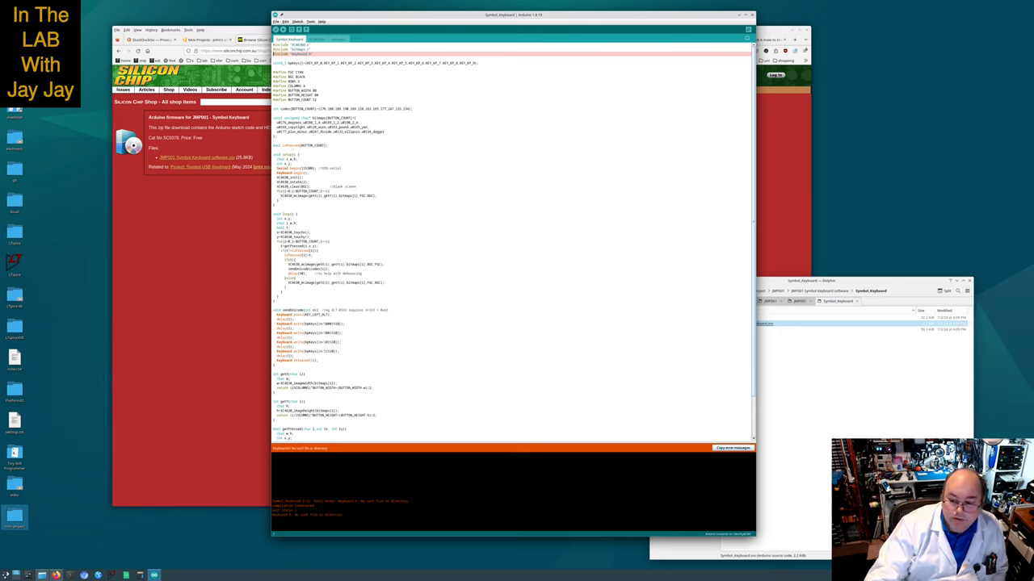
pyautogui.moveTo(651, 465)
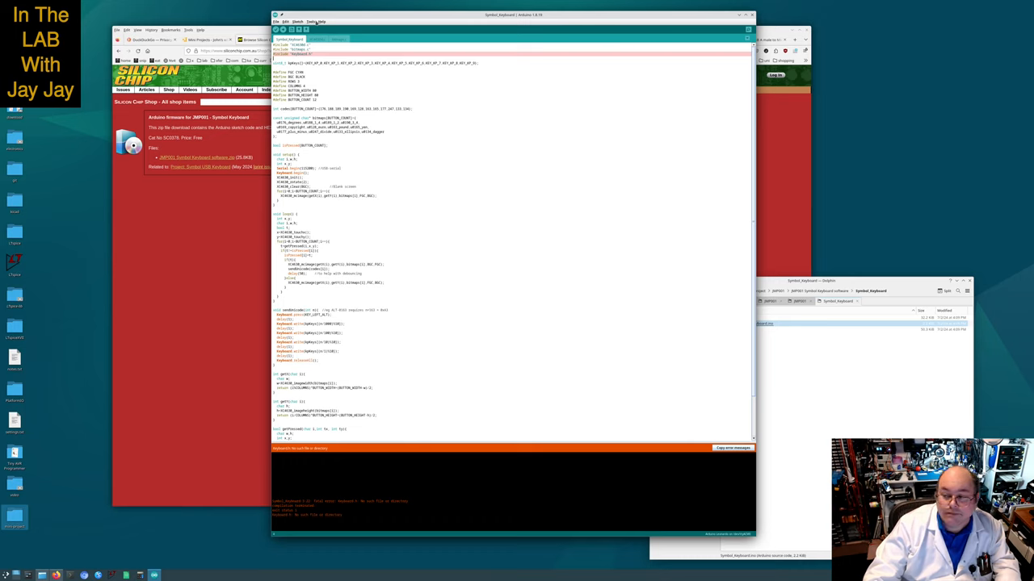
# Search the library manager for 'keyboard' and scroll through the matching libraries, including Keyboard and Mouse
pyautogui.click(297, 21)
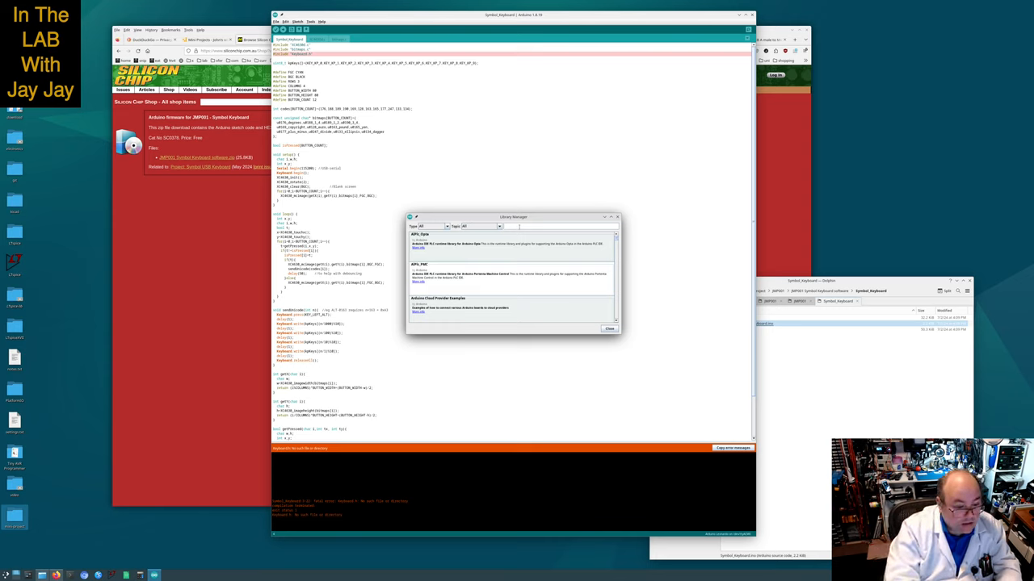
pyautogui.write('keyboard')
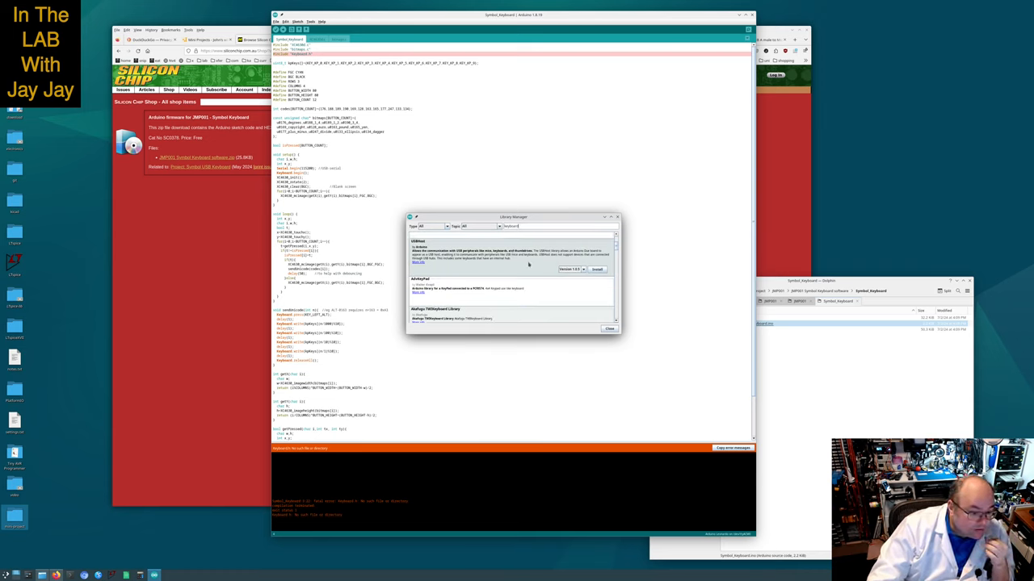
pyautogui.scroll(-3)
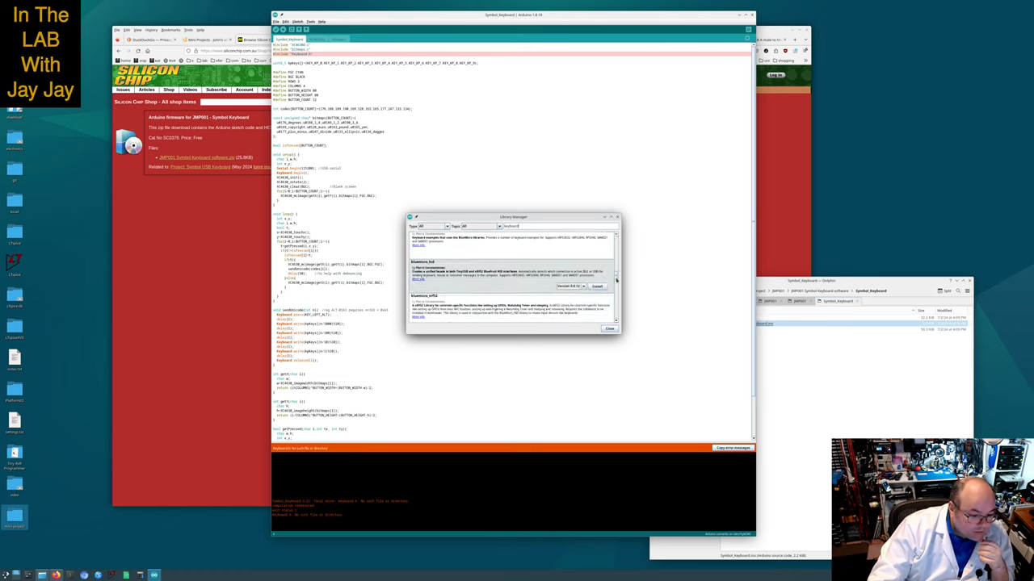
pyautogui.scroll(-3)
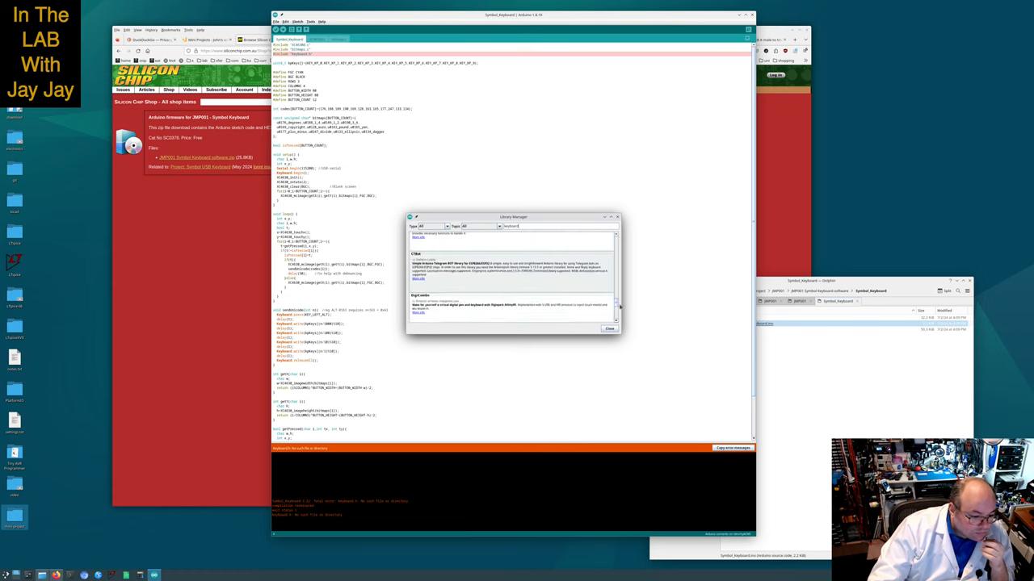
pyautogui.scroll(-3)
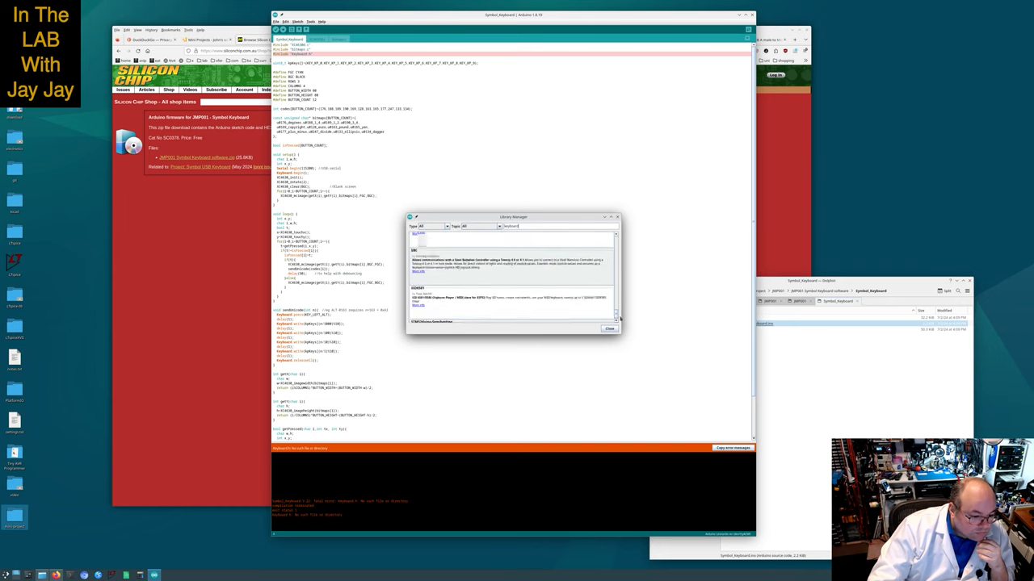
pyautogui.scroll(-3)
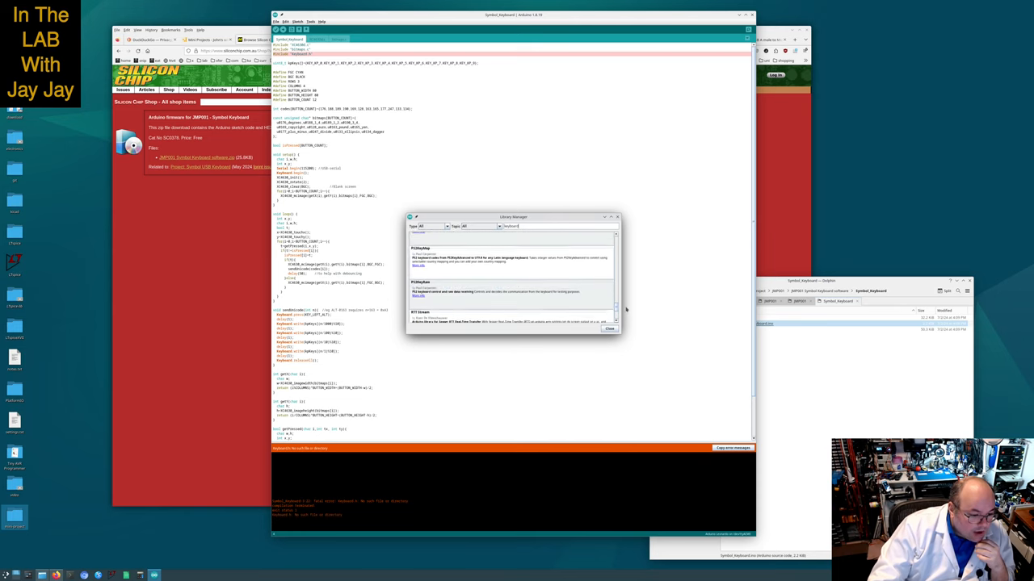
pyautogui.scroll(-3)
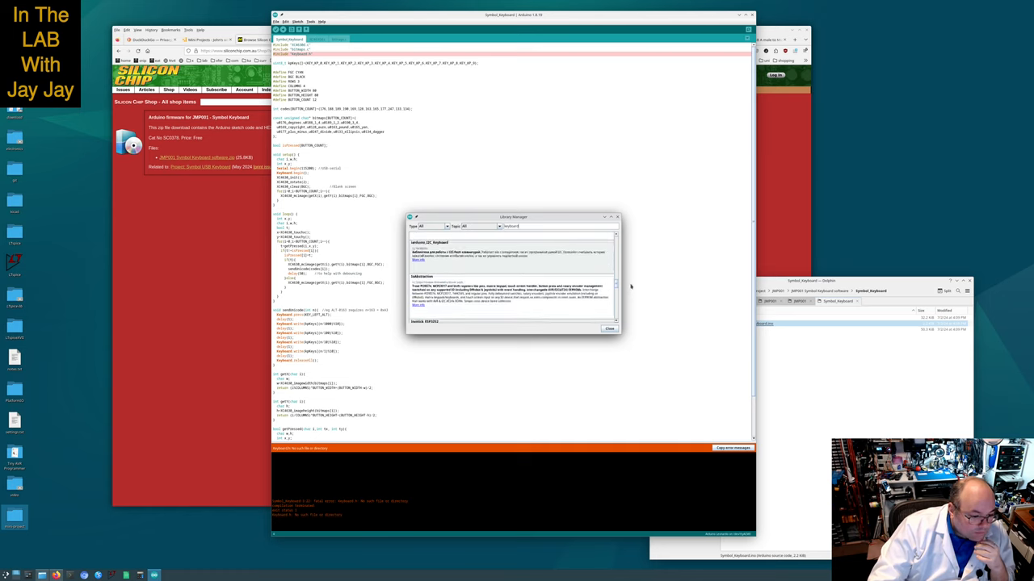
pyautogui.scroll(-3)
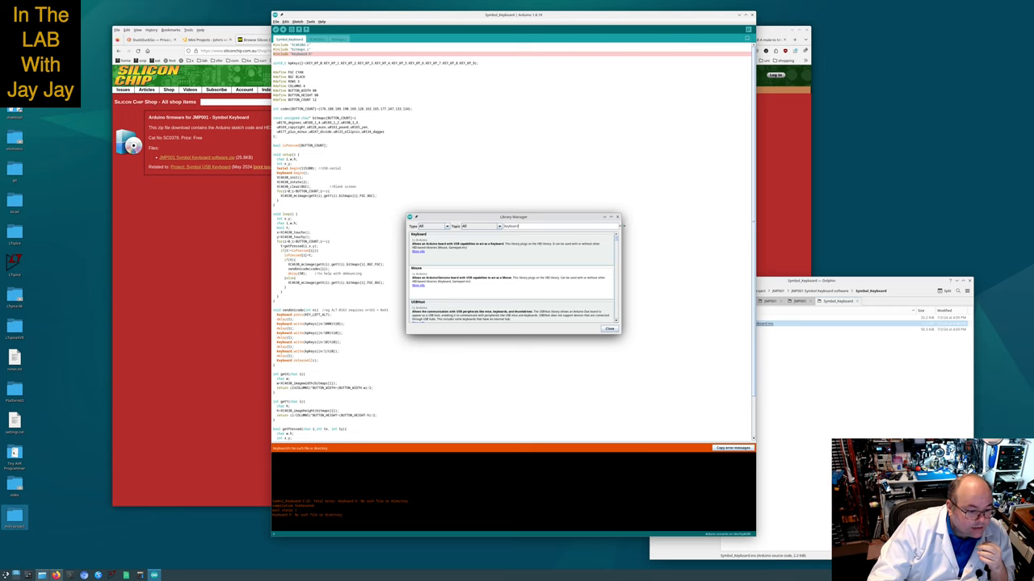
# Drag the Arduino IDE window so it sits beside the Symbol Keyboard article in the browser
pyautogui.moveTo(514, 216); pyautogui.dragTo(902, 94)
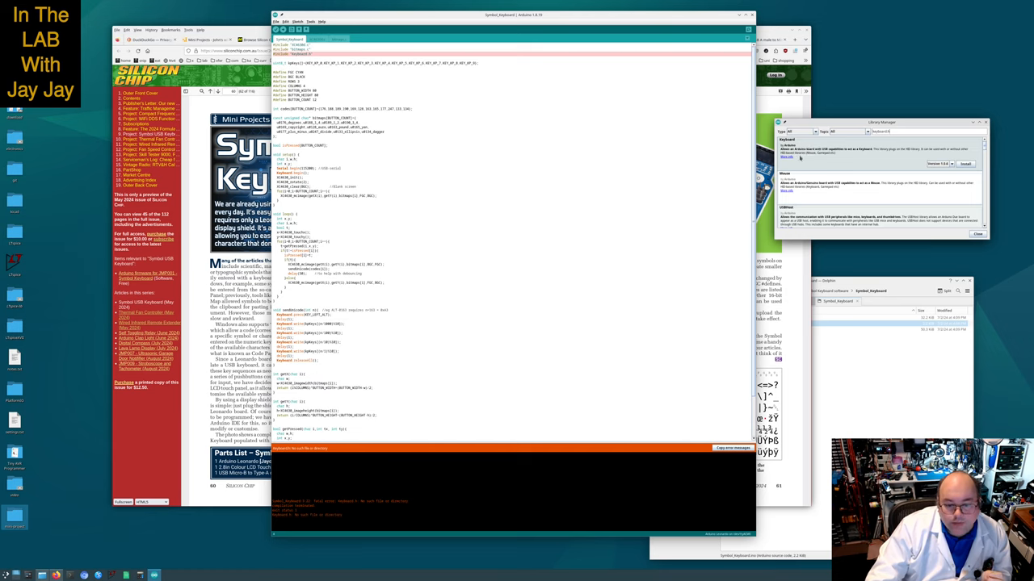
# Follow the Keyboard library's More info link to its Arduino reference page
pyautogui.click(951, 164)
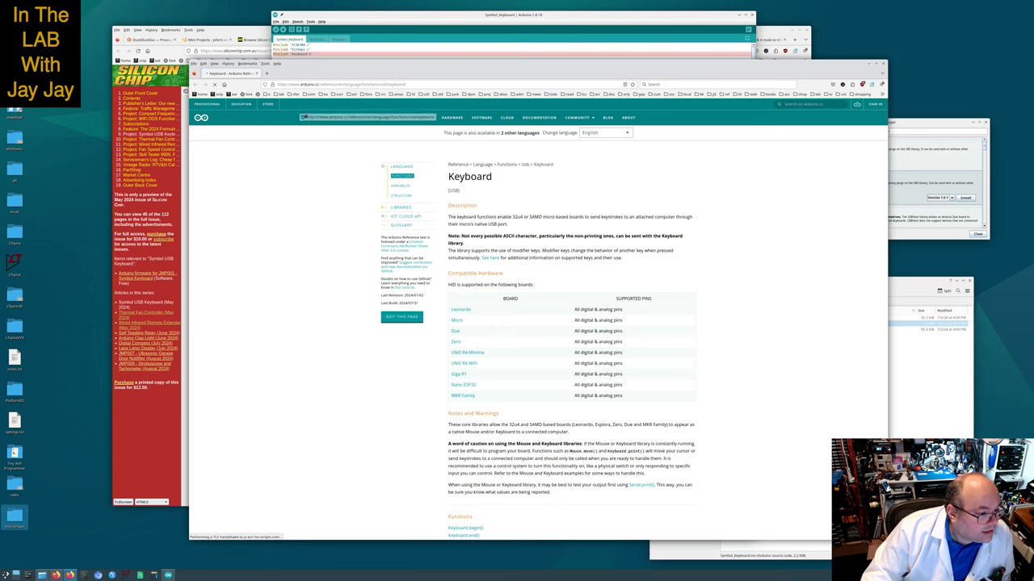
# Open the Leonardo link from the Compatible Hardware table in a new tab and scroll down the reference page
pyautogui.click(281, 94)
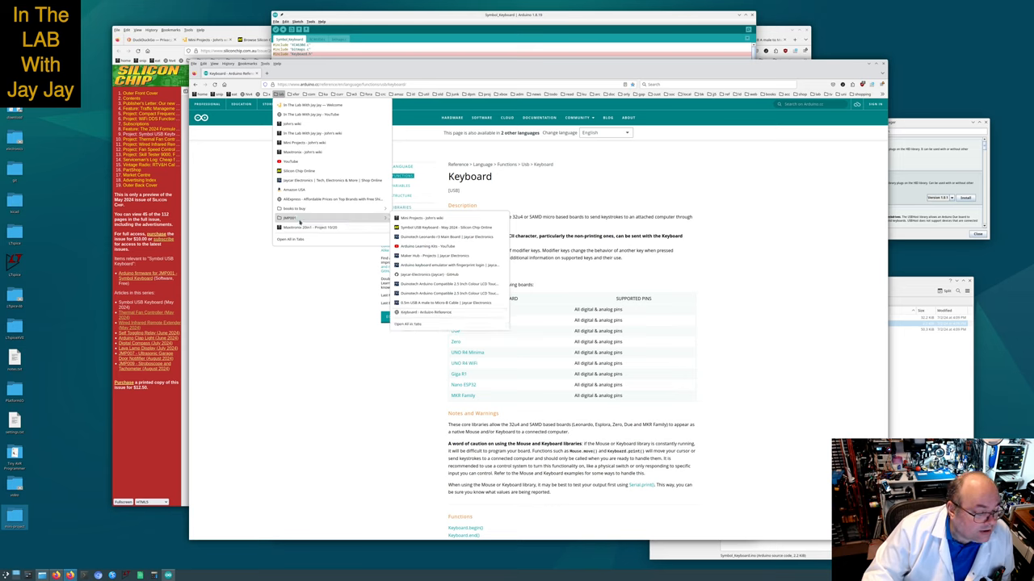
pyautogui.click(323, 310)
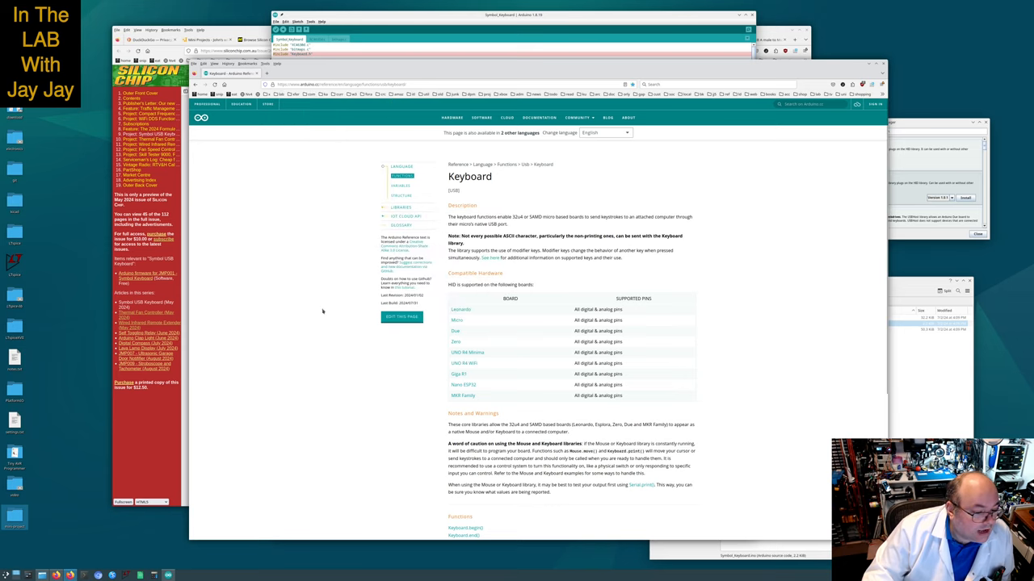
pyautogui.moveTo(731, 287)
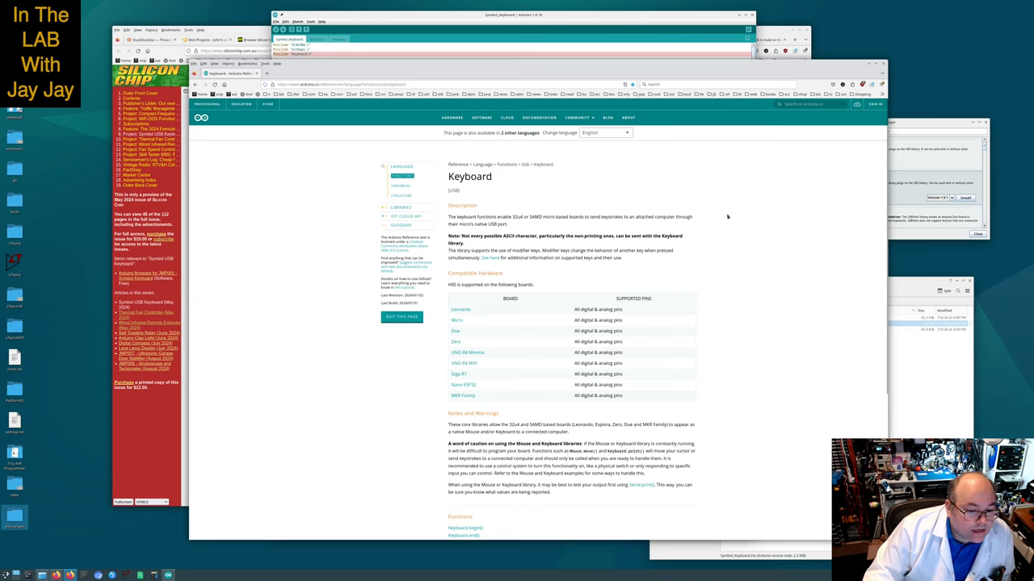
pyautogui.moveTo(733, 213)
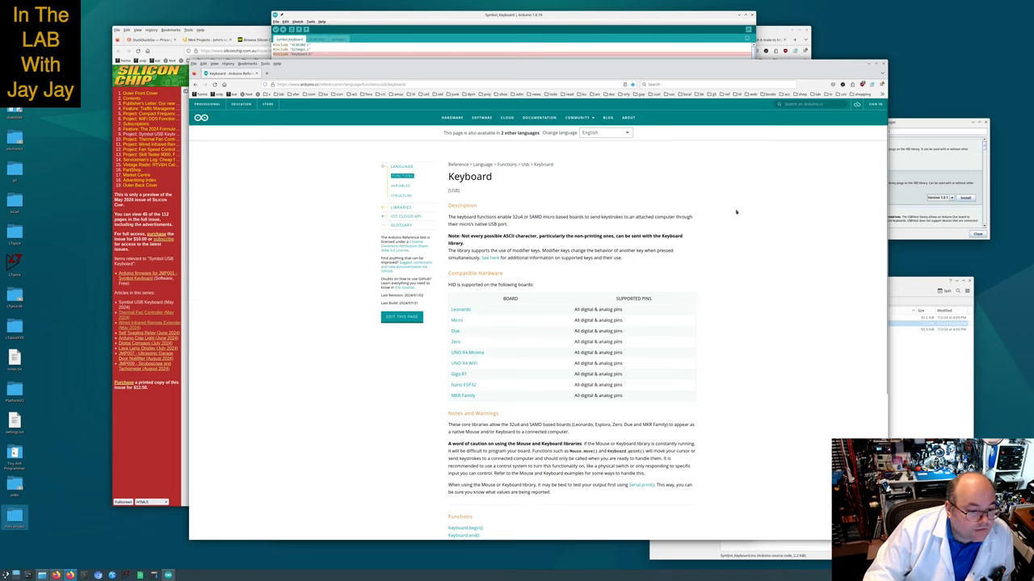
pyautogui.moveTo(546, 278)
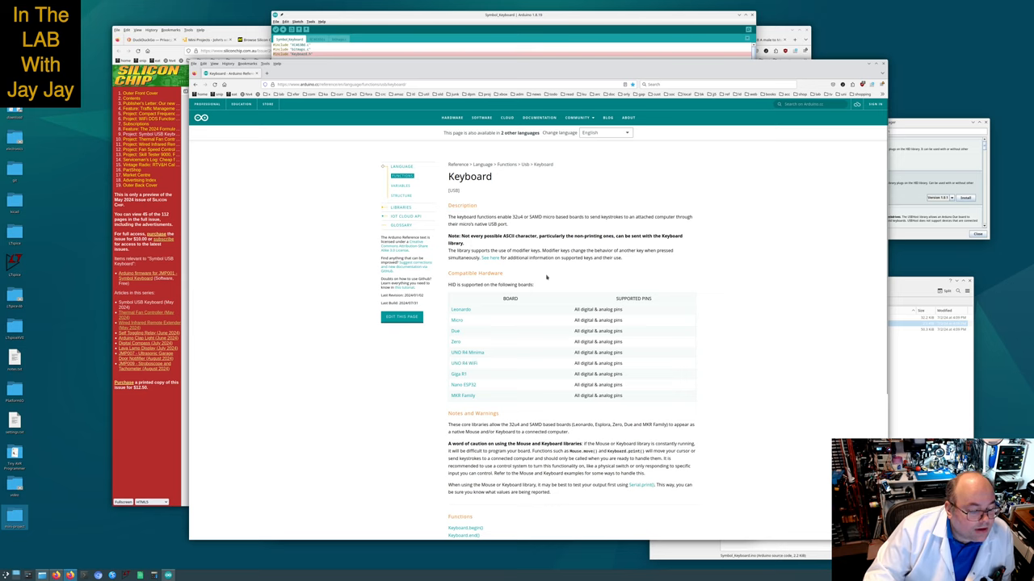
pyautogui.moveTo(506, 243)
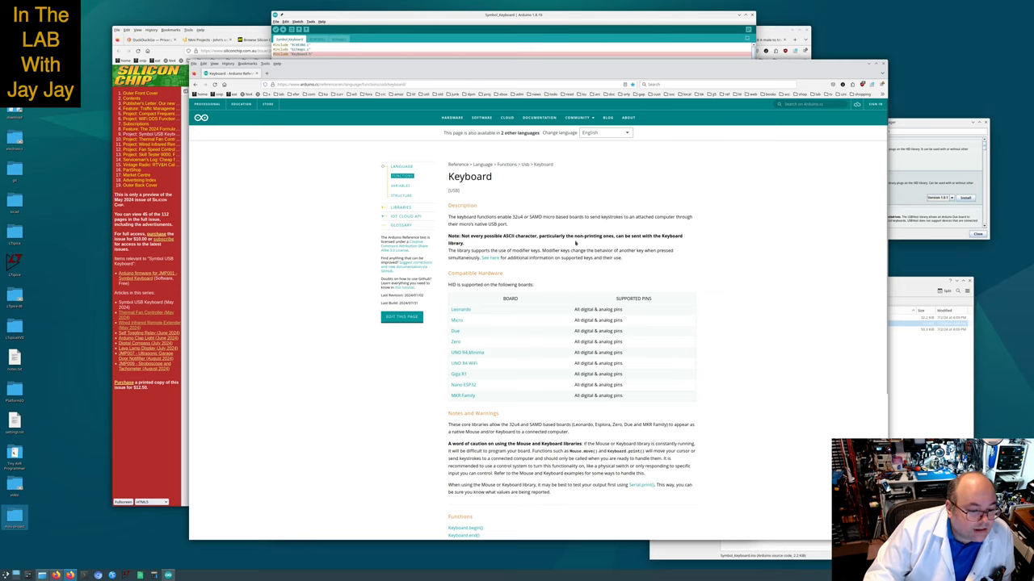
pyautogui.moveTo(662, 242)
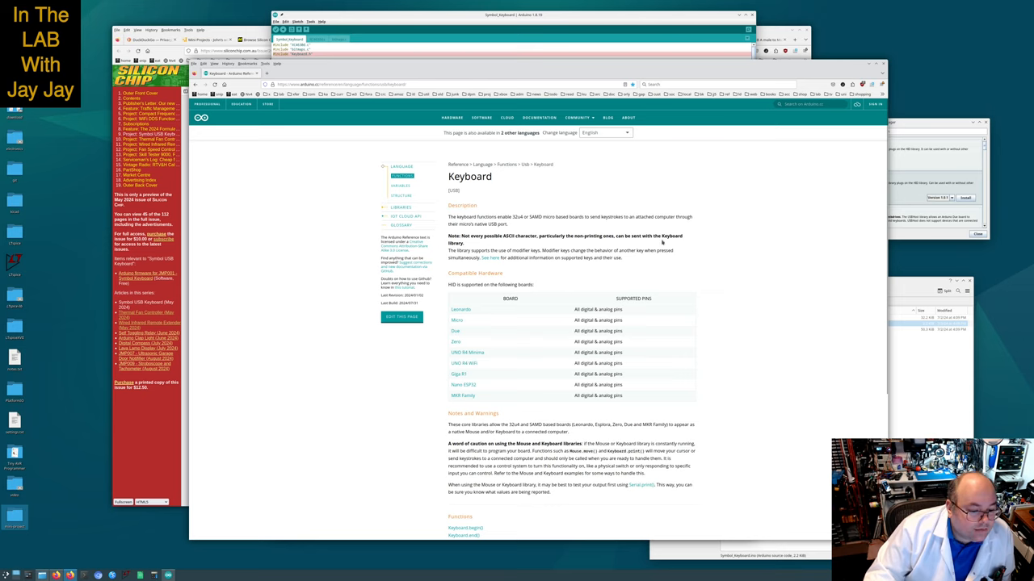
pyautogui.doubleClick(461, 251)
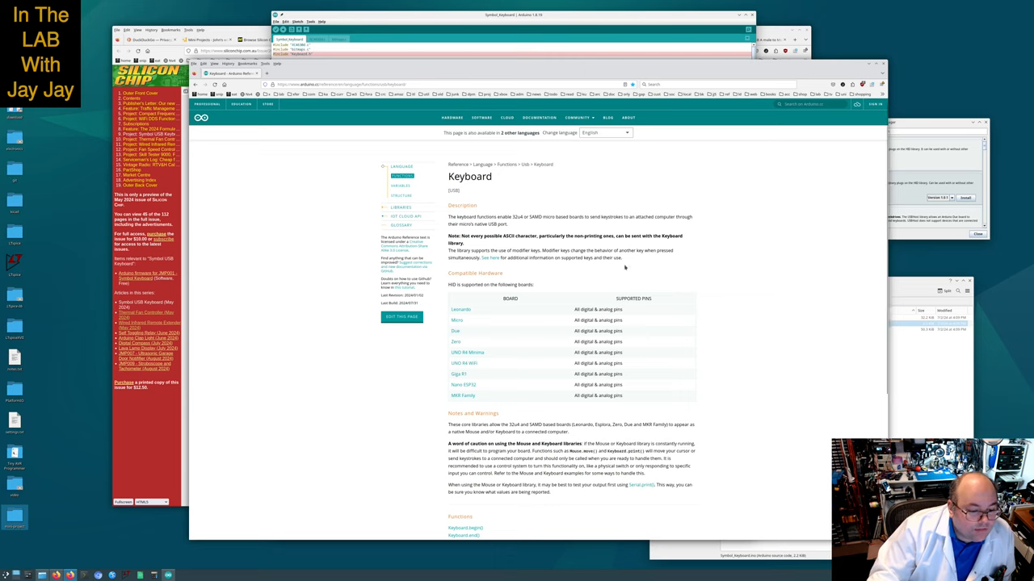
pyautogui.moveTo(783, 297)
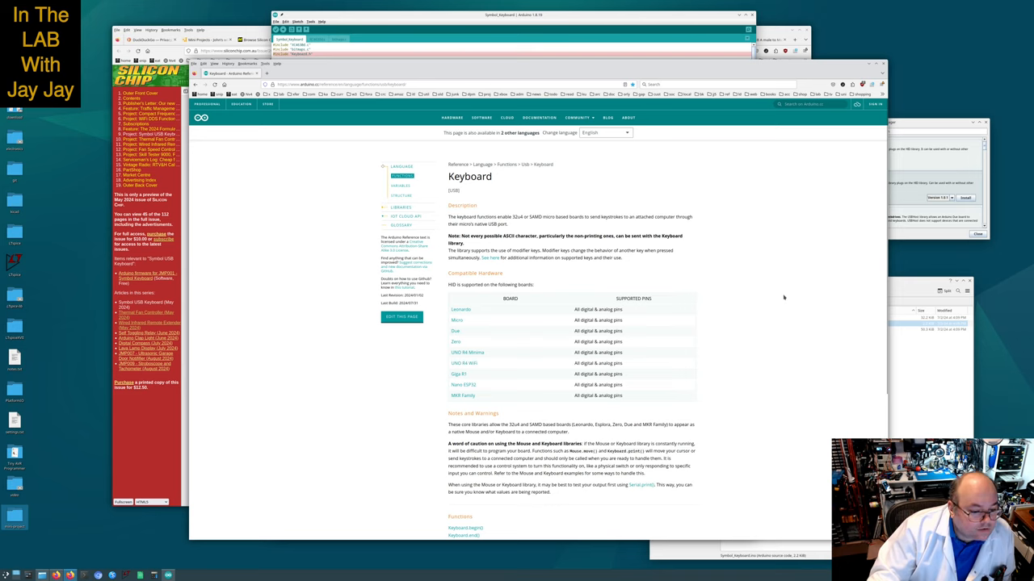
pyautogui.moveTo(475, 310)
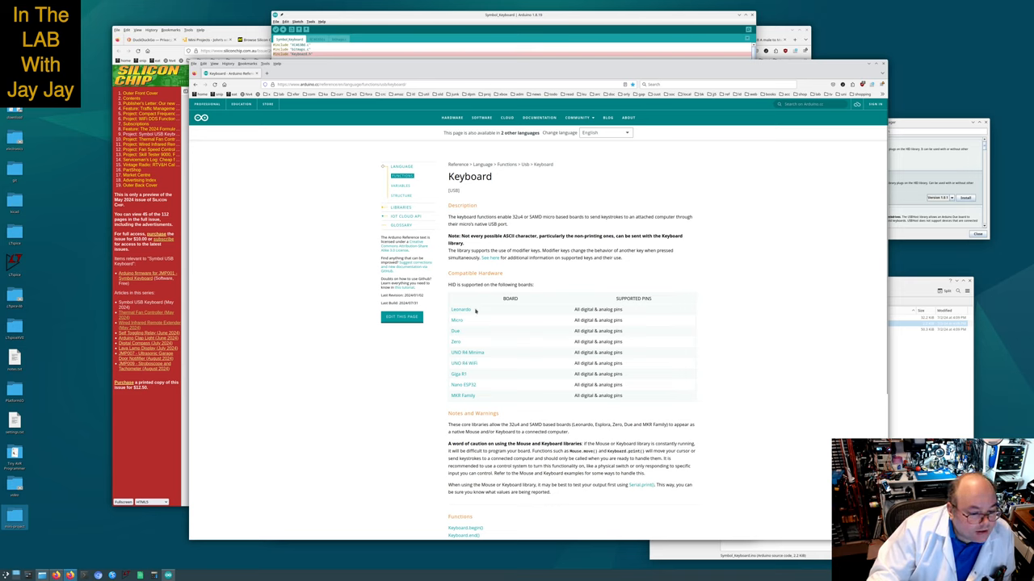
pyautogui.moveTo(462, 310)
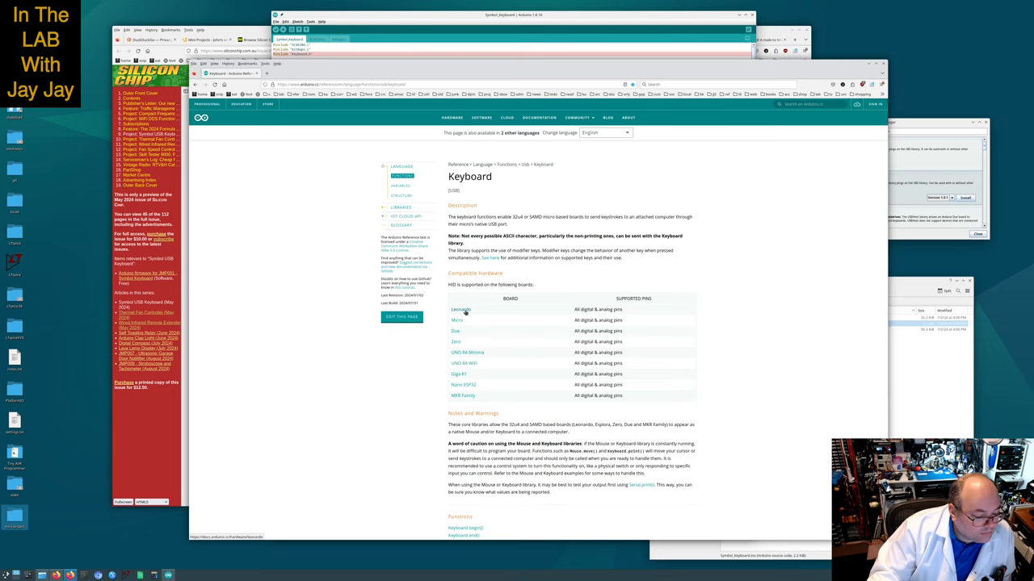
pyautogui.rightClick(460, 310)
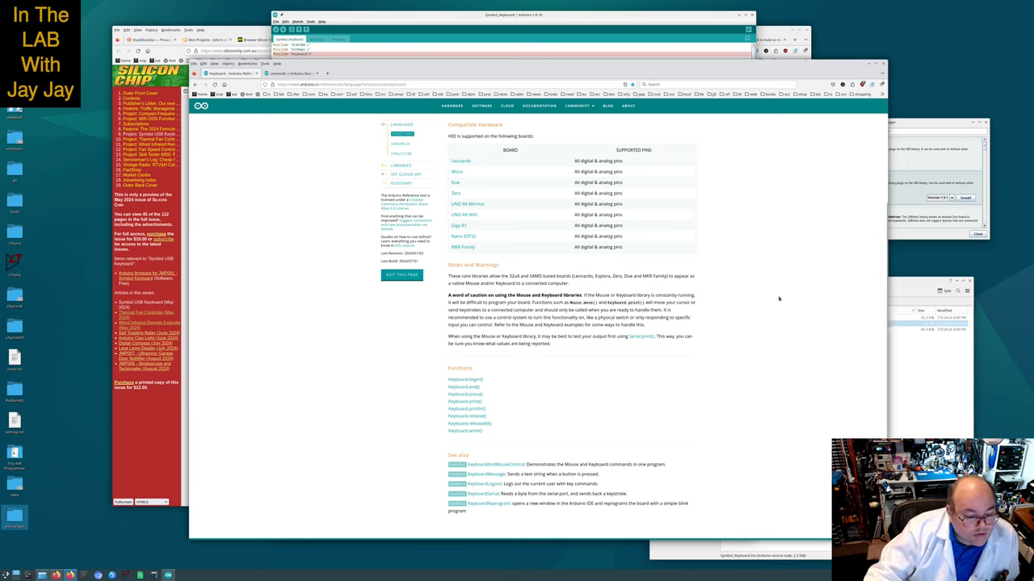
pyautogui.scroll(-3)
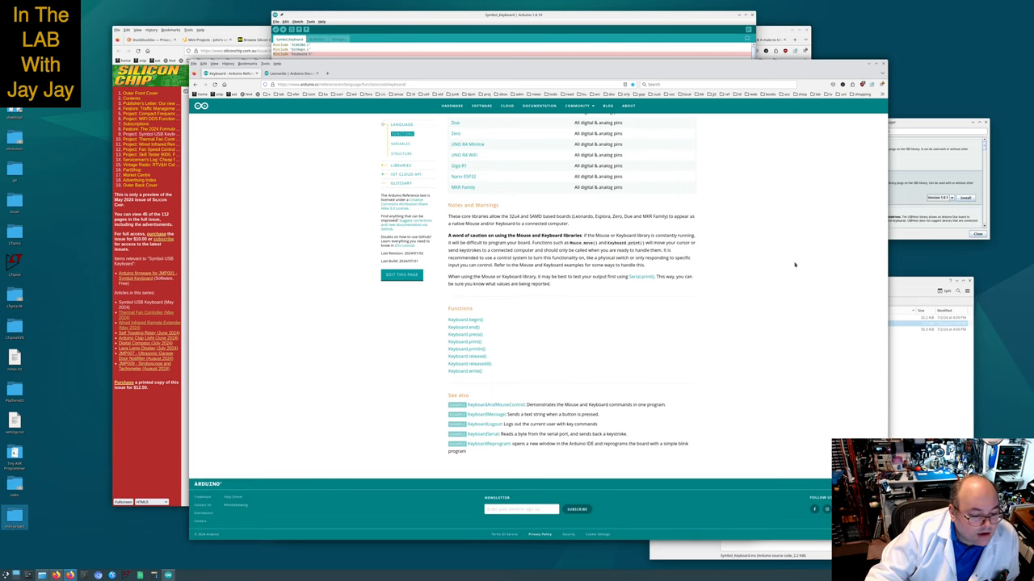
pyautogui.moveTo(770, 295)
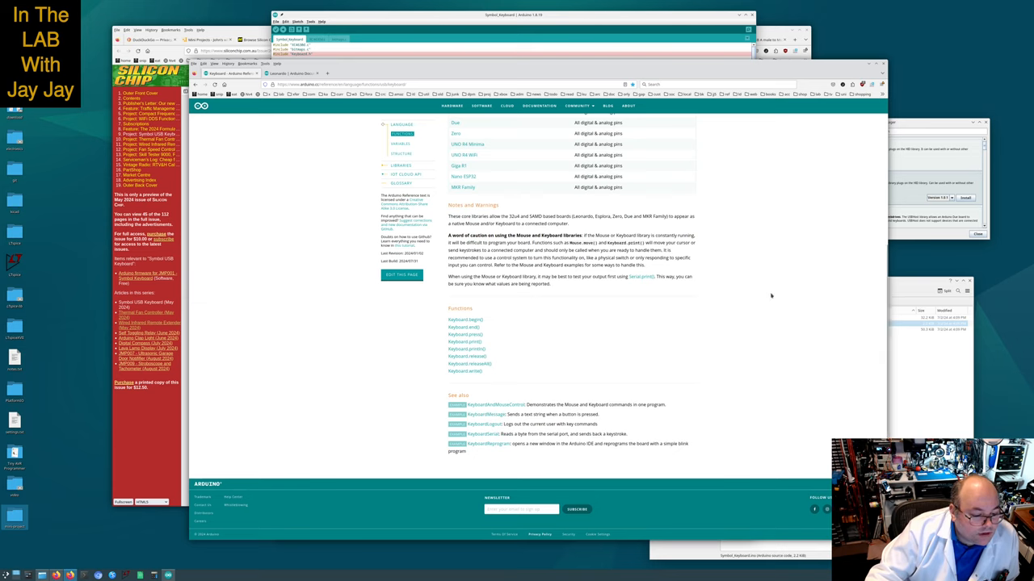
pyautogui.moveTo(806, 302)
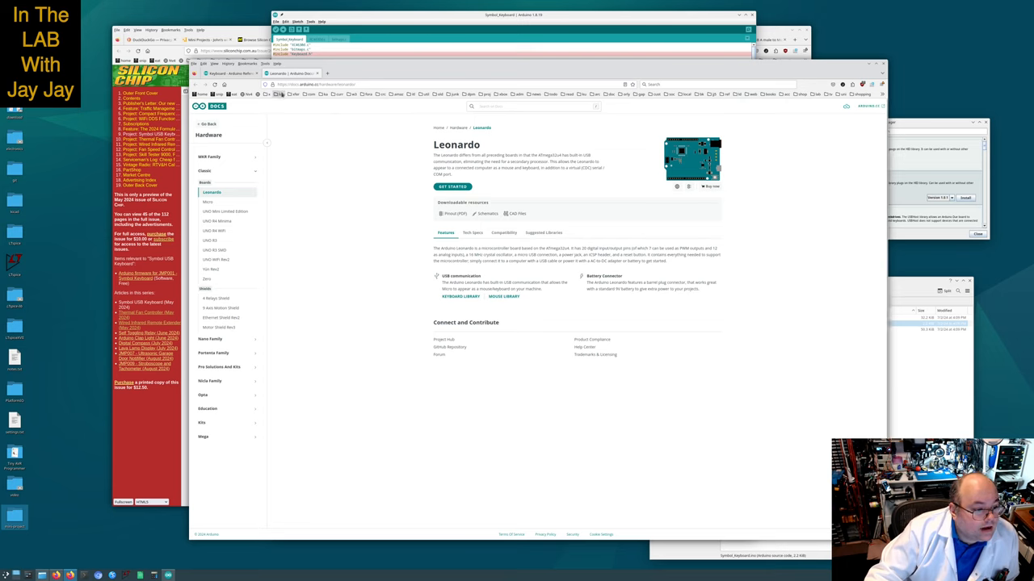
# Read the Leonardo hardware page, then bring the Arduino IDE sketch back to the front
pyautogui.click(280, 94)
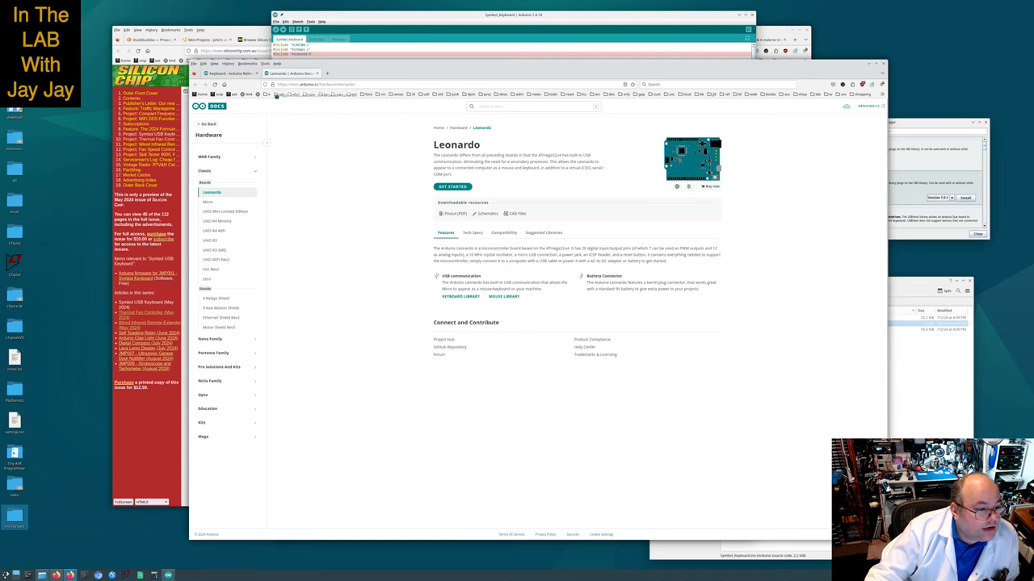
pyautogui.click(288, 93)
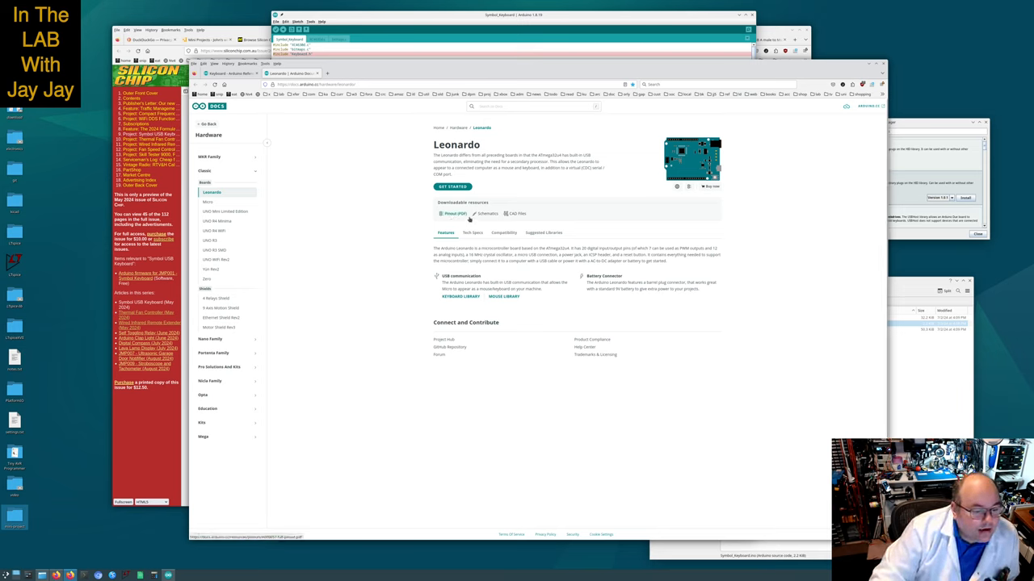
pyautogui.moveTo(517, 214)
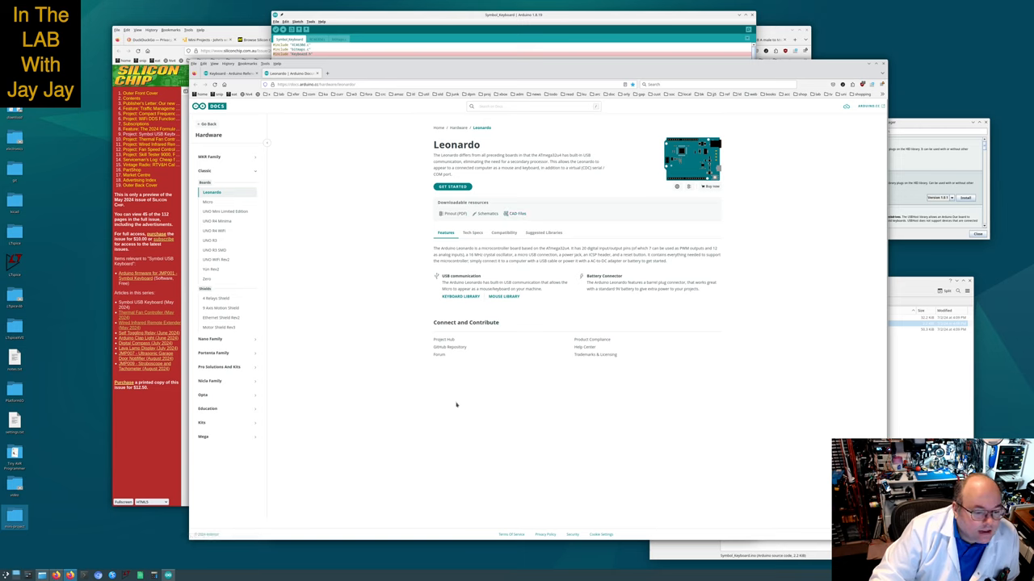
pyautogui.moveTo(493, 369)
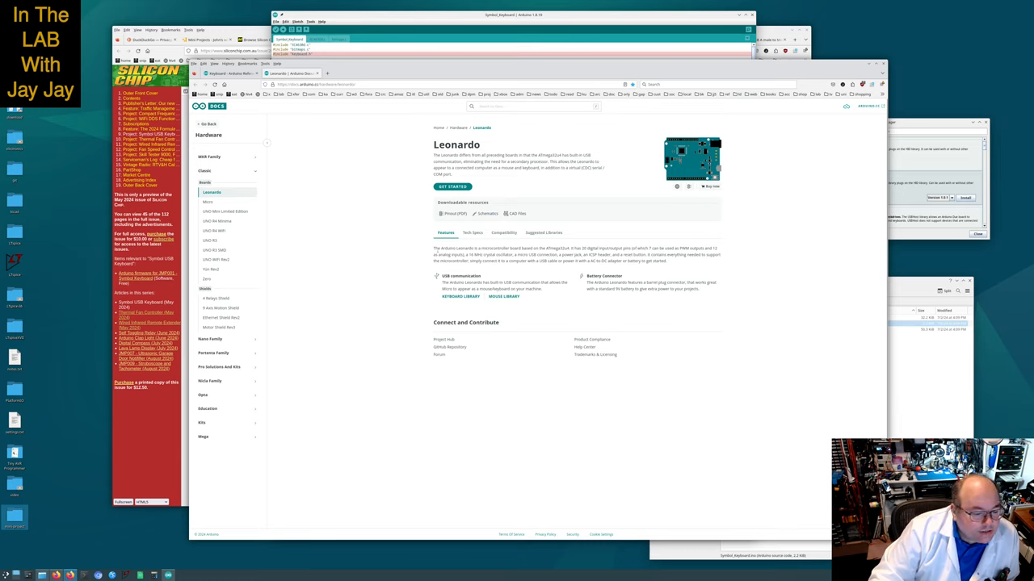
pyautogui.moveTo(388, 328)
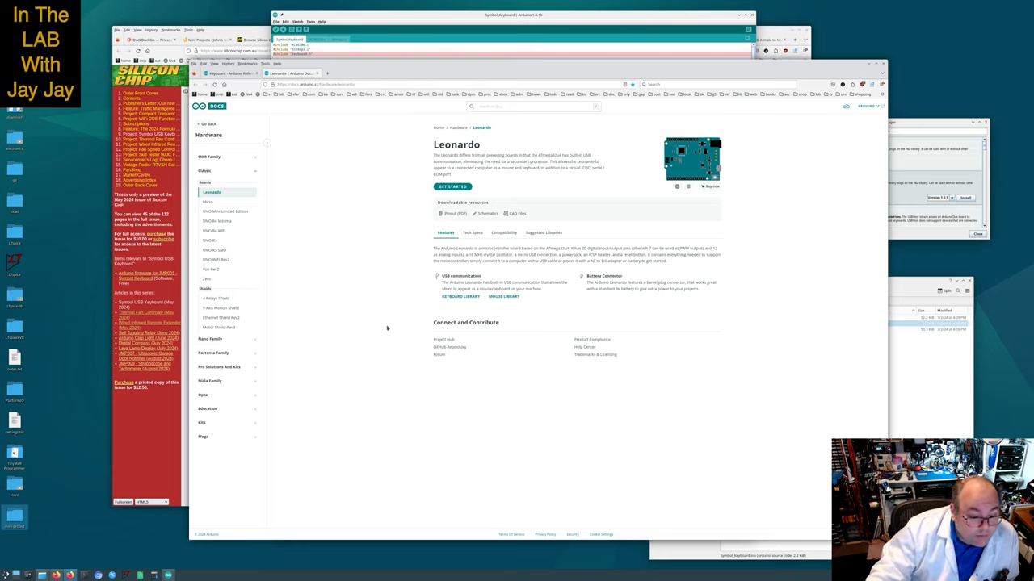
pyautogui.moveTo(510, 281)
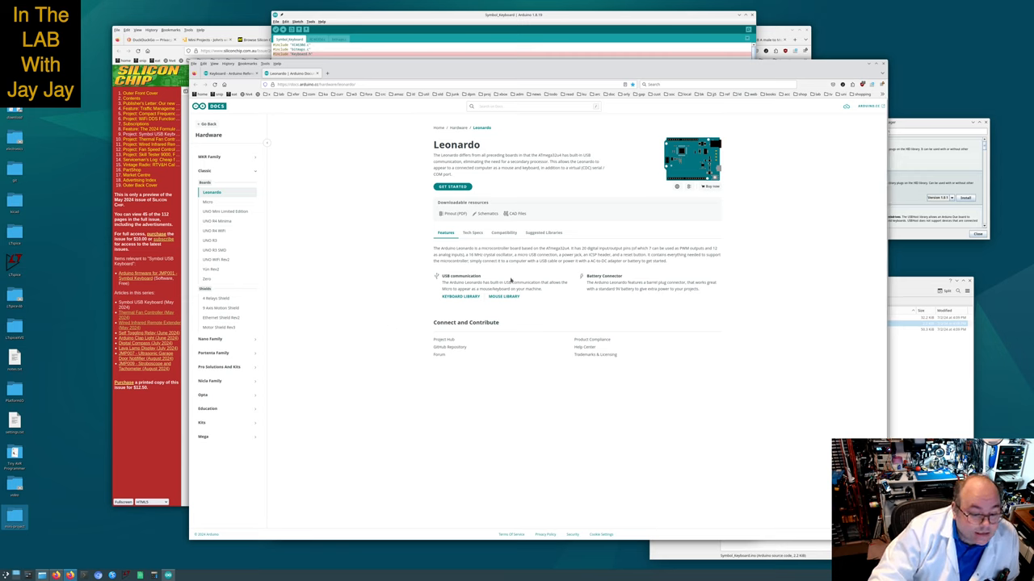
pyautogui.moveTo(488, 274)
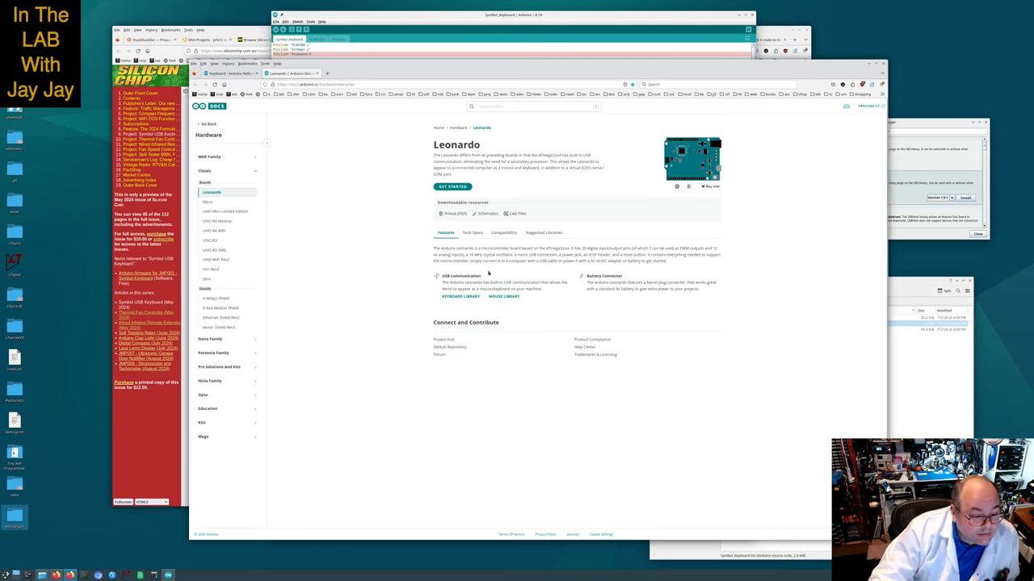
pyautogui.moveTo(384, 335)
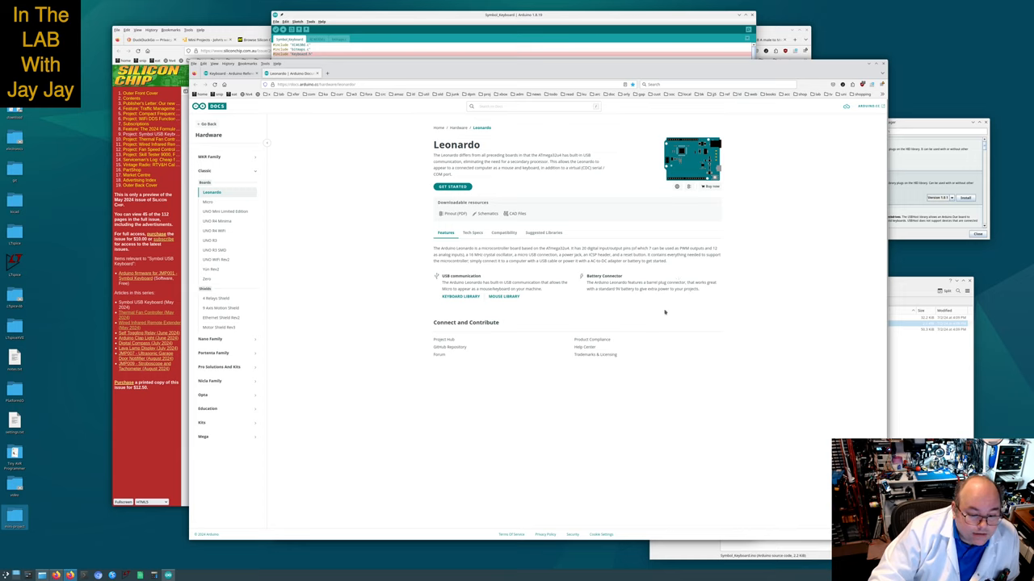
pyautogui.moveTo(662, 310)
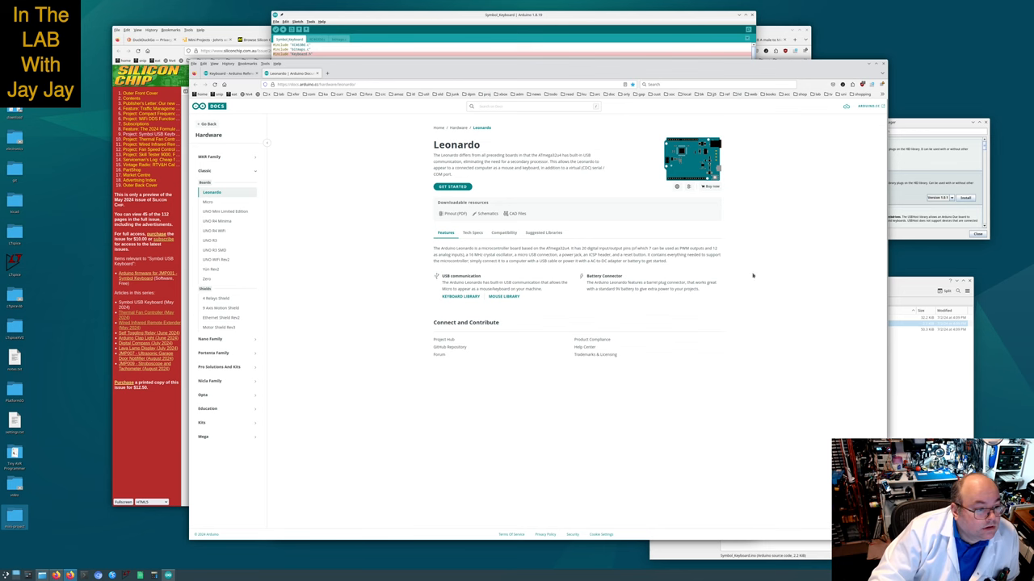
pyautogui.click(460, 298)
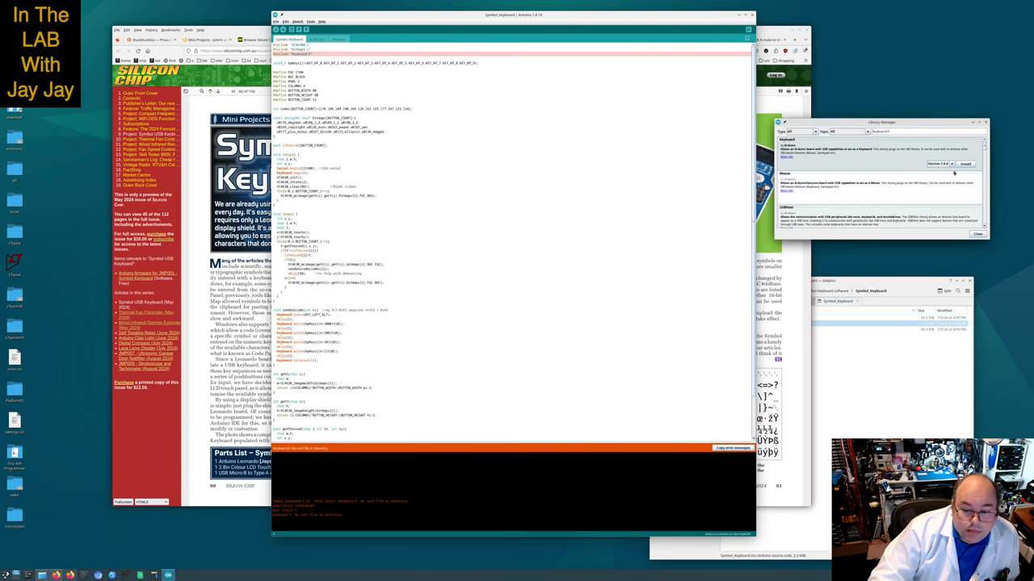
# Close the Keyboard library info window and verify the sketch, getting a clean memory usage report
pyautogui.click(966, 165)
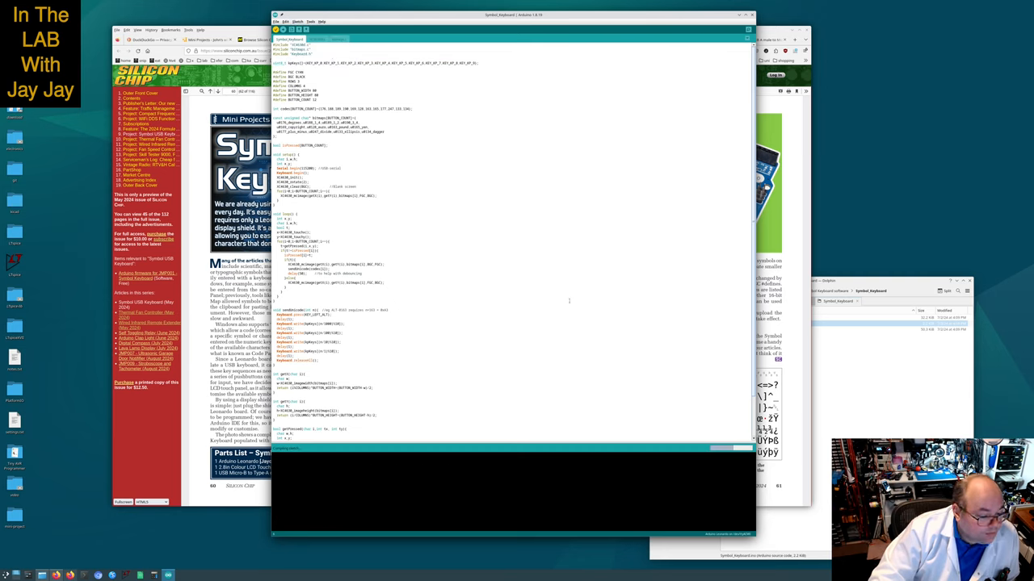
pyautogui.click(274, 29)
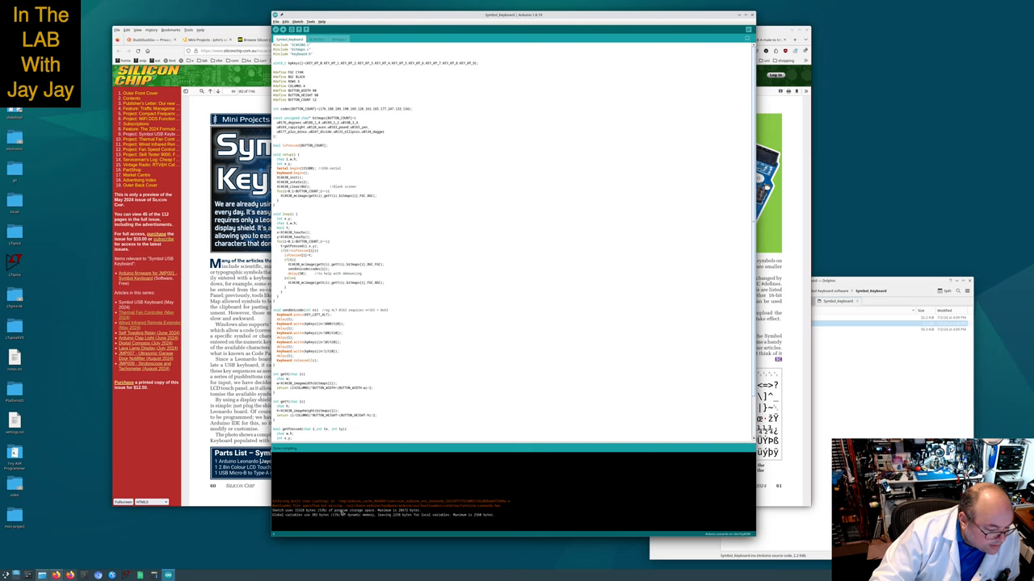
pyautogui.moveTo(395, 514)
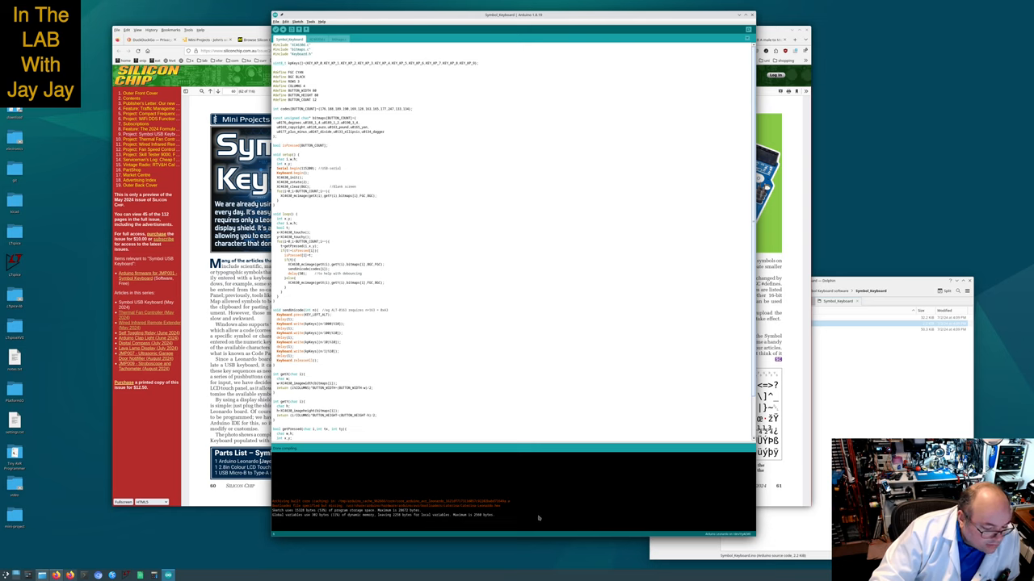
pyautogui.moveTo(594, 488)
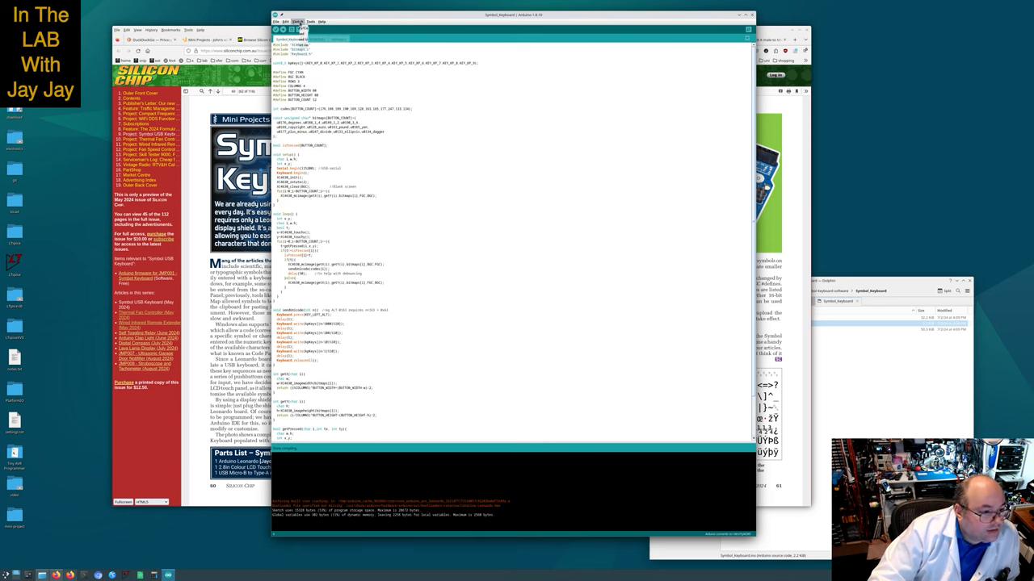
# Upload the sketch via the Sketch menu, bringing up the USB device redirection list
pyautogui.click(298, 21)
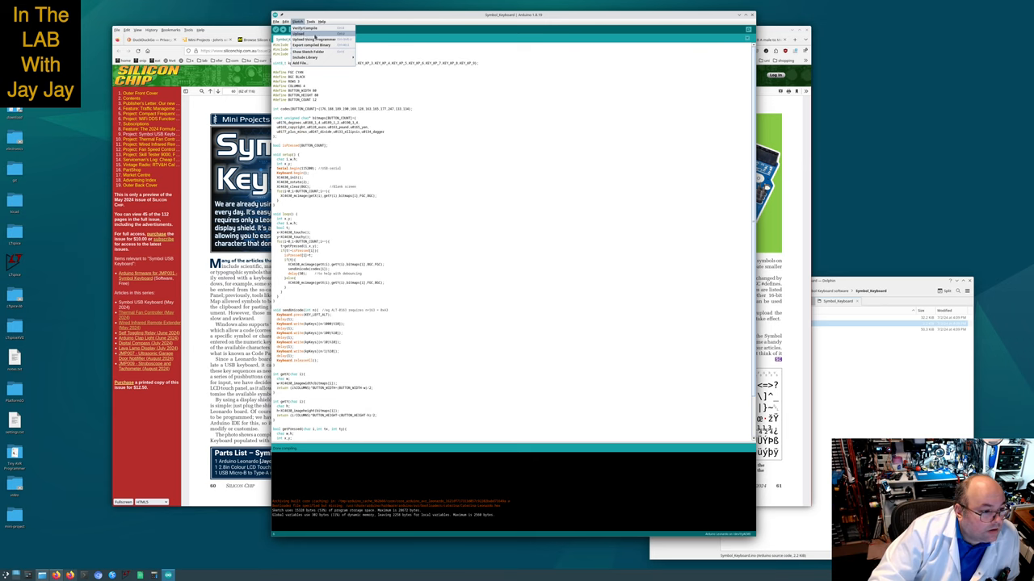
pyautogui.click(315, 39)
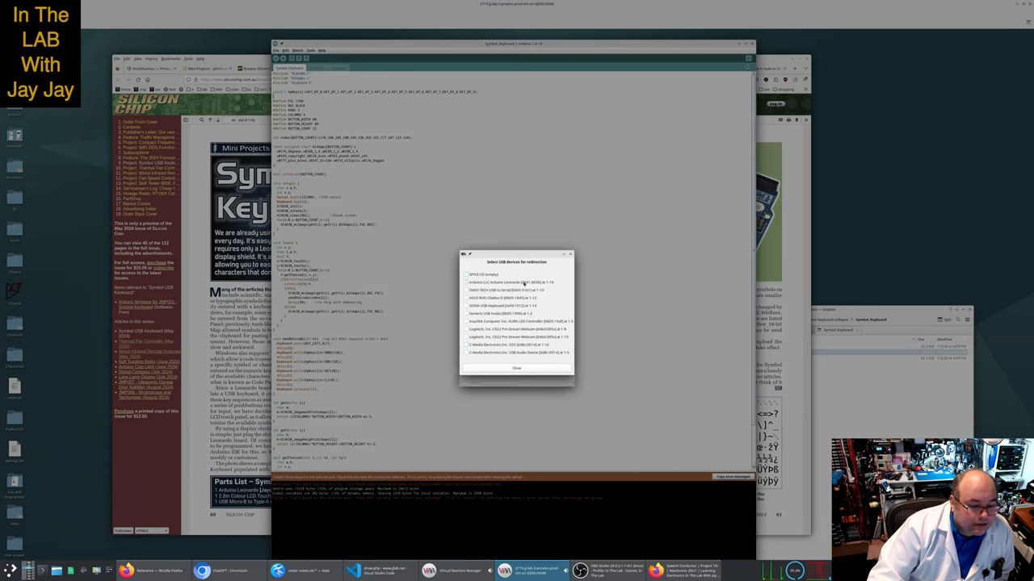
# Redirect the board to the virtual machine, select its serial port under Tools, and retry the upload
pyautogui.click(466, 283)
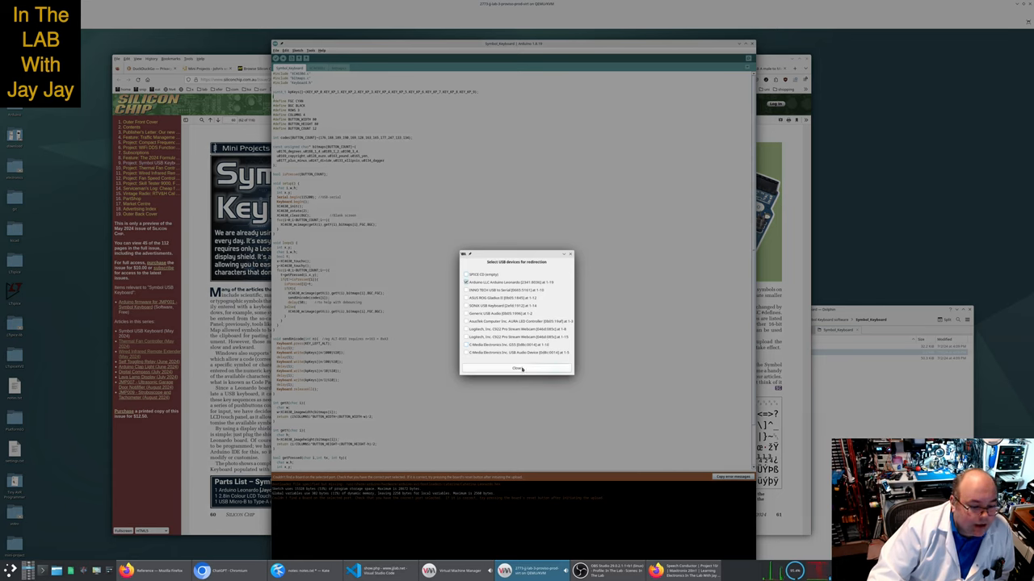
pyautogui.click(517, 368)
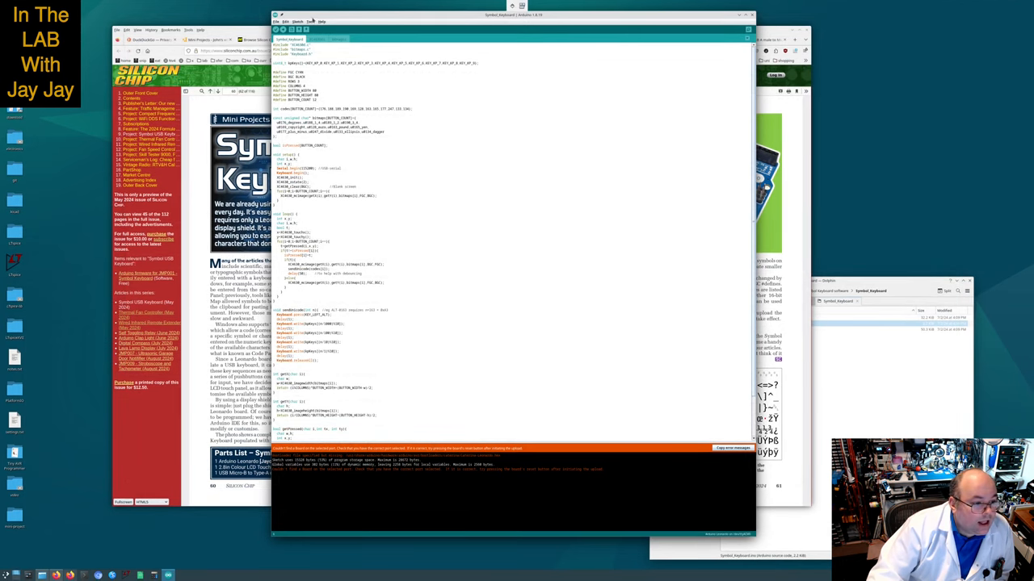
pyautogui.click(310, 21)
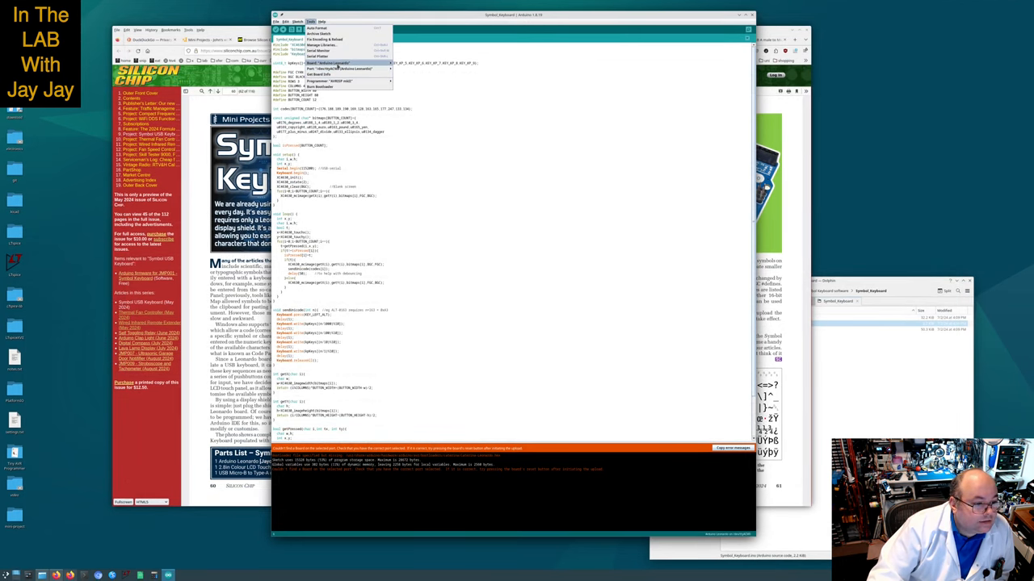
pyautogui.click(315, 68)
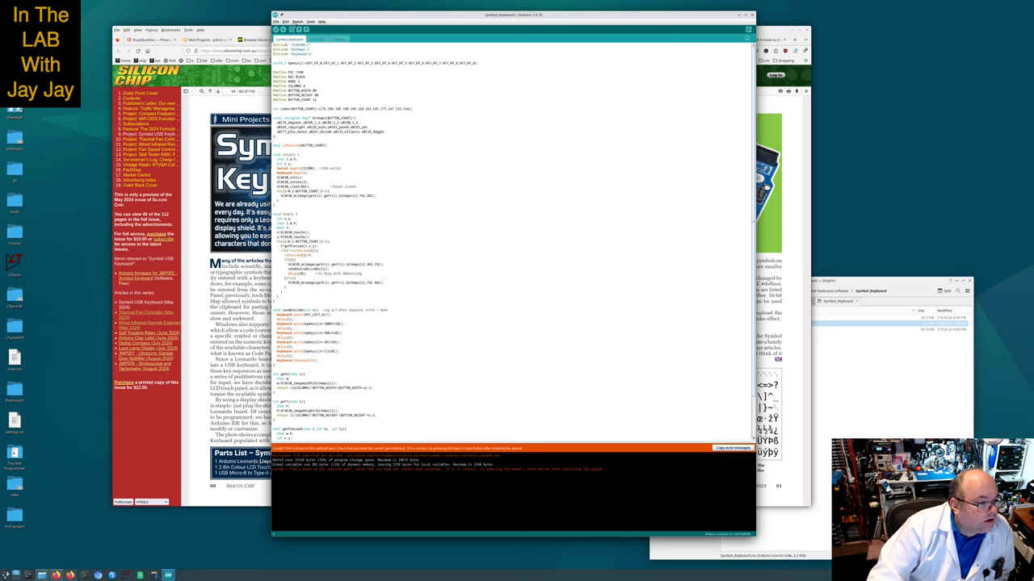
pyautogui.click(297, 21)
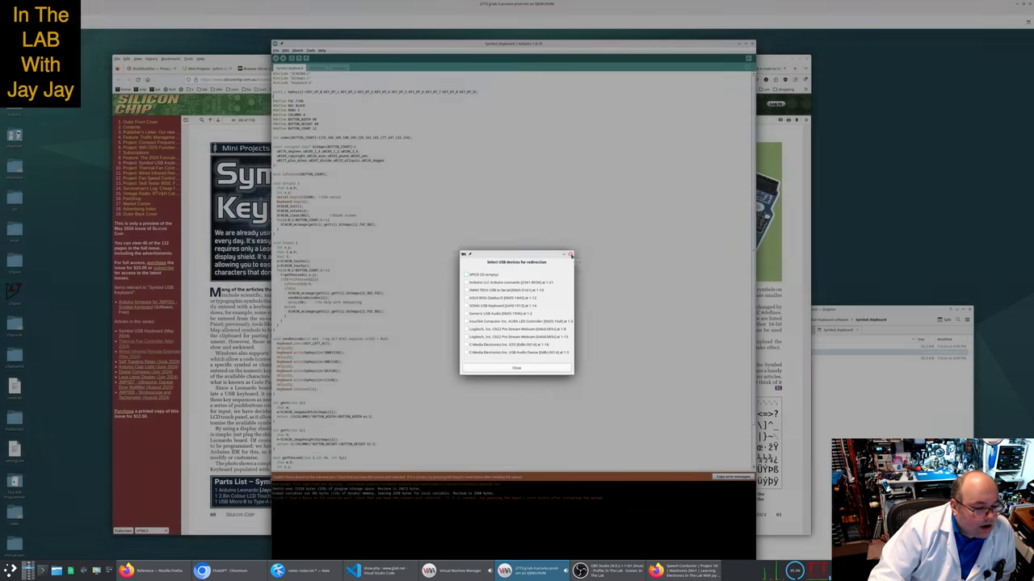
# Tick the re-enumerated Arduino device for redirection and close the dialog
pyautogui.click(517, 368)
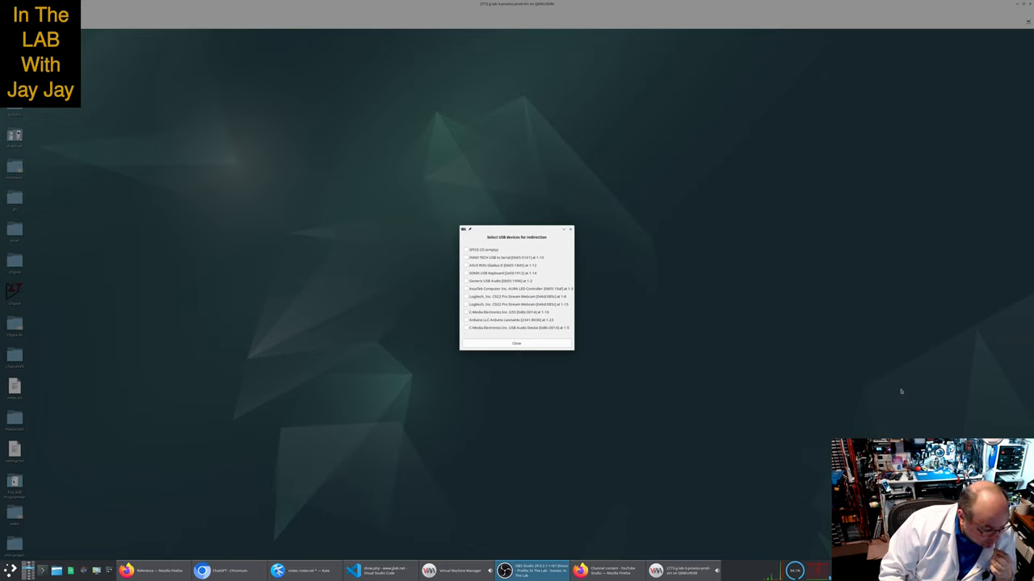
pyautogui.moveTo(632, 358)
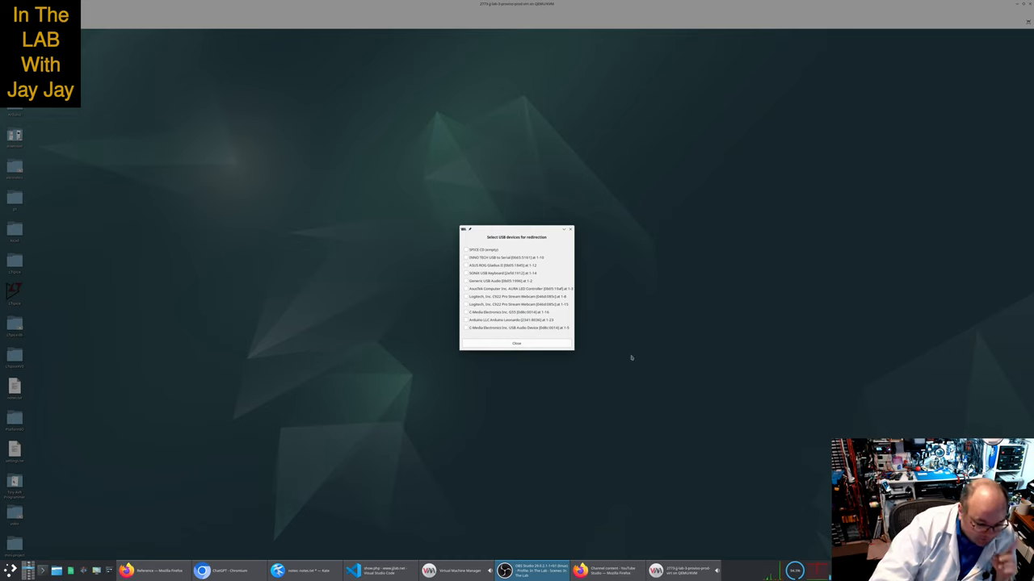
pyautogui.click(465, 320)
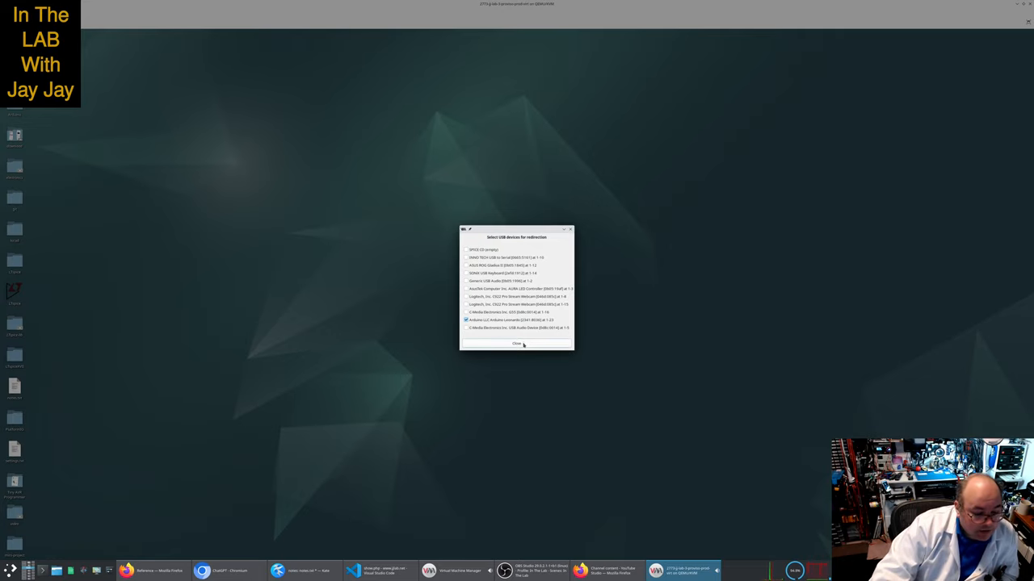
pyautogui.click(517, 342)
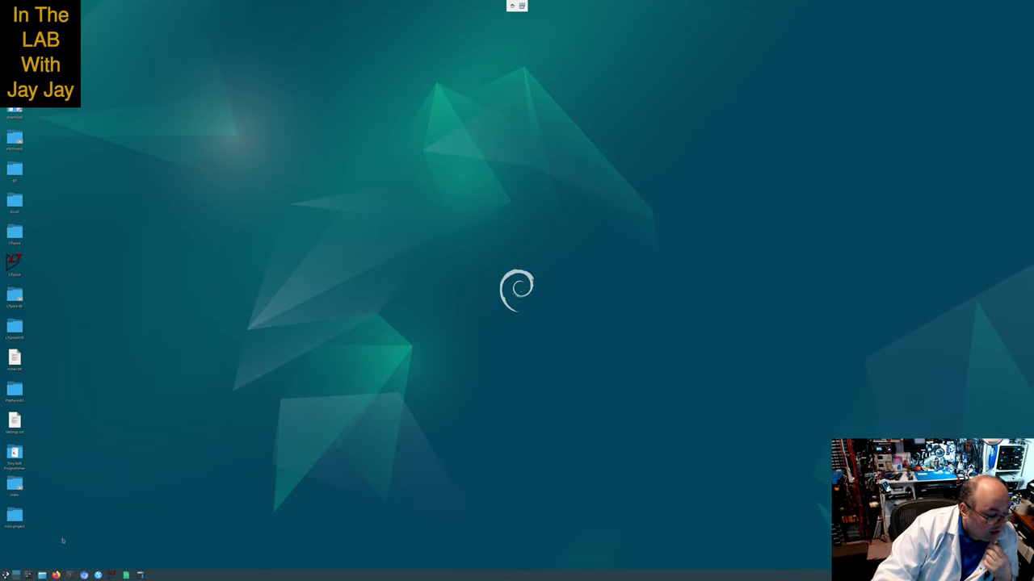
# Open the desktop folder in Dolphin and launch the Symbol Keyboard .ino sketch
pyautogui.doubleClick(13, 517)
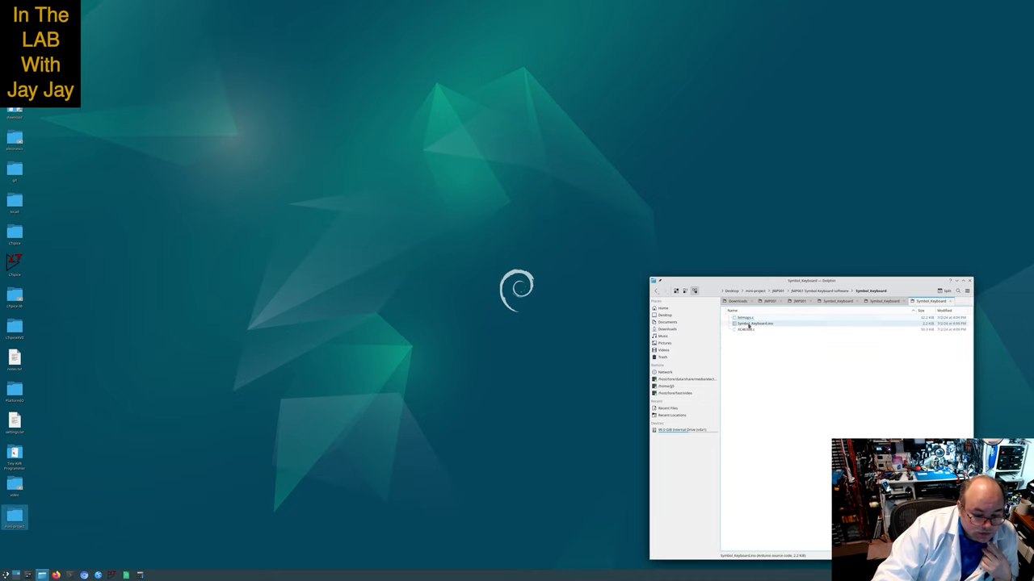
pyautogui.doubleClick(756, 323)
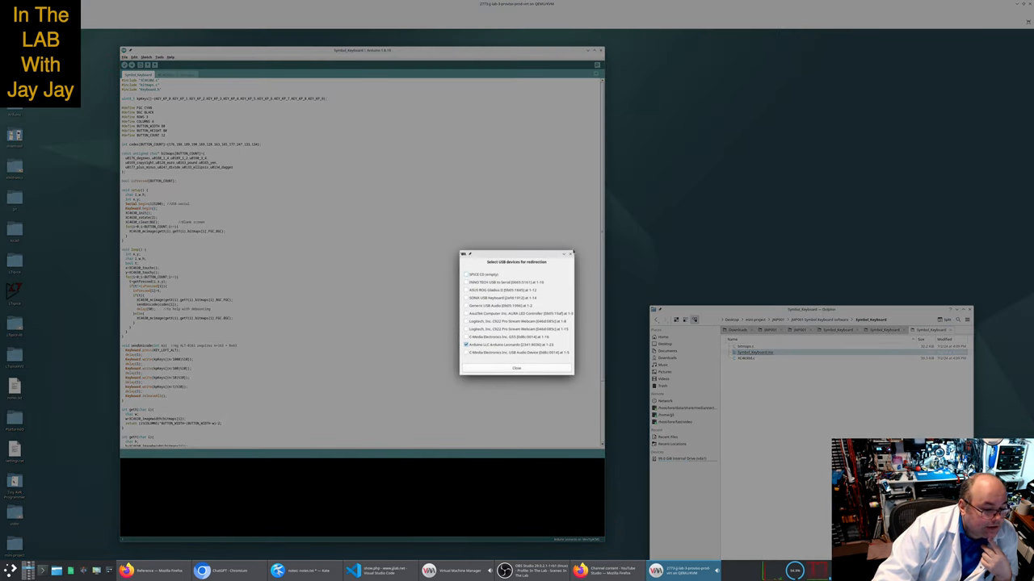
# Dismiss the USB redirection choices, select the board's serial port under Tools > Port, and start the upload
pyautogui.click(516, 369)
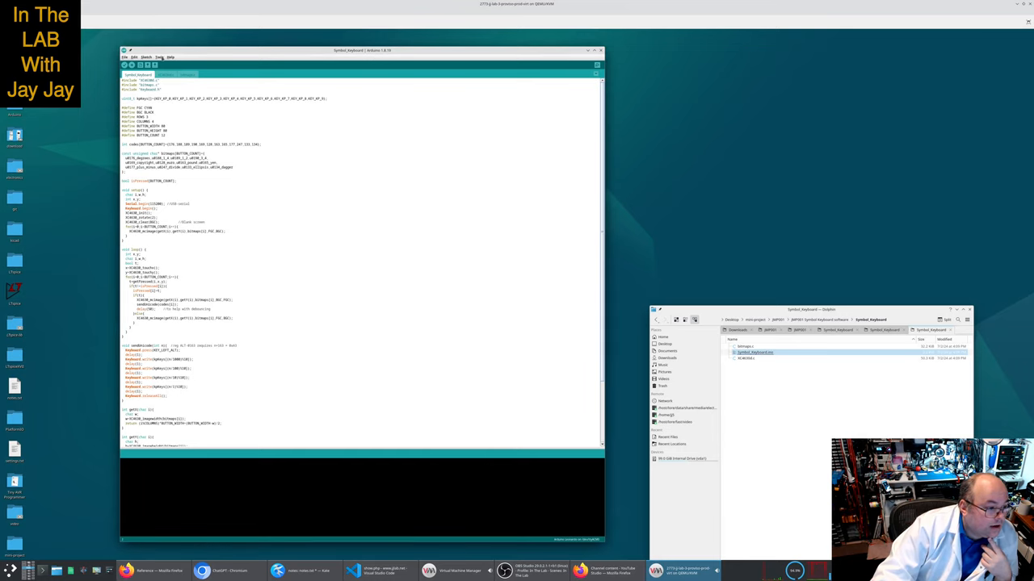
pyautogui.click(158, 56)
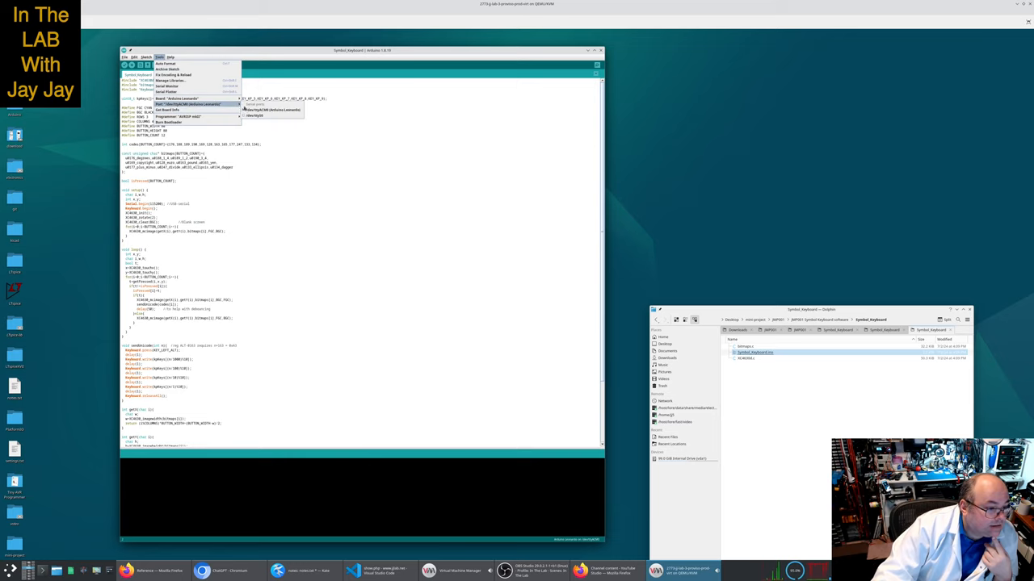
pyautogui.click(144, 56)
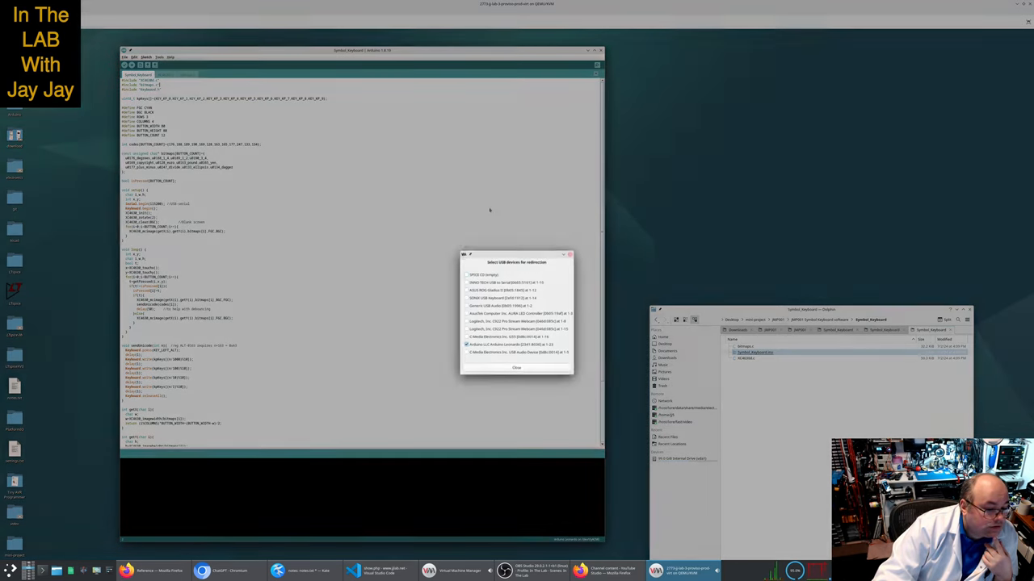
pyautogui.click(517, 368)
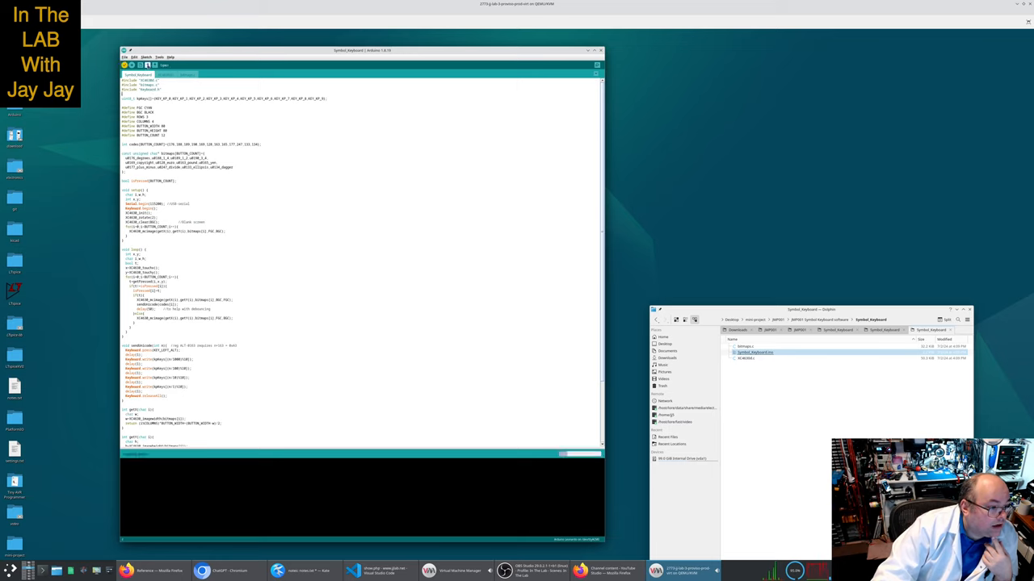
pyautogui.click(126, 65)
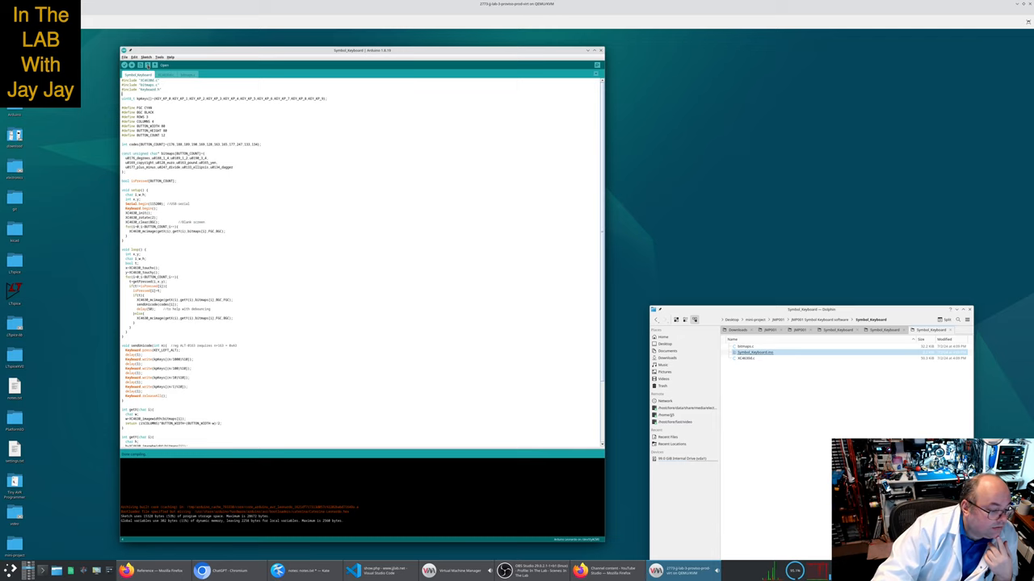
# Upload the sketch again from the Sketch menu until the USB redirection list reappears
pyautogui.click(145, 56)
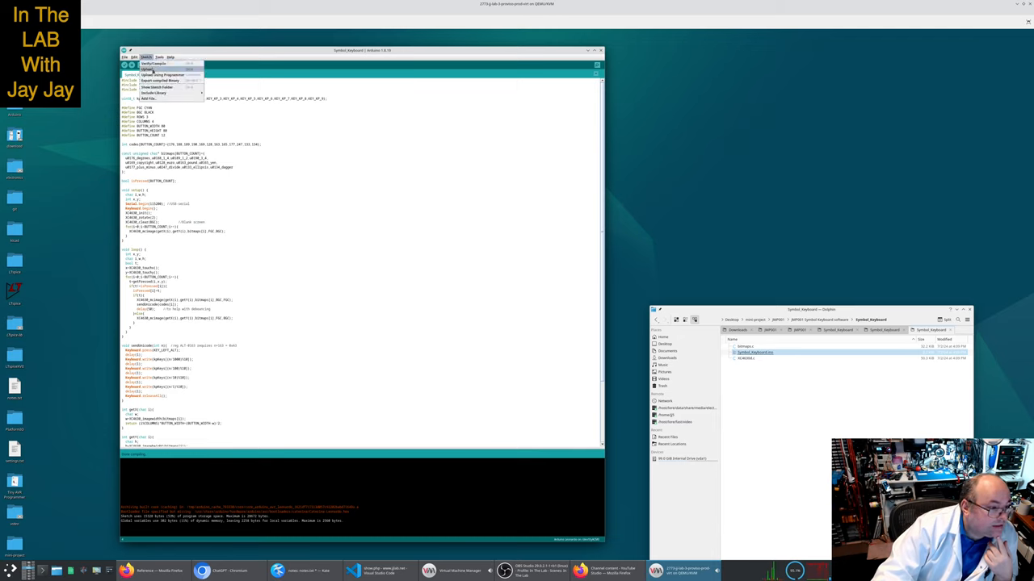
pyautogui.click(149, 67)
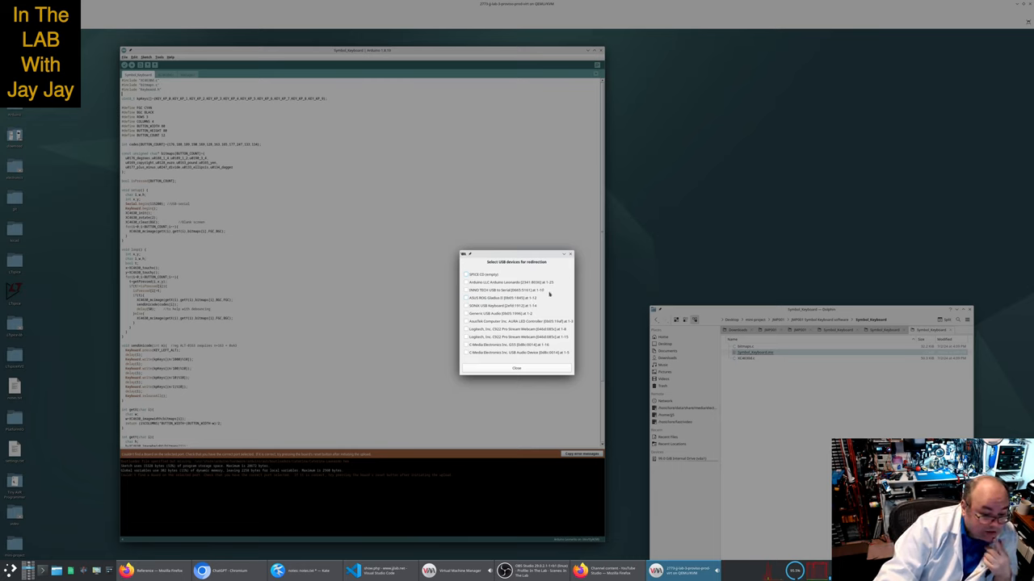
pyautogui.moveTo(543, 293)
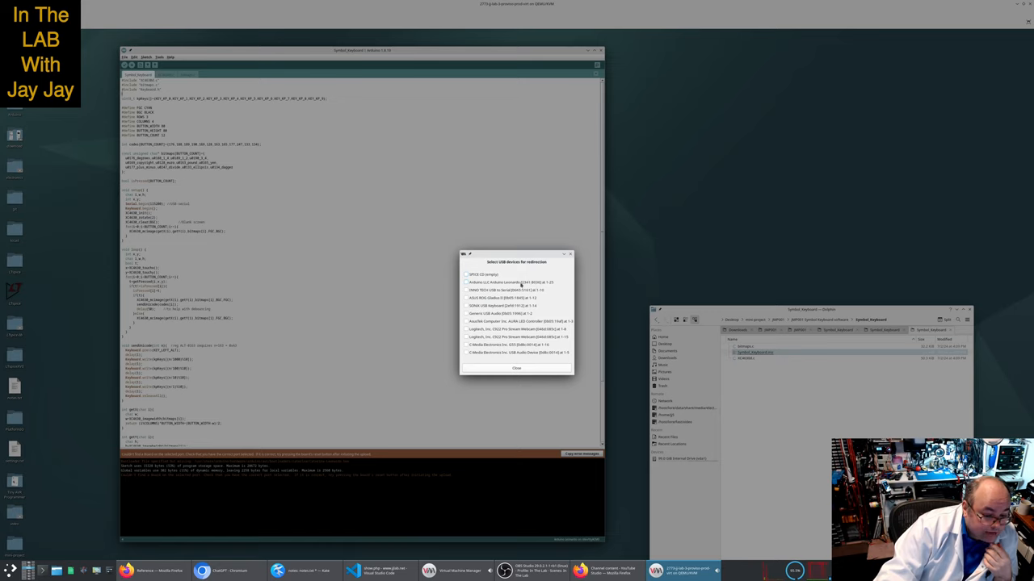
# Tick the Arduino board for redirection to the VM and close the dialog; the upload ends with an error
pyautogui.click(465, 283)
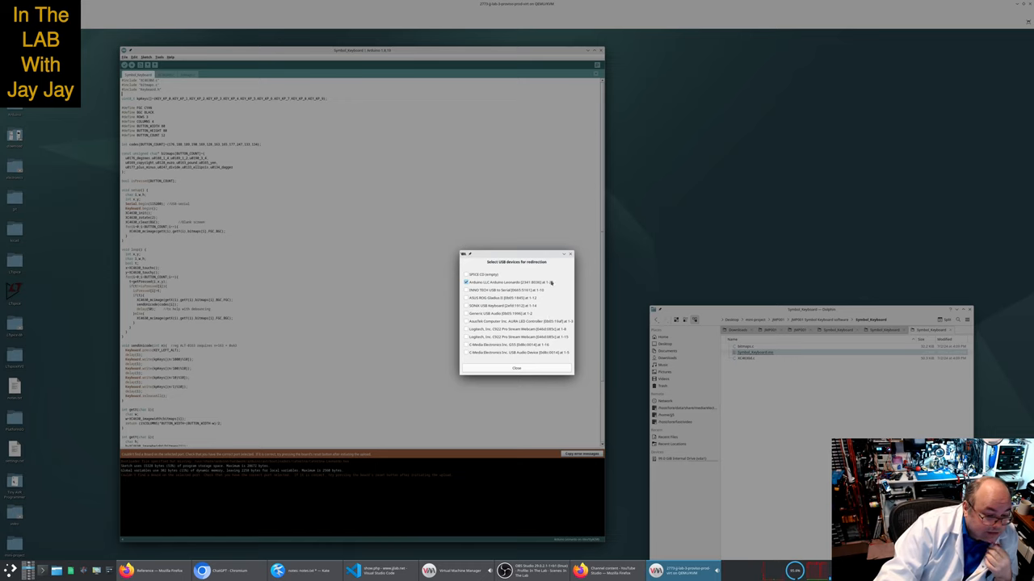
pyautogui.click(517, 368)
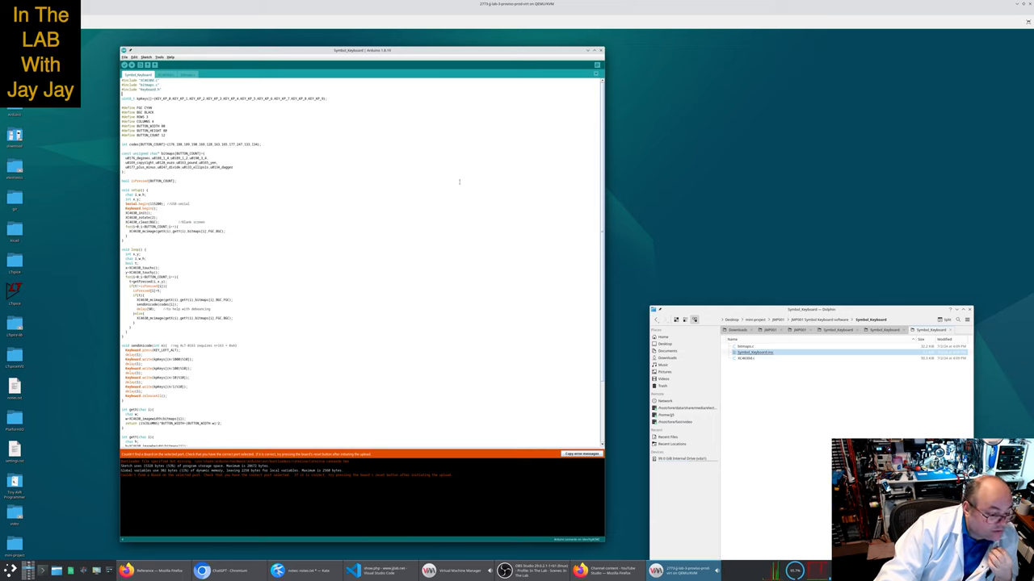
pyautogui.moveTo(841, 423)
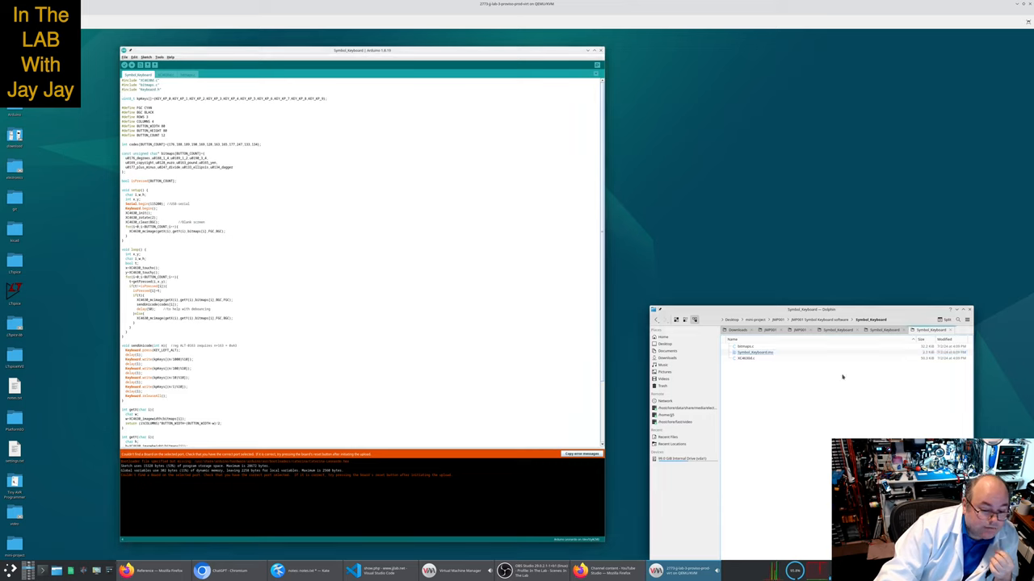
pyautogui.moveTo(804, 403)
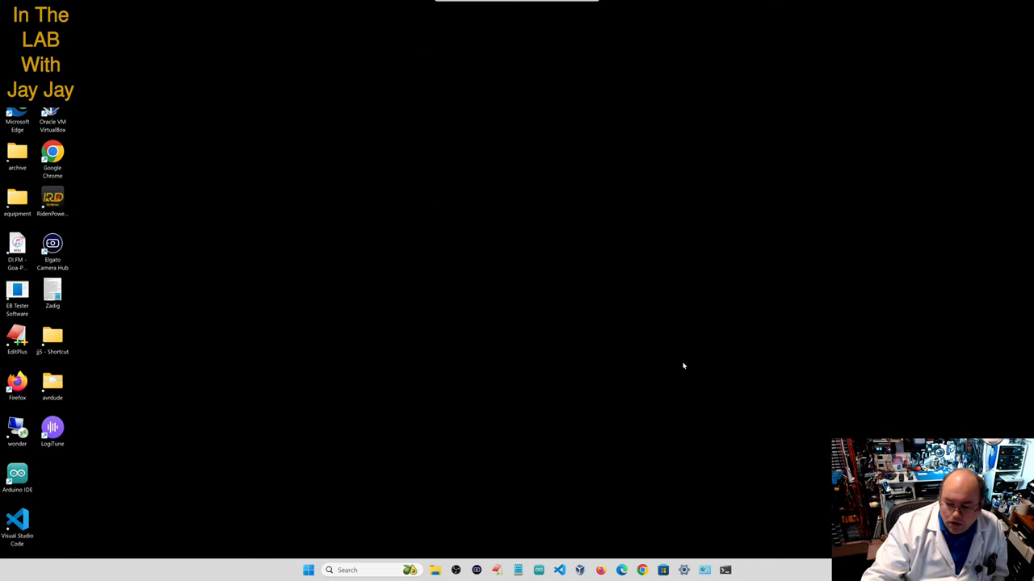
pyautogui.moveTo(543, 299)
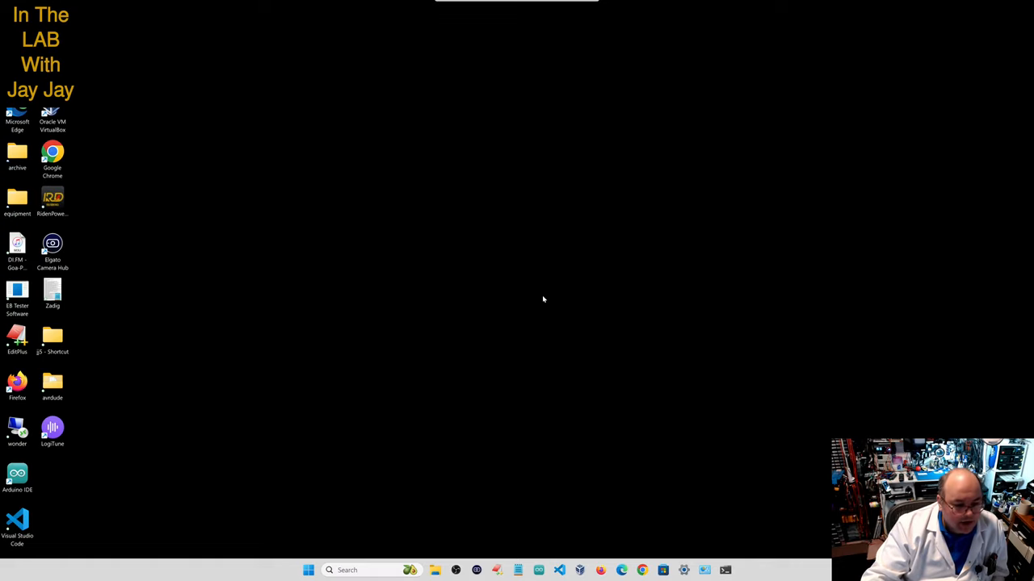
pyautogui.moveTo(568, 292)
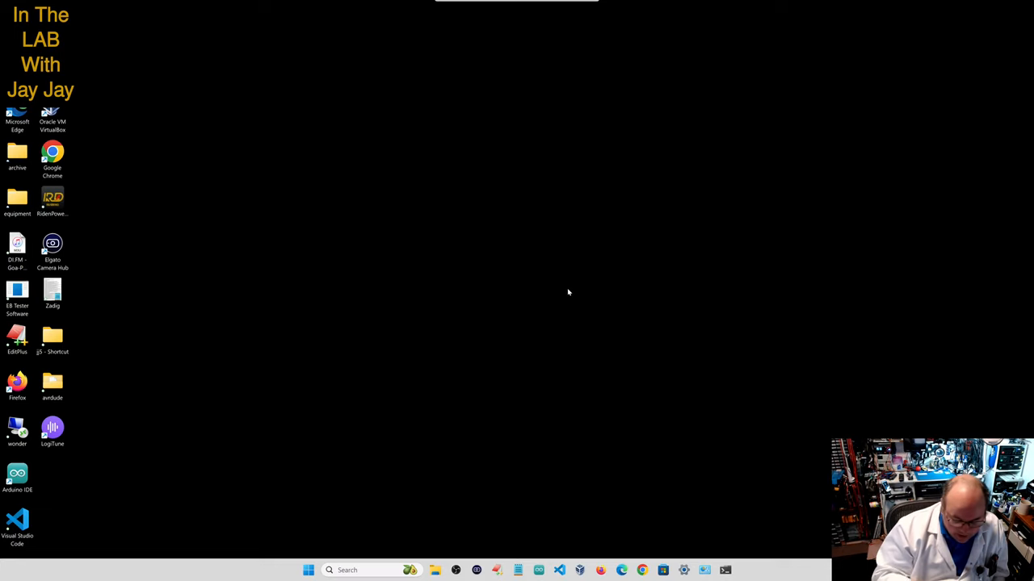
pyautogui.moveTo(557, 214)
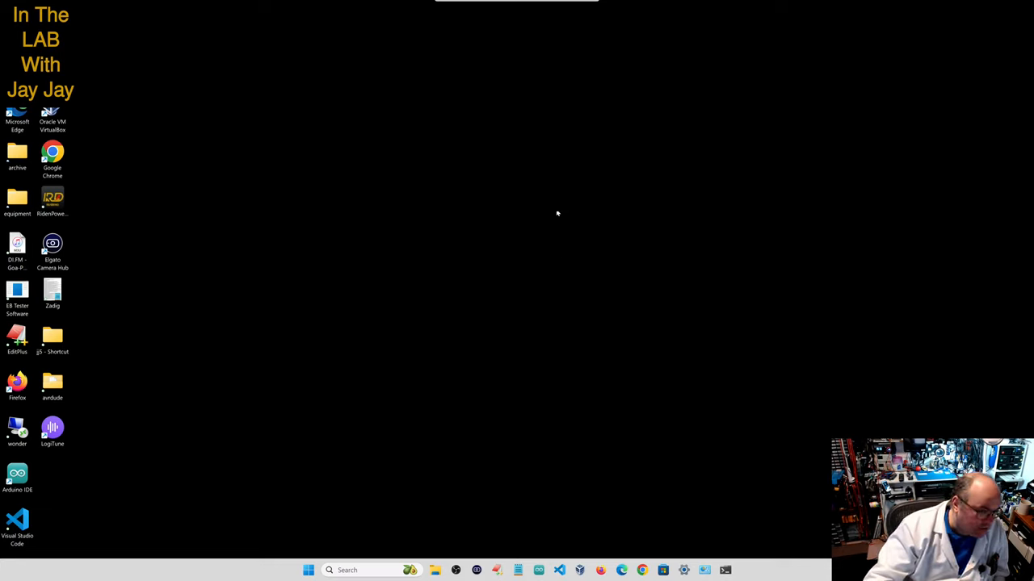
pyautogui.moveTo(384, 210)
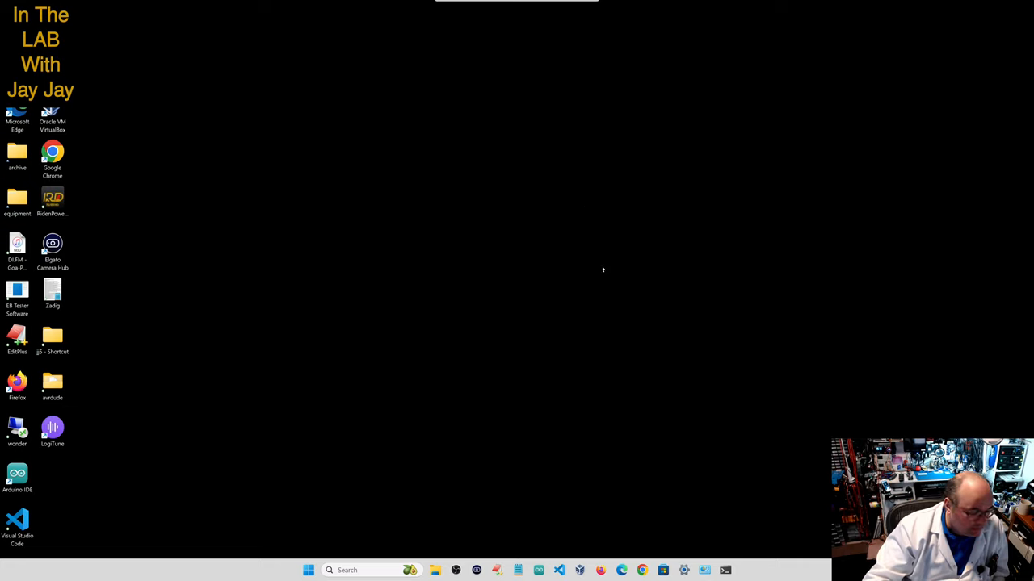
pyautogui.moveTo(462, 134)
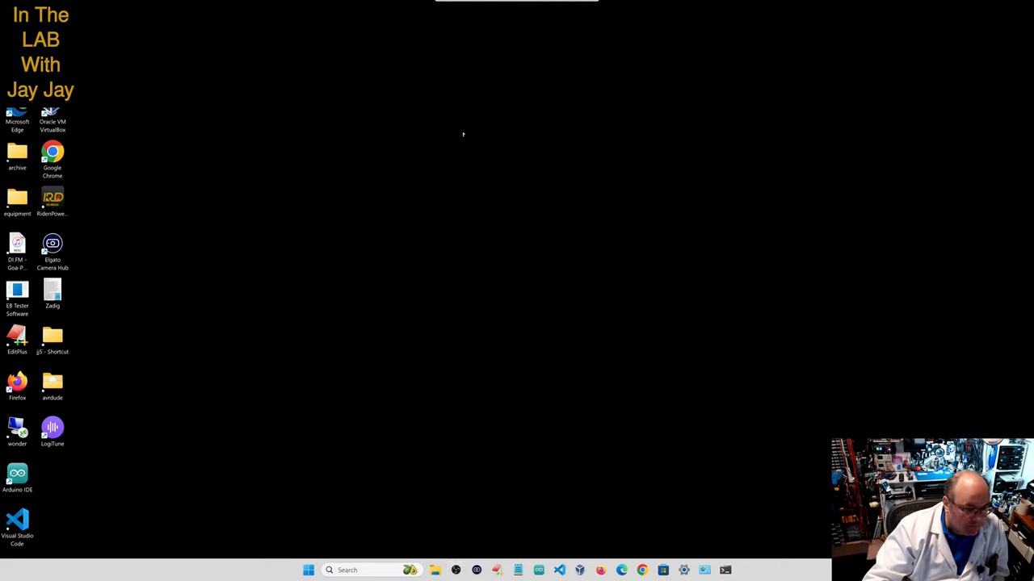
pyautogui.moveTo(86, 349)
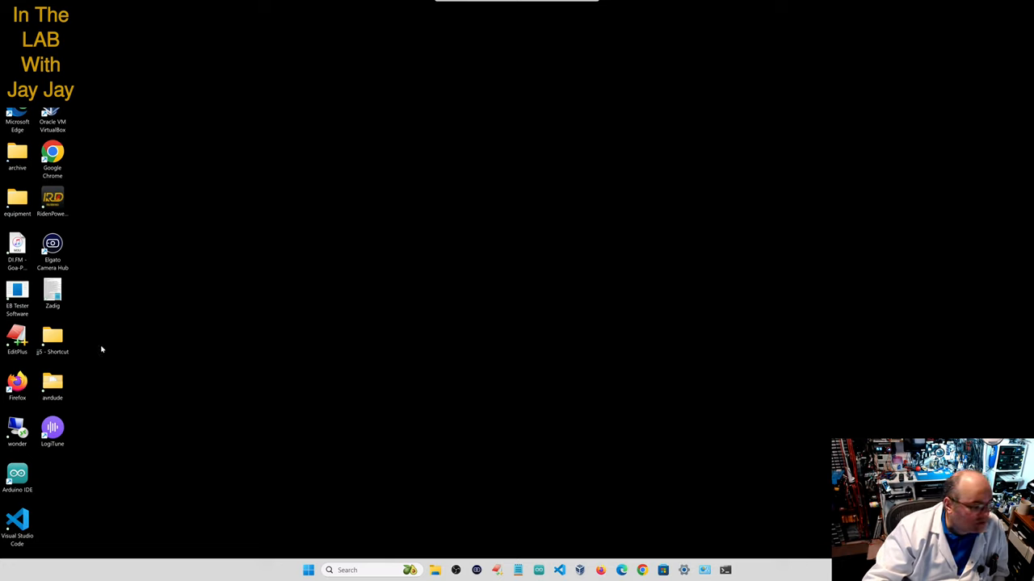
pyautogui.moveTo(561, 298)
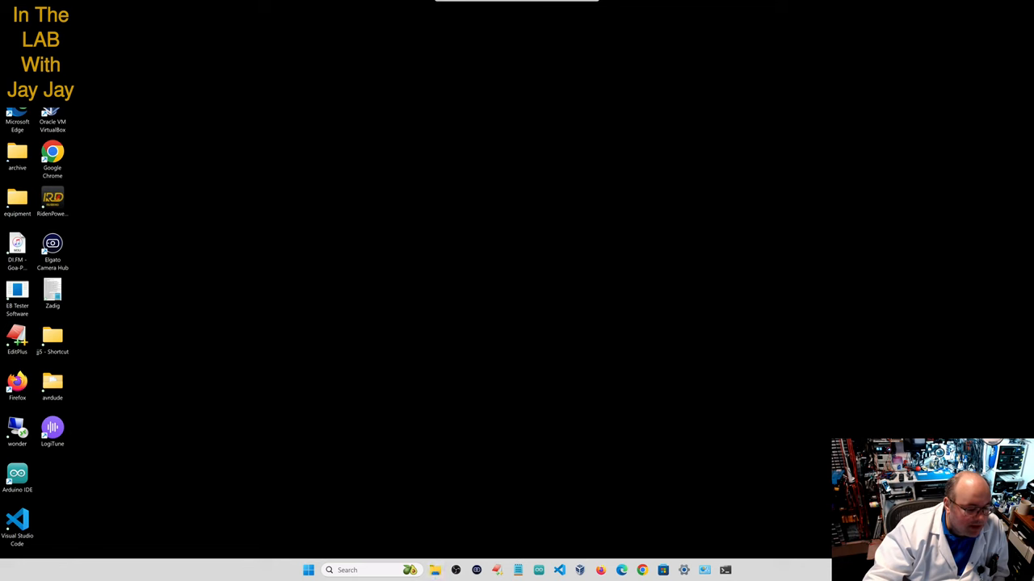
# Launch File Explorer from the Windows taskbar, showing the BENCH (H:) drive
pyautogui.click(435, 570)
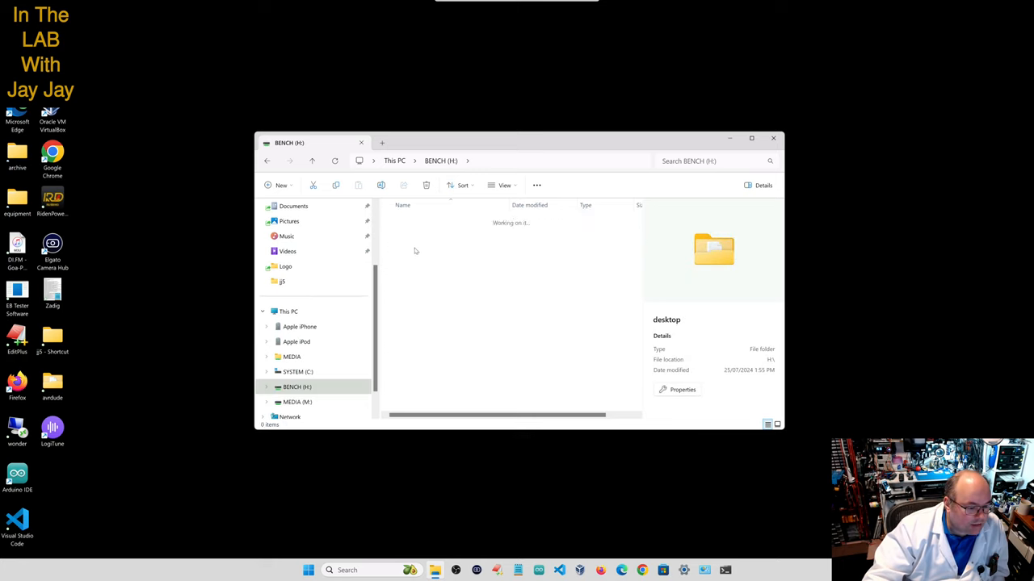
# Browse desktop > mini-project > JMP001 > JMP001 Symbol Keyboard software and open Symbol_Keyboard.ino in Arduino IDE
pyautogui.doubleClick(714, 248)
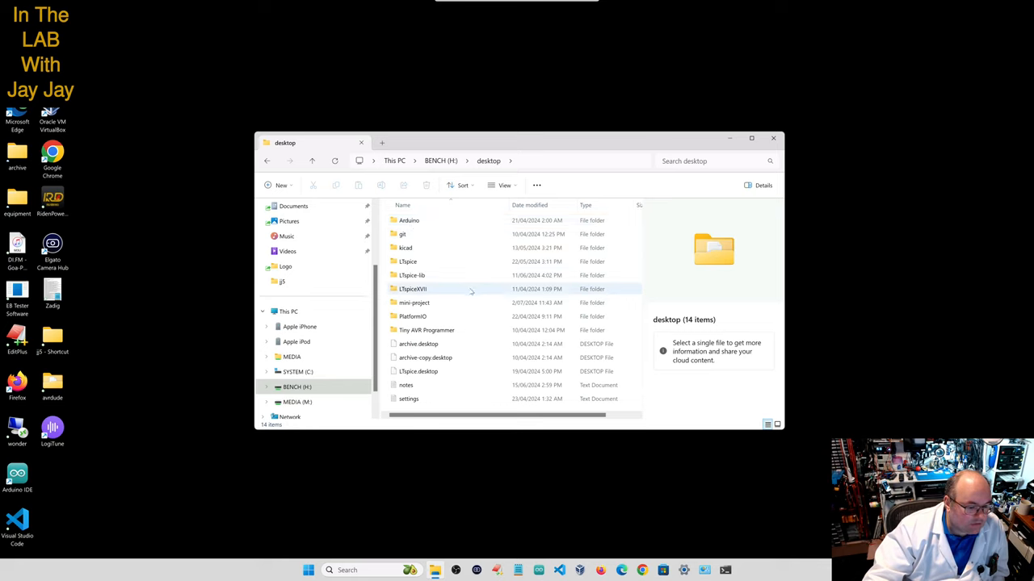
pyautogui.moveTo(412, 289)
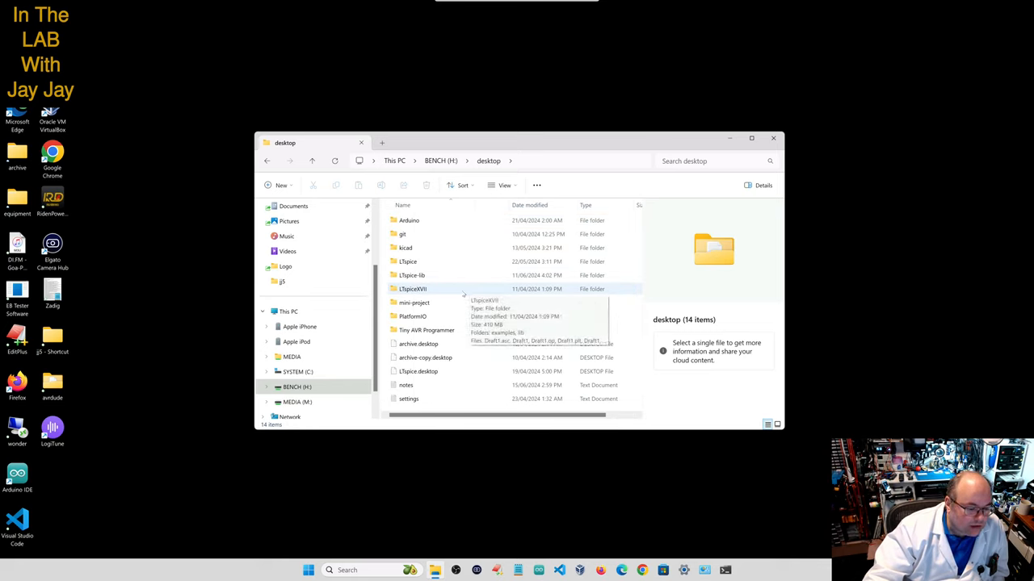
pyautogui.doubleClick(413, 302)
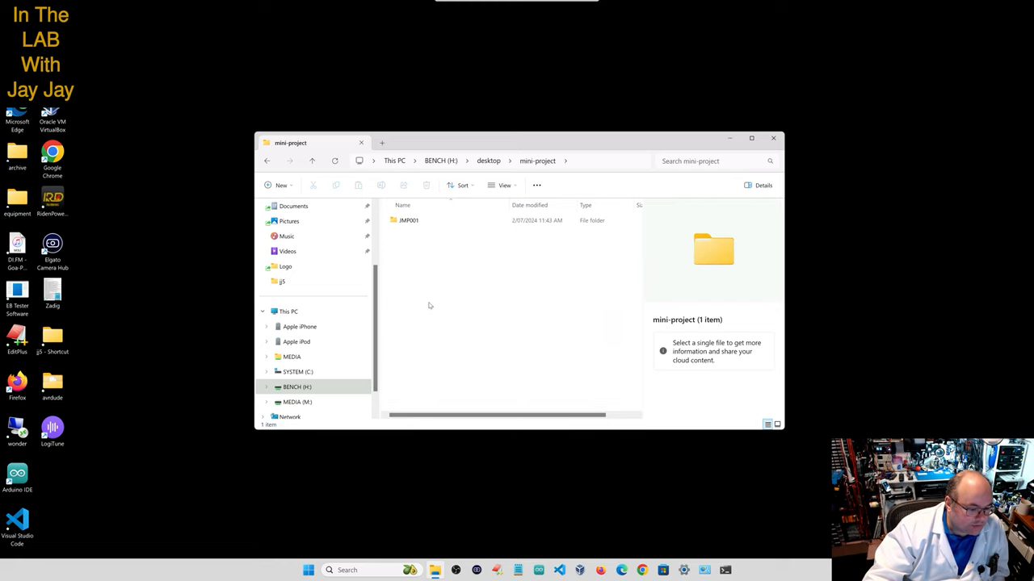
pyautogui.doubleClick(407, 219)
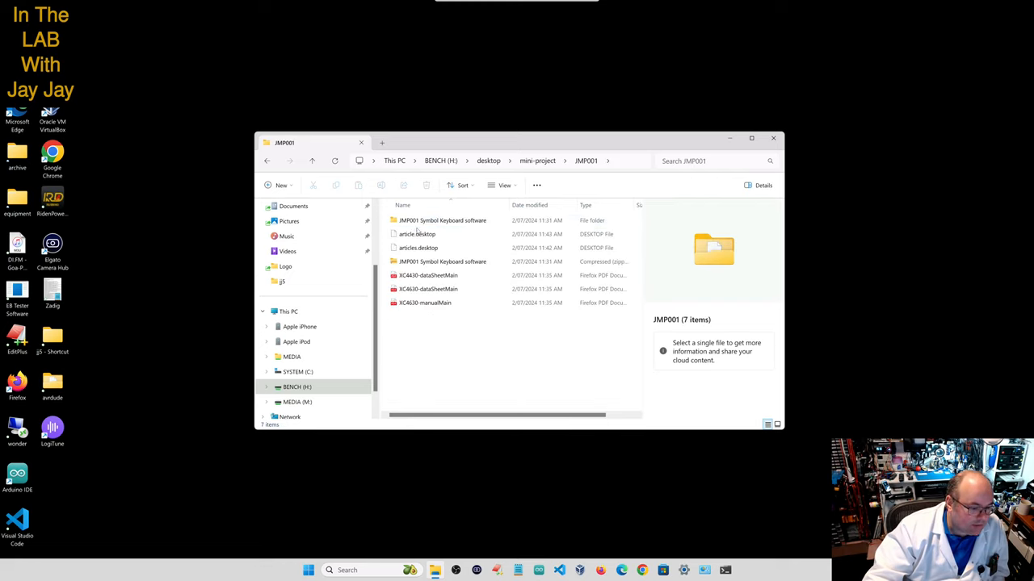
pyautogui.doubleClick(442, 220)
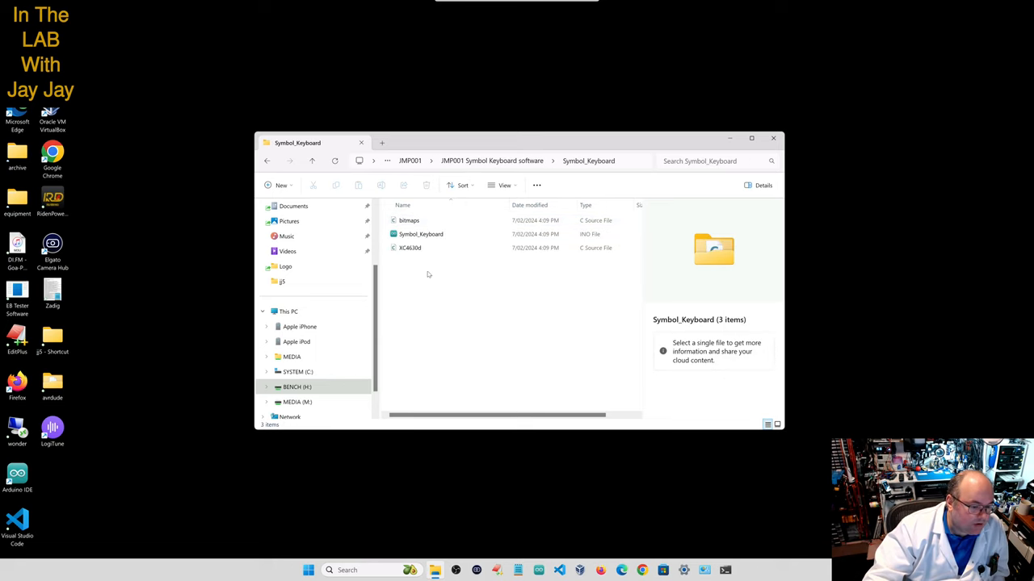
pyautogui.click(419, 235)
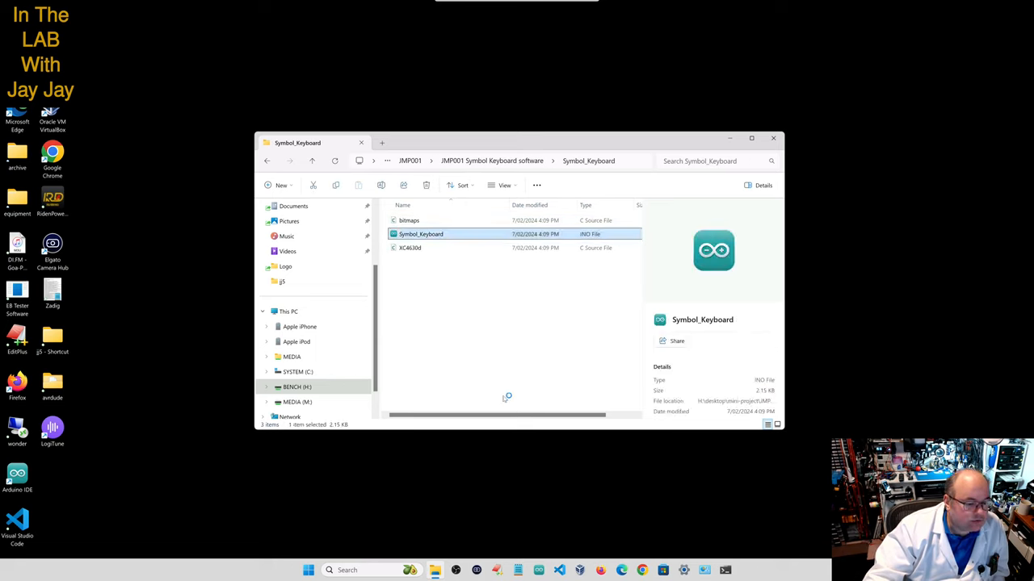
pyautogui.doubleClick(420, 234)
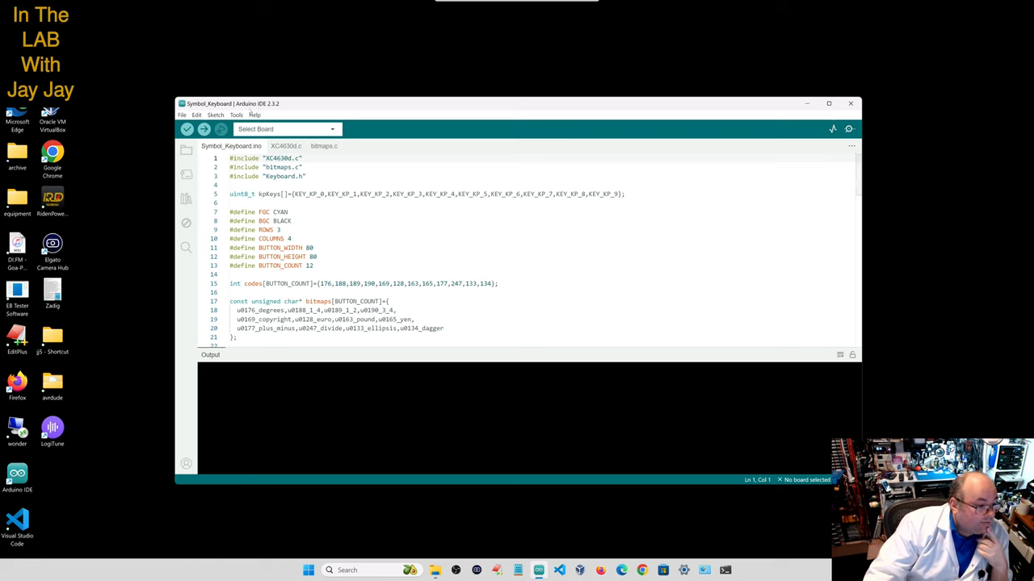
# Select Arduino Leonardo as the board and COM8 as its port, then start compiling the sketch
pyautogui.click(236, 114)
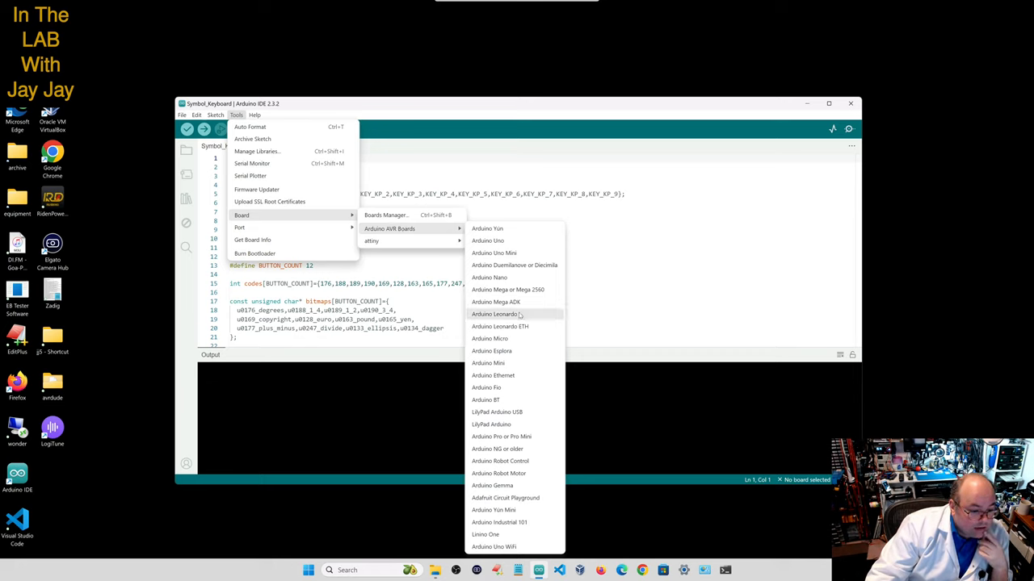
pyautogui.click(494, 313)
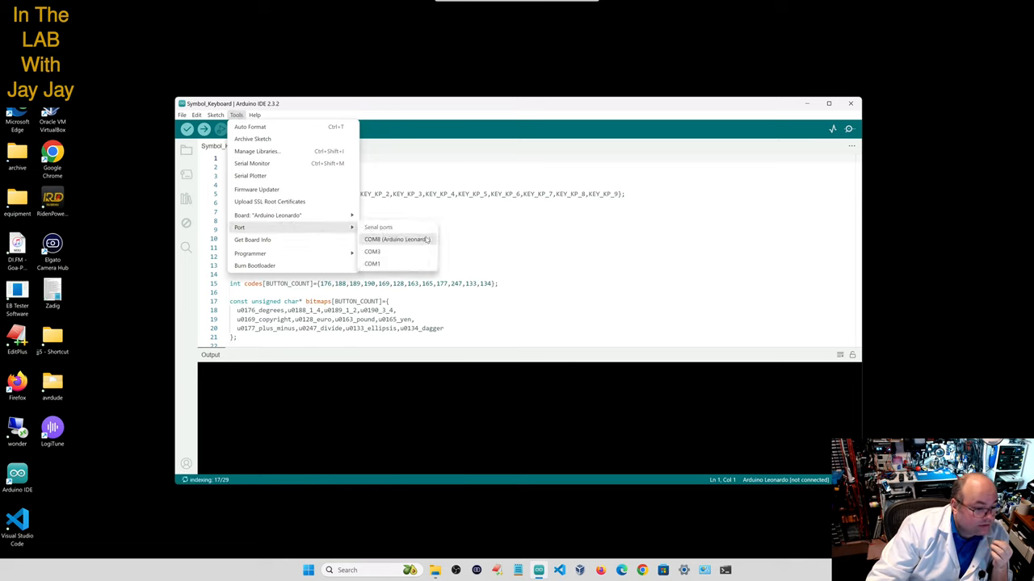
pyautogui.click(397, 239)
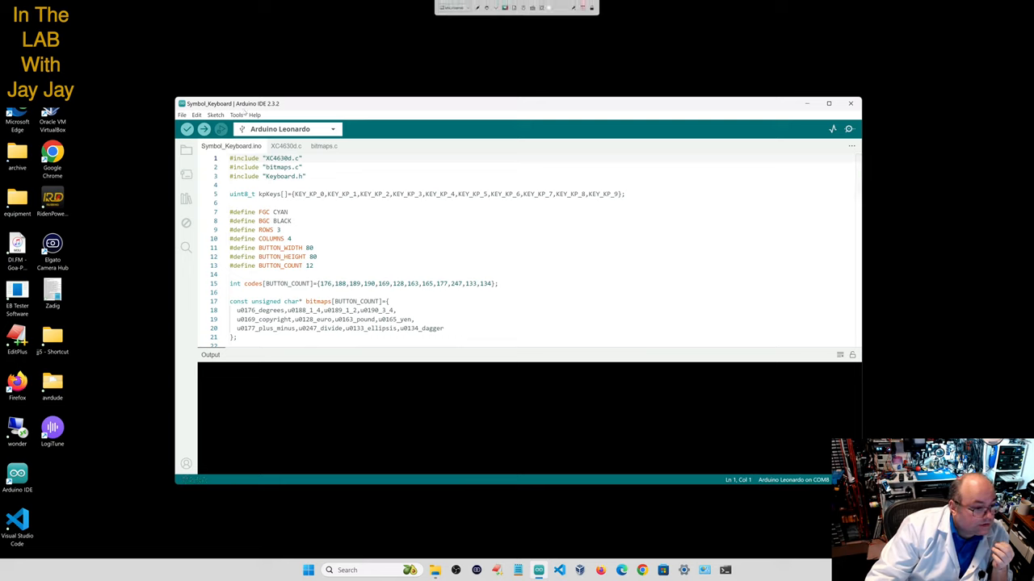
pyautogui.click(187, 129)
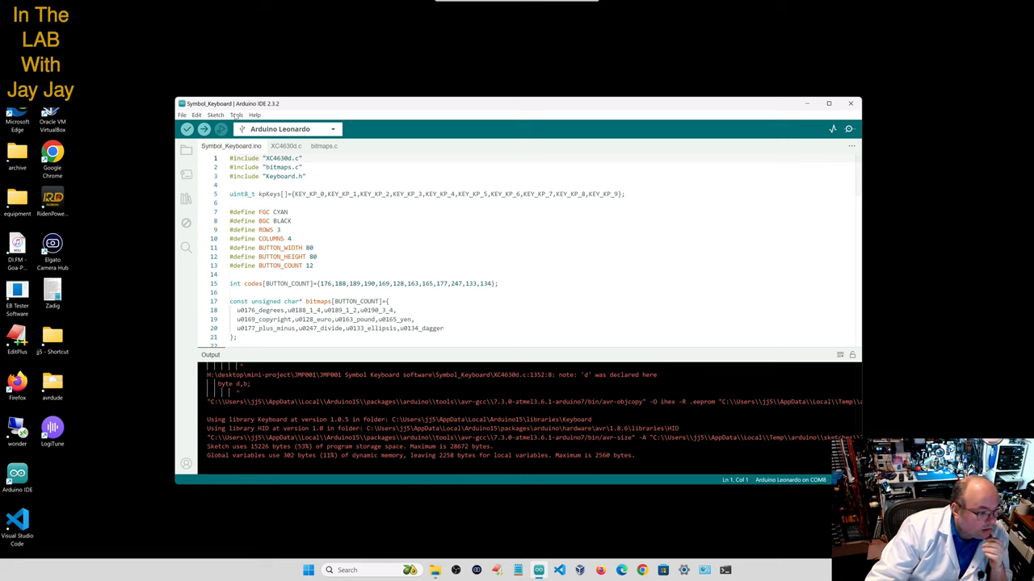
# Upload the Symbol Keyboard sketch to the Leonardo until avrdude reports flash written
pyautogui.click(187, 130)
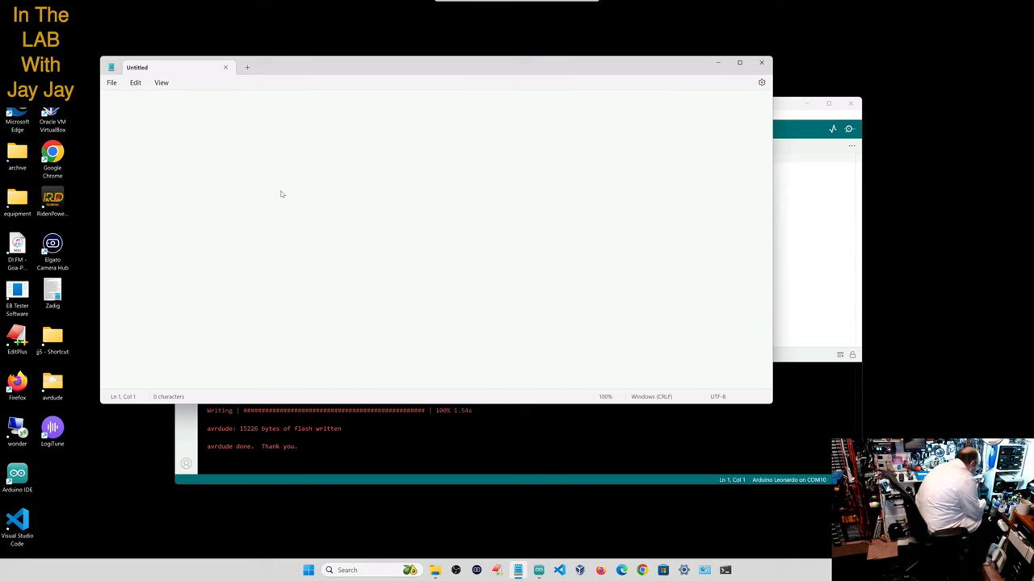
# Type a line of symbol characters into the blank Notepad note using the Leonardo keyboard's buttons
pyautogui.write('..÷..±±±....+÷..÷†©¥')
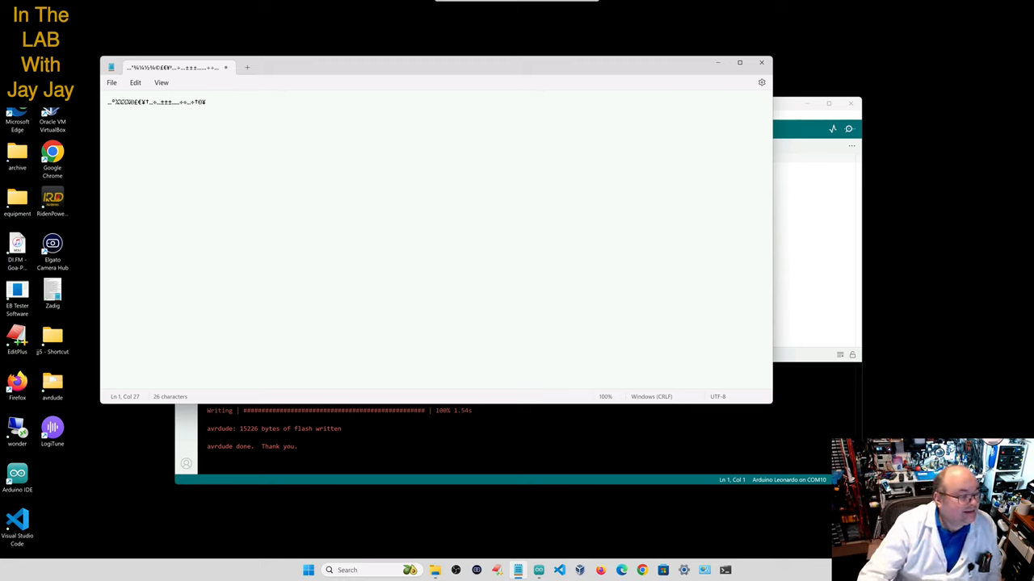
pyautogui.moveTo(668, 14)
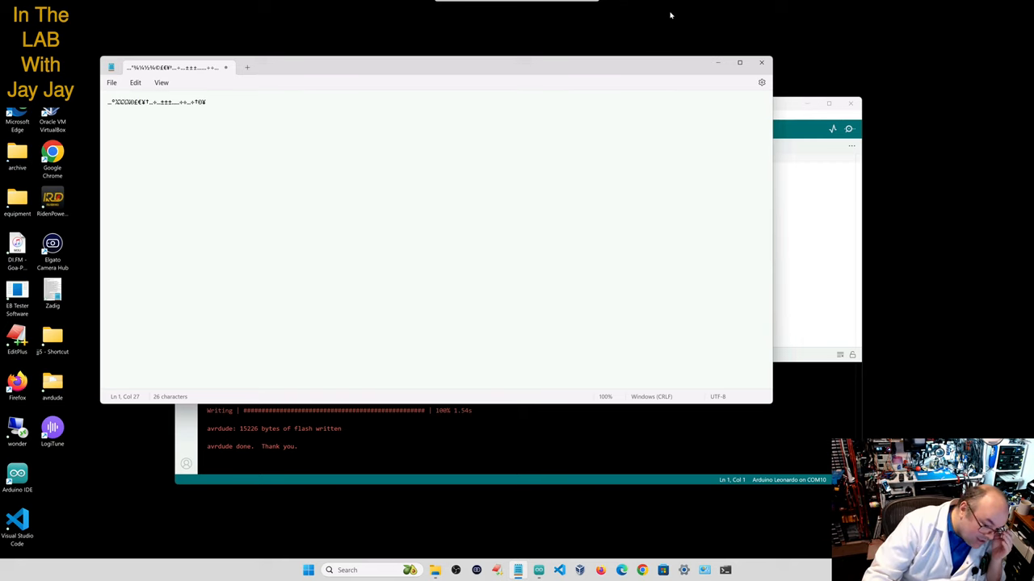